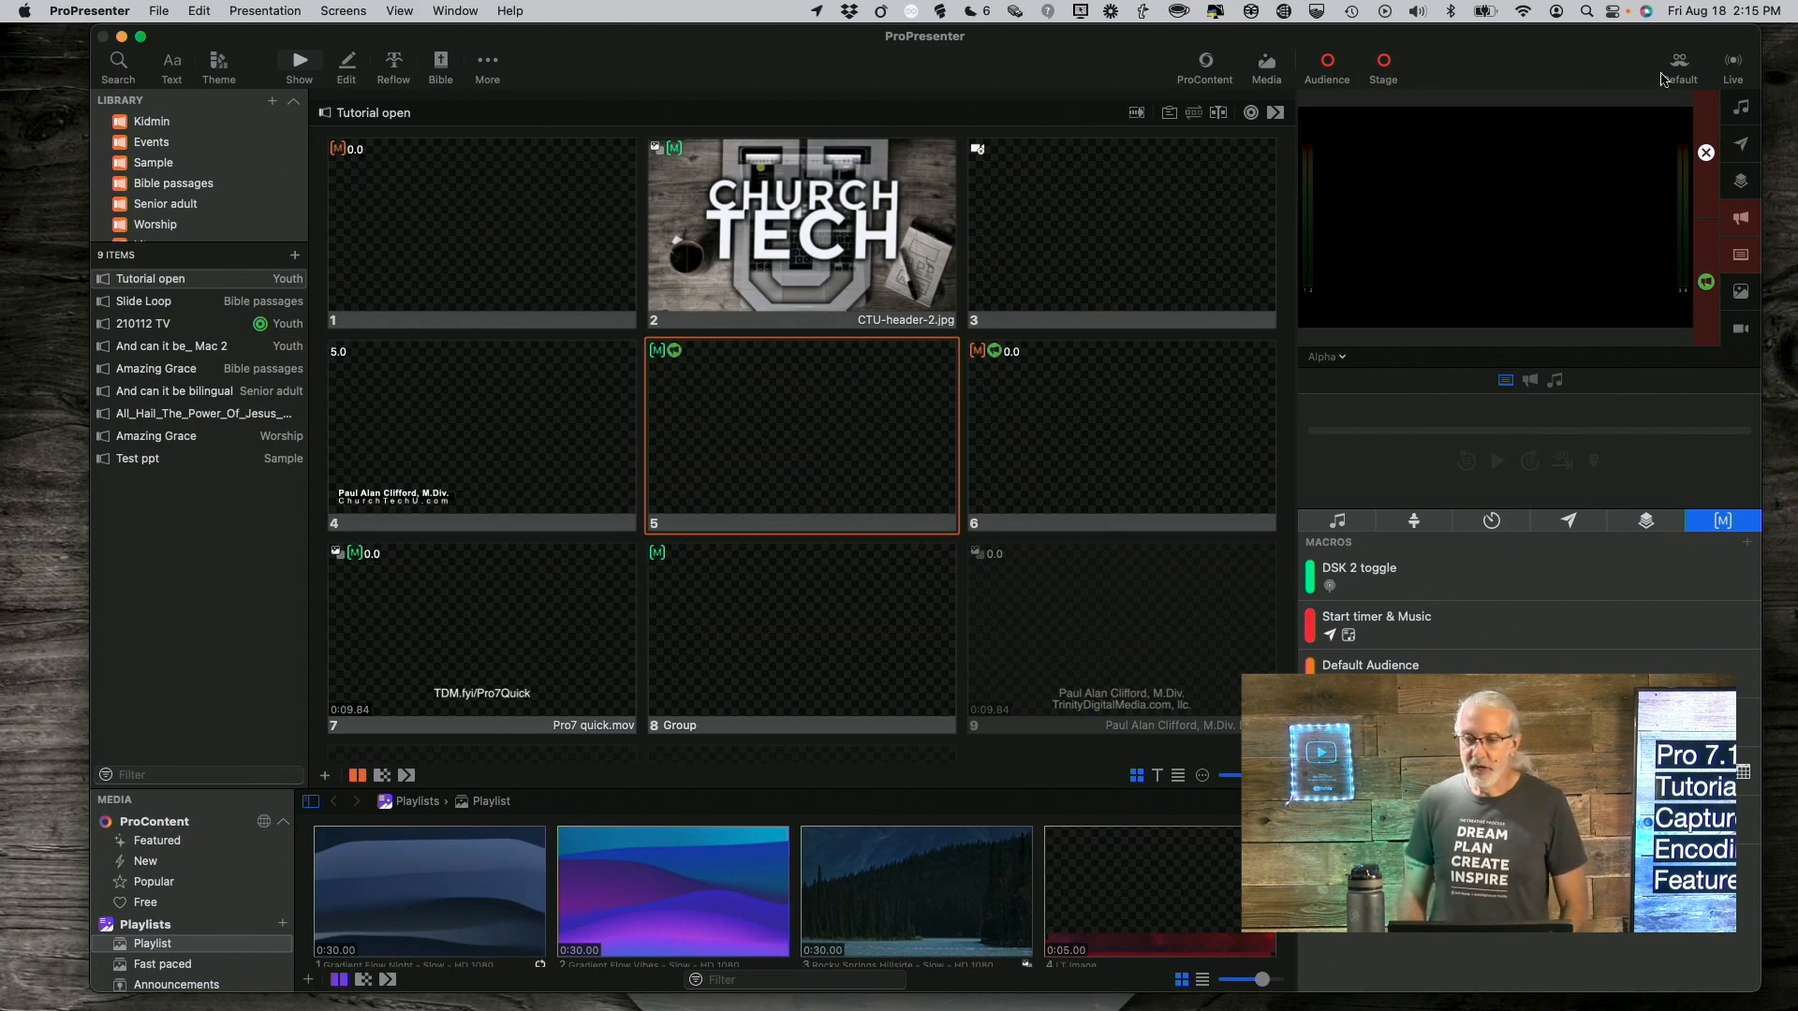
# Reapply the existing alsdjfslad streaming preset in Capture Settings after trying No Preset.
pyautogui.click(1735, 64)
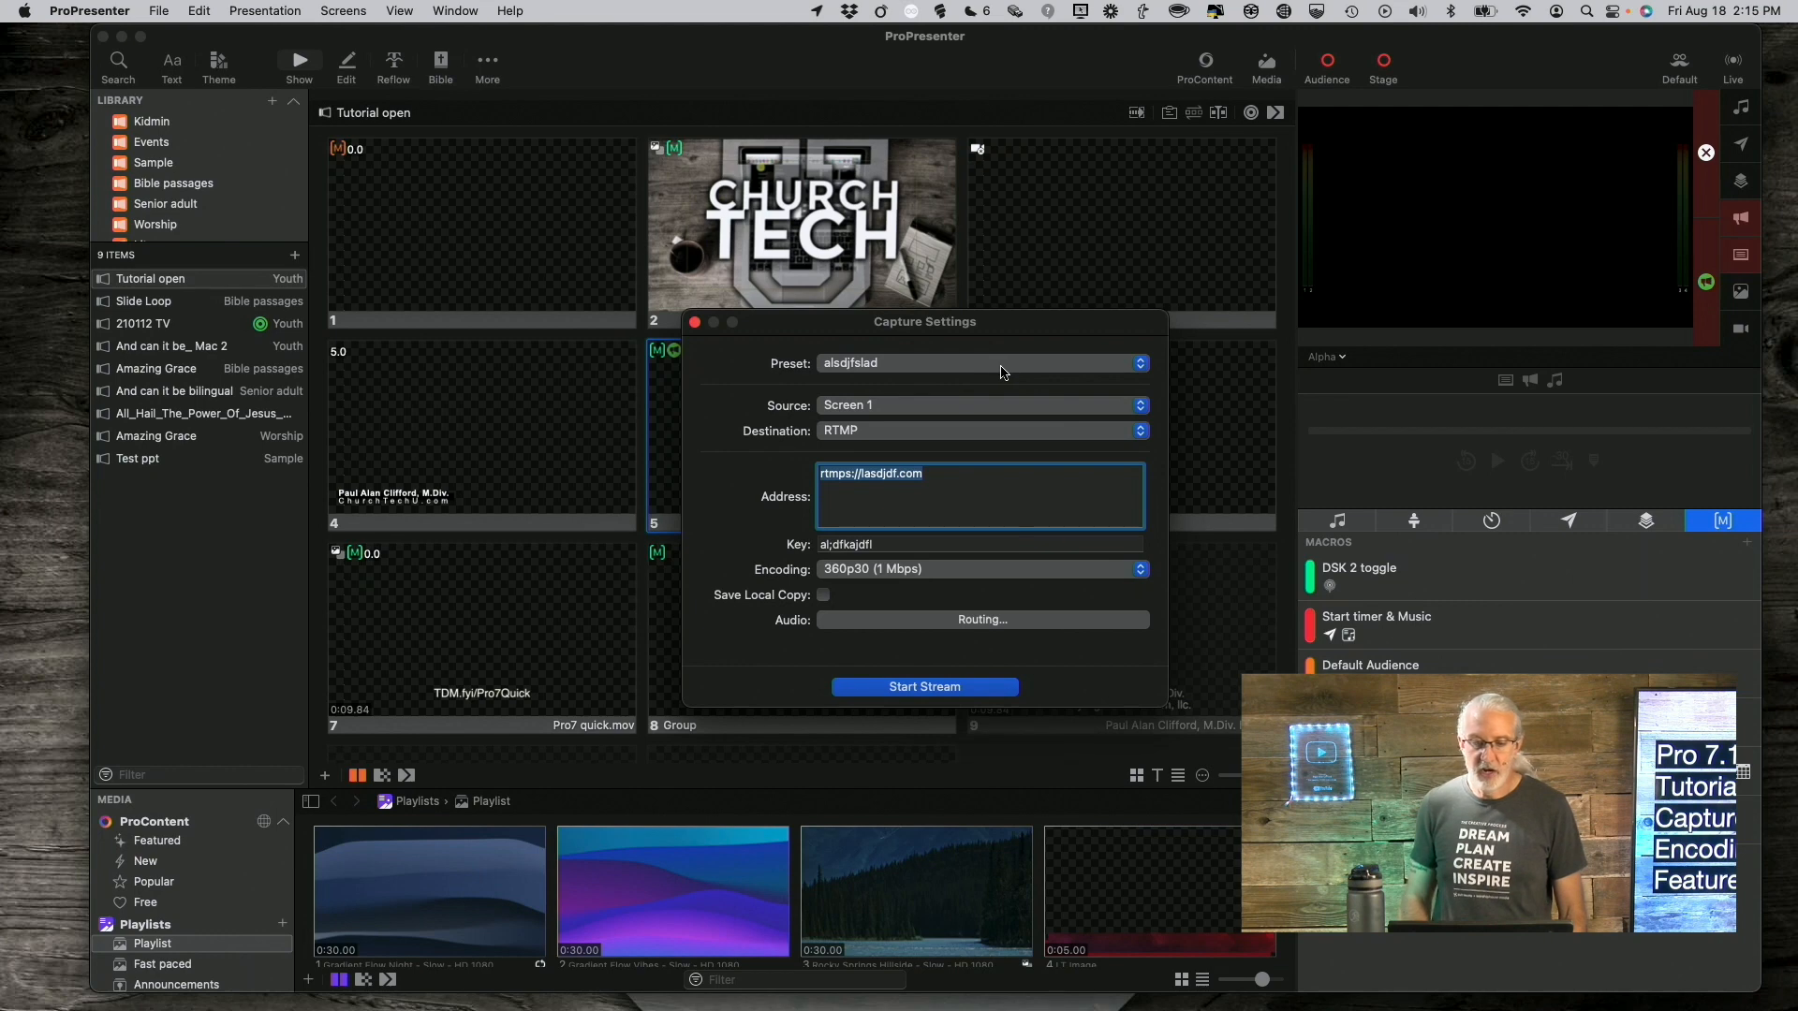
pyautogui.click(979, 363)
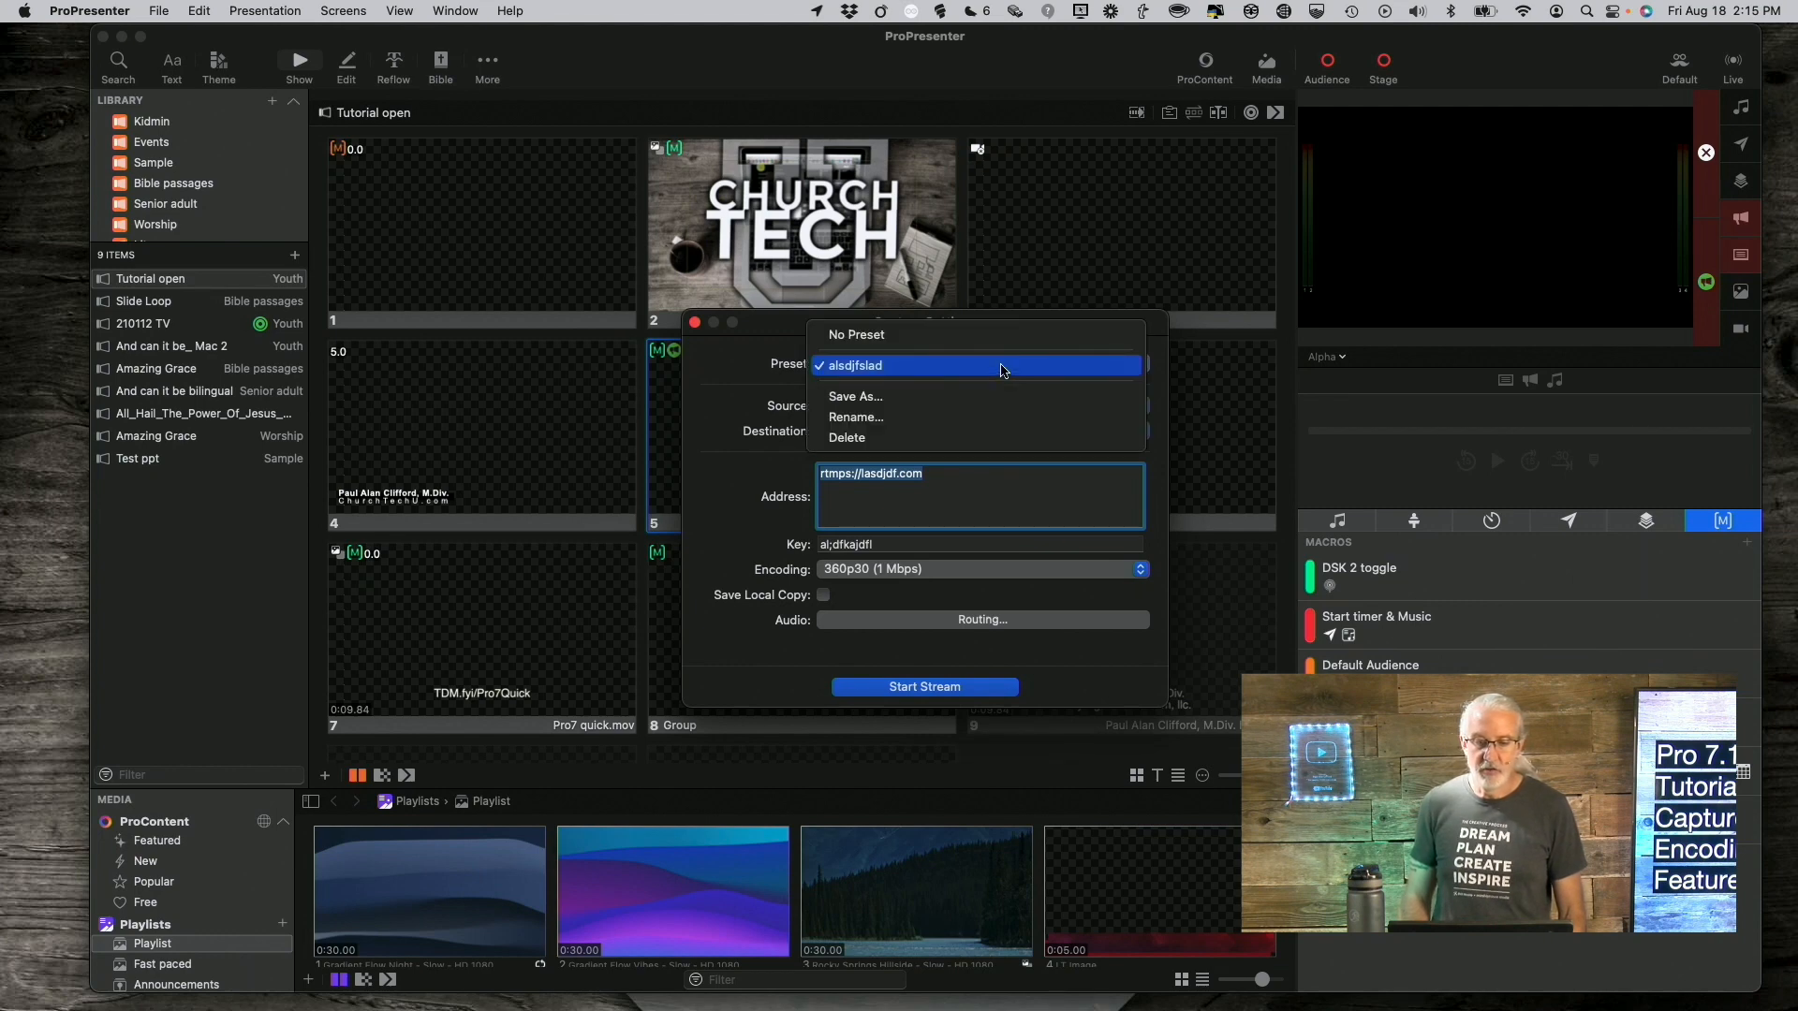
pyautogui.moveTo(995, 397)
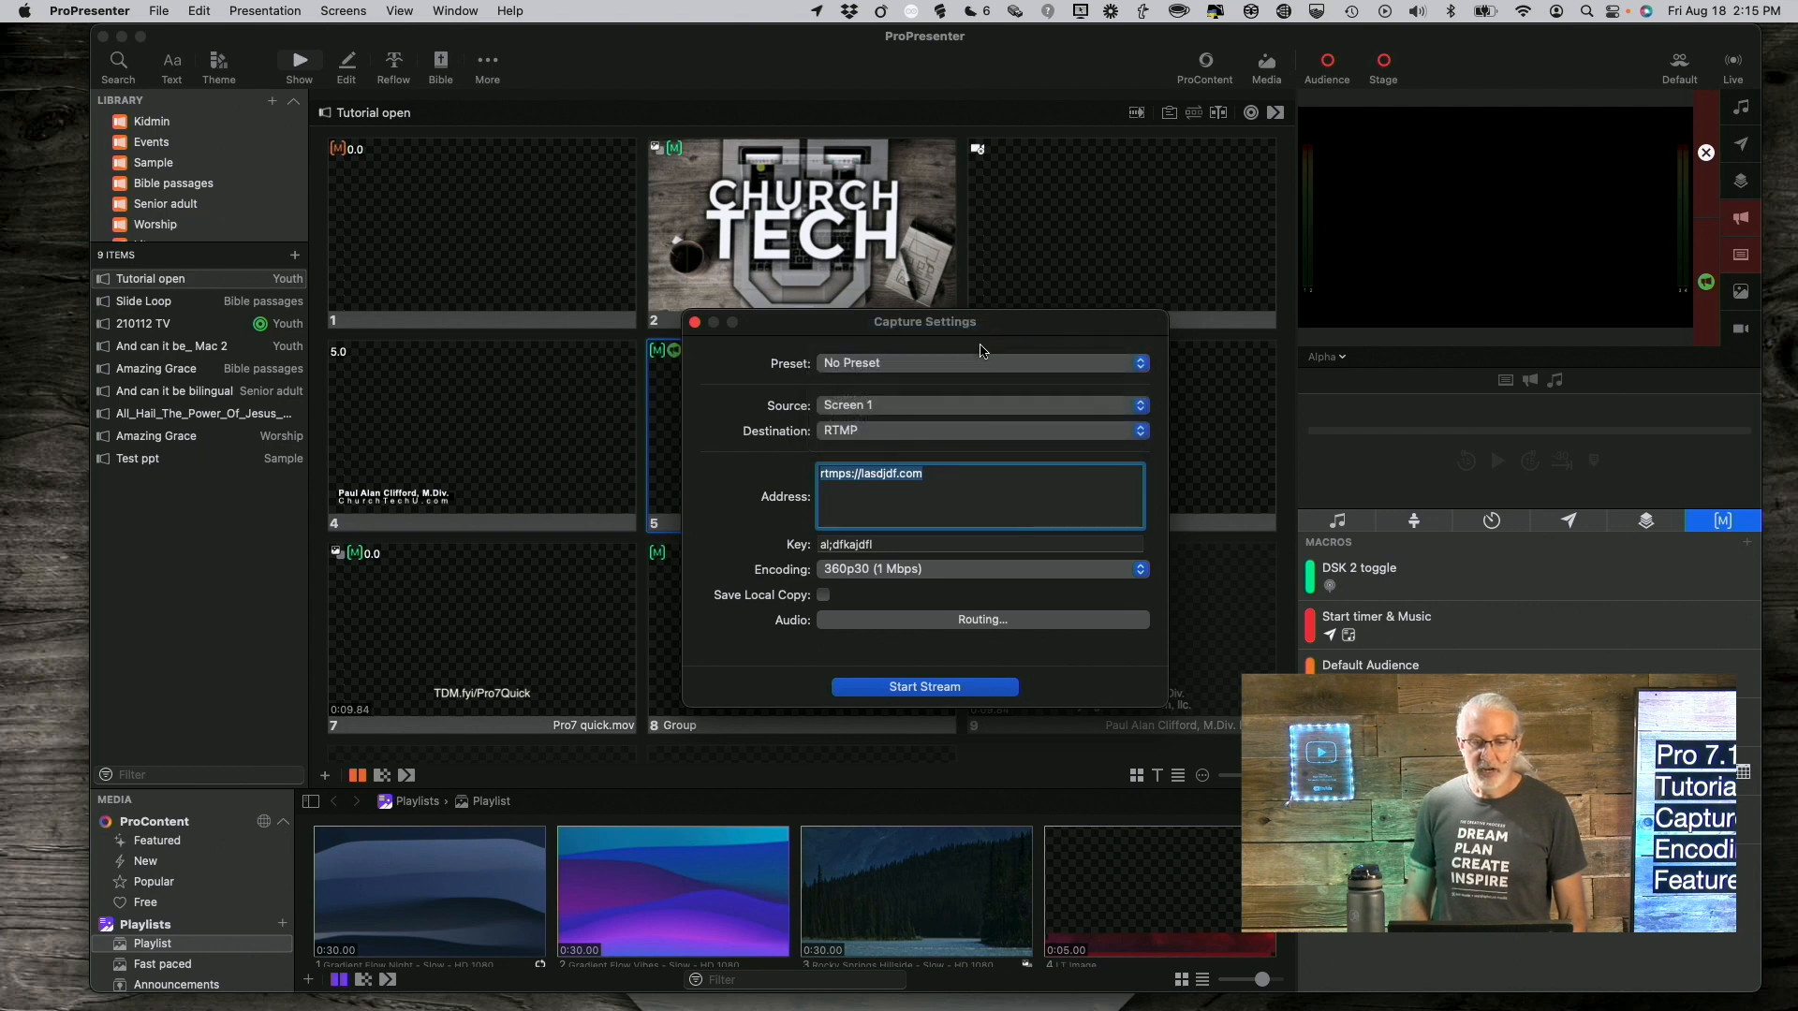
pyautogui.click(980, 362)
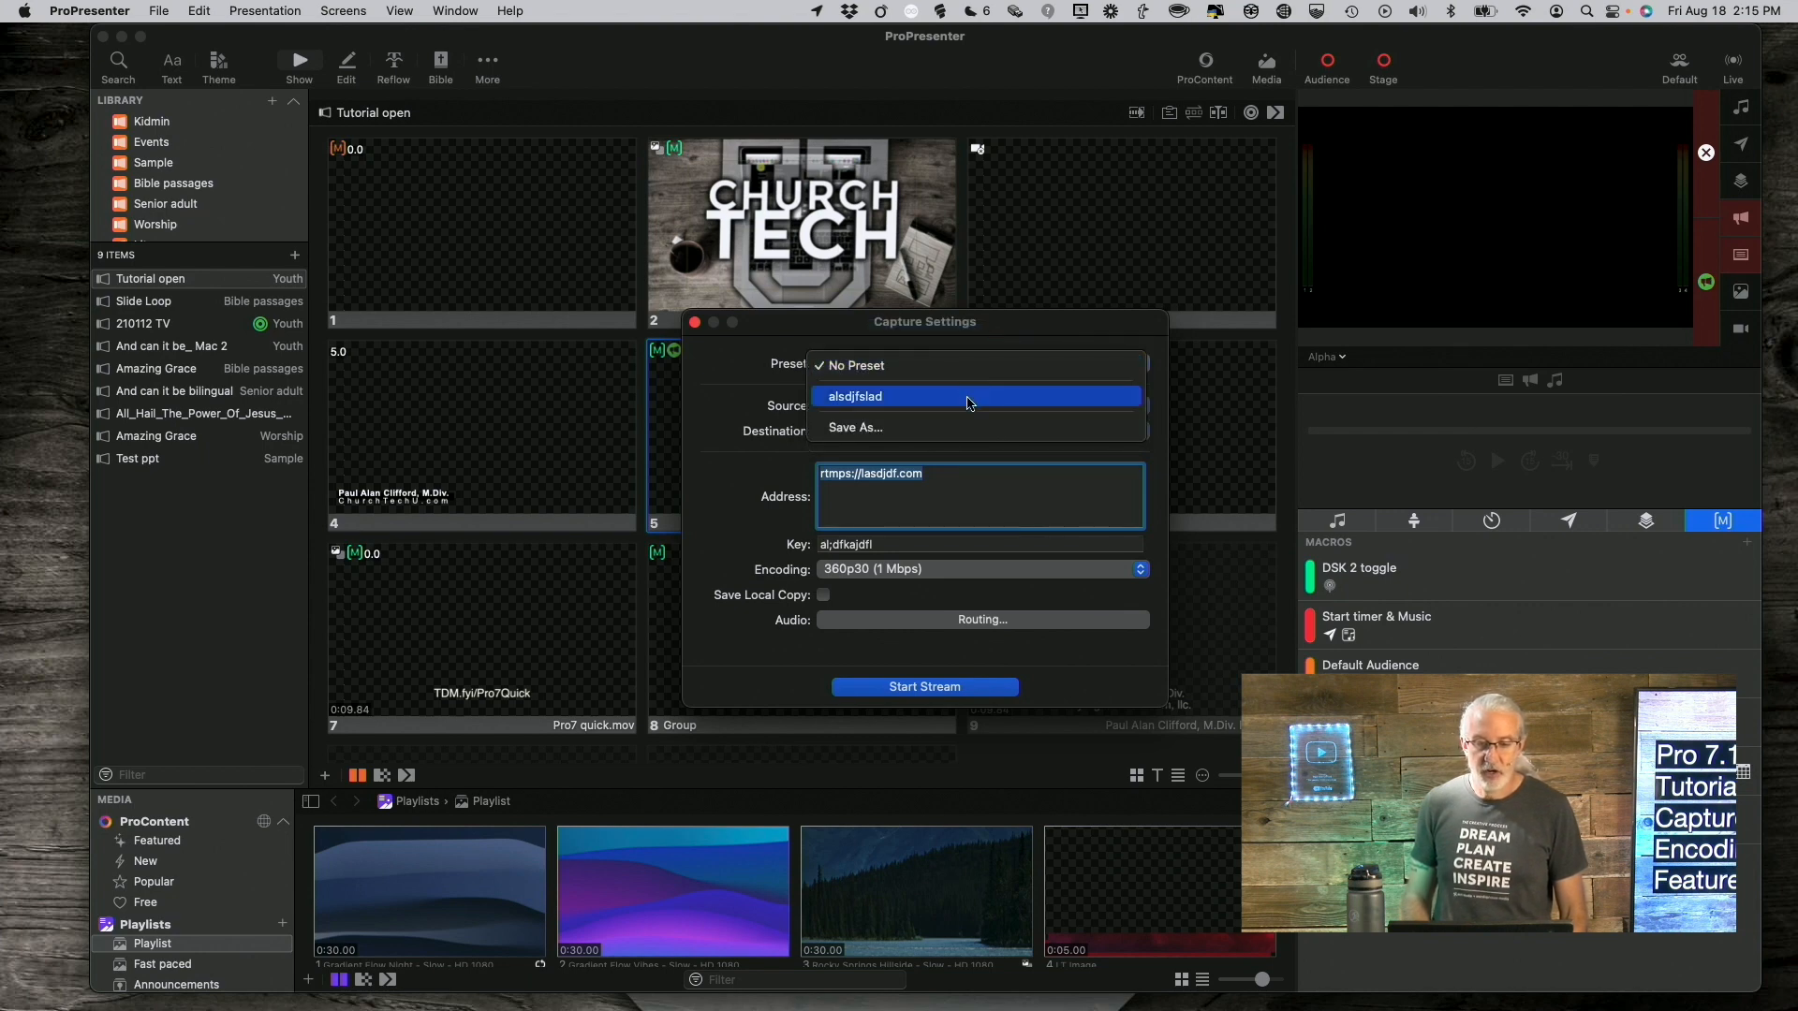
pyautogui.click(856, 395)
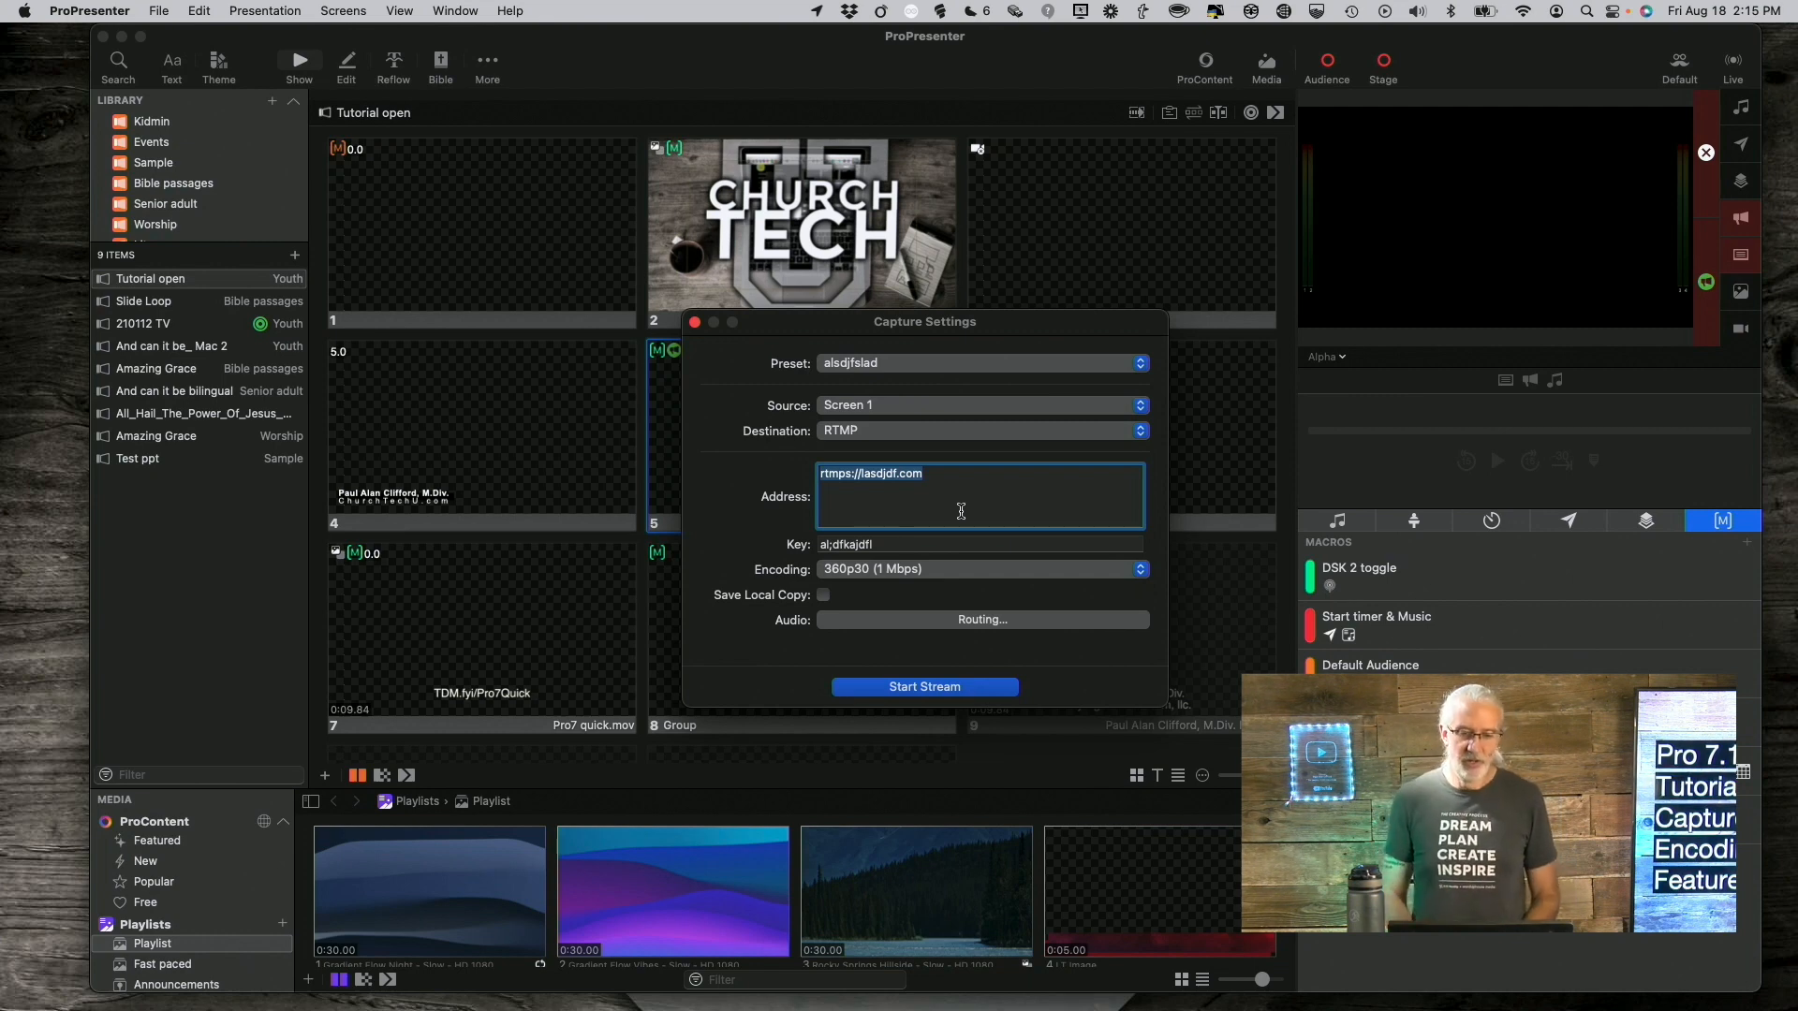
pyautogui.moveTo(1013, 420)
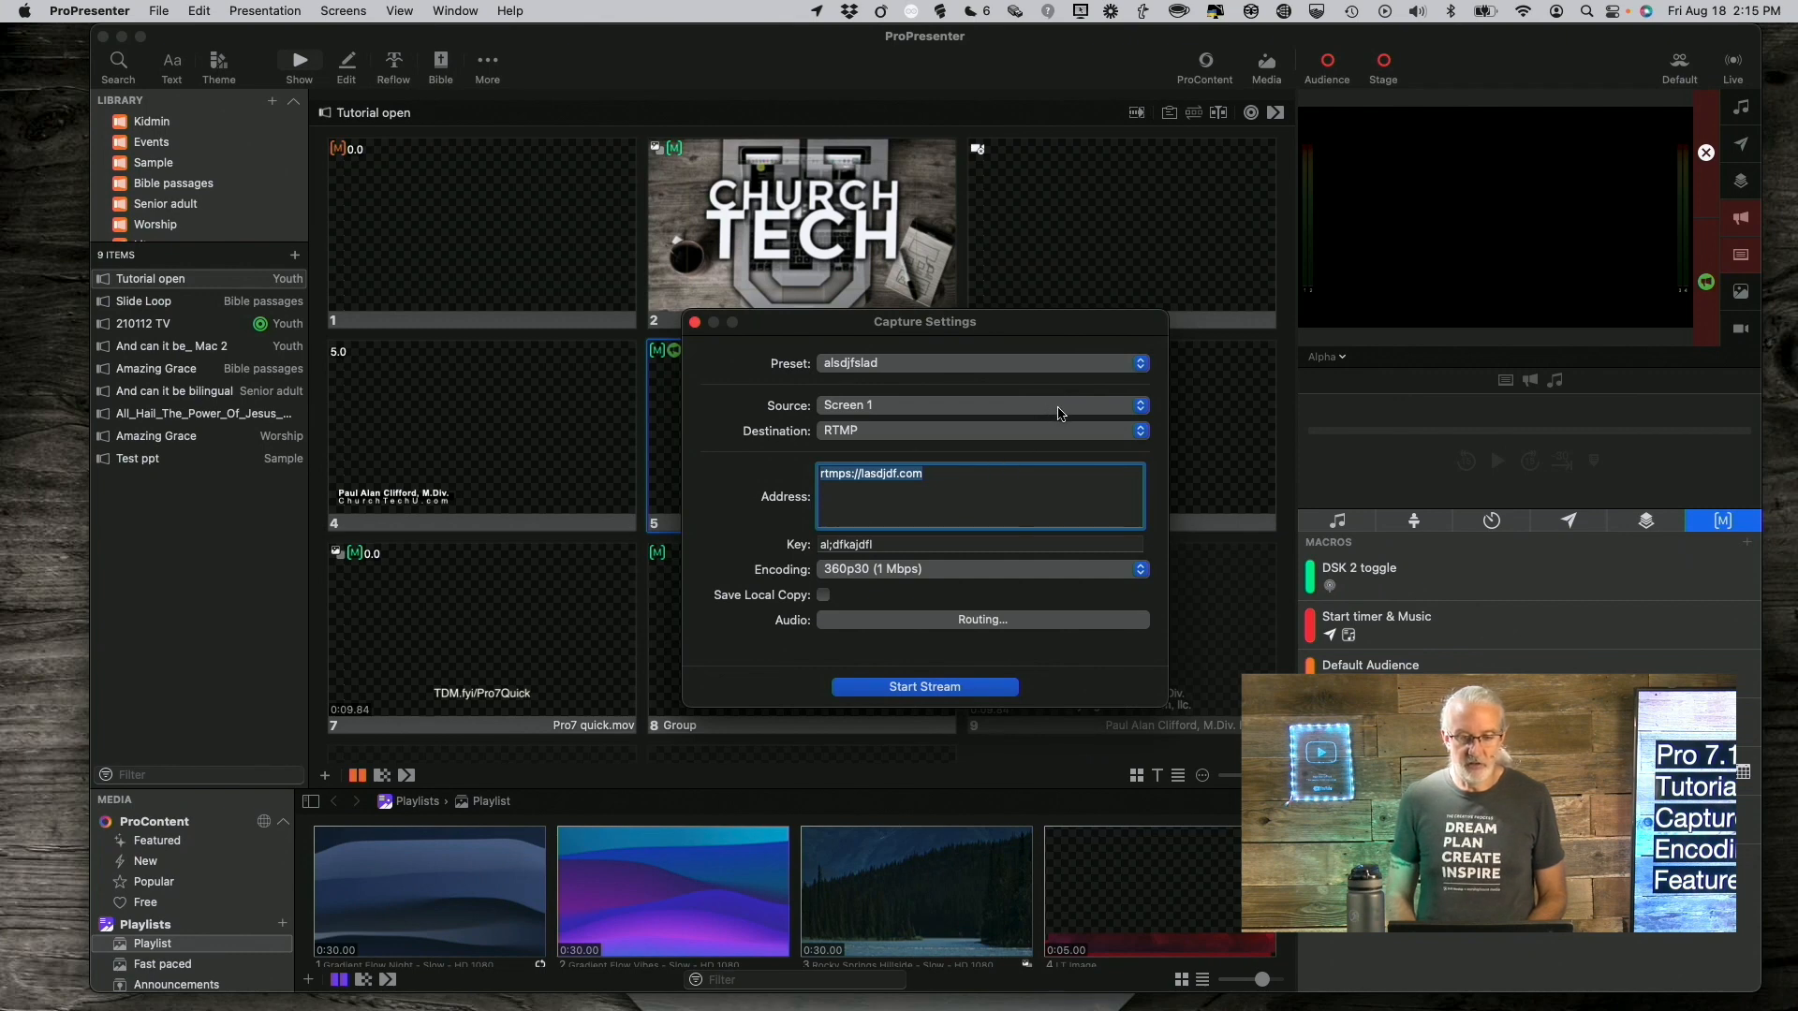
# Send capture to Disk and save the settings as a new preset named 'recording only'.
pyautogui.click(979, 431)
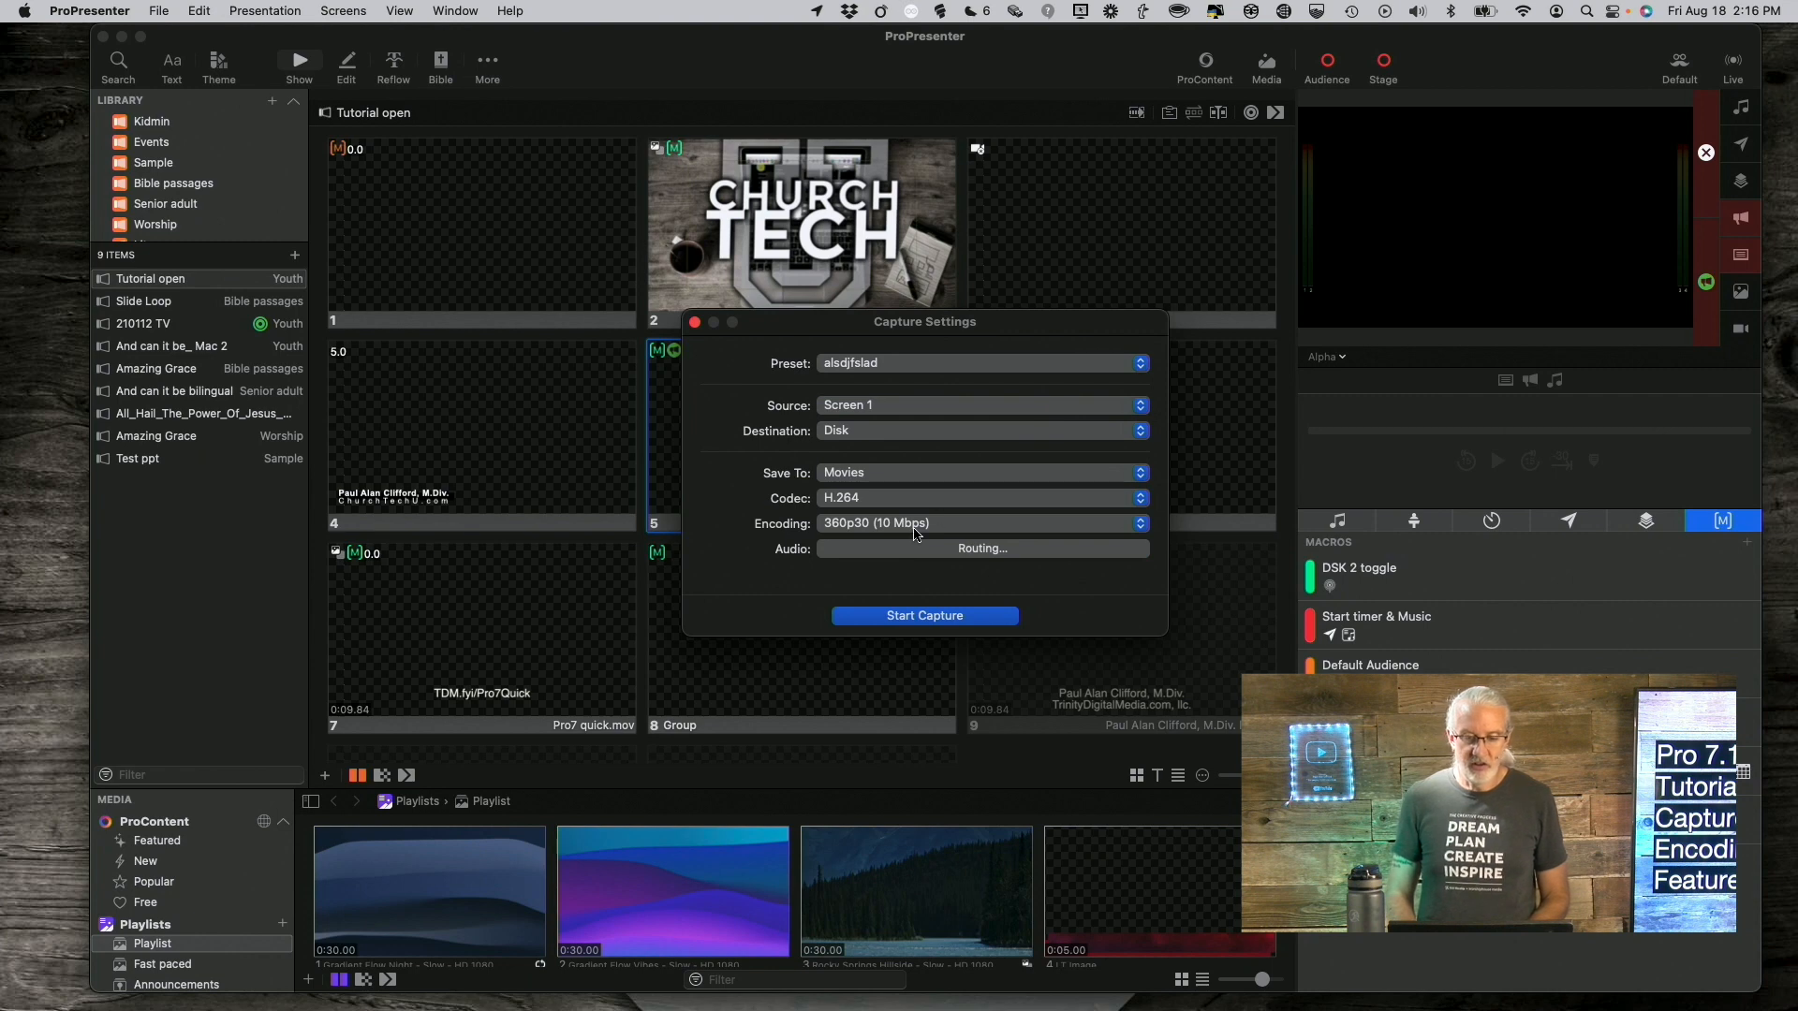
pyautogui.click(980, 364)
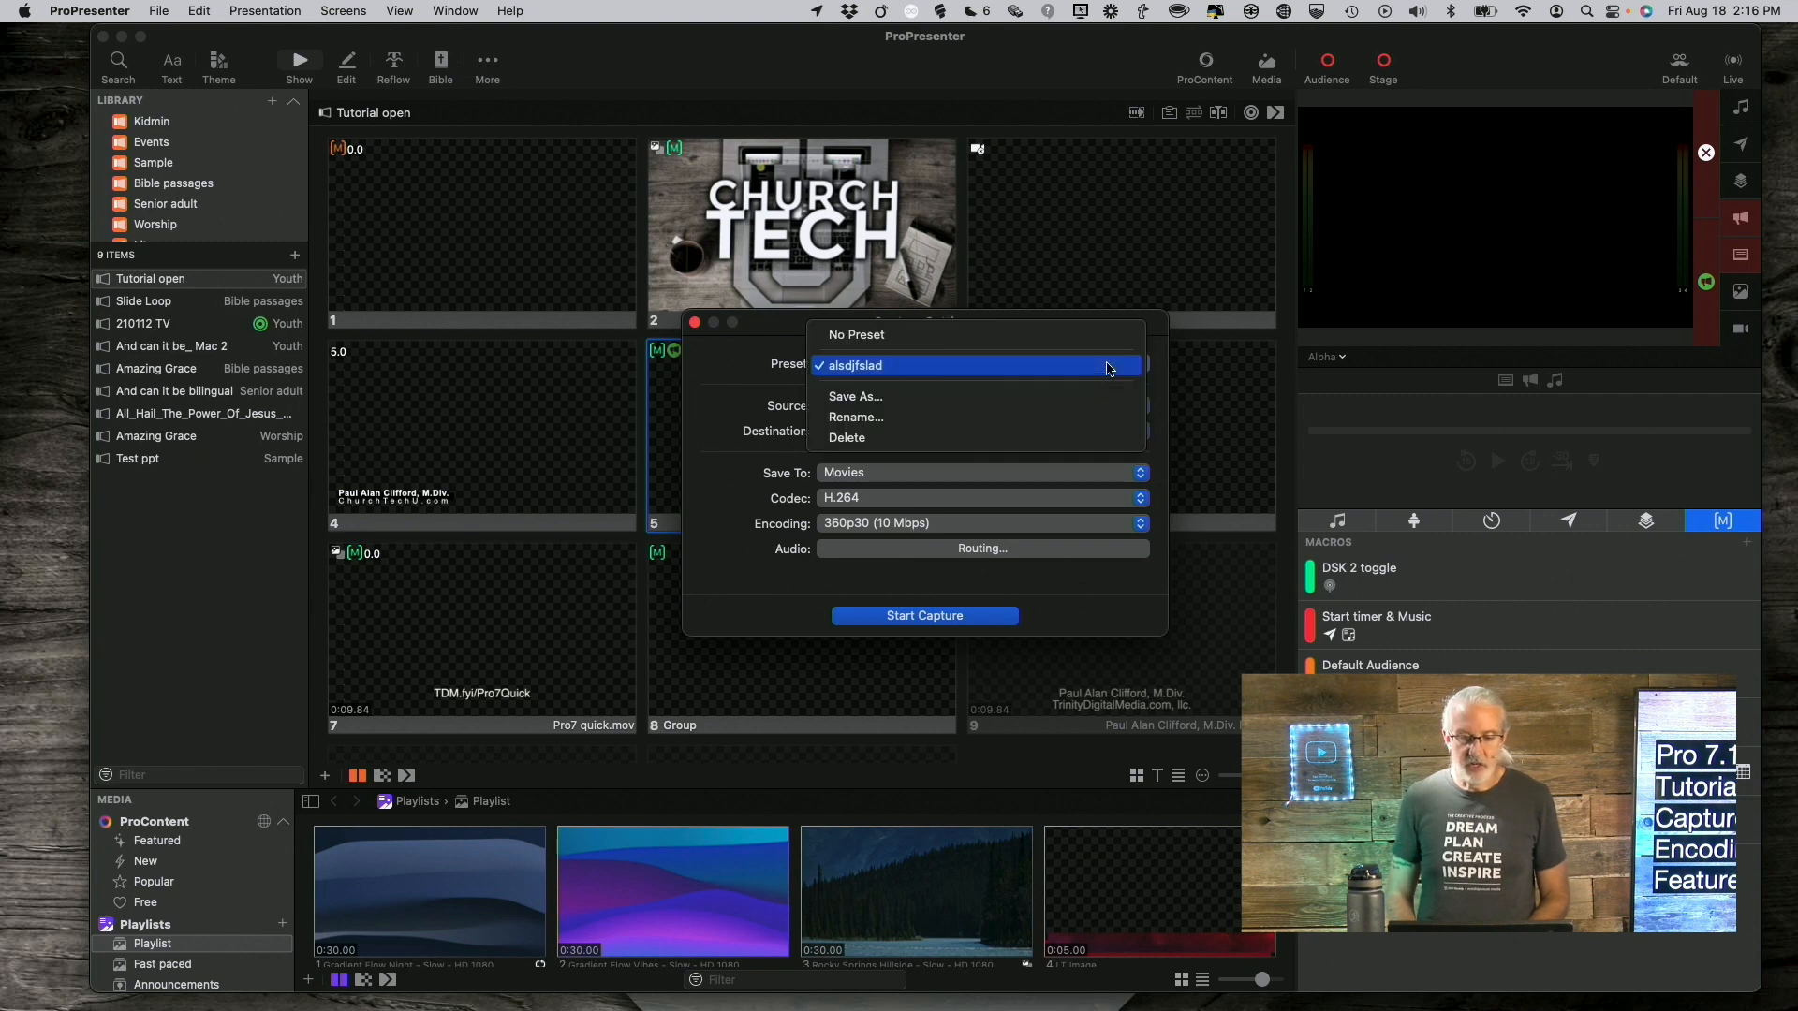
pyautogui.click(856, 333)
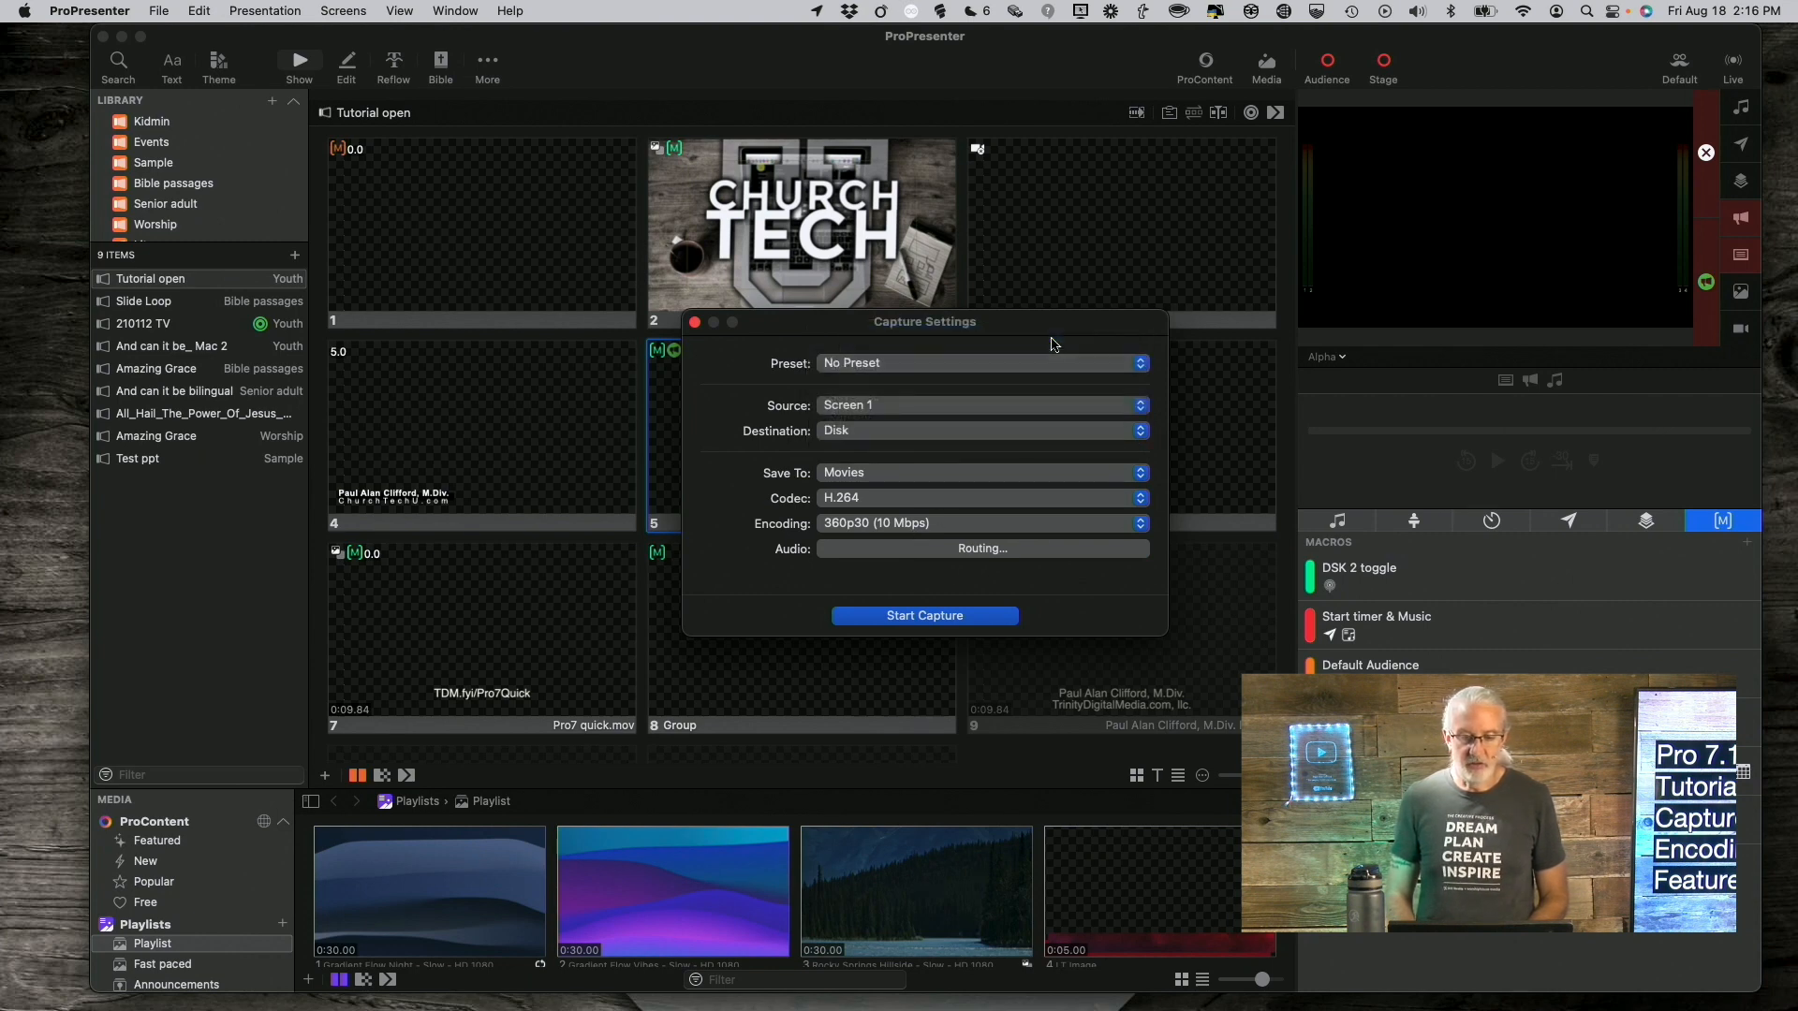
pyautogui.click(977, 361)
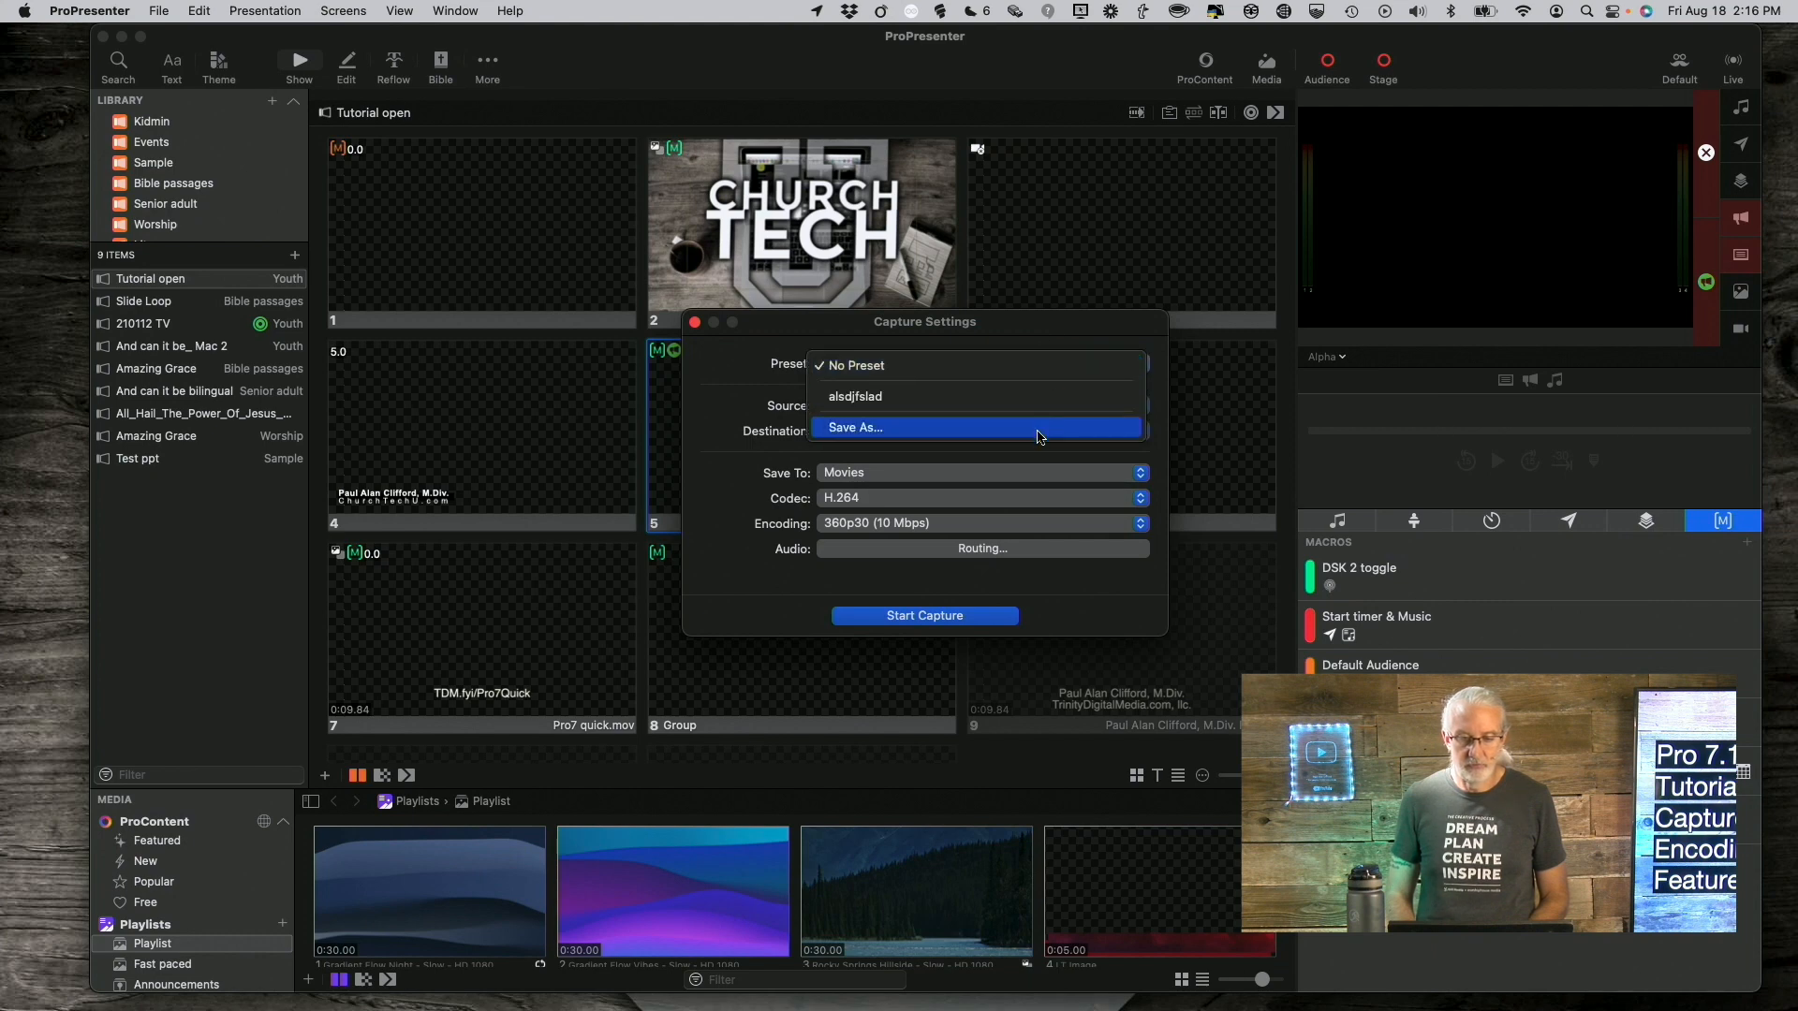
pyautogui.click(854, 427)
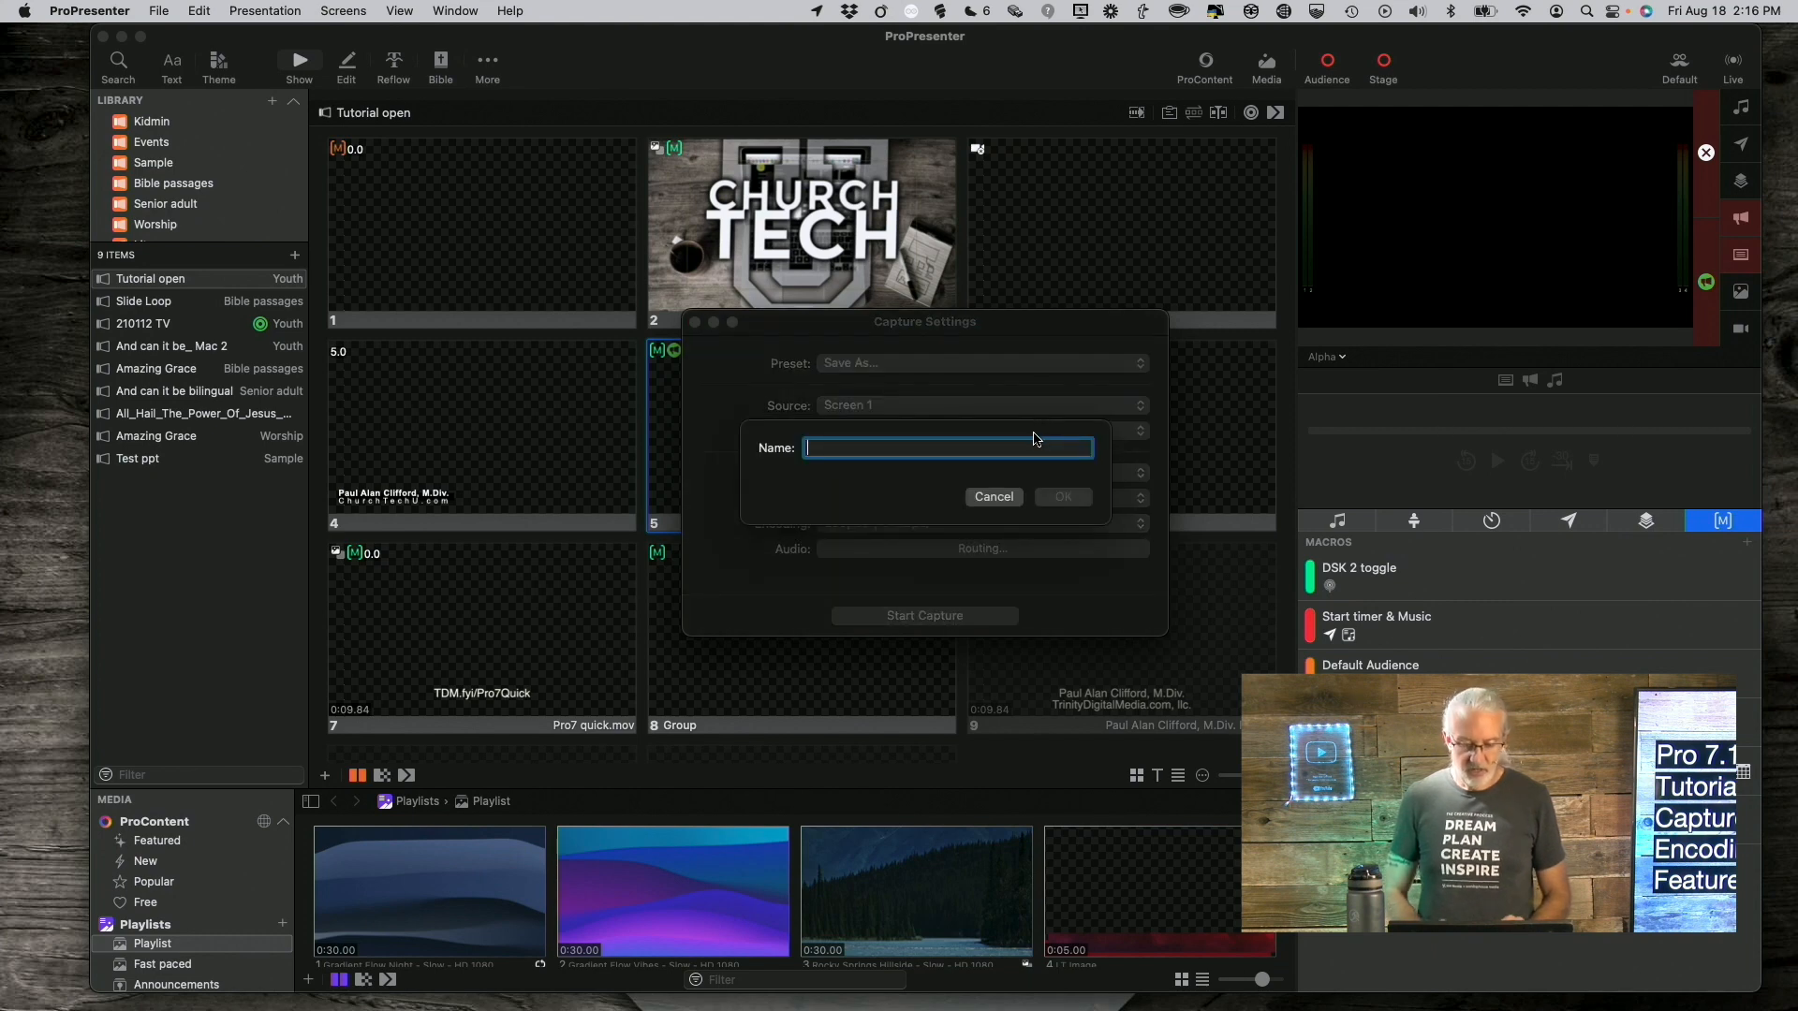
pyautogui.write('recording onlhy')
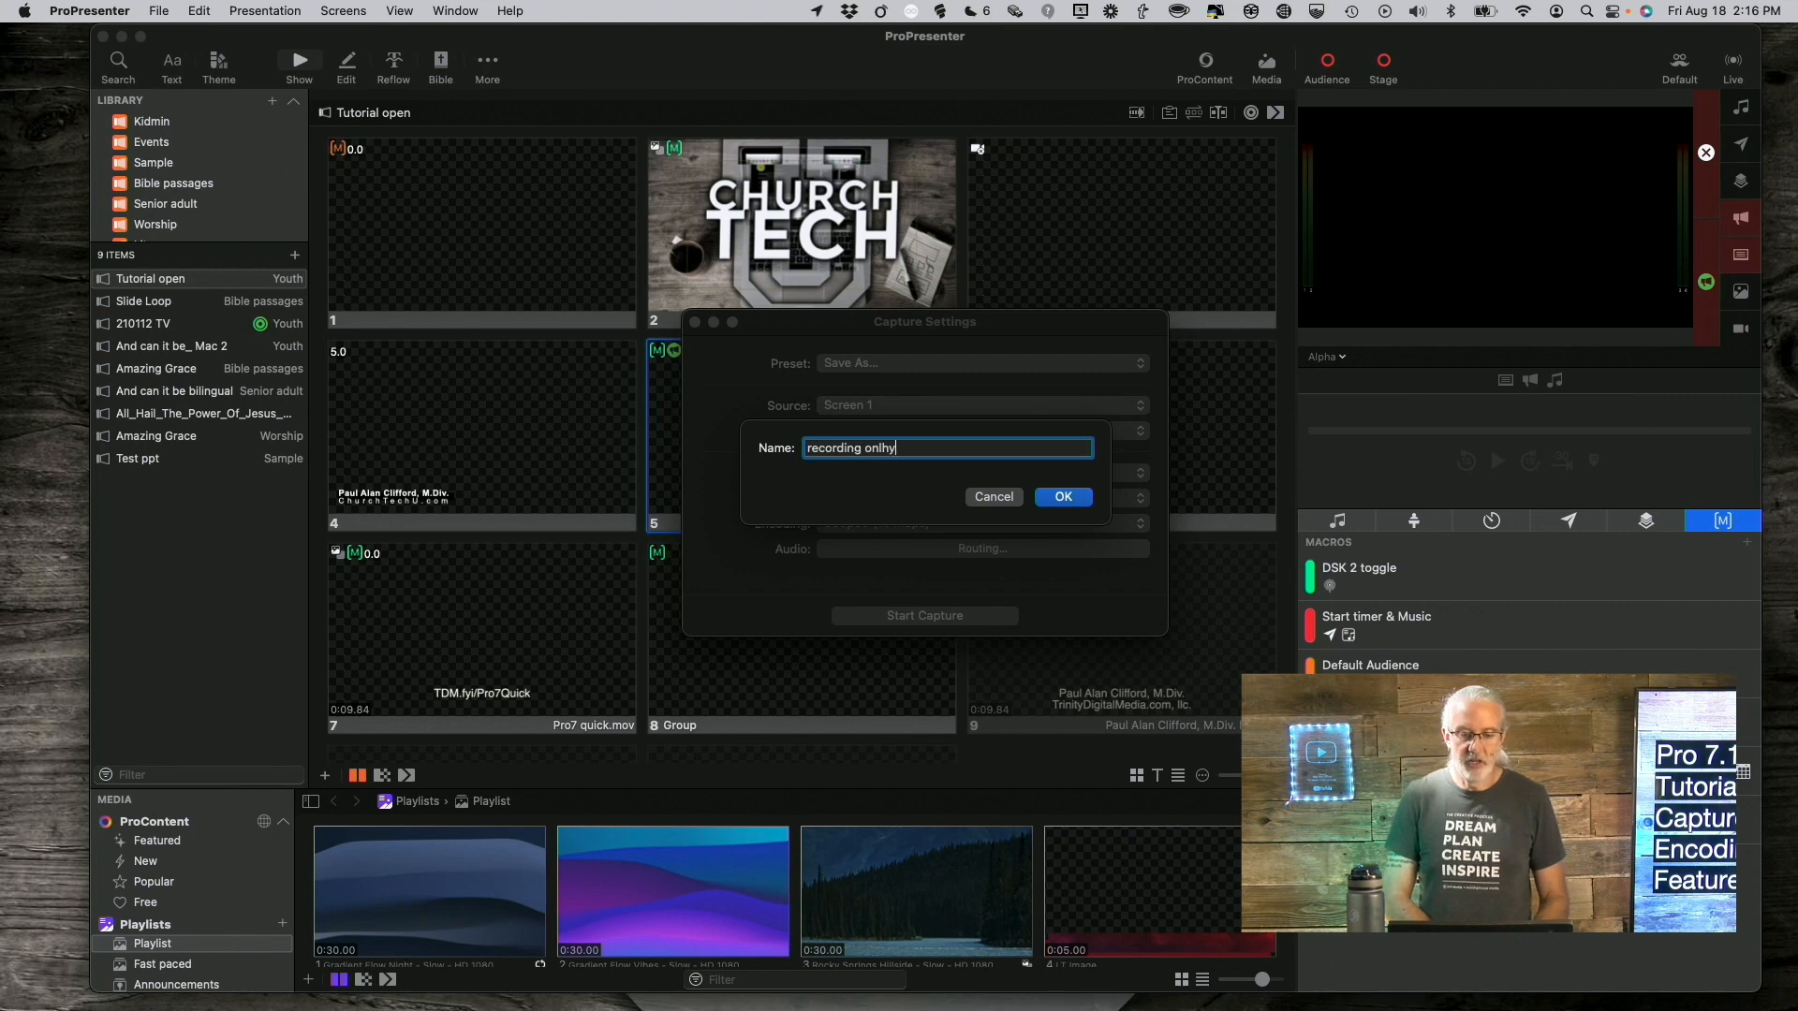
pyautogui.press('backspace')
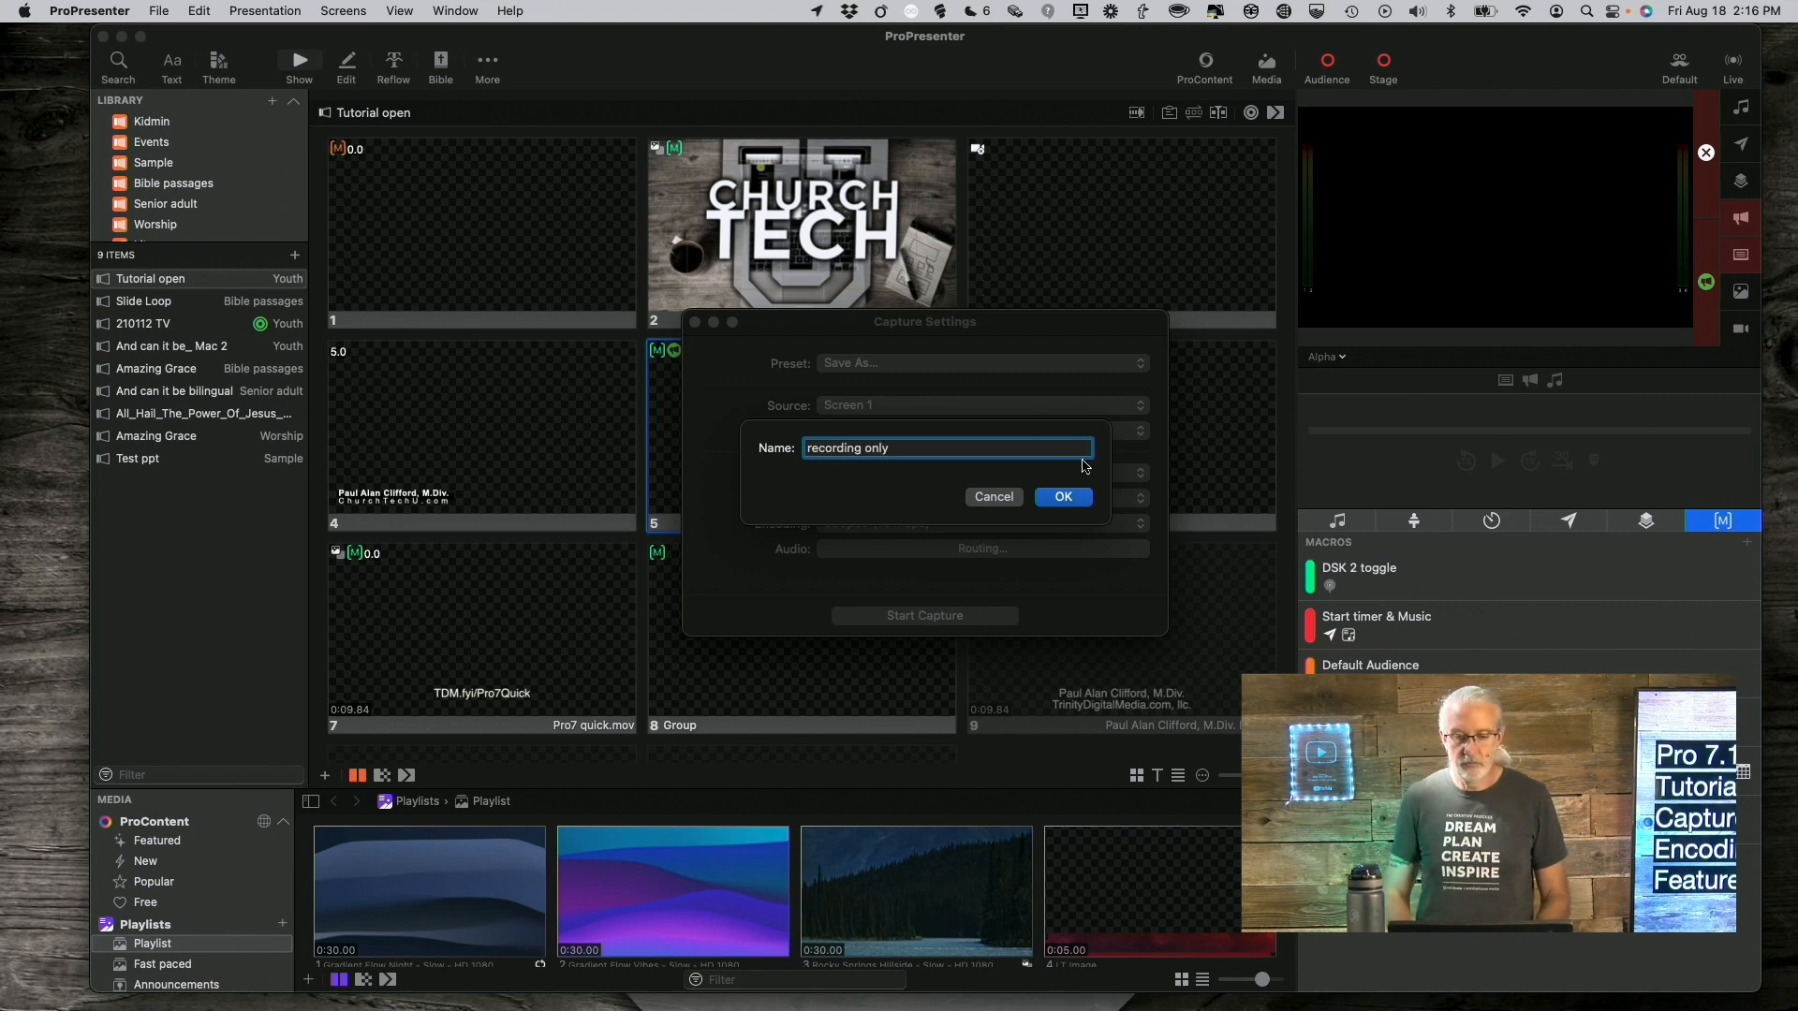
pyautogui.click(1060, 496)
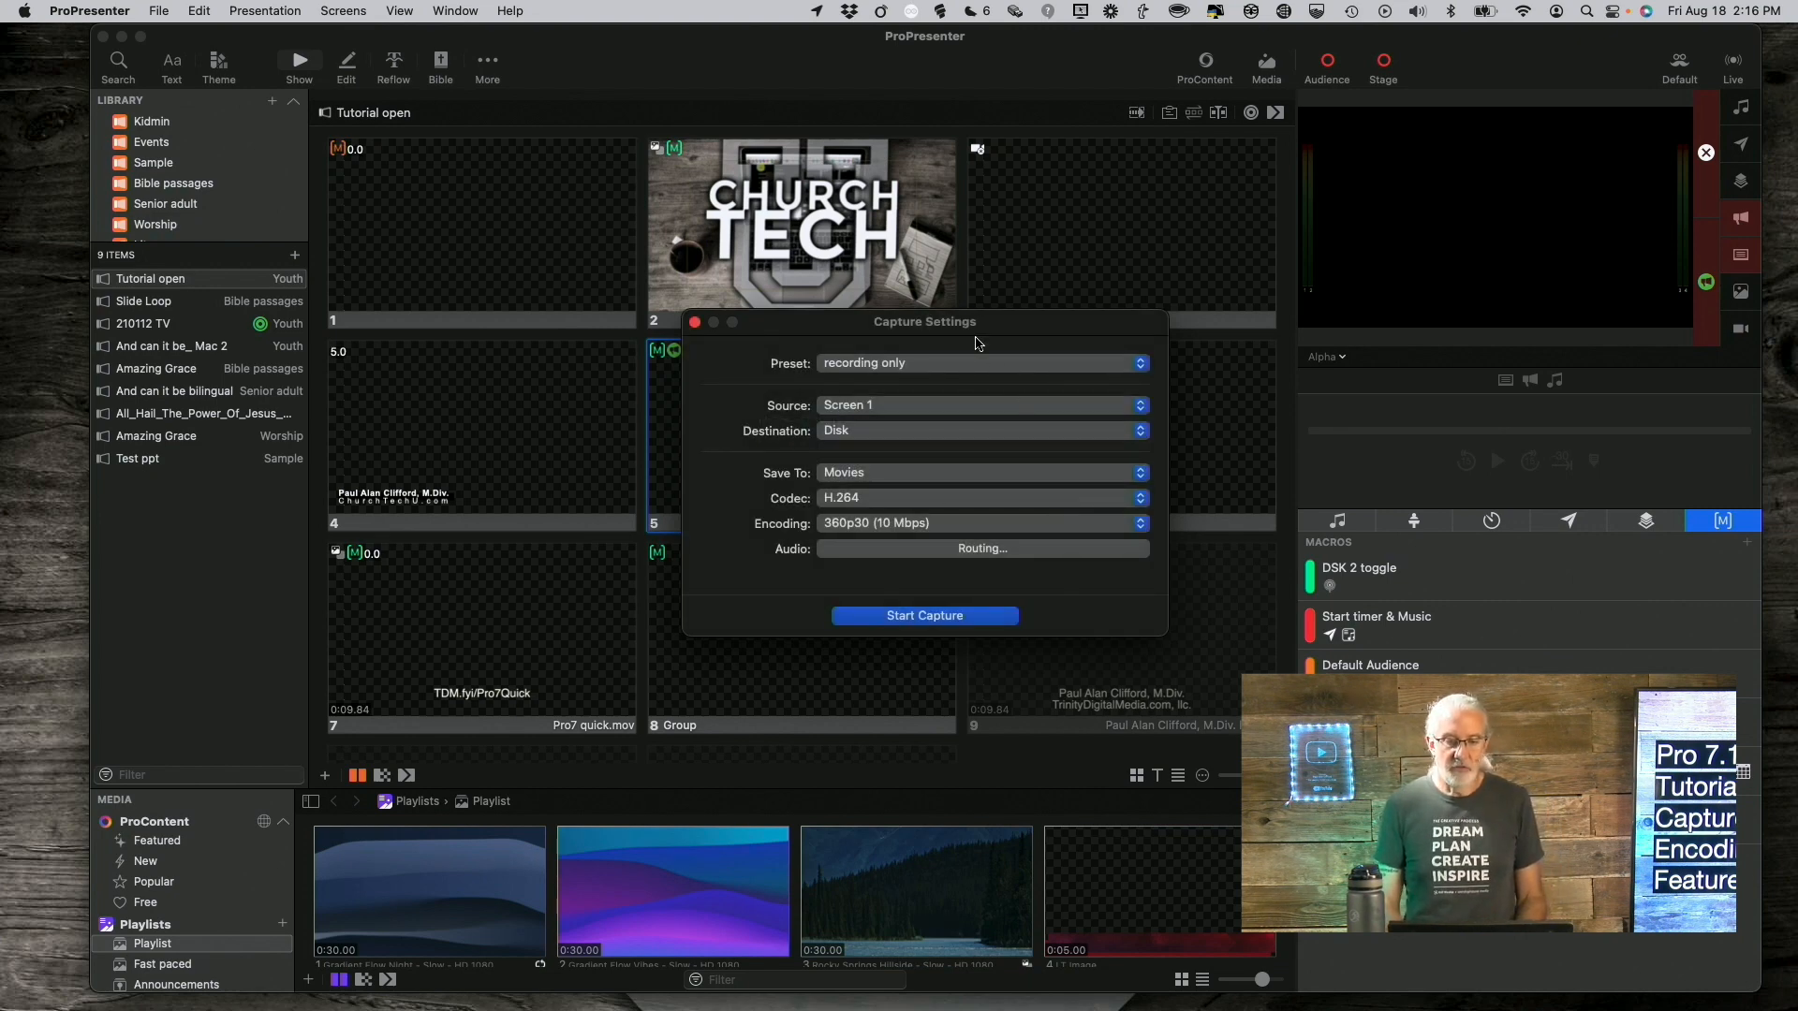
# Load the alsdjfslad preset, delete it, and verify only 'recording only' remains listed.
pyautogui.click(979, 362)
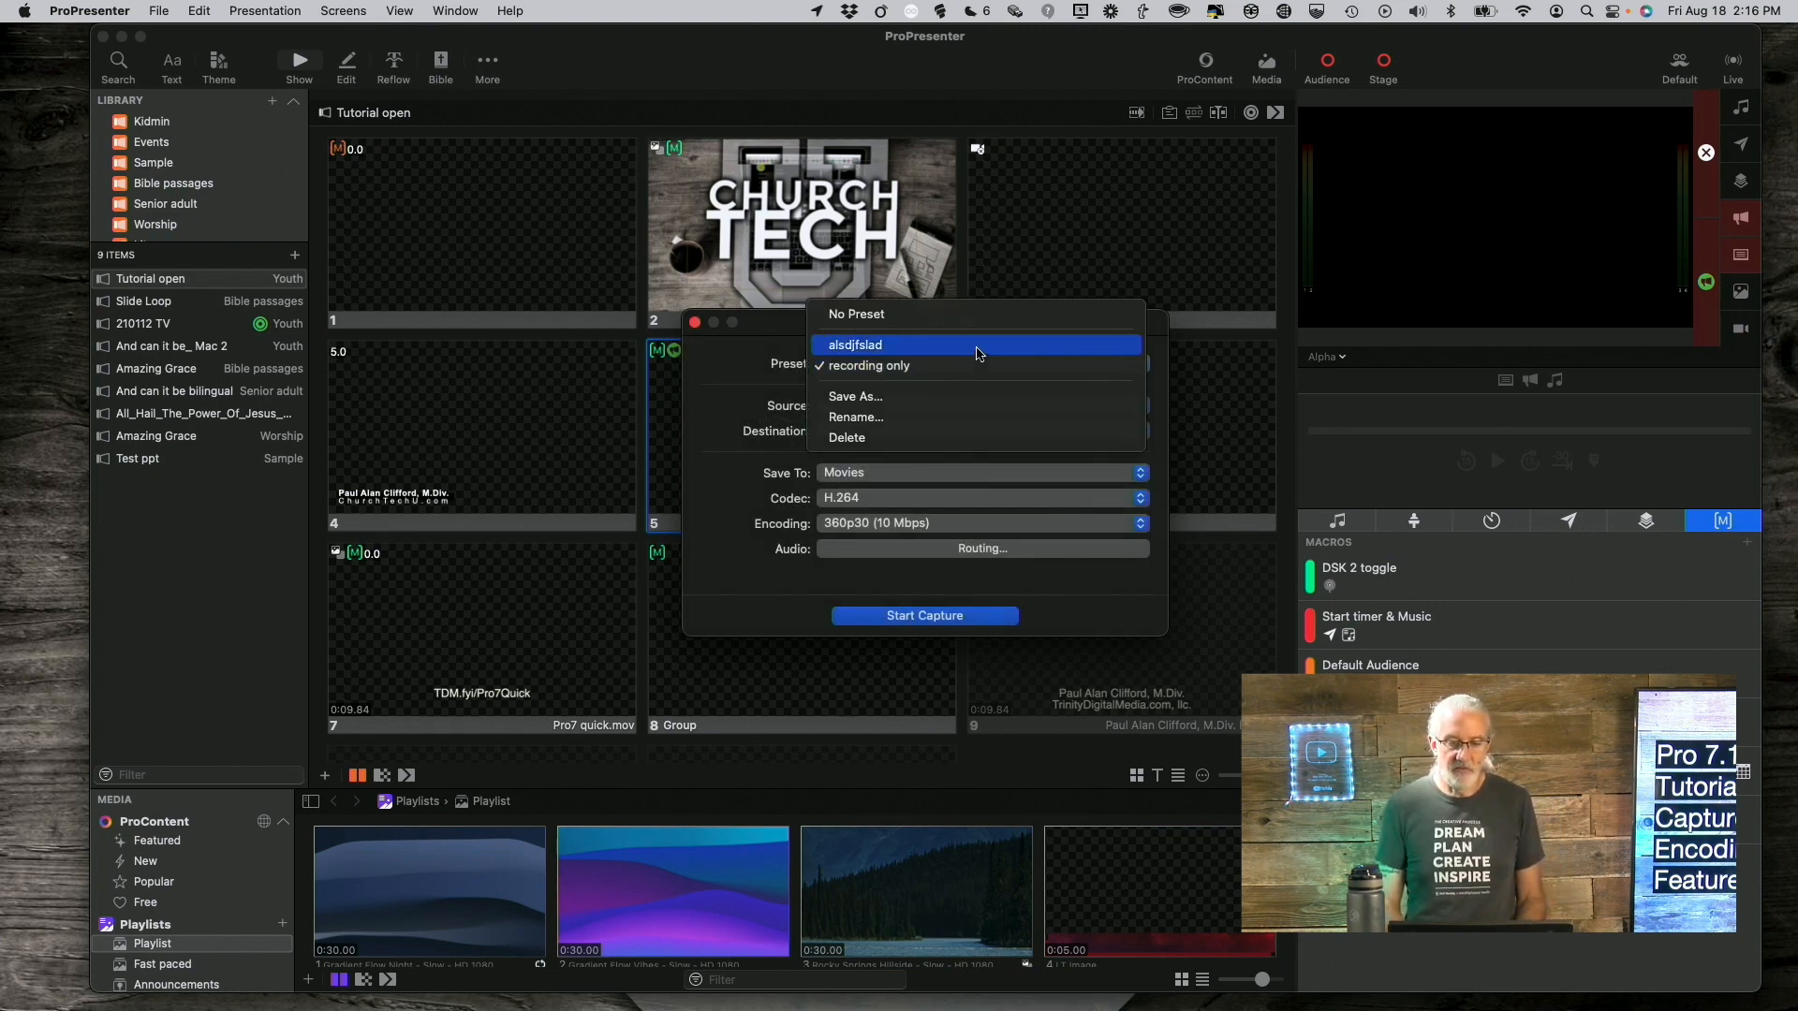
pyautogui.click(854, 344)
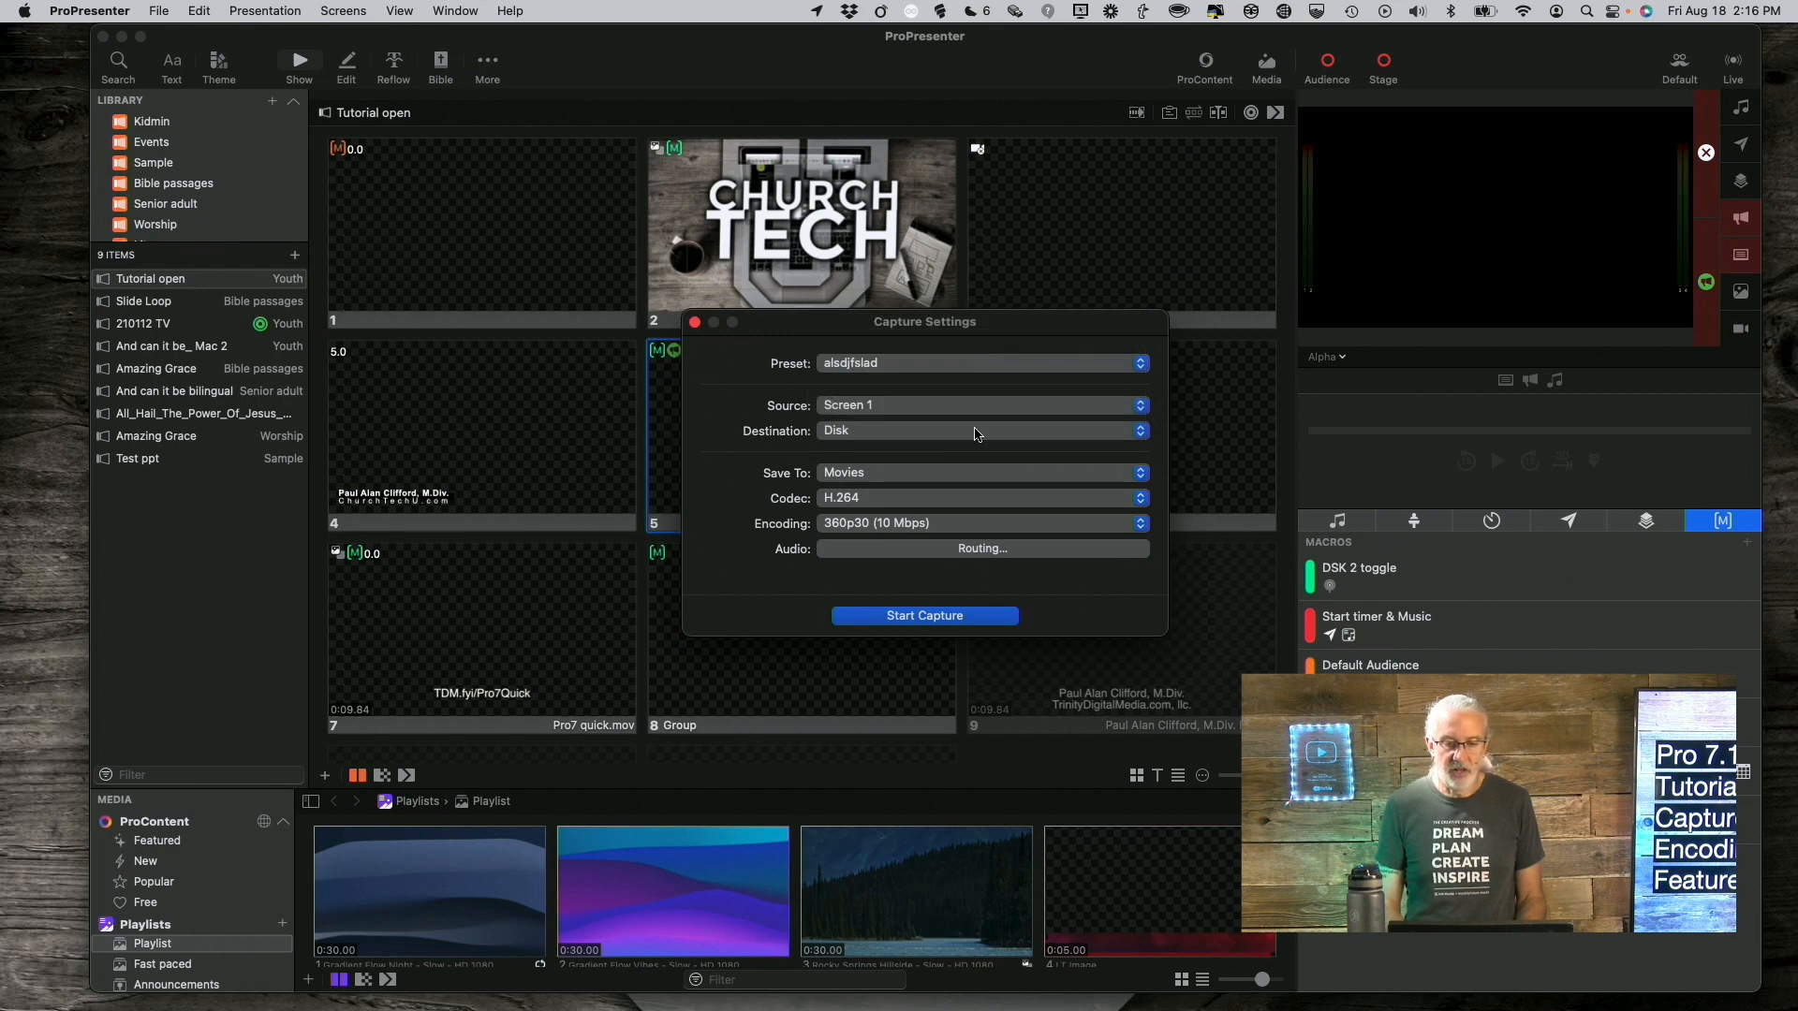
pyautogui.moveTo(1019, 388)
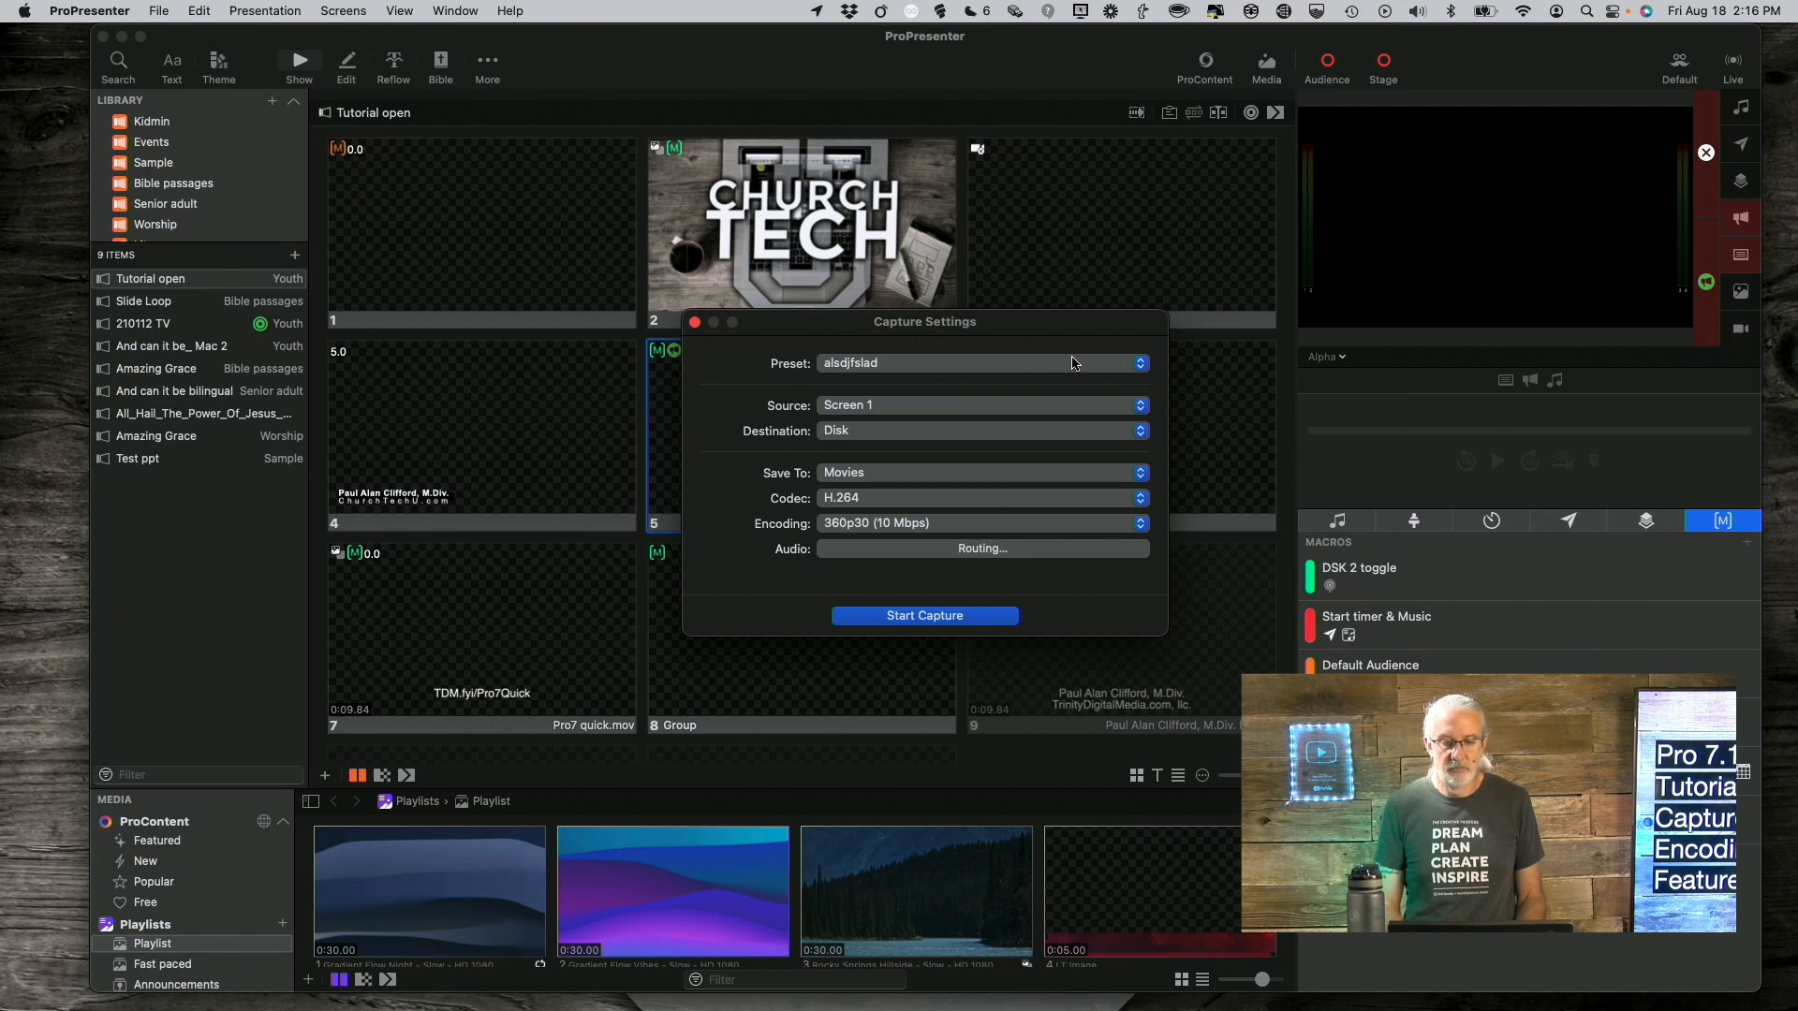
pyautogui.click(980, 361)
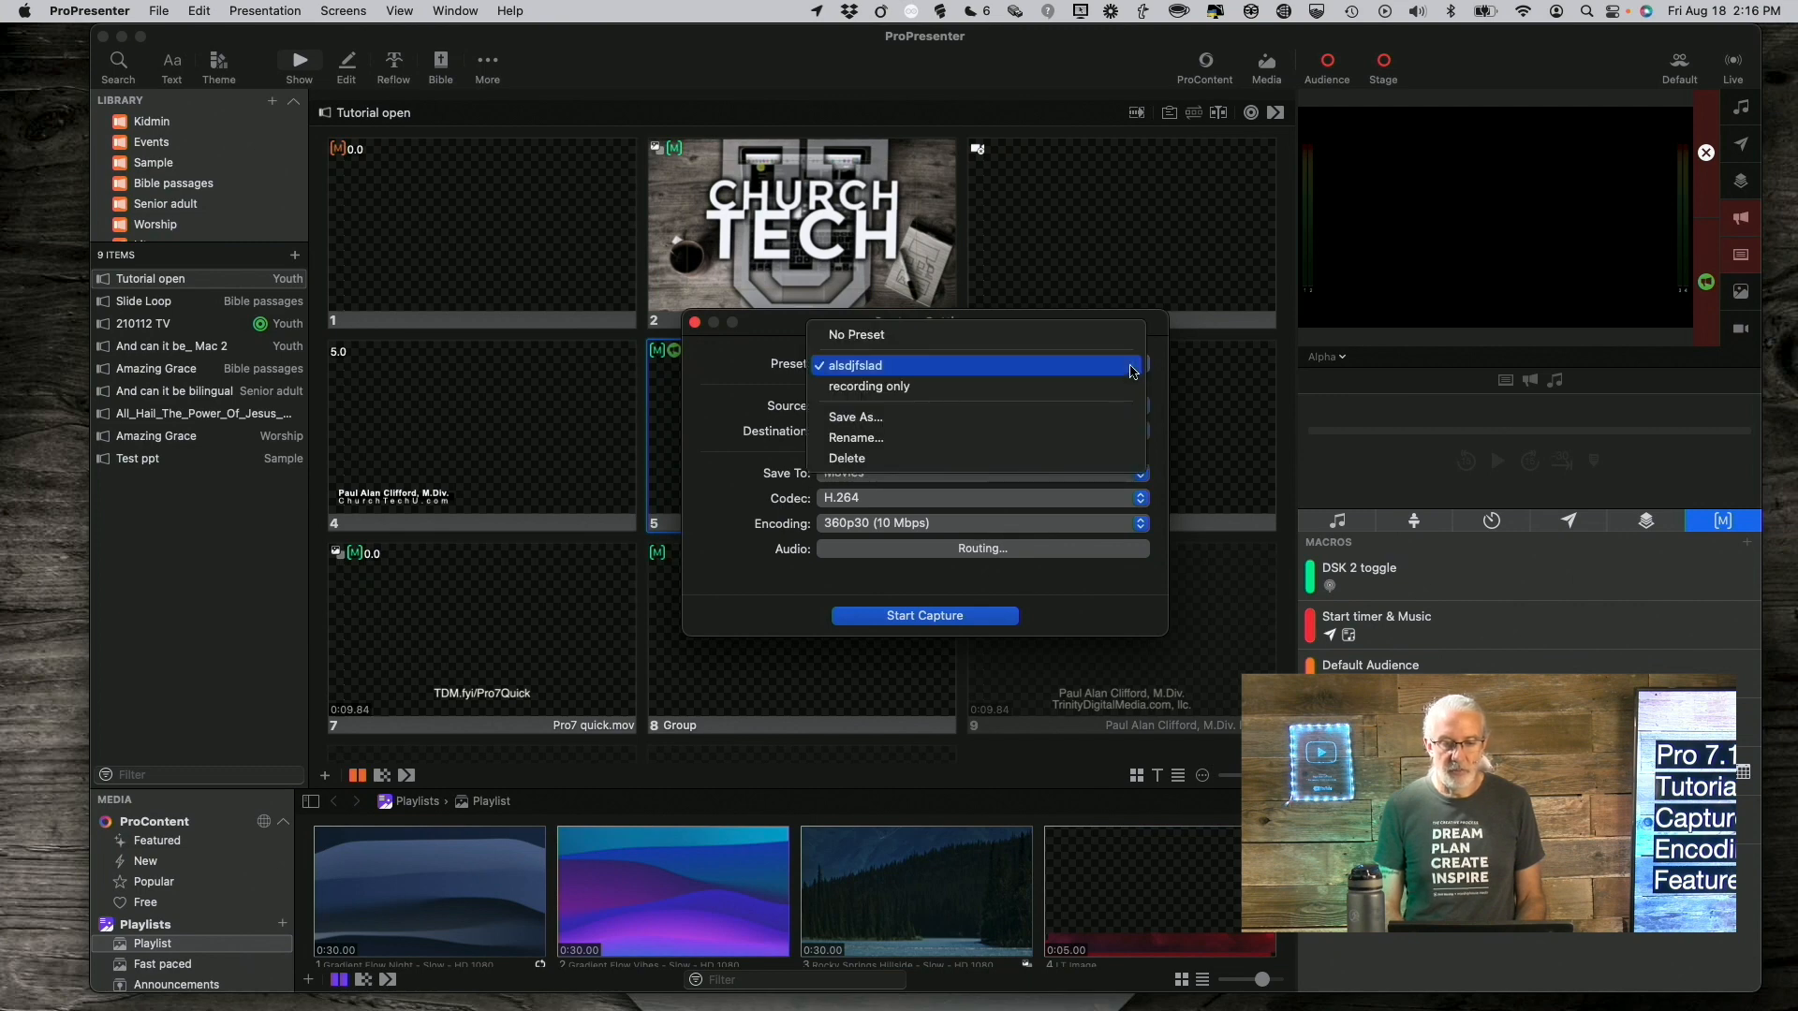
pyautogui.moveTo(1034, 439)
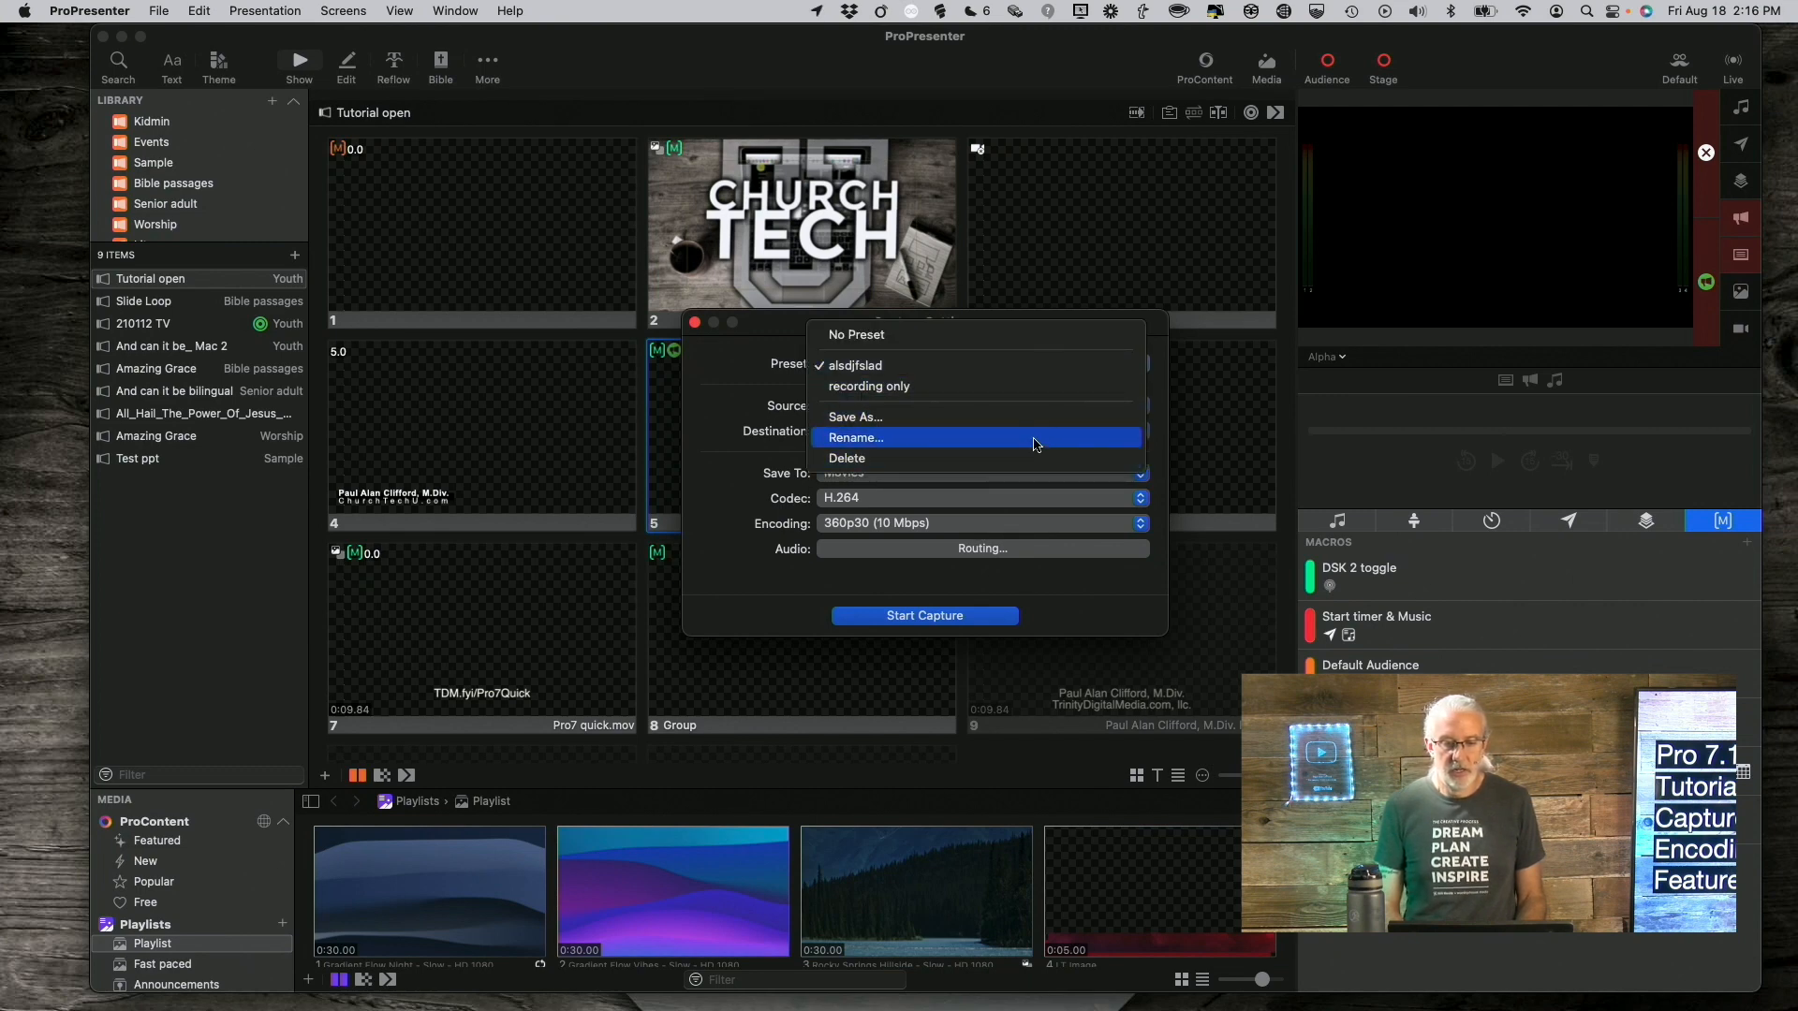
pyautogui.moveTo(1007, 416)
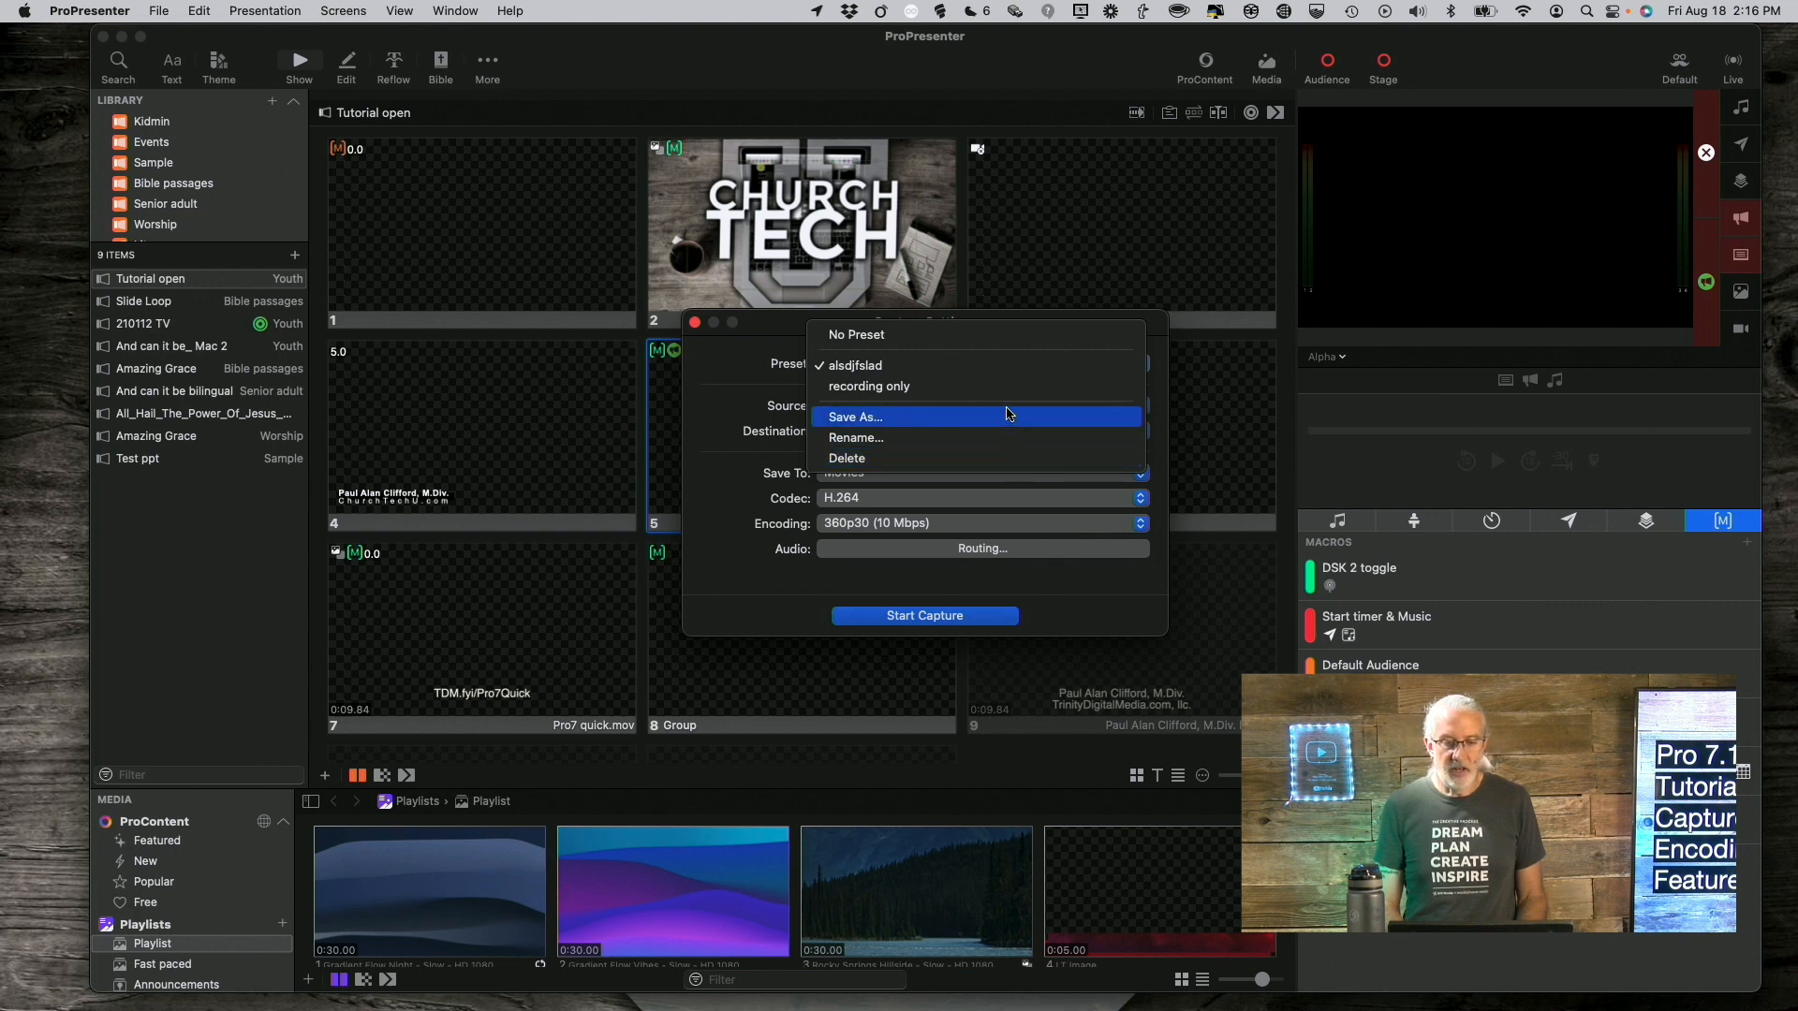
pyautogui.moveTo(976, 386)
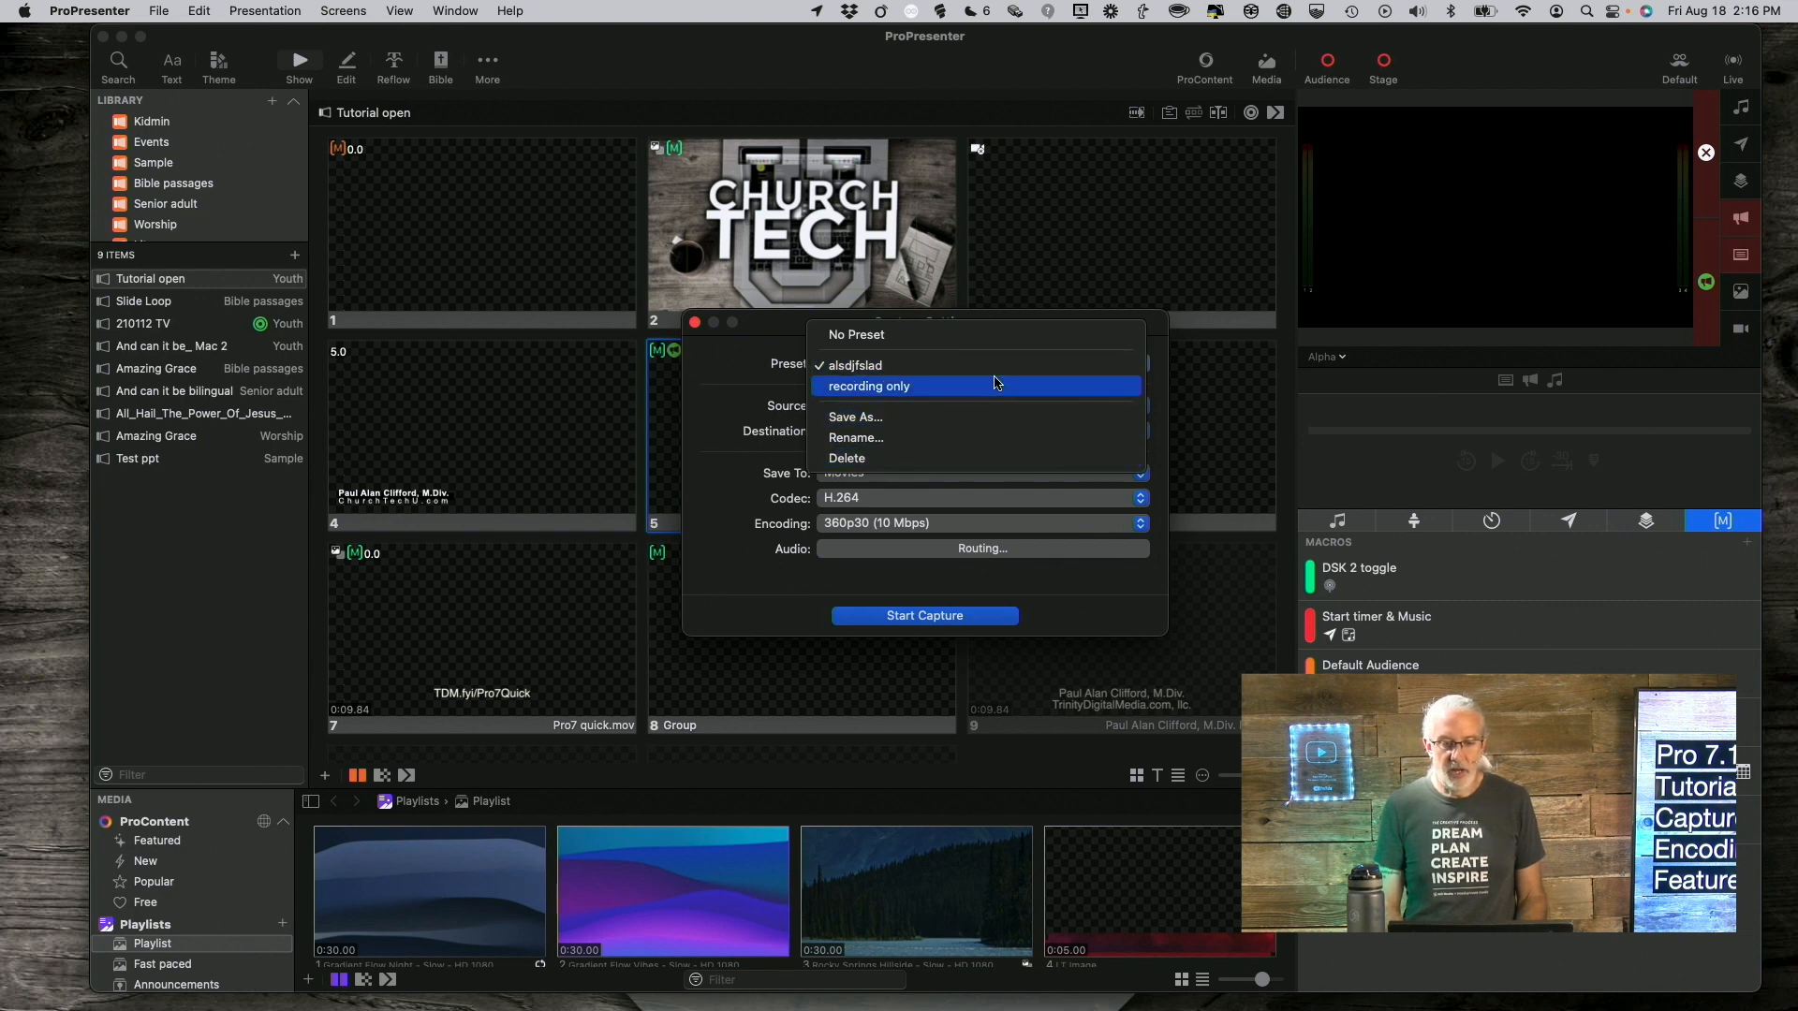
pyautogui.moveTo(949, 457)
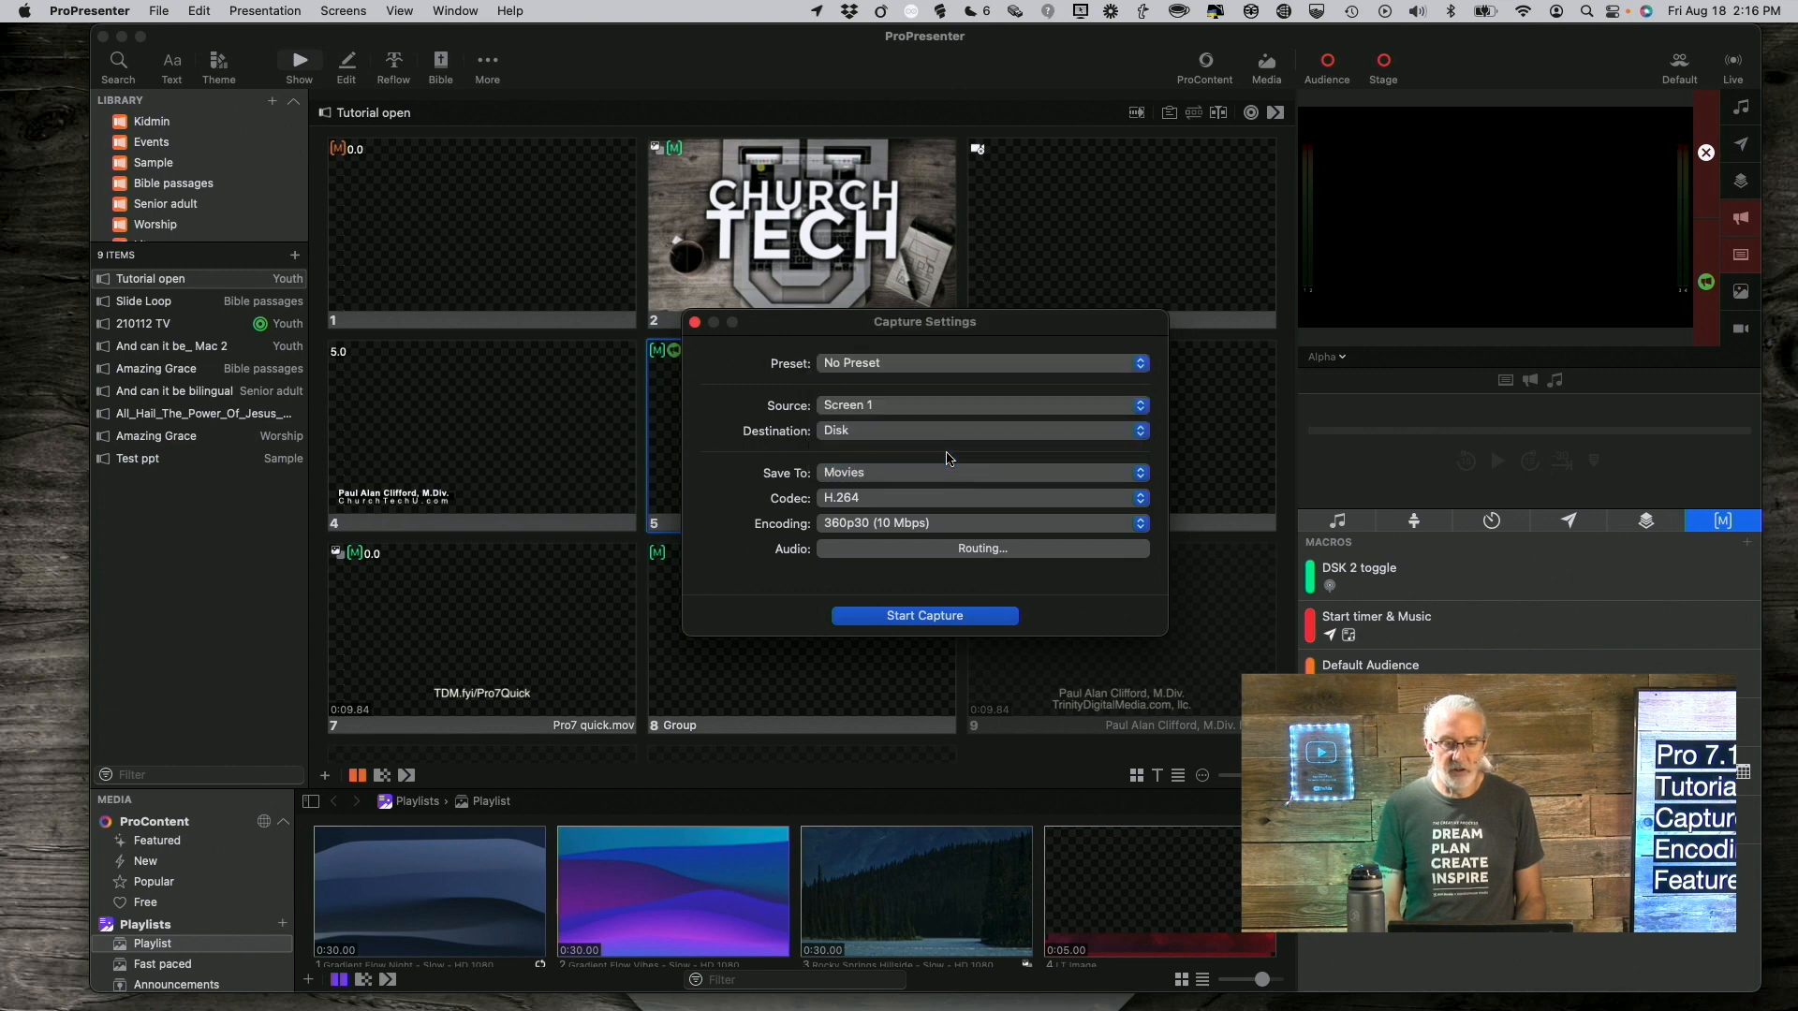
pyautogui.click(980, 361)
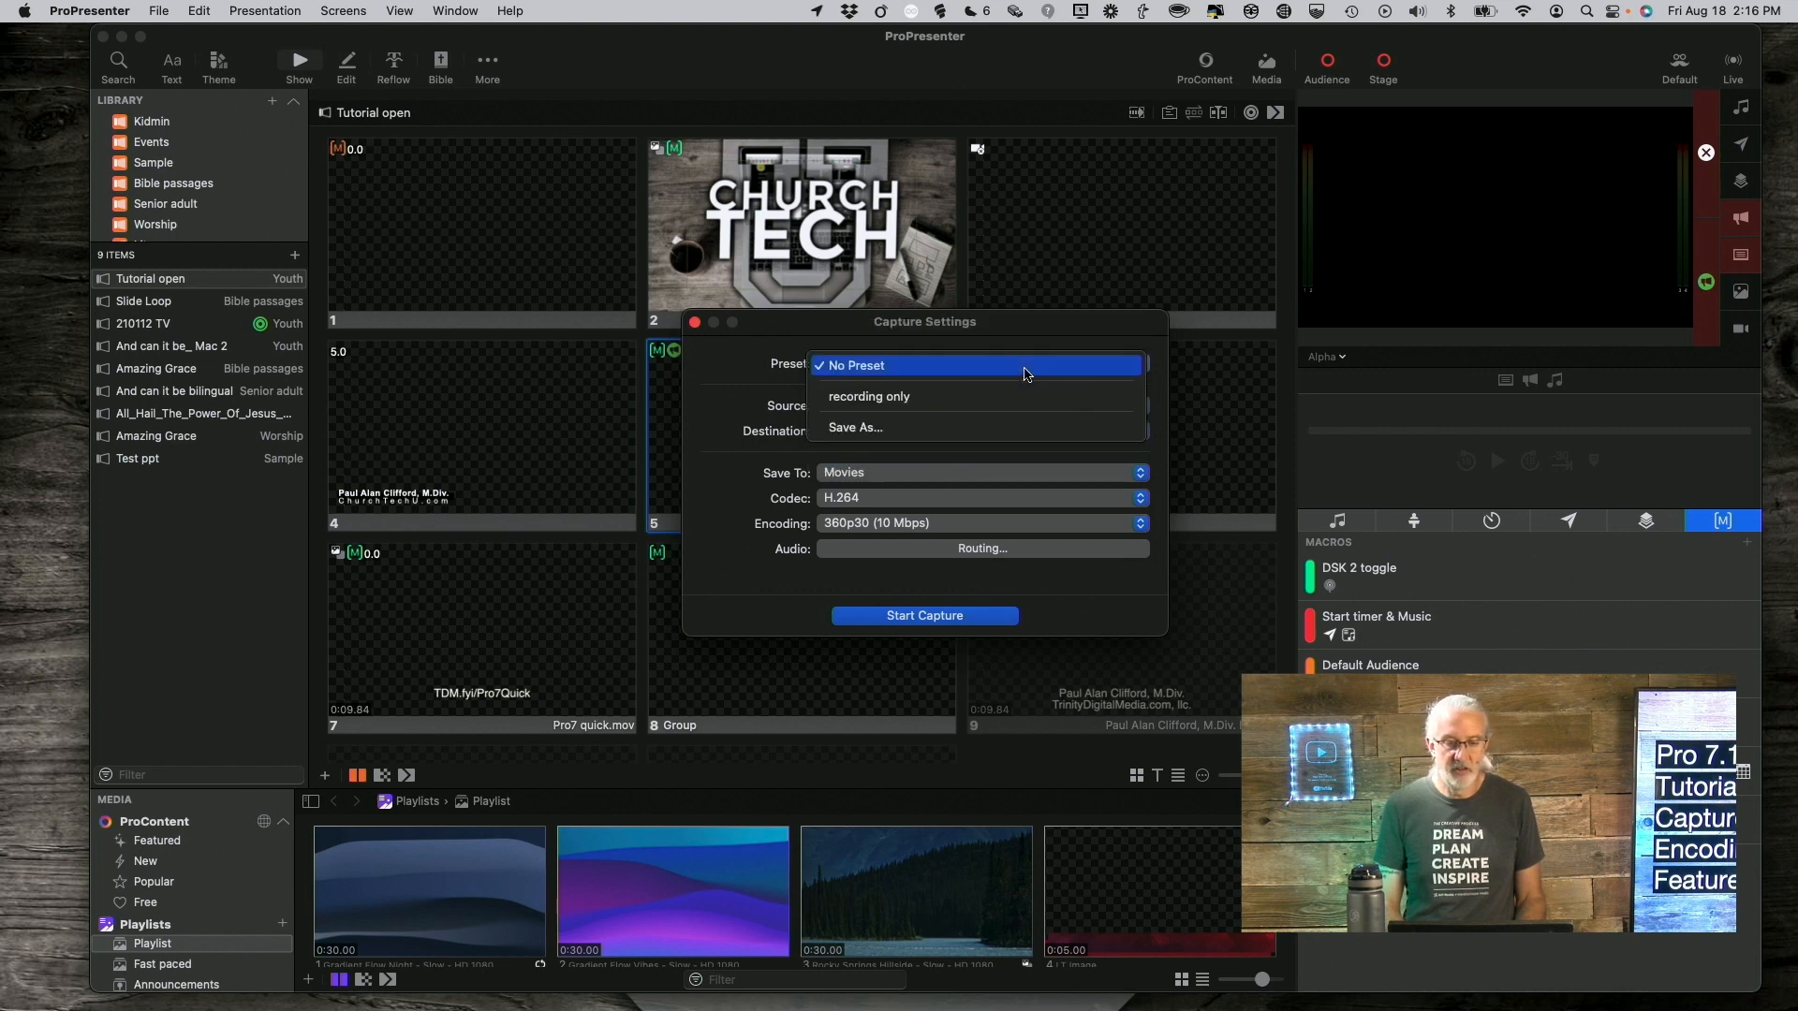
pyautogui.moveTo(980, 395)
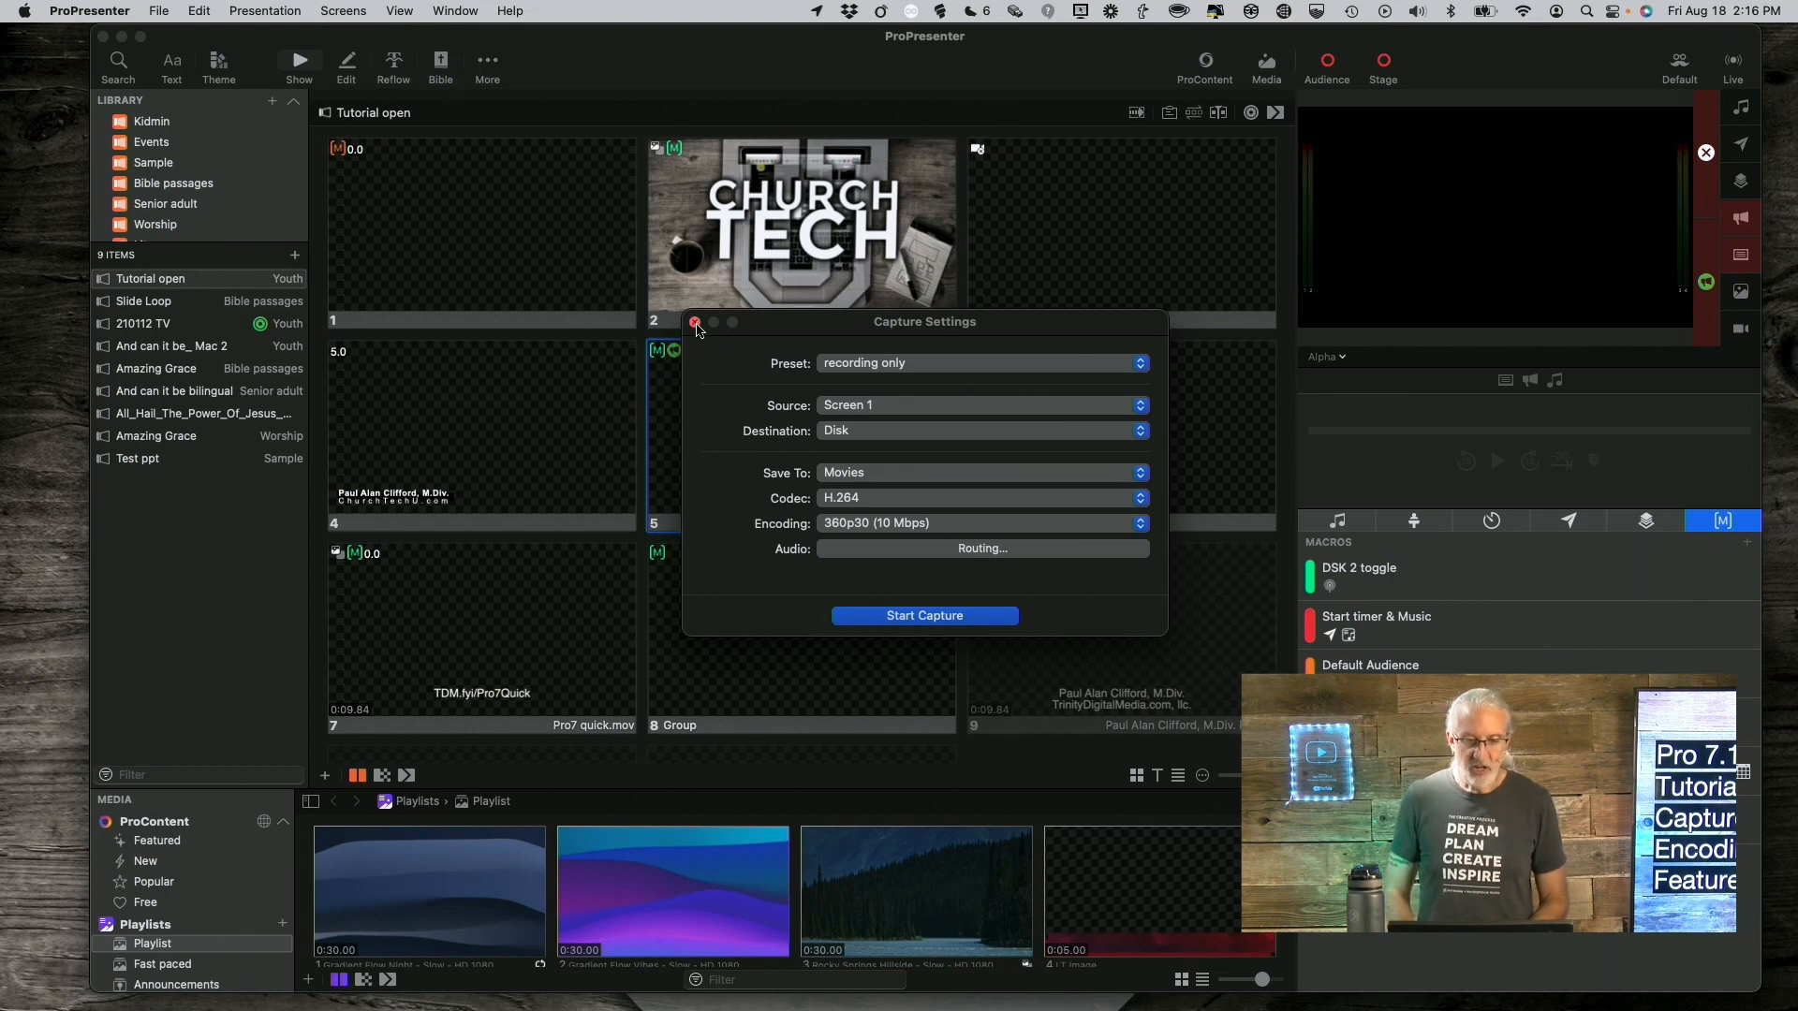
# Close Capture Settings and scroll the library down to the 'And can it be_ Mac 2' slides.
pyautogui.click(693, 320)
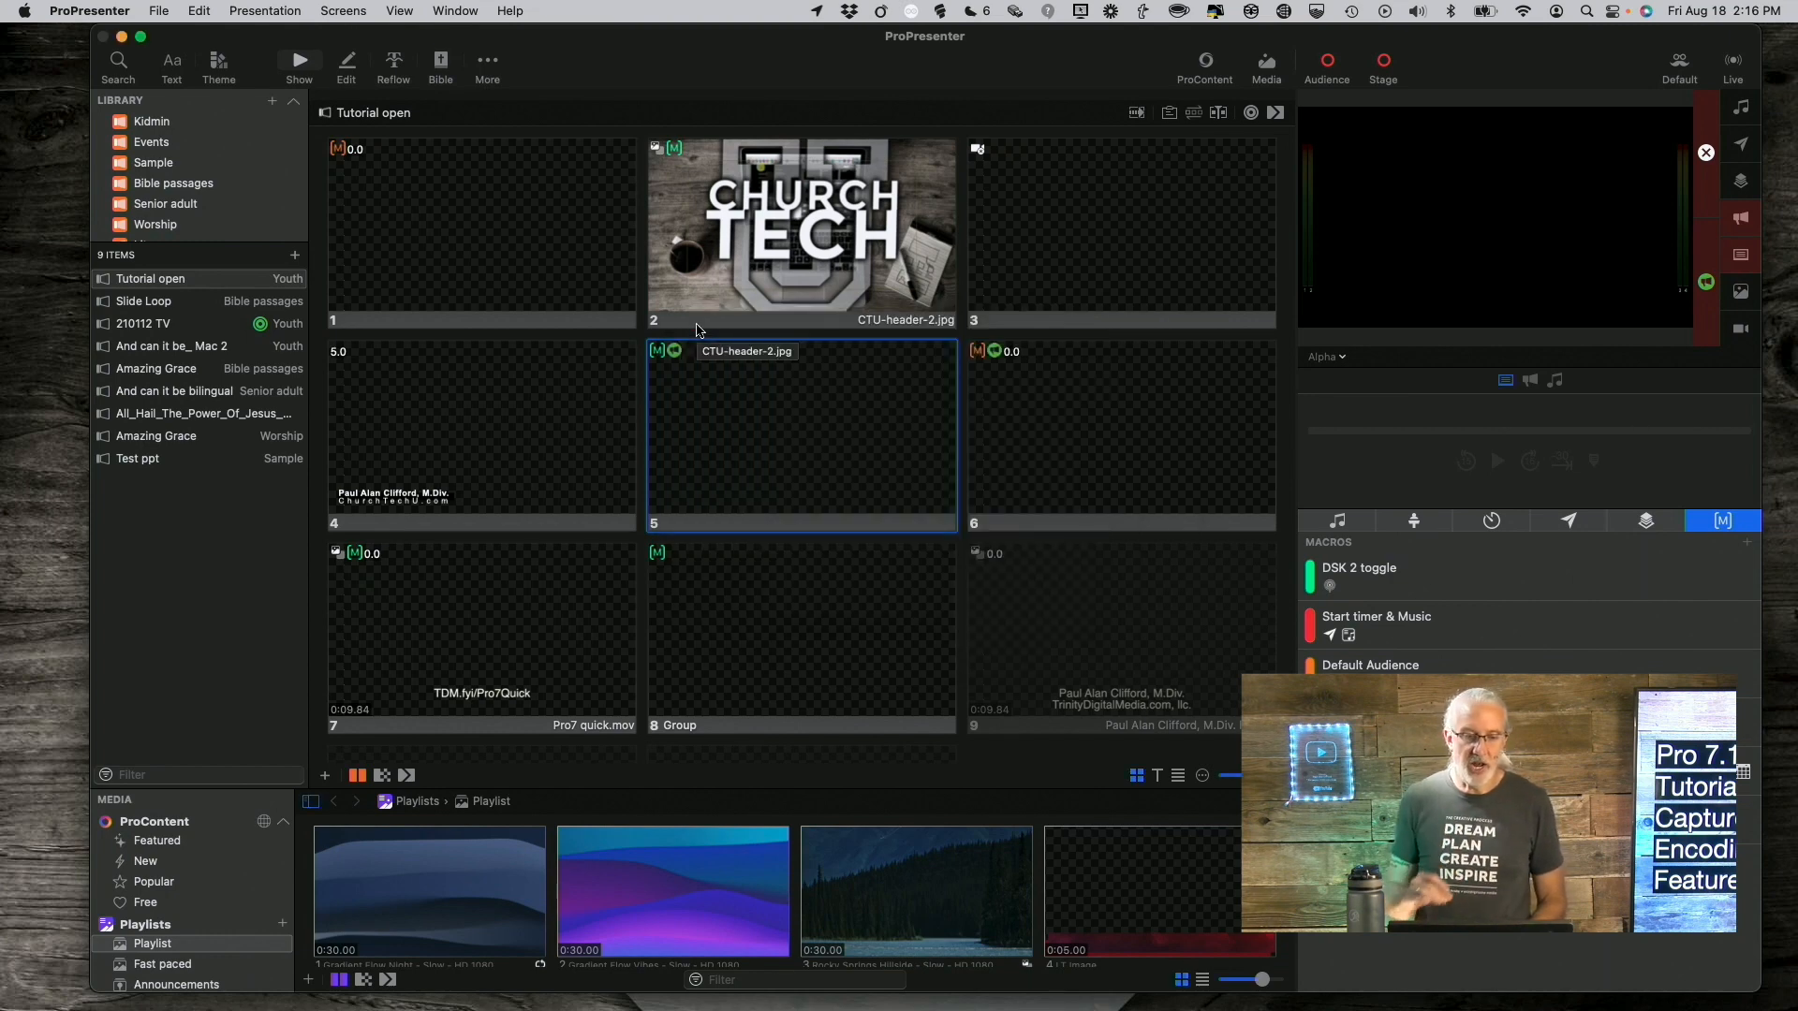
pyautogui.scroll(-3)
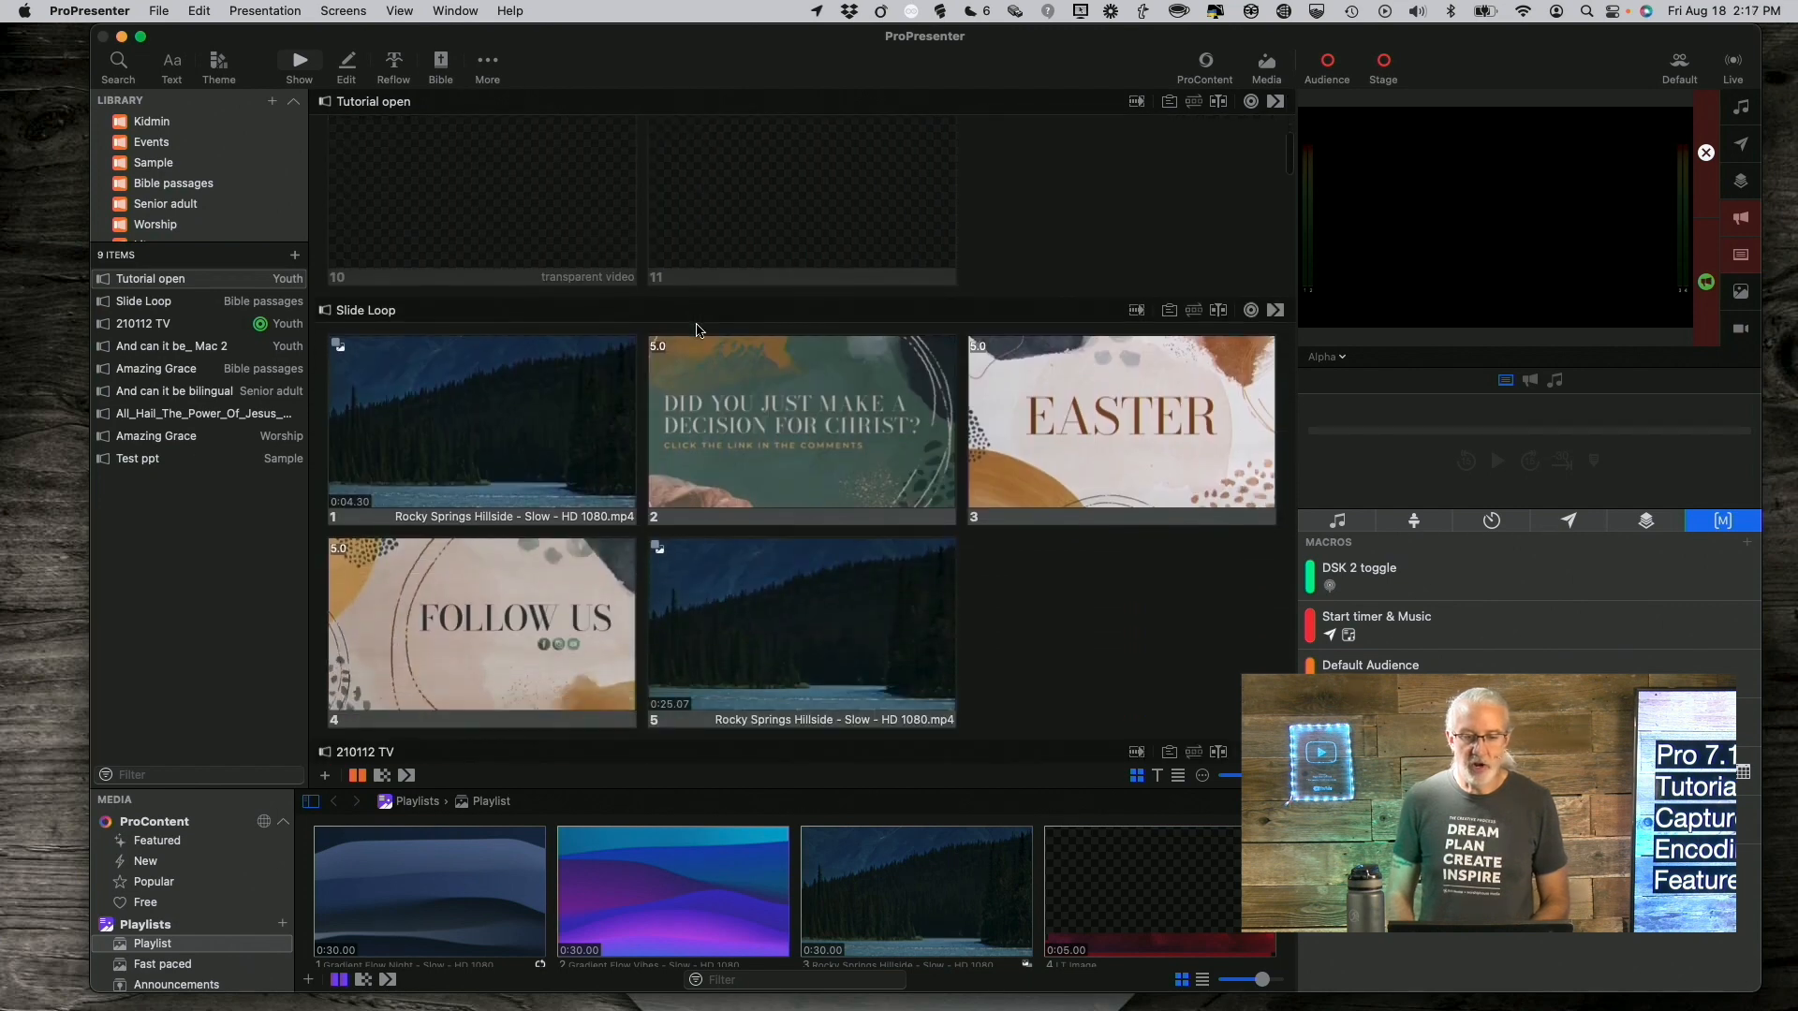
pyautogui.click(143, 324)
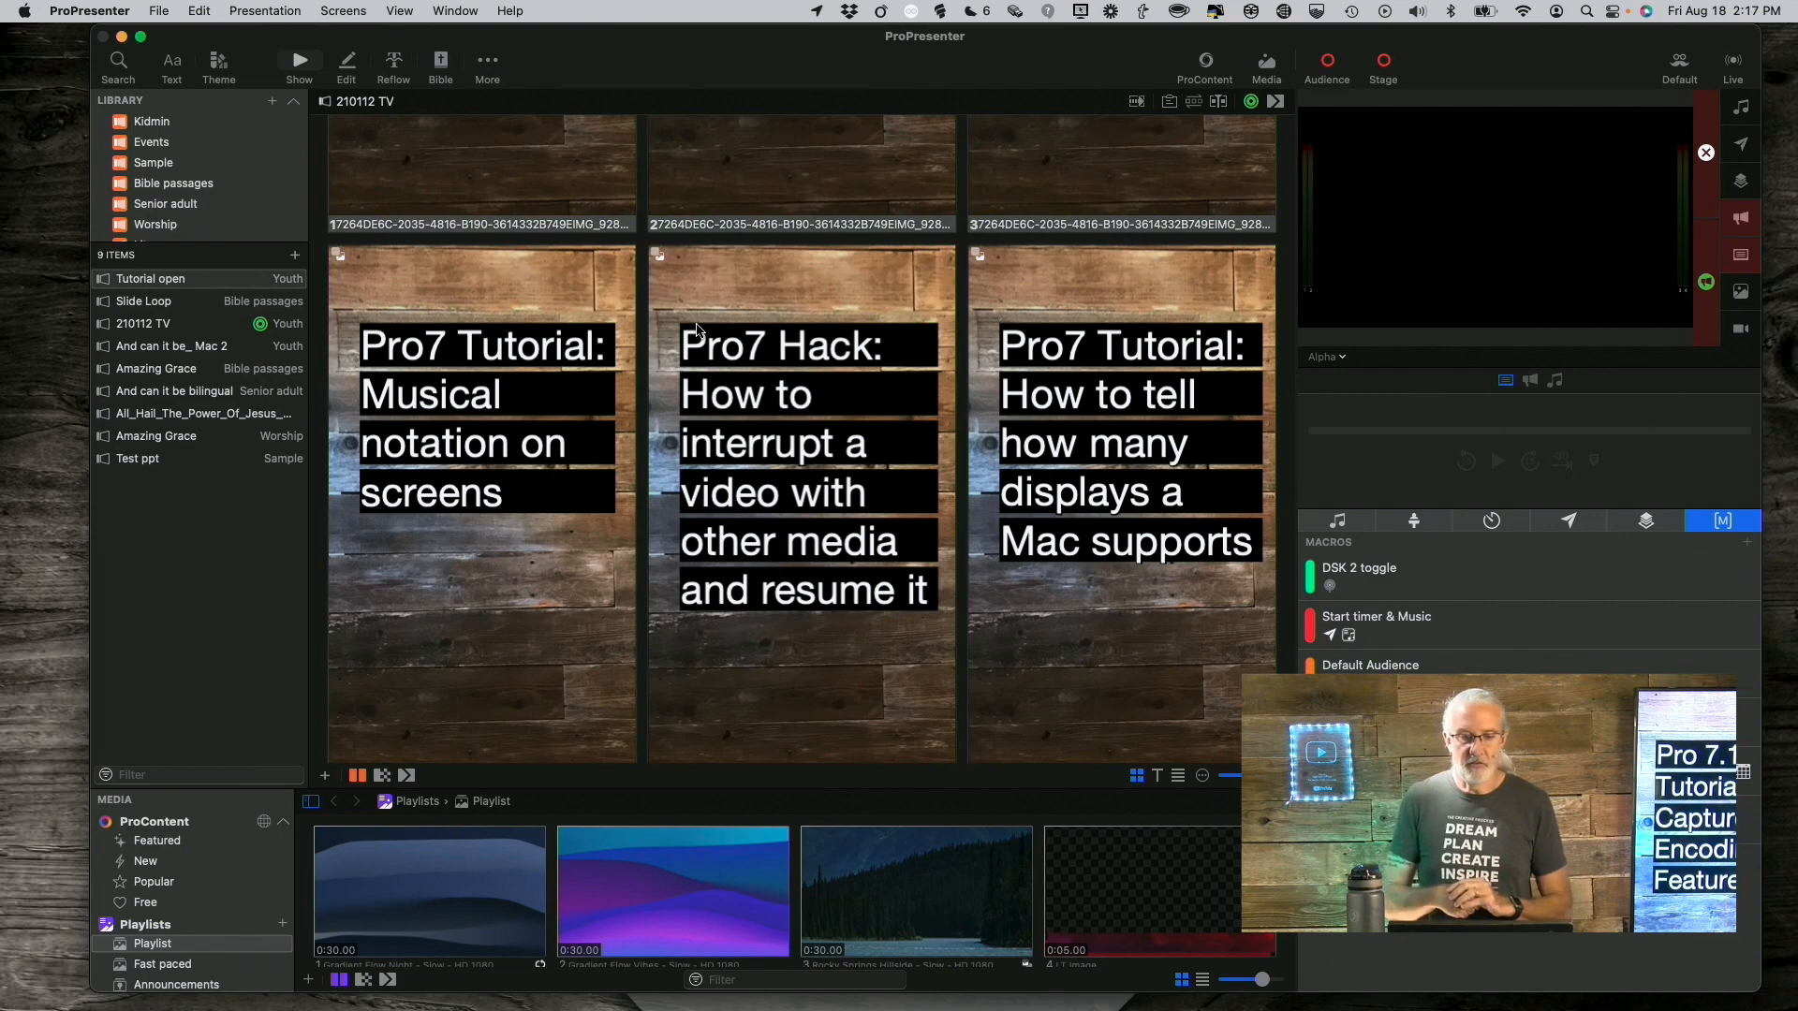
pyautogui.scroll(-3)
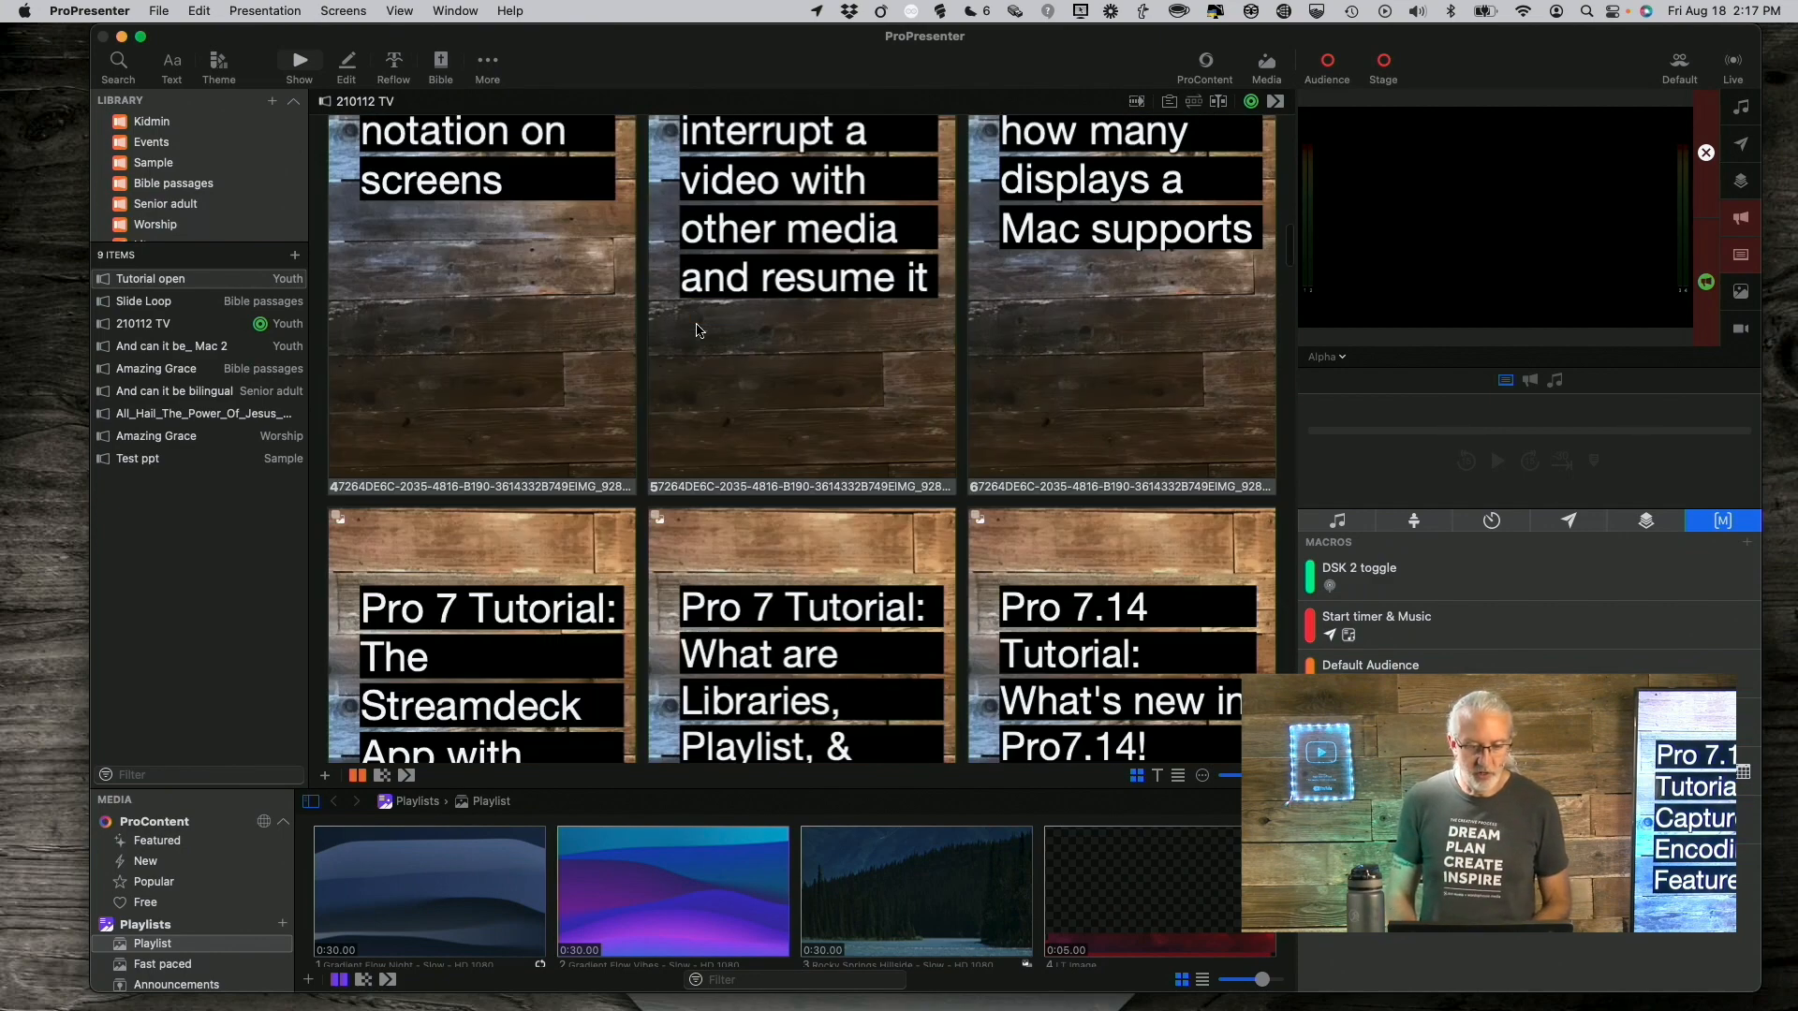
pyautogui.click(172, 344)
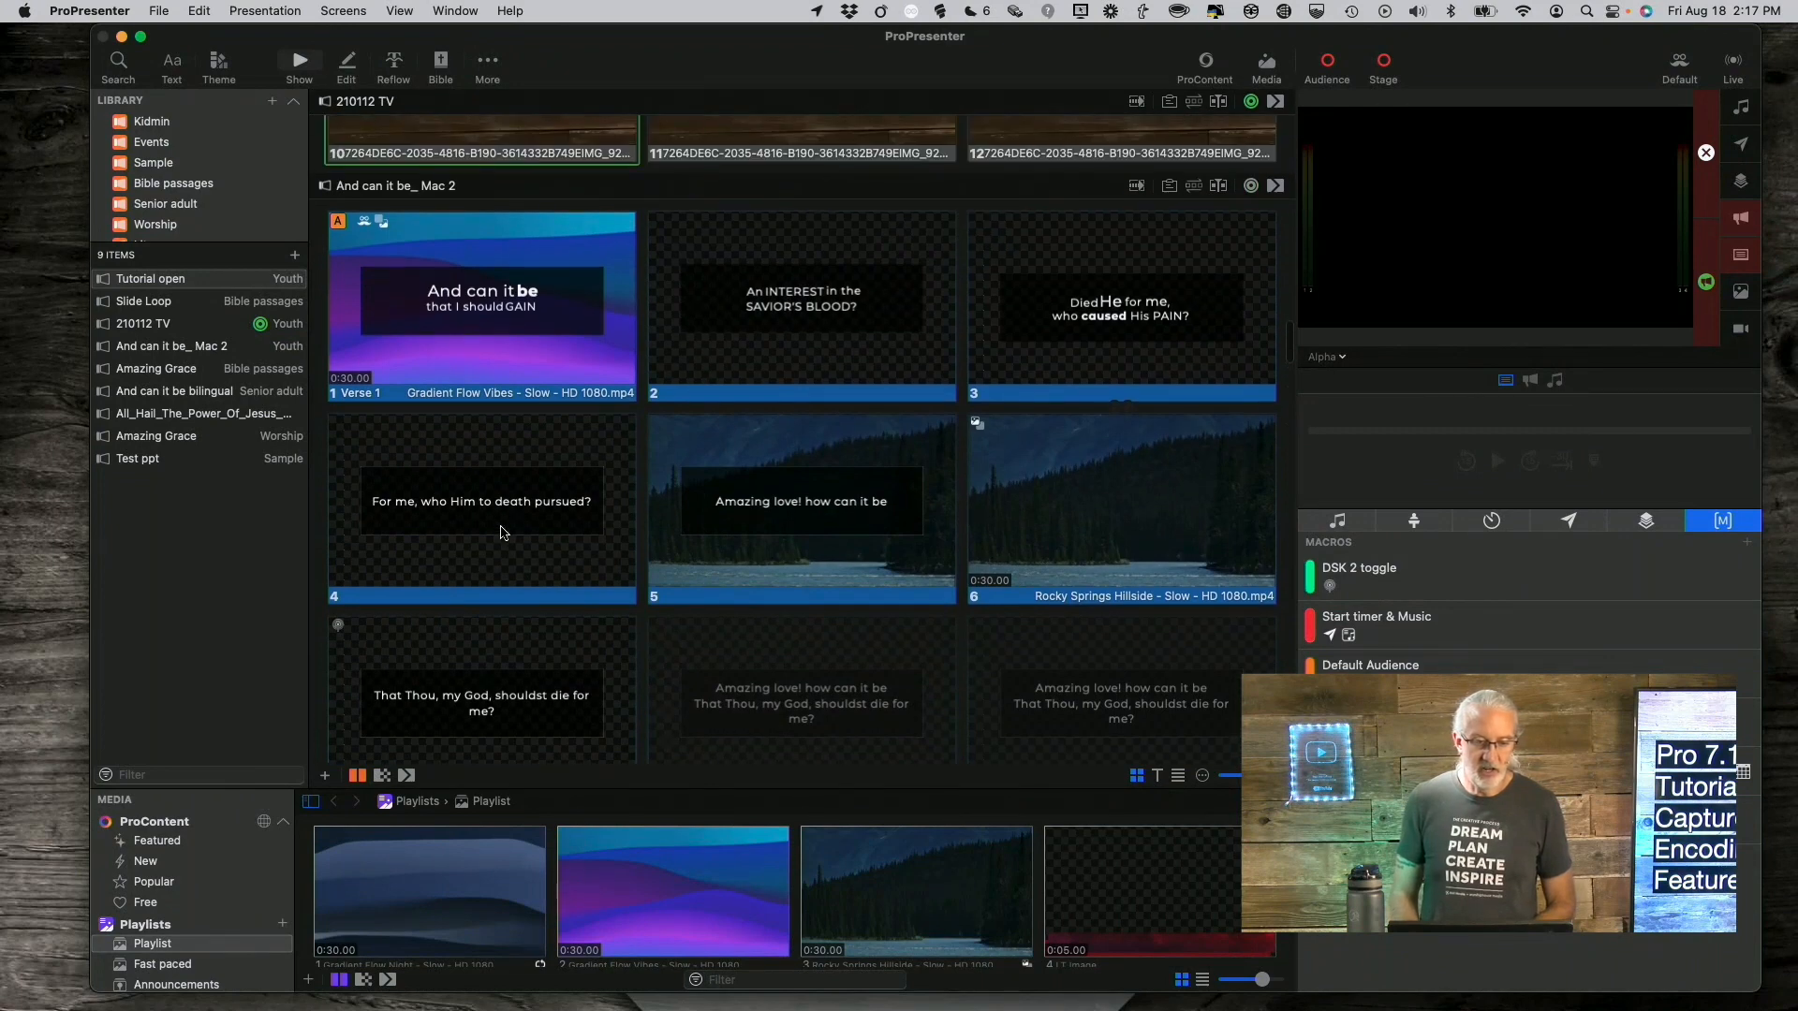
# Give slide 4 a Start Capture action using the 'recording only' preset.
pyautogui.rightClick(481, 502)
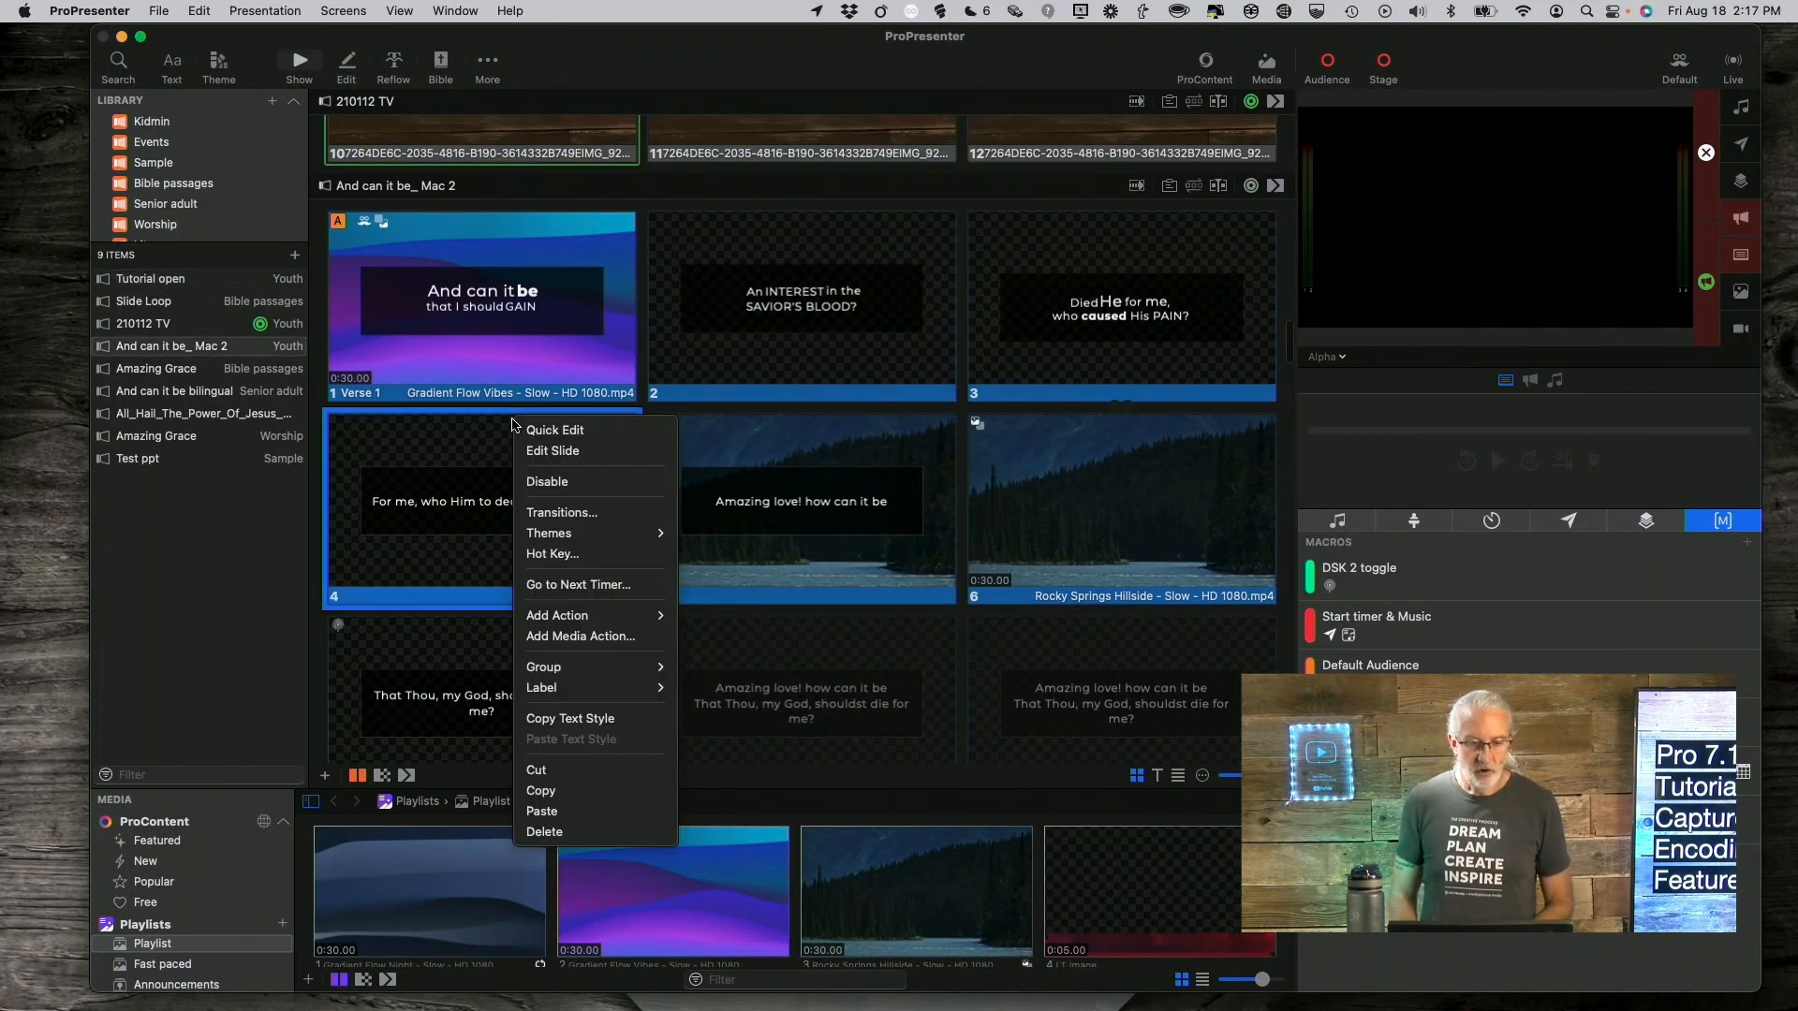
pyautogui.moveTo(562, 637)
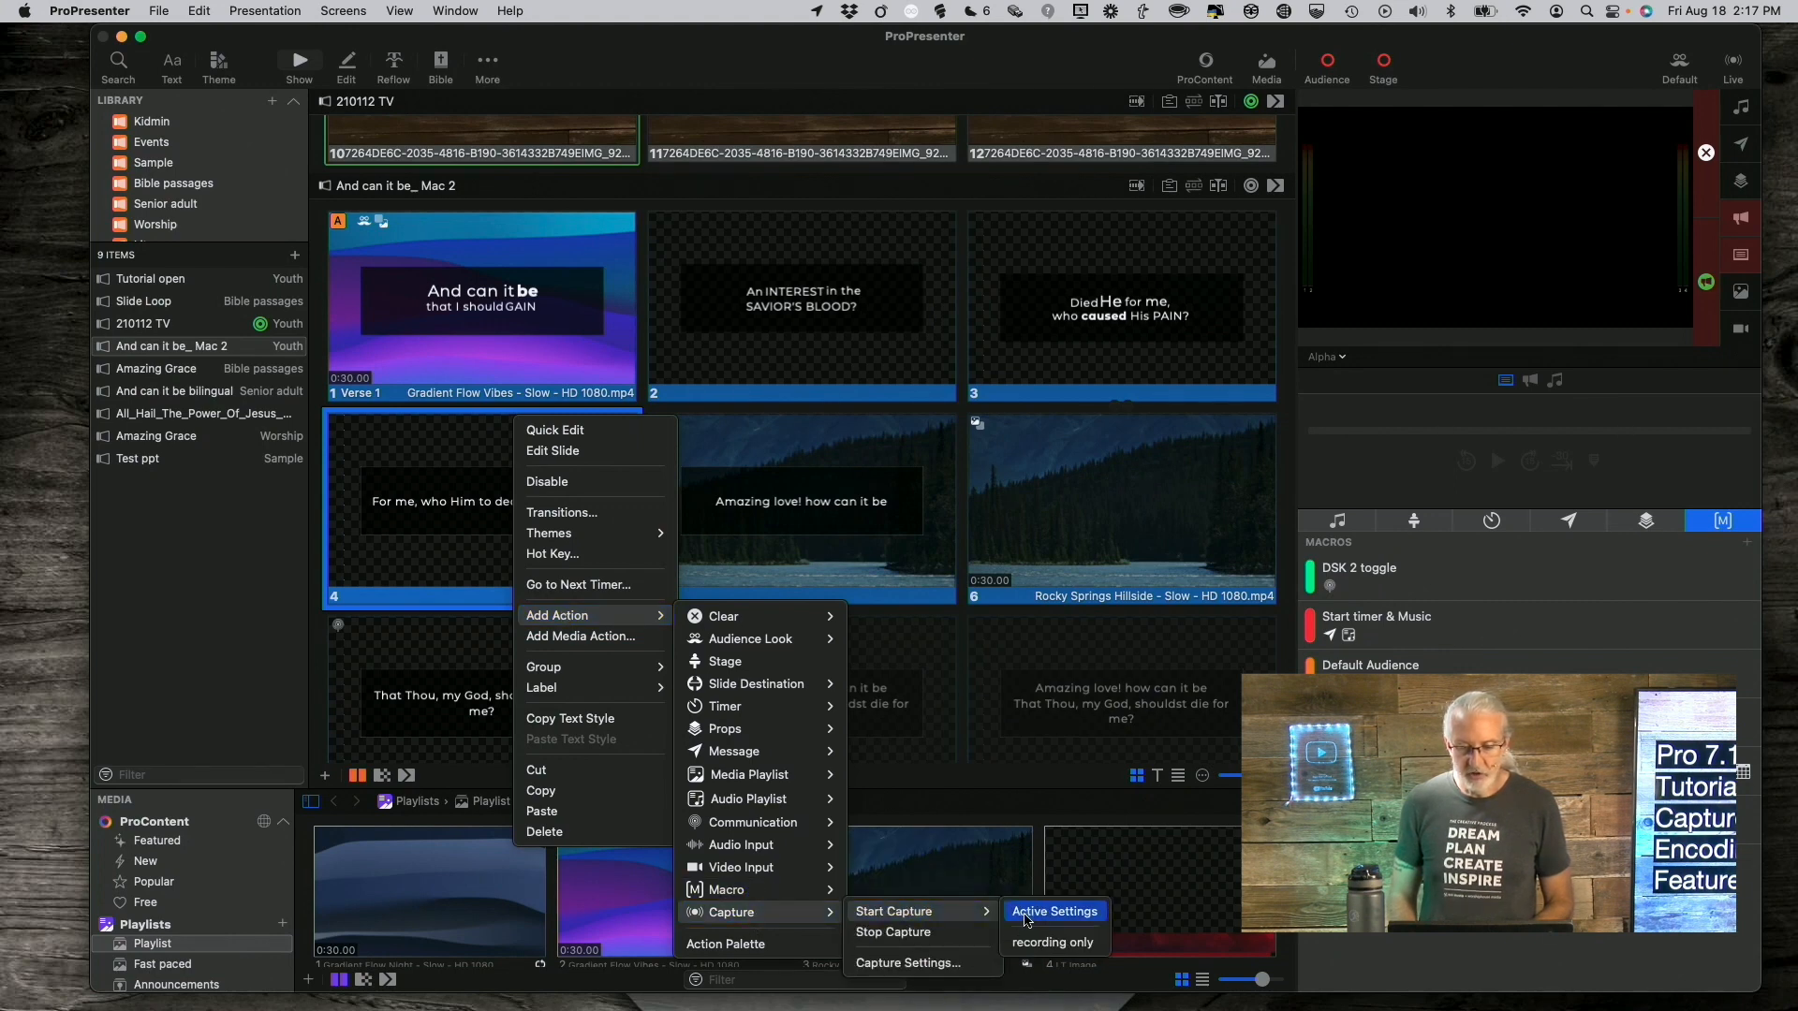
pyautogui.moveTo(1053, 942)
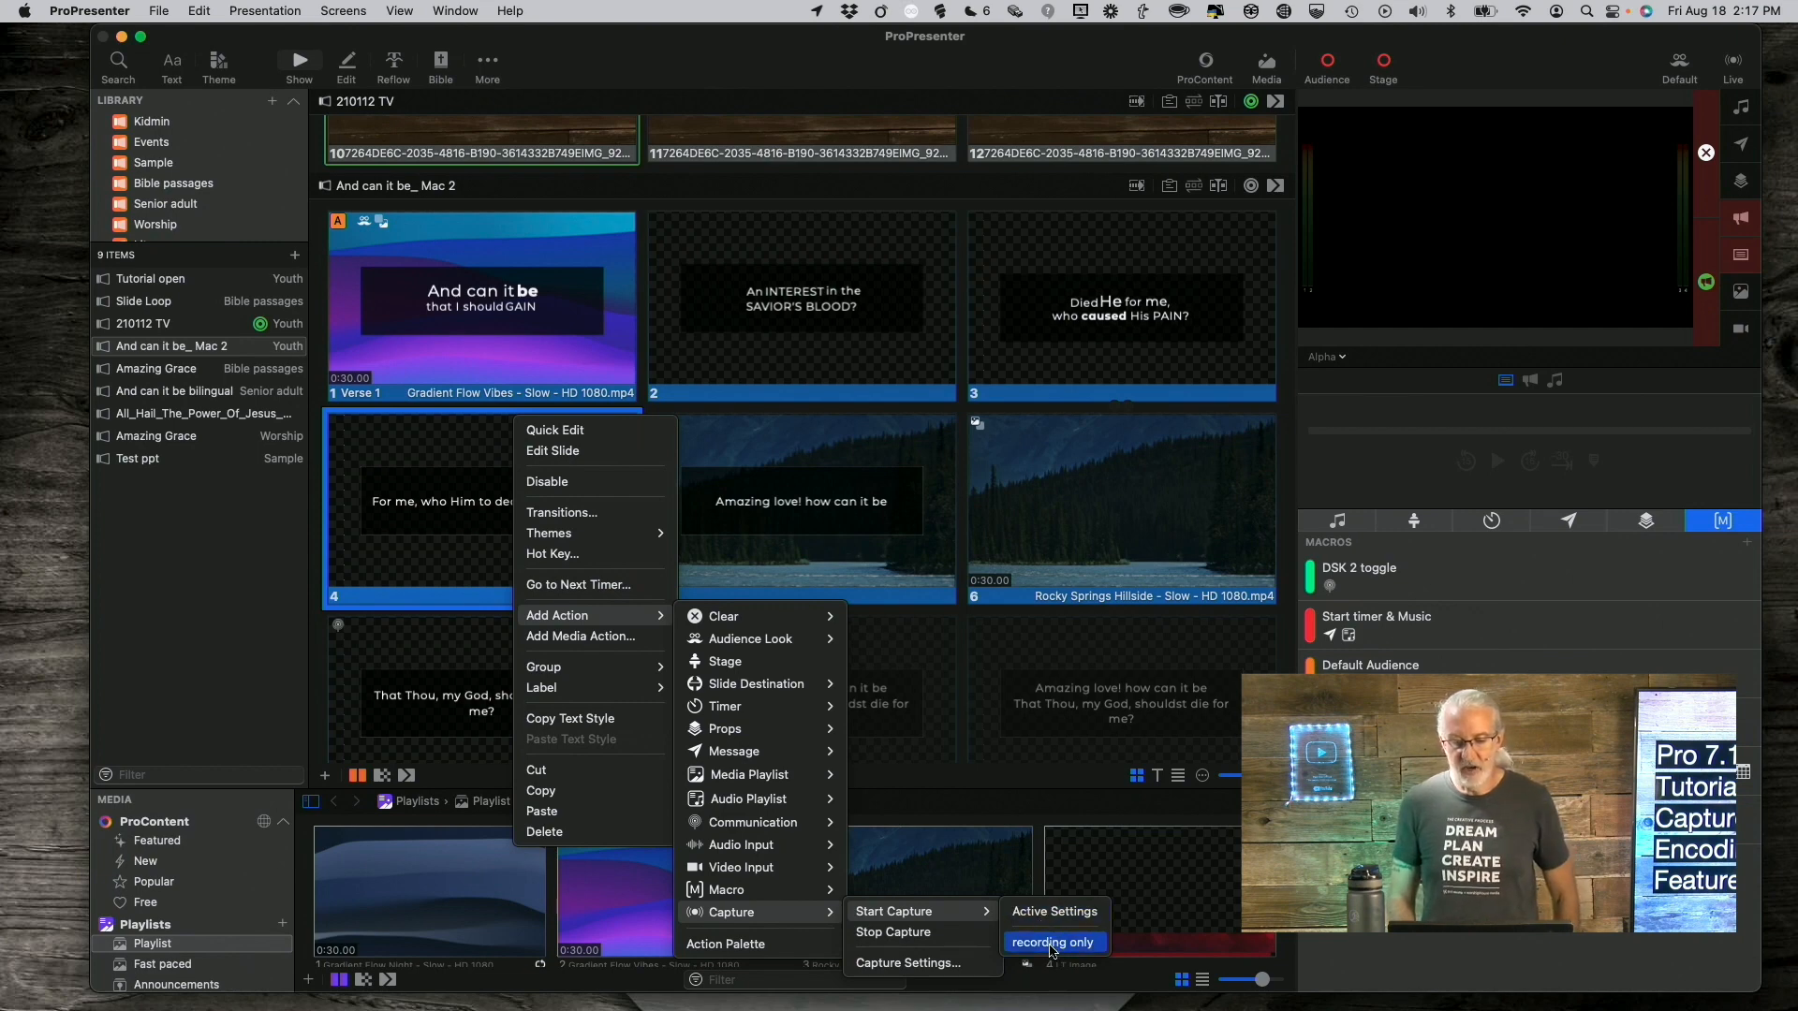
pyautogui.click(1050, 942)
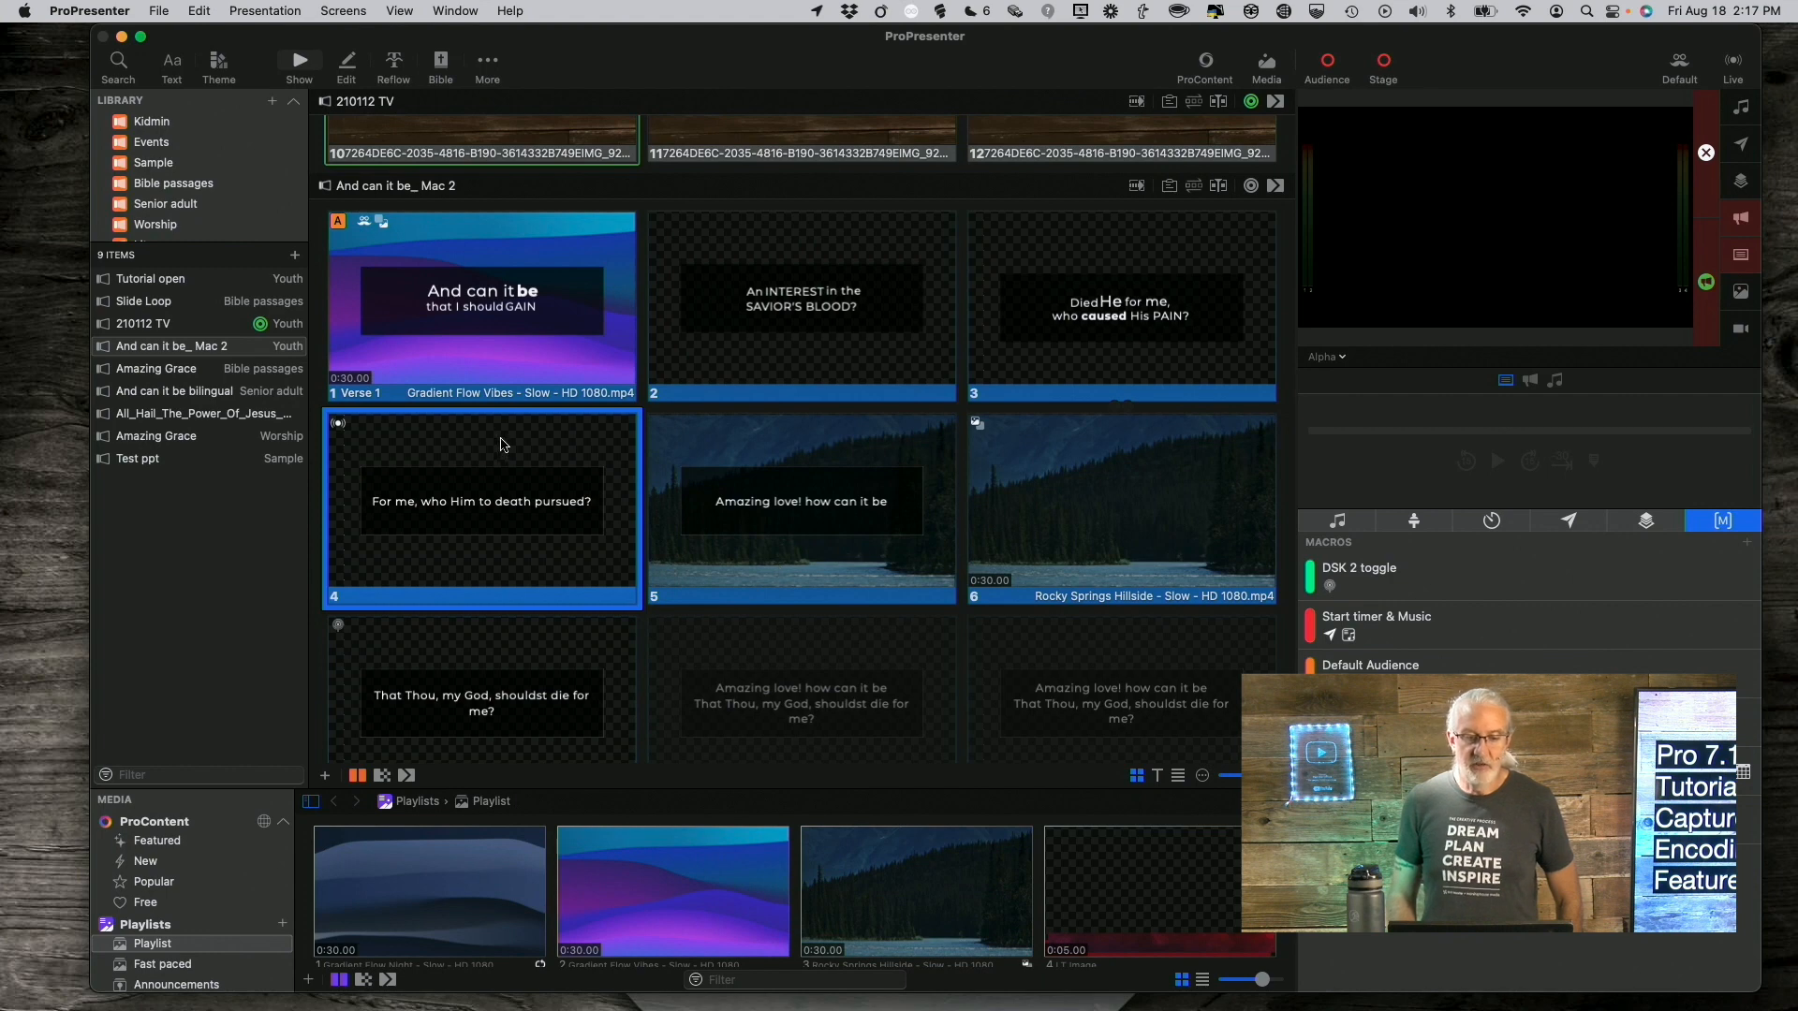
pyautogui.moveTo(646, 442)
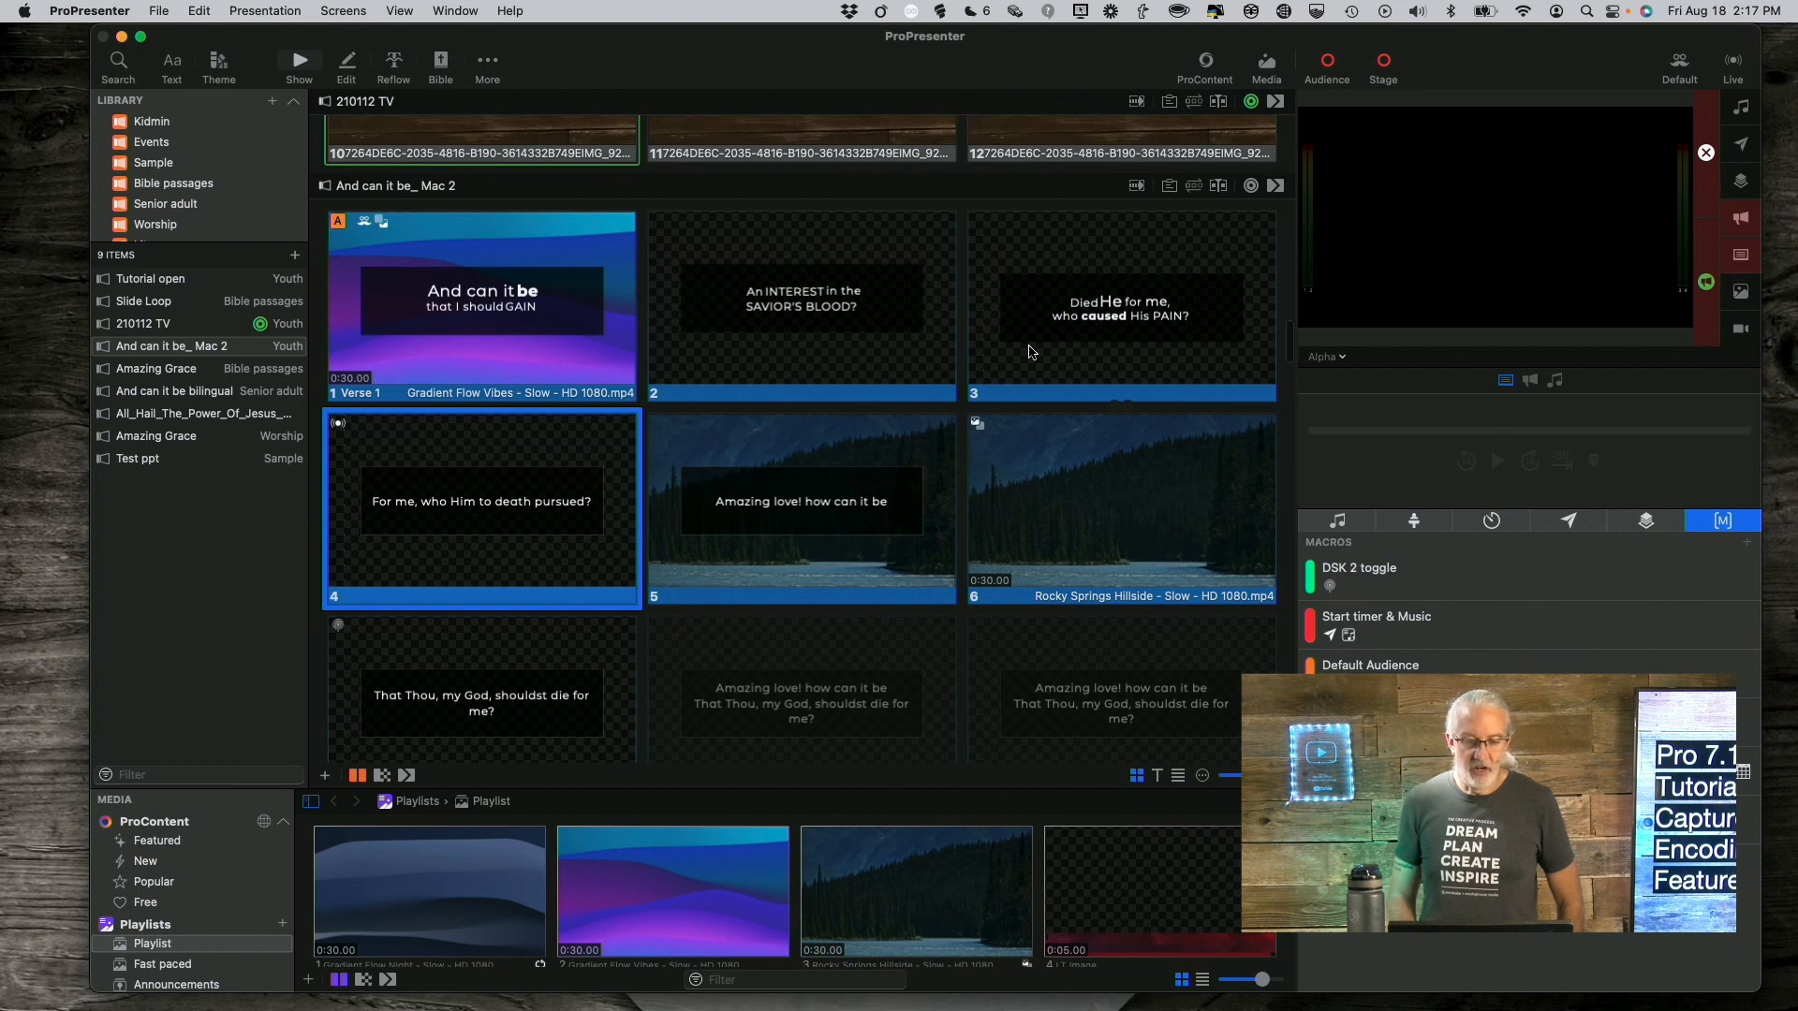
# Give slide 11 a Stop Capture action set to confirm before stopping.
pyautogui.scroll(-3)
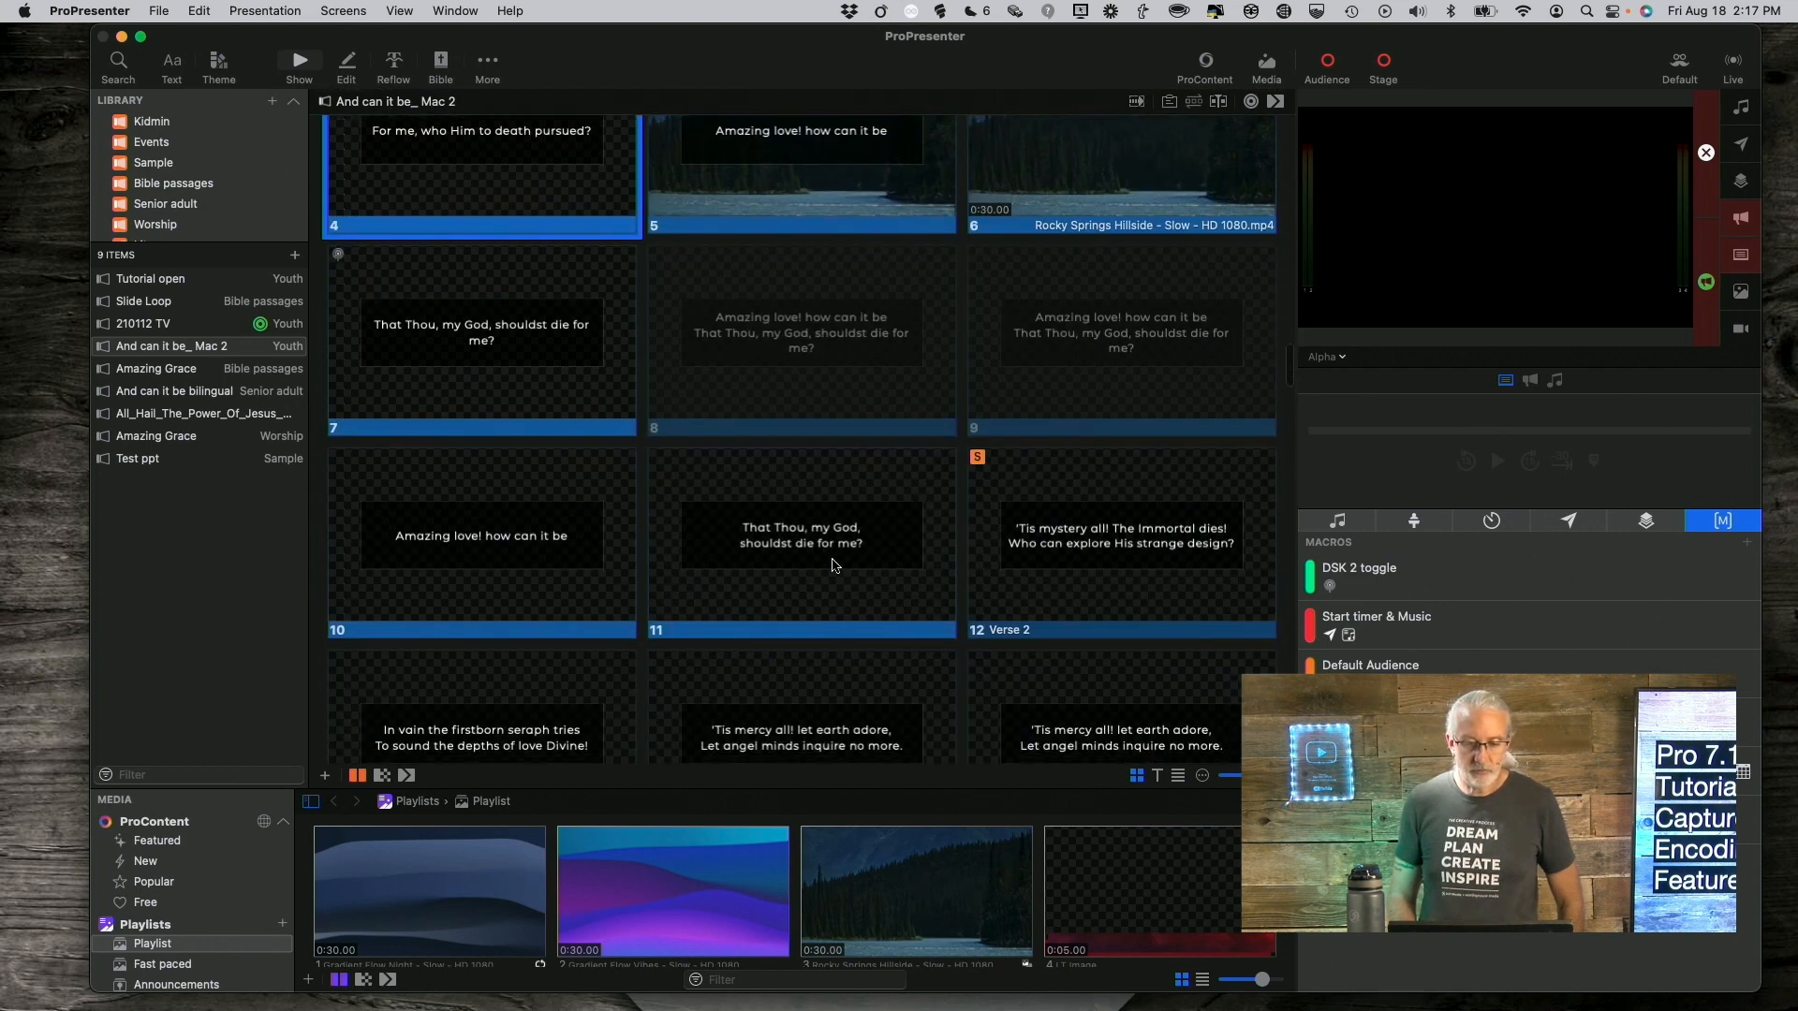
pyautogui.rightClick(800, 533)
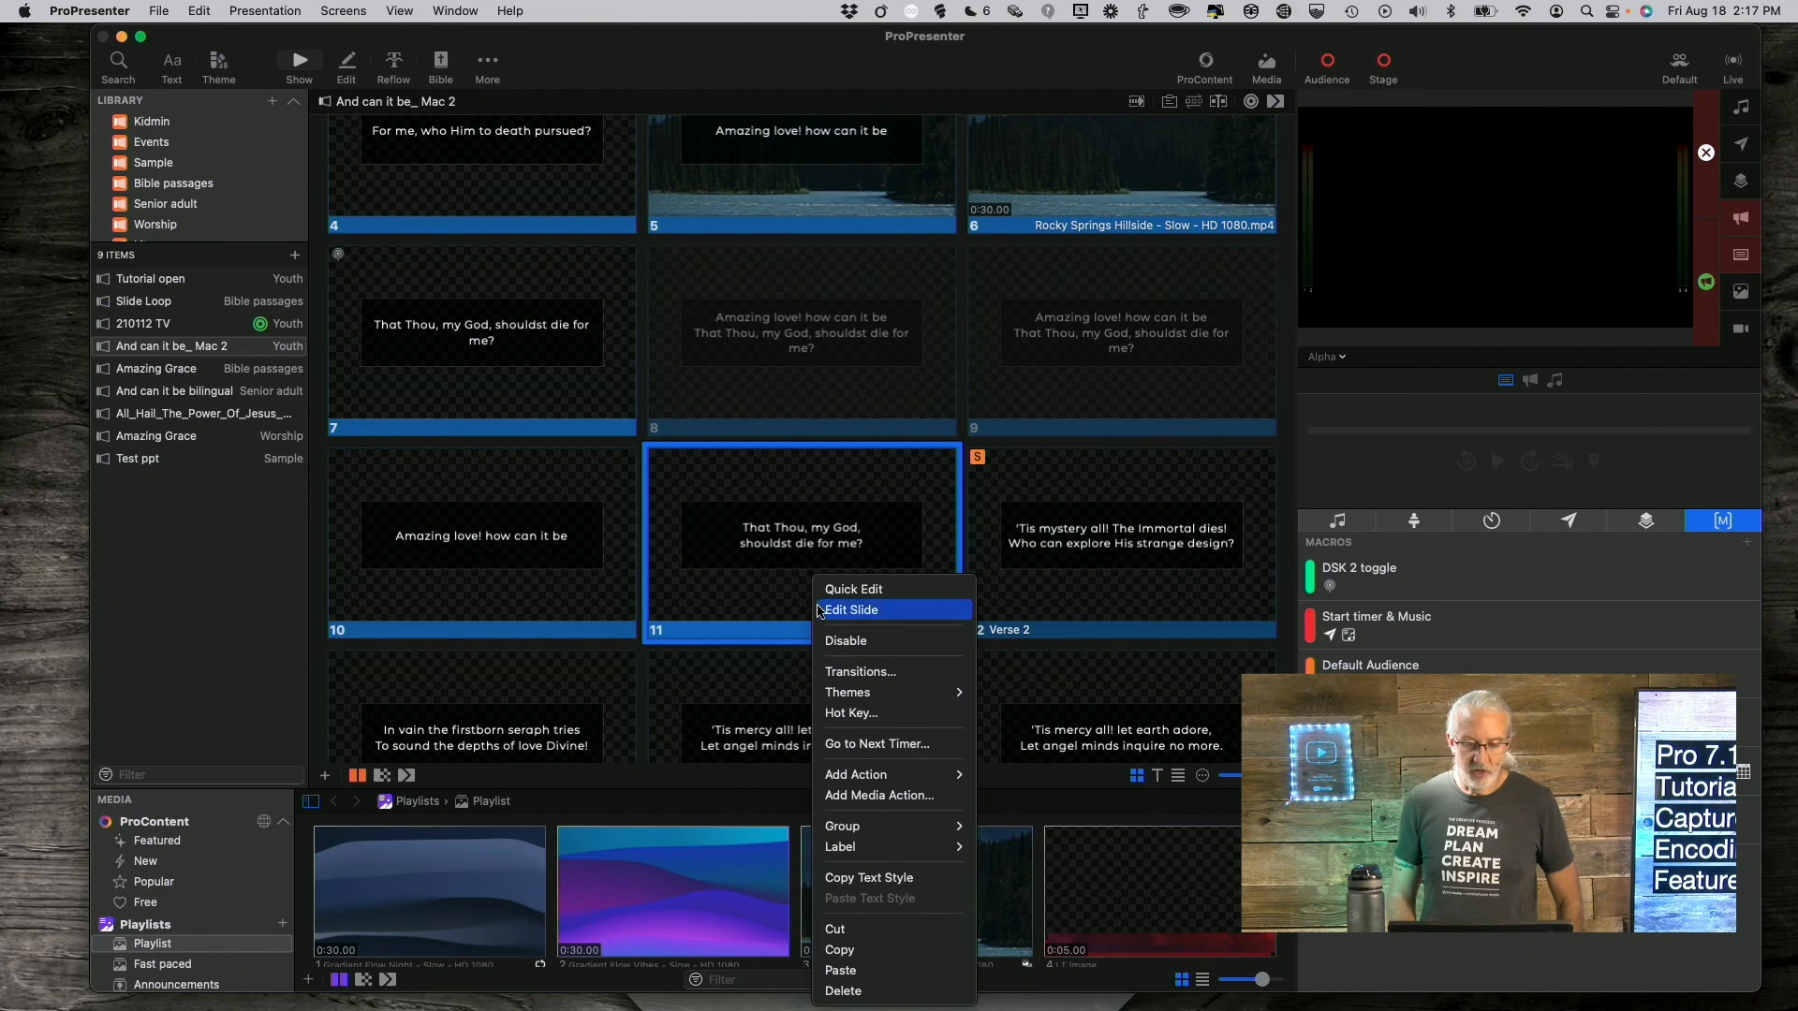
pyautogui.moveTo(856, 773)
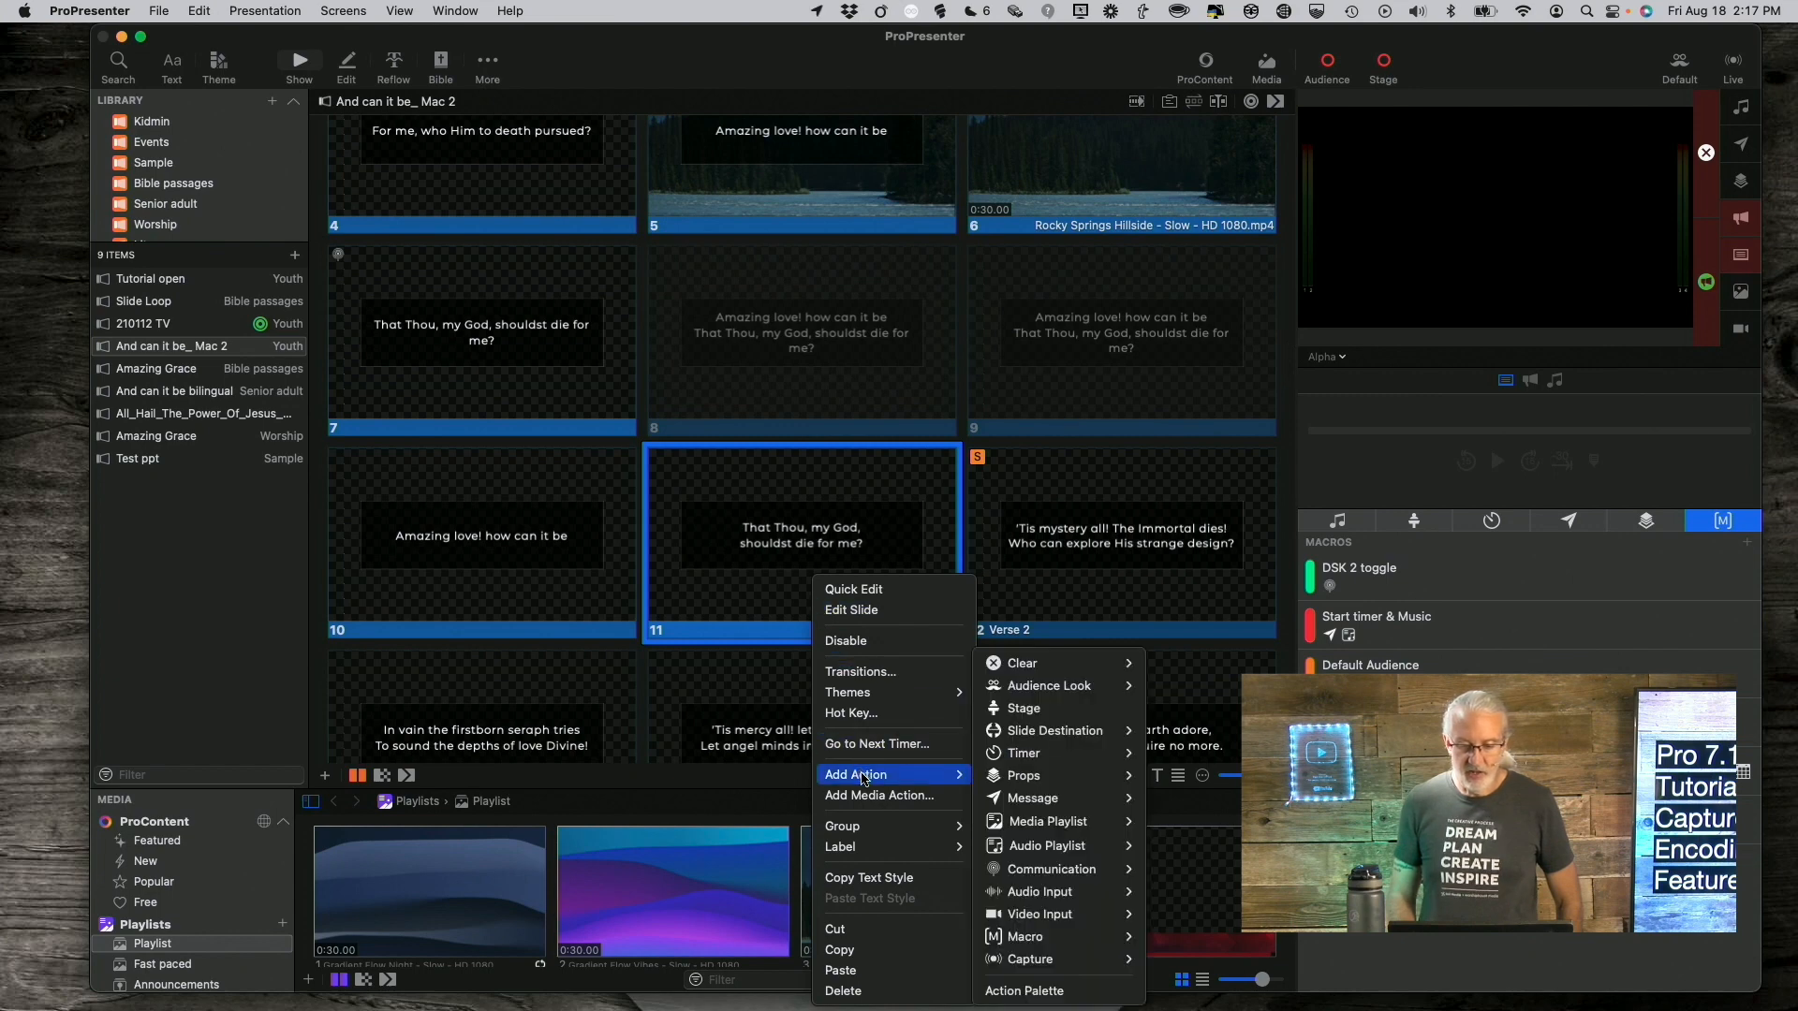
pyautogui.moveTo(1030, 959)
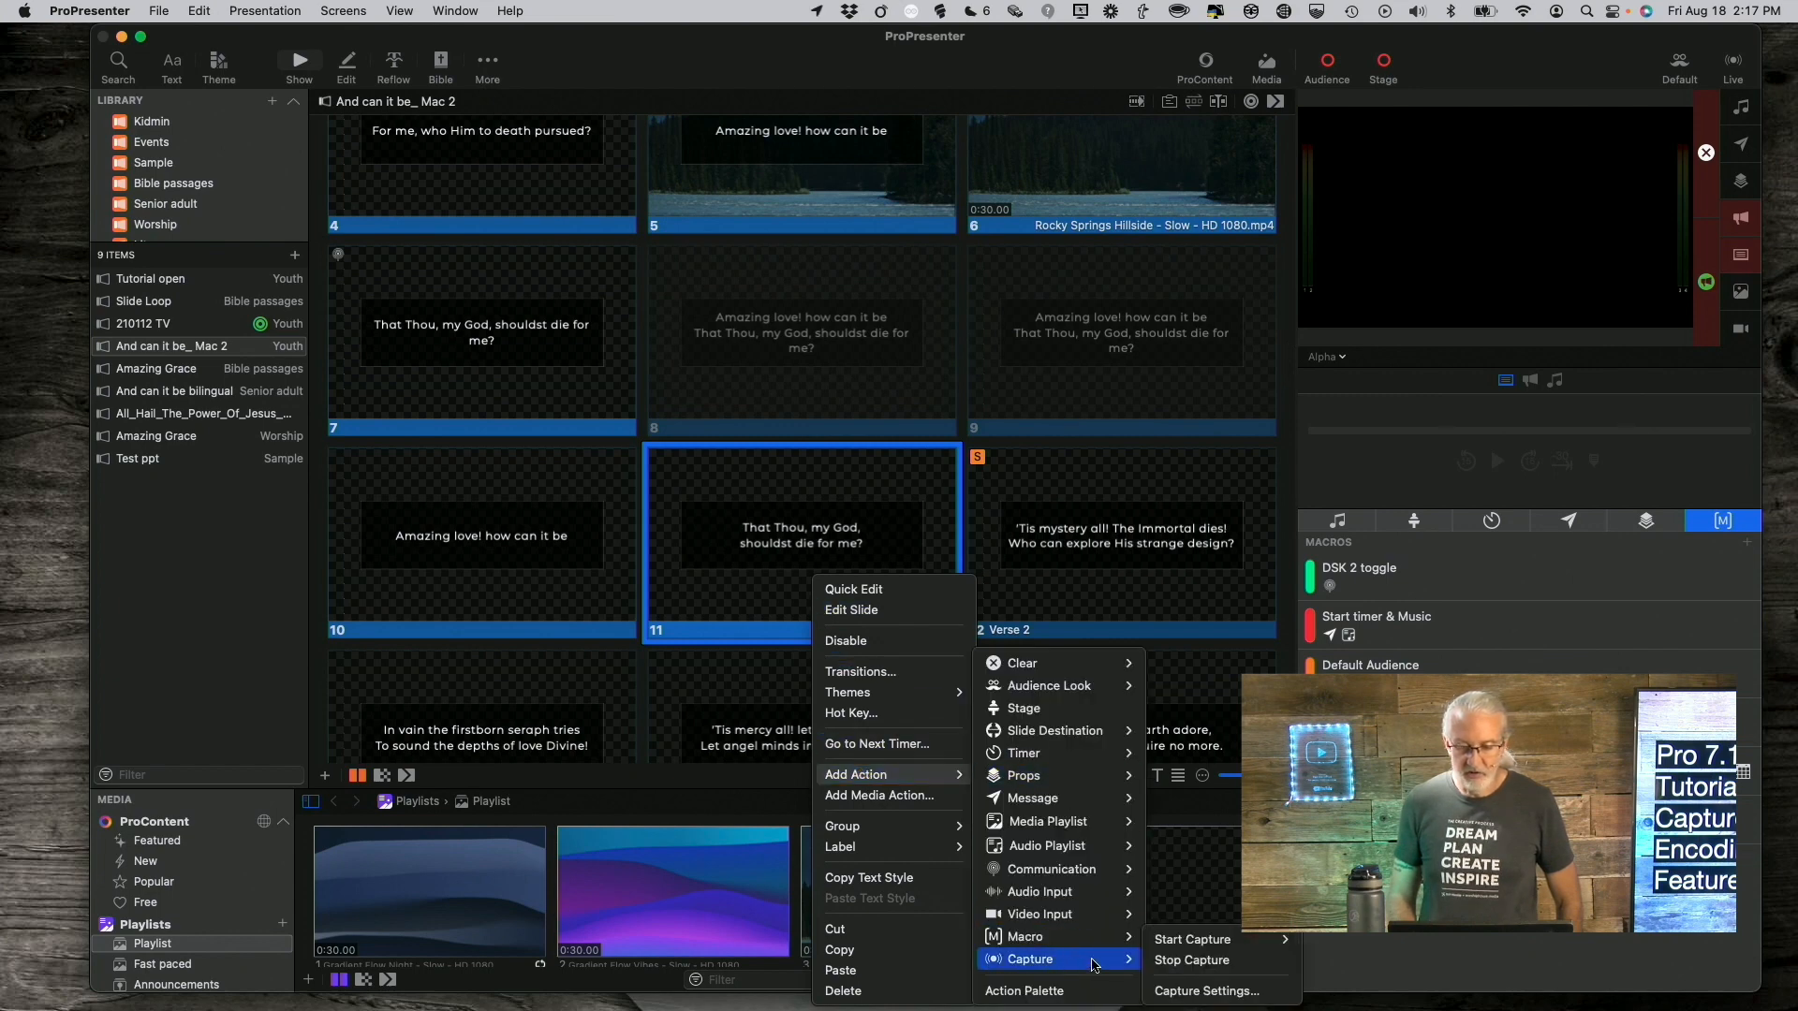
pyautogui.click(1191, 939)
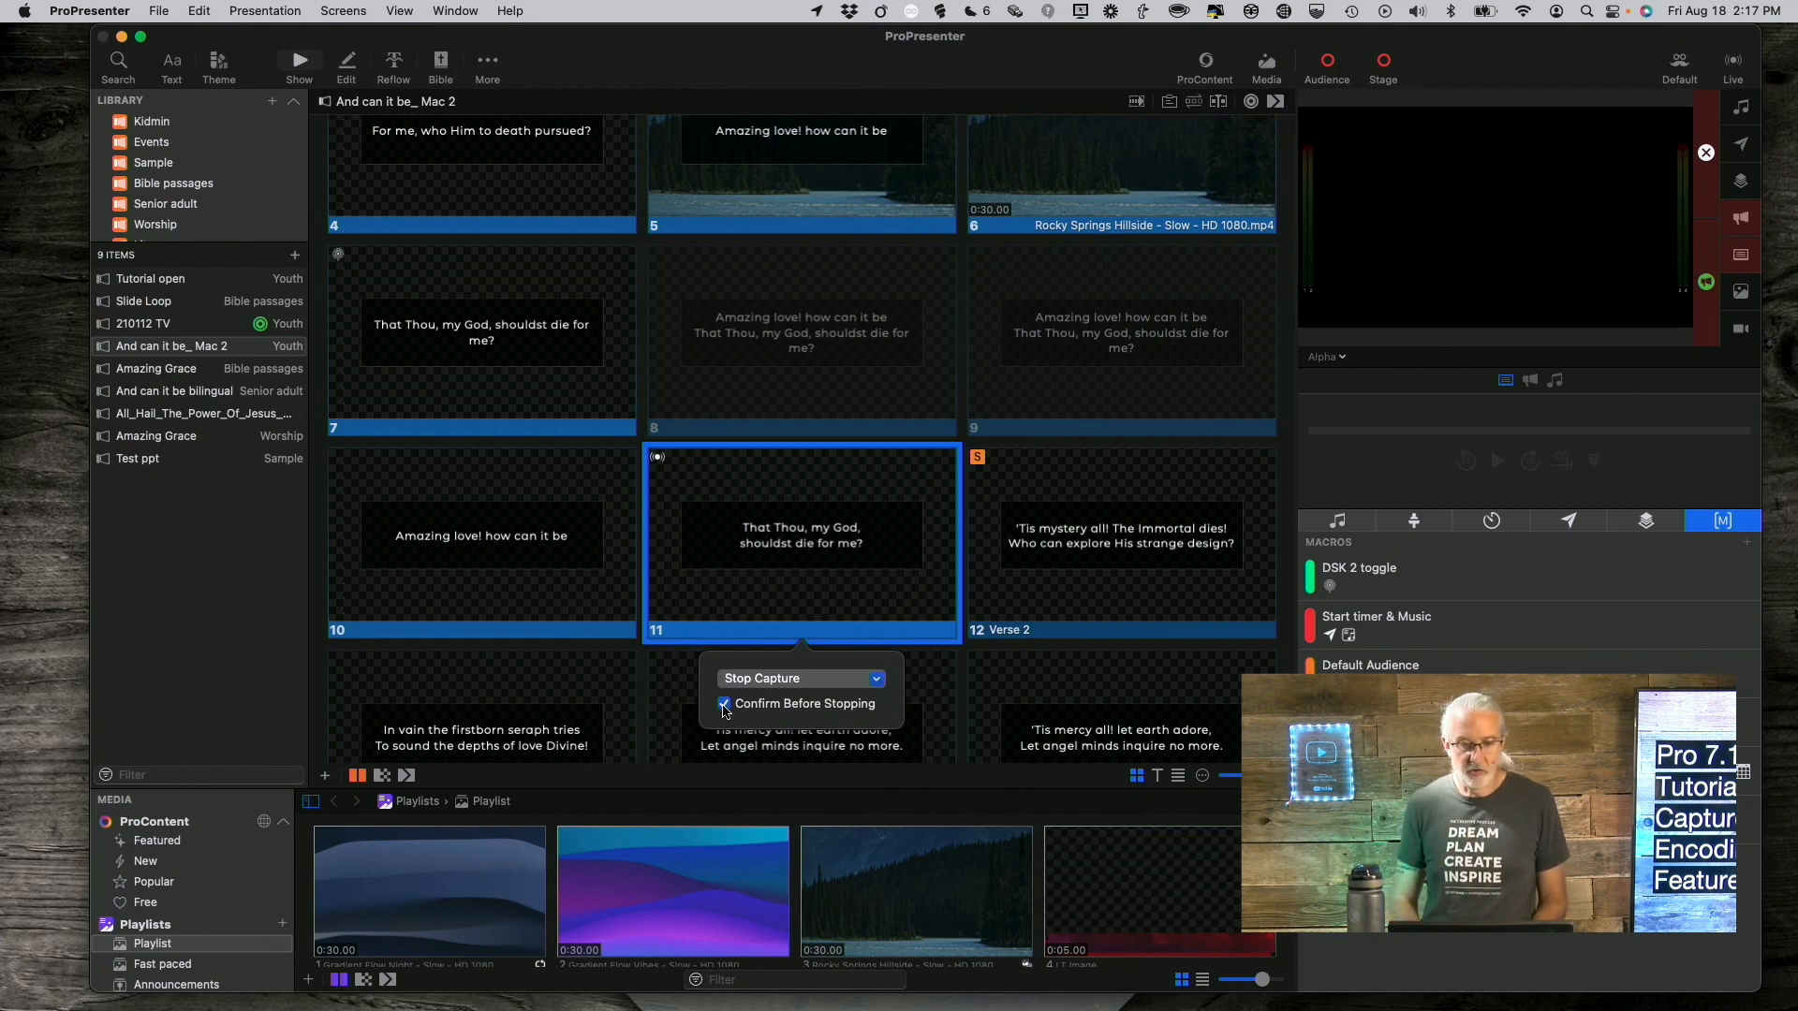
pyautogui.click(725, 703)
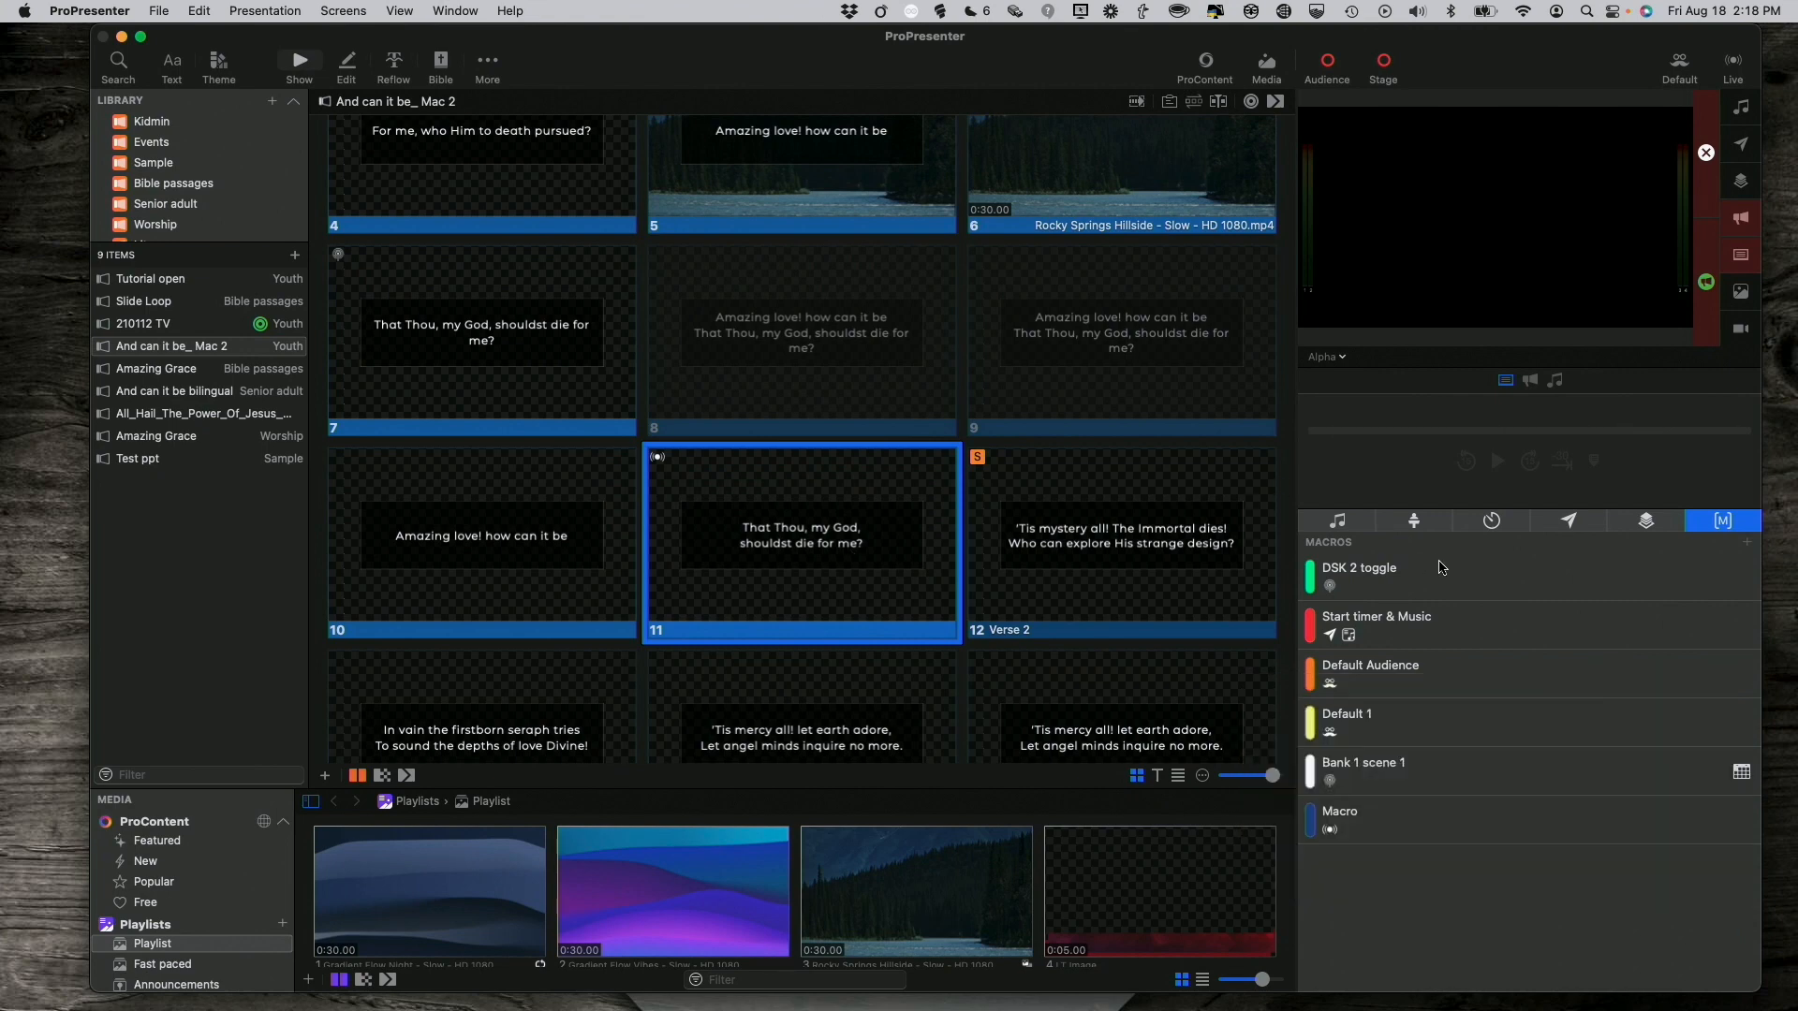
pyautogui.moveTo(1735, 686)
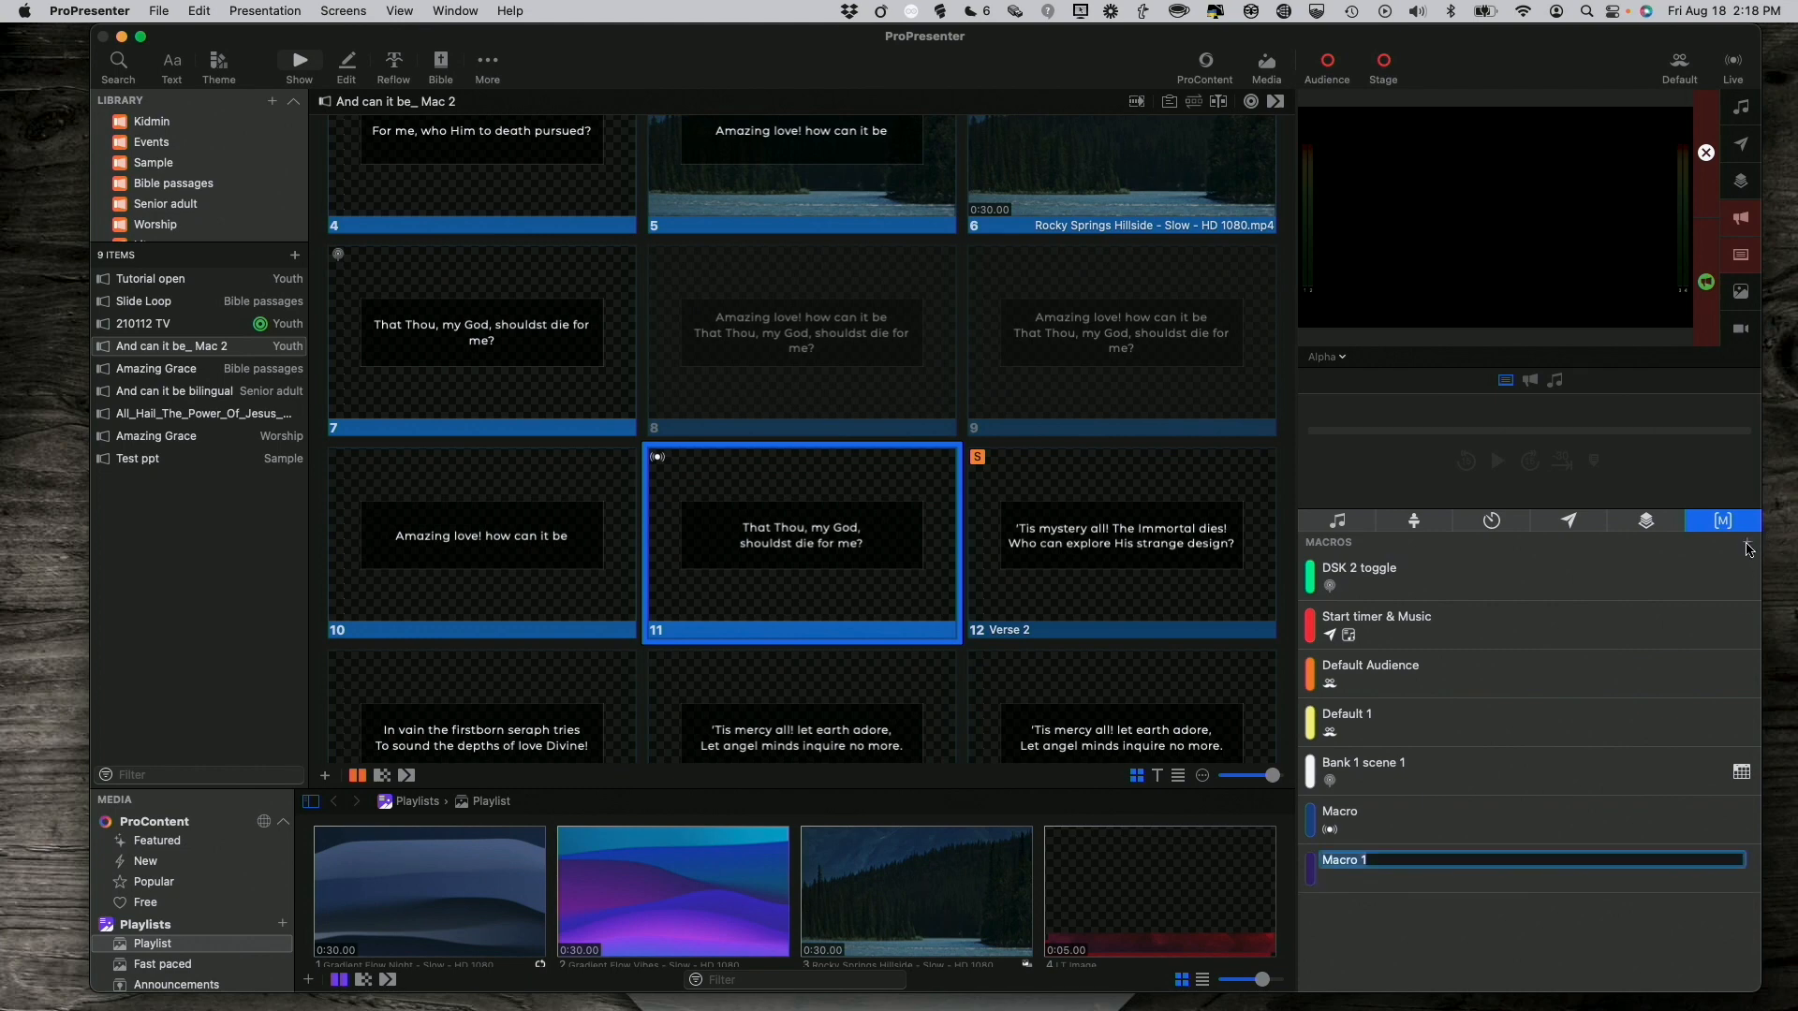
pyautogui.moveTo(1447, 882)
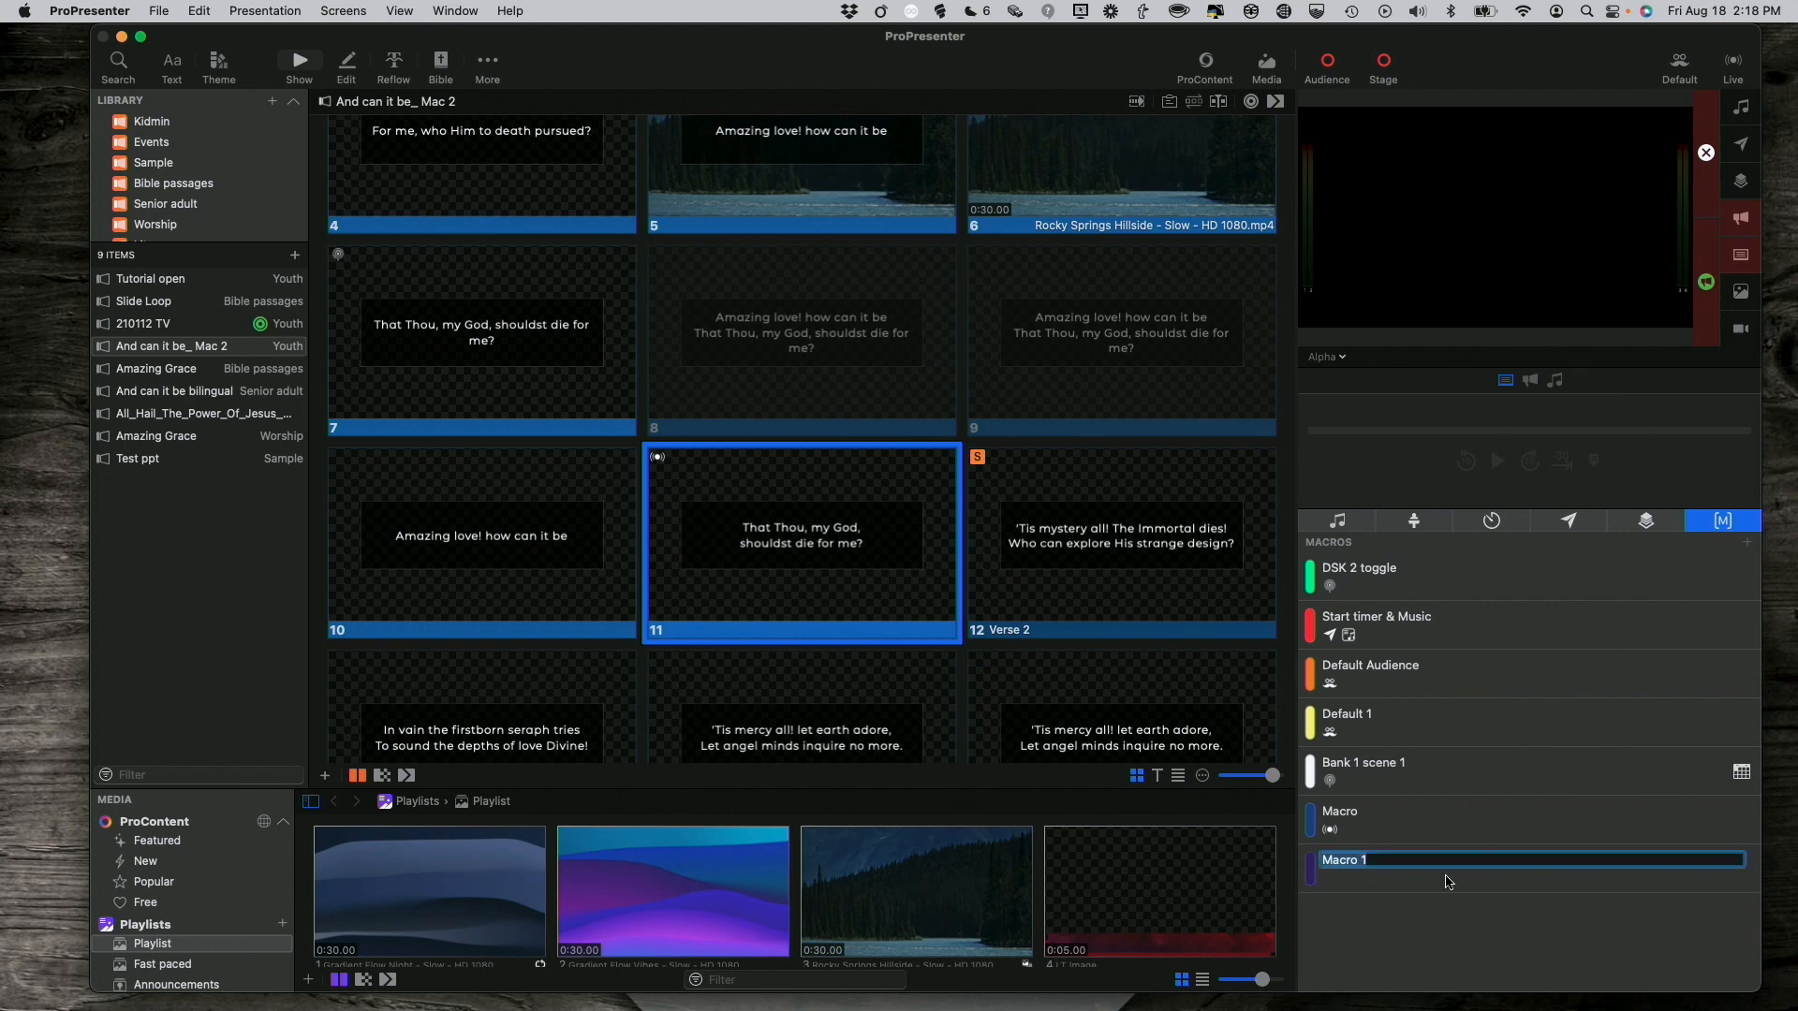
# Name the new macro 'Start capture' and bring up its Add Action choices.
pyautogui.write('Start capture')
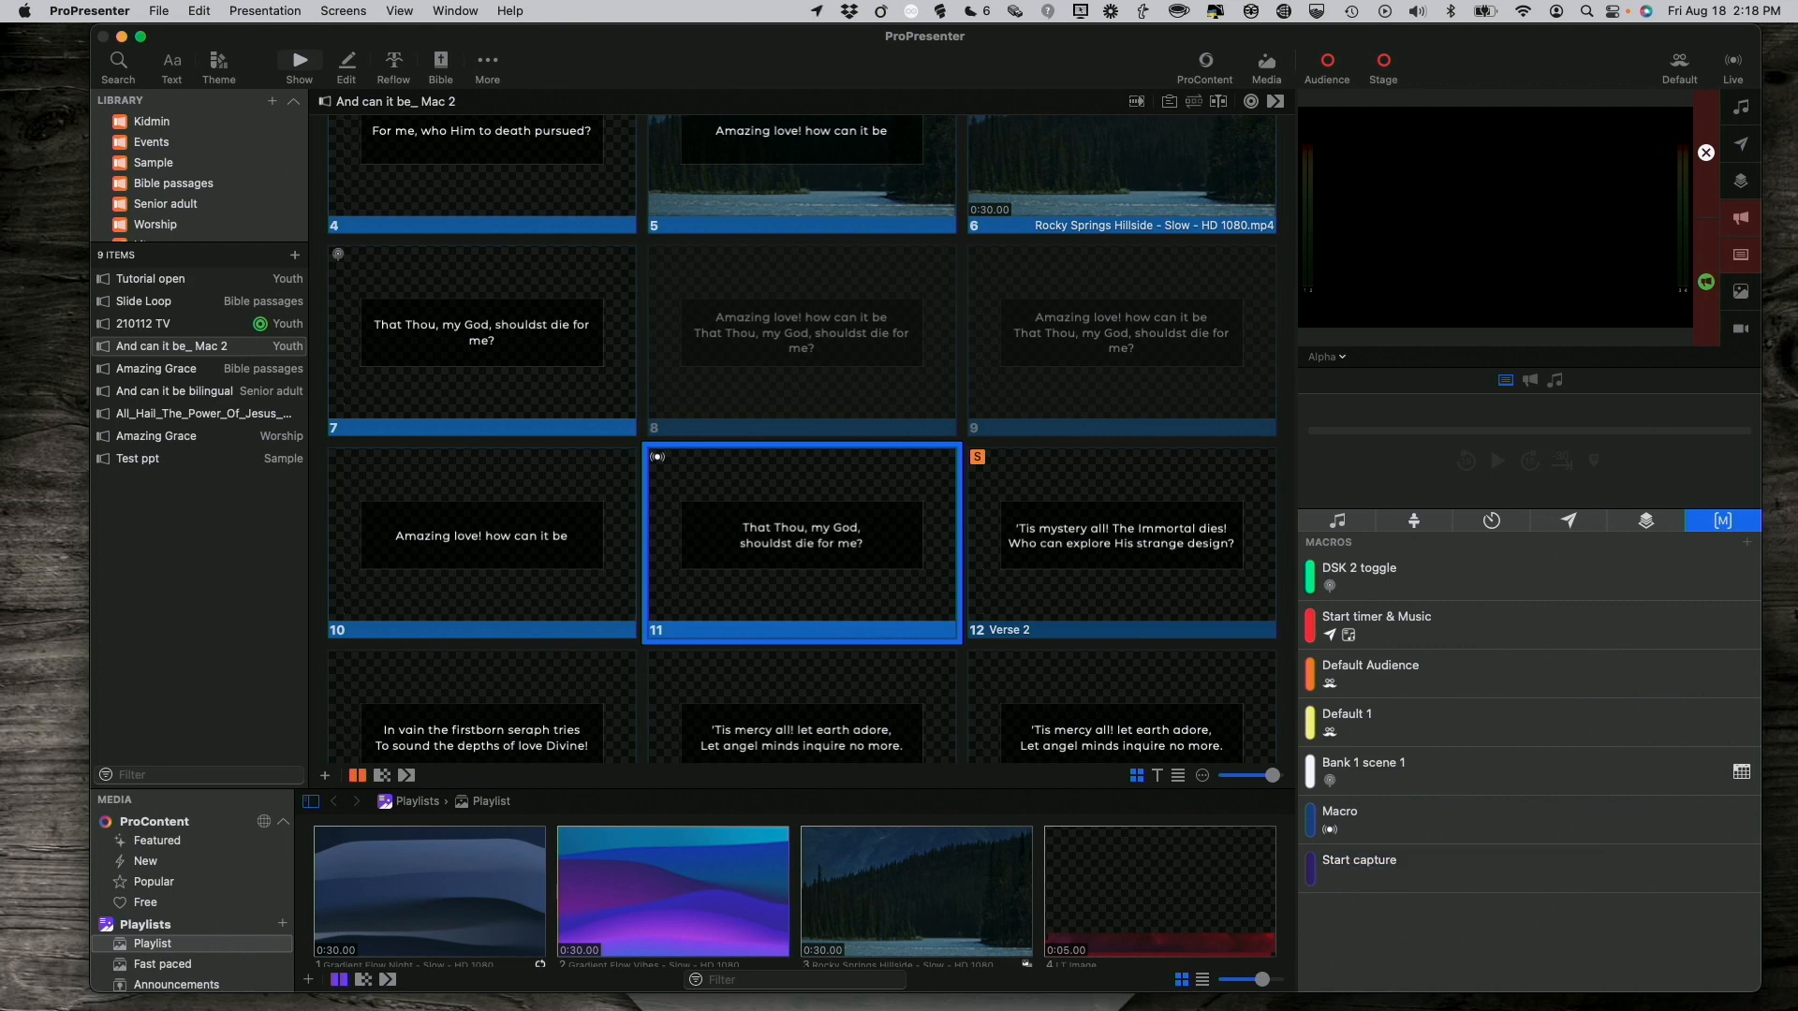
pyautogui.rightClick(1358, 859)
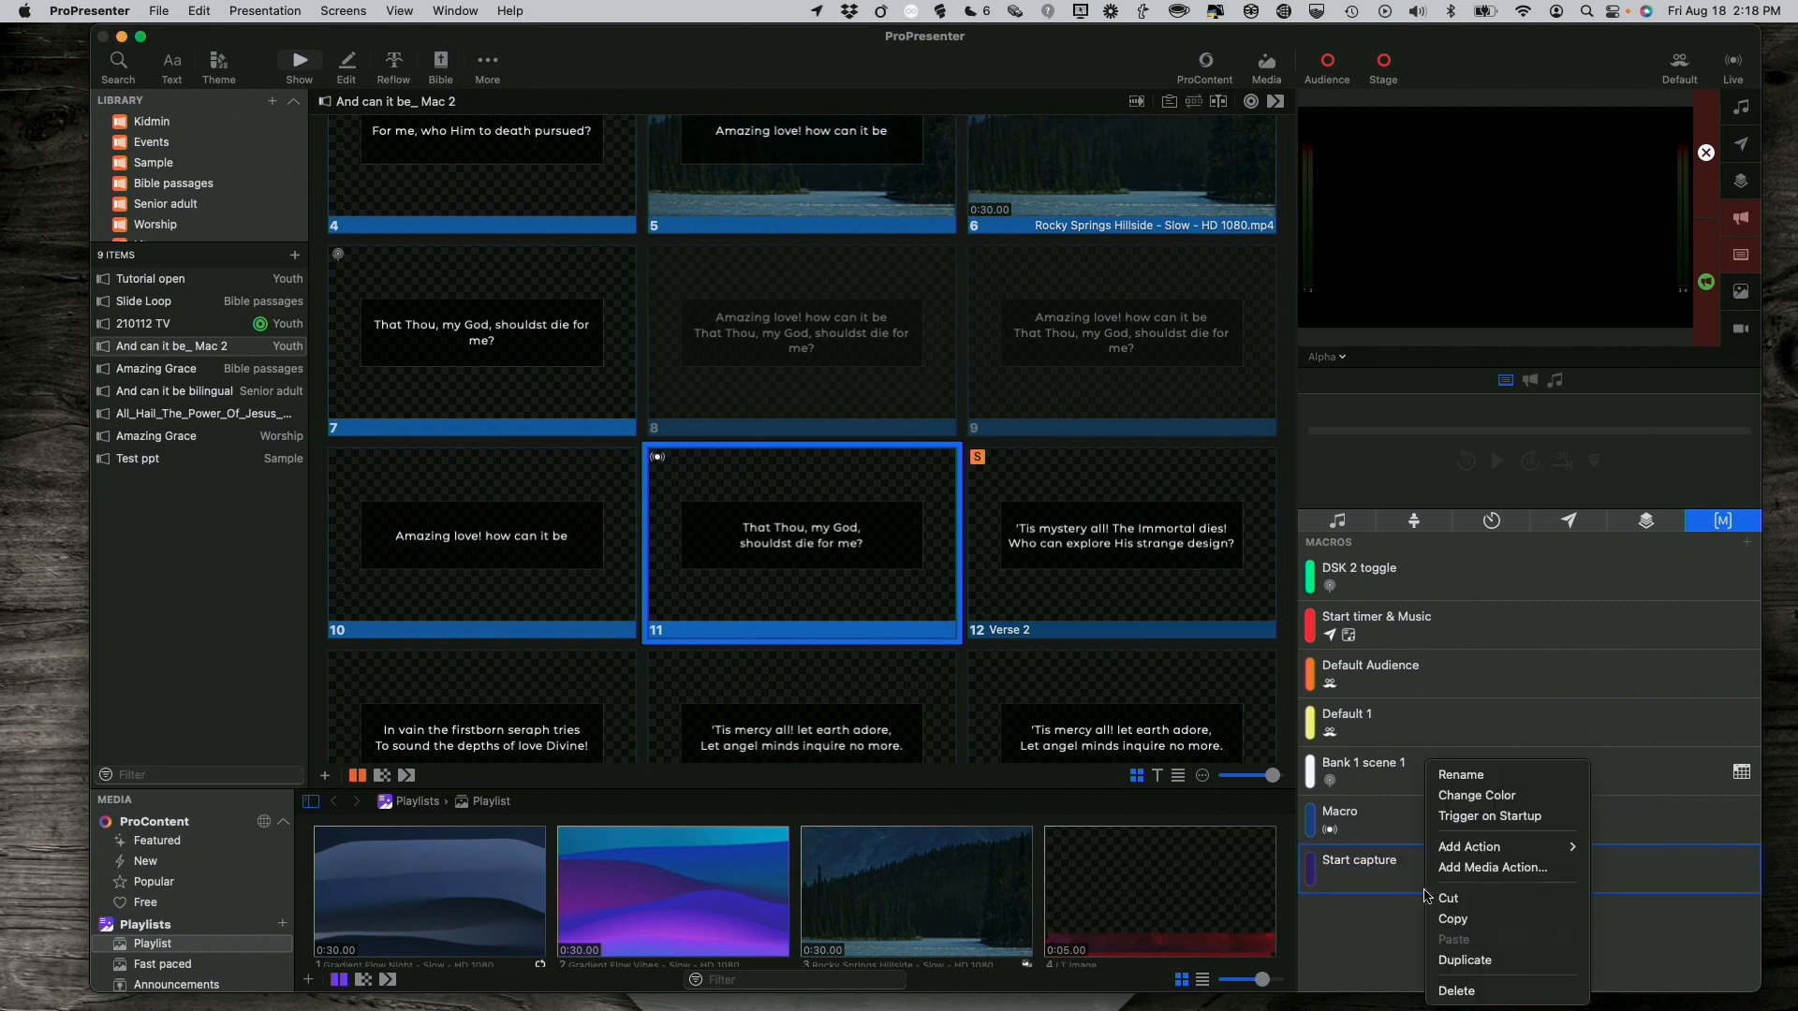
pyautogui.click(1472, 846)
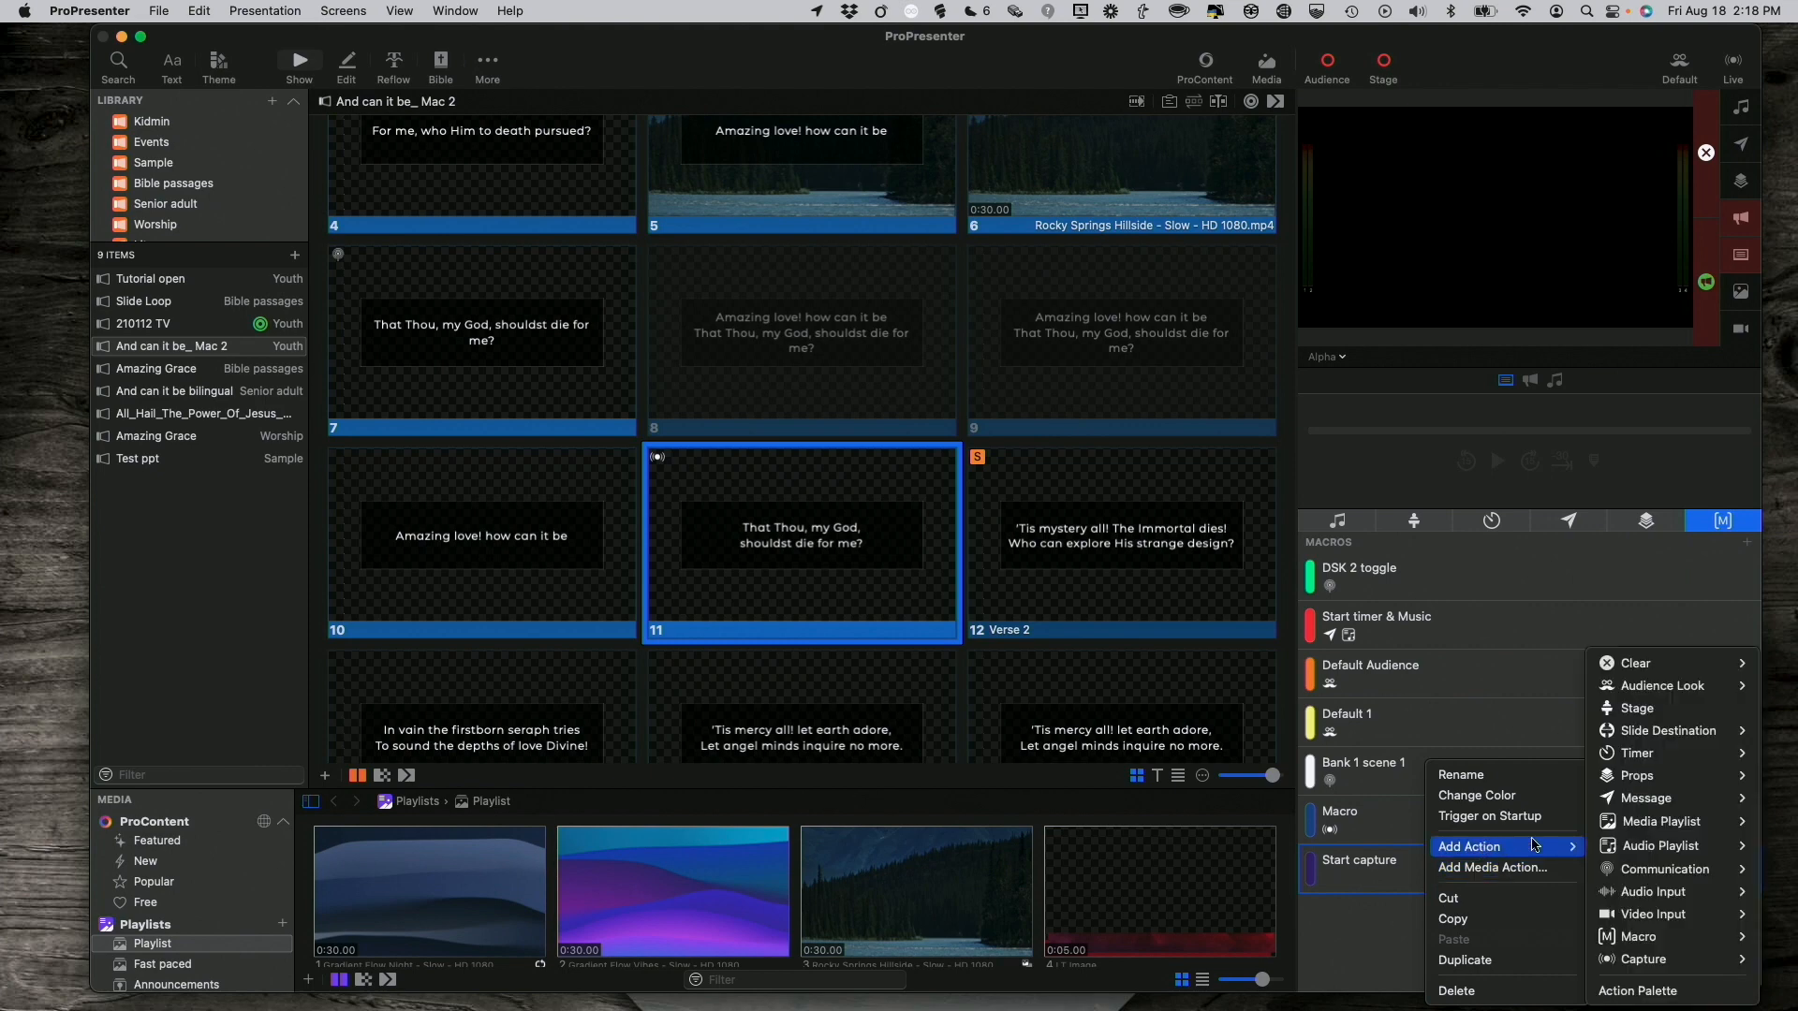
pyautogui.moveTo(1644, 959)
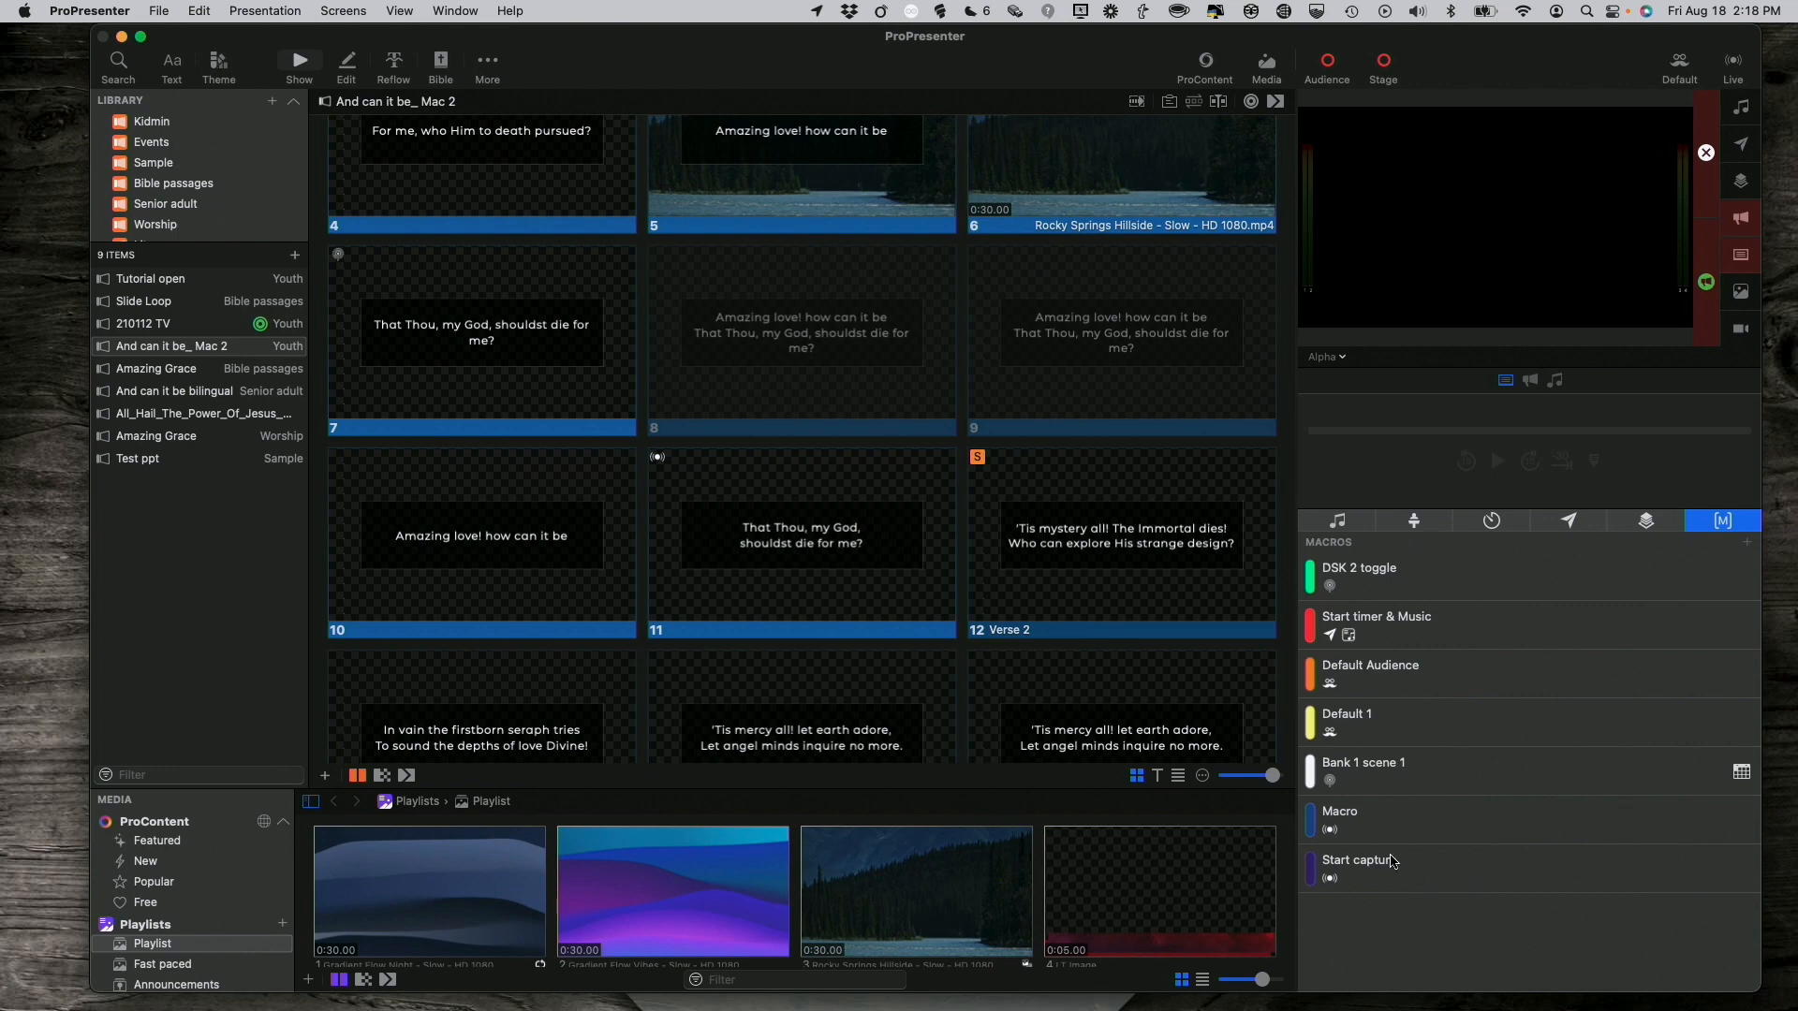
pyautogui.moveTo(1392, 872)
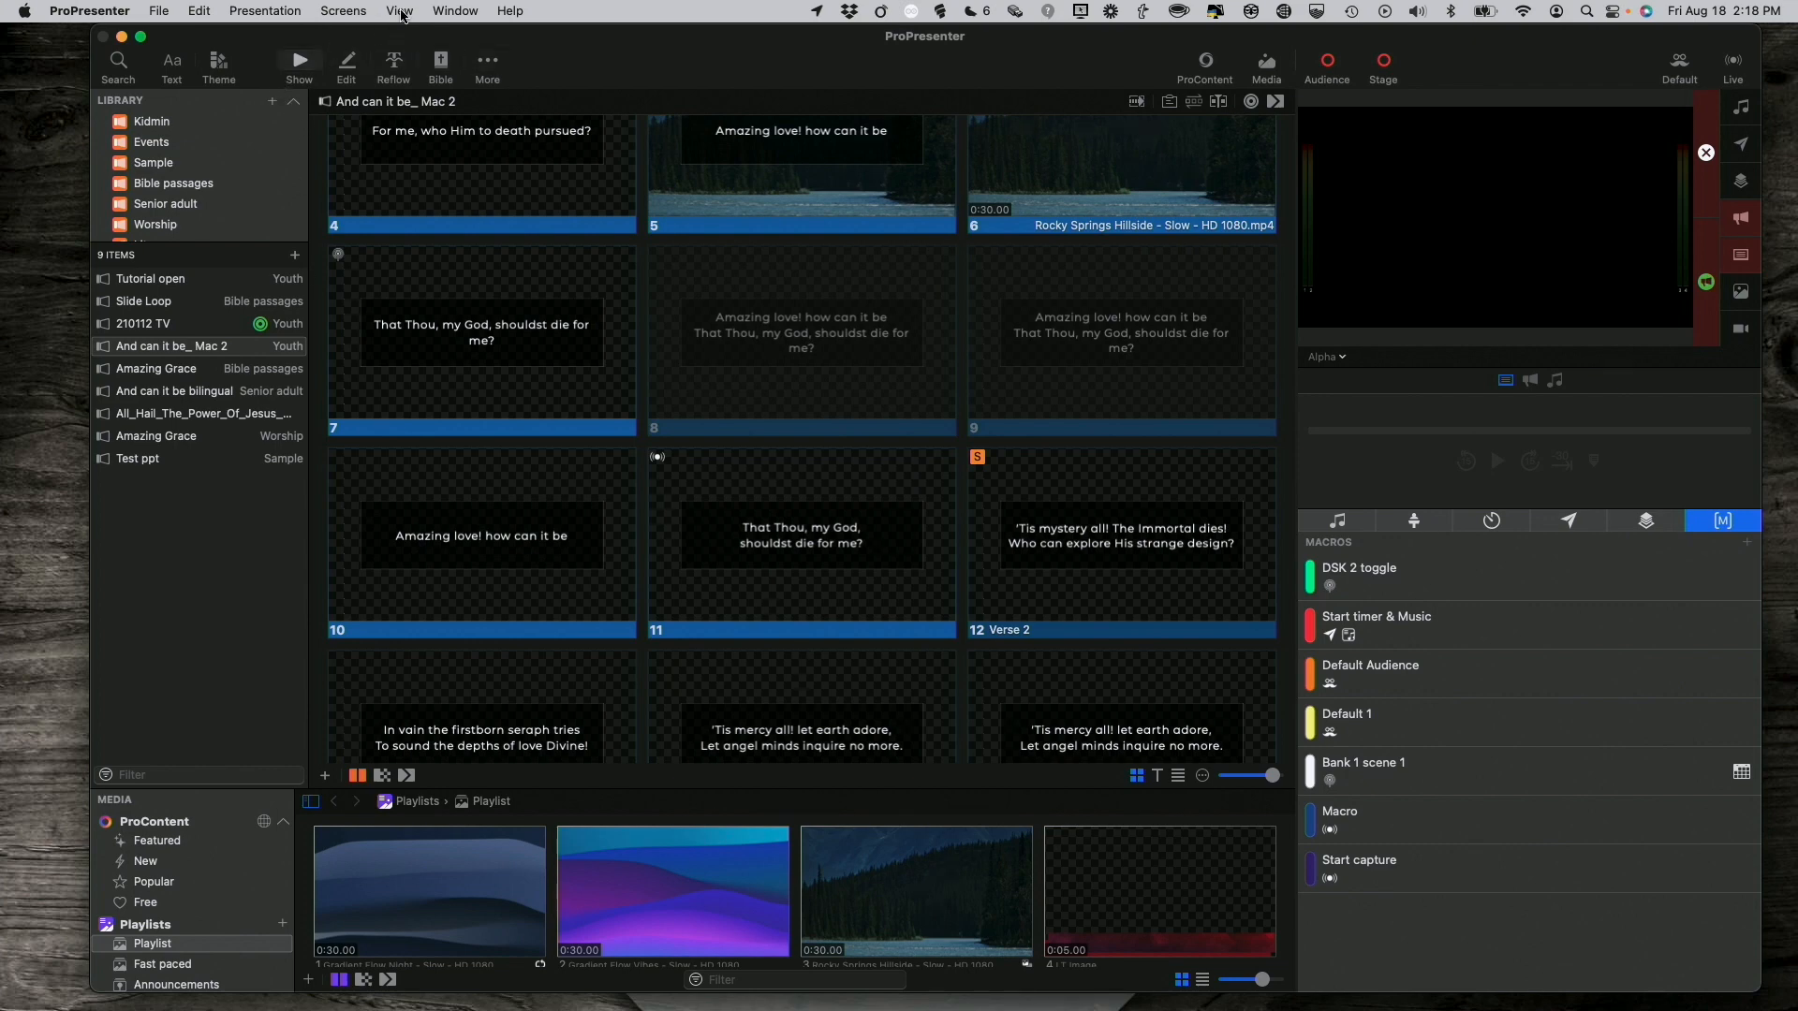
# In the Calendar, draft a 'Start the recording' event repeating Sunday with a start date and time.
pyautogui.click(399, 11)
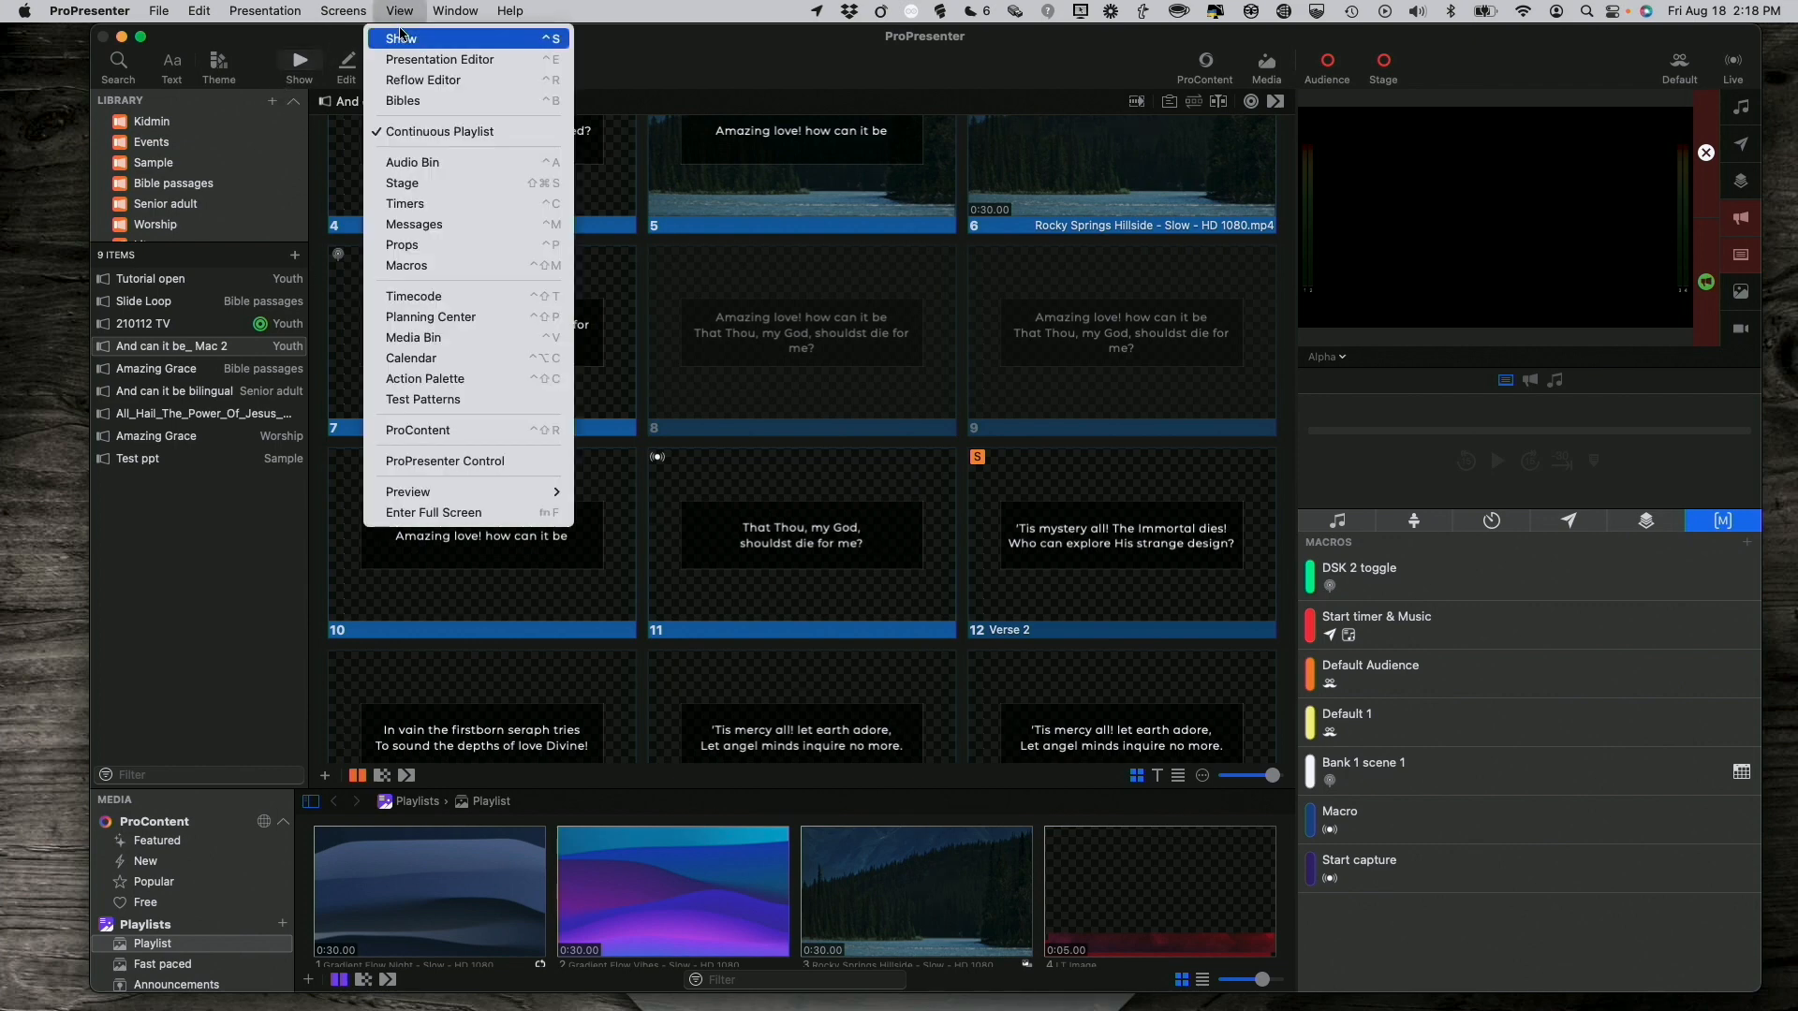
pyautogui.moveTo(430, 316)
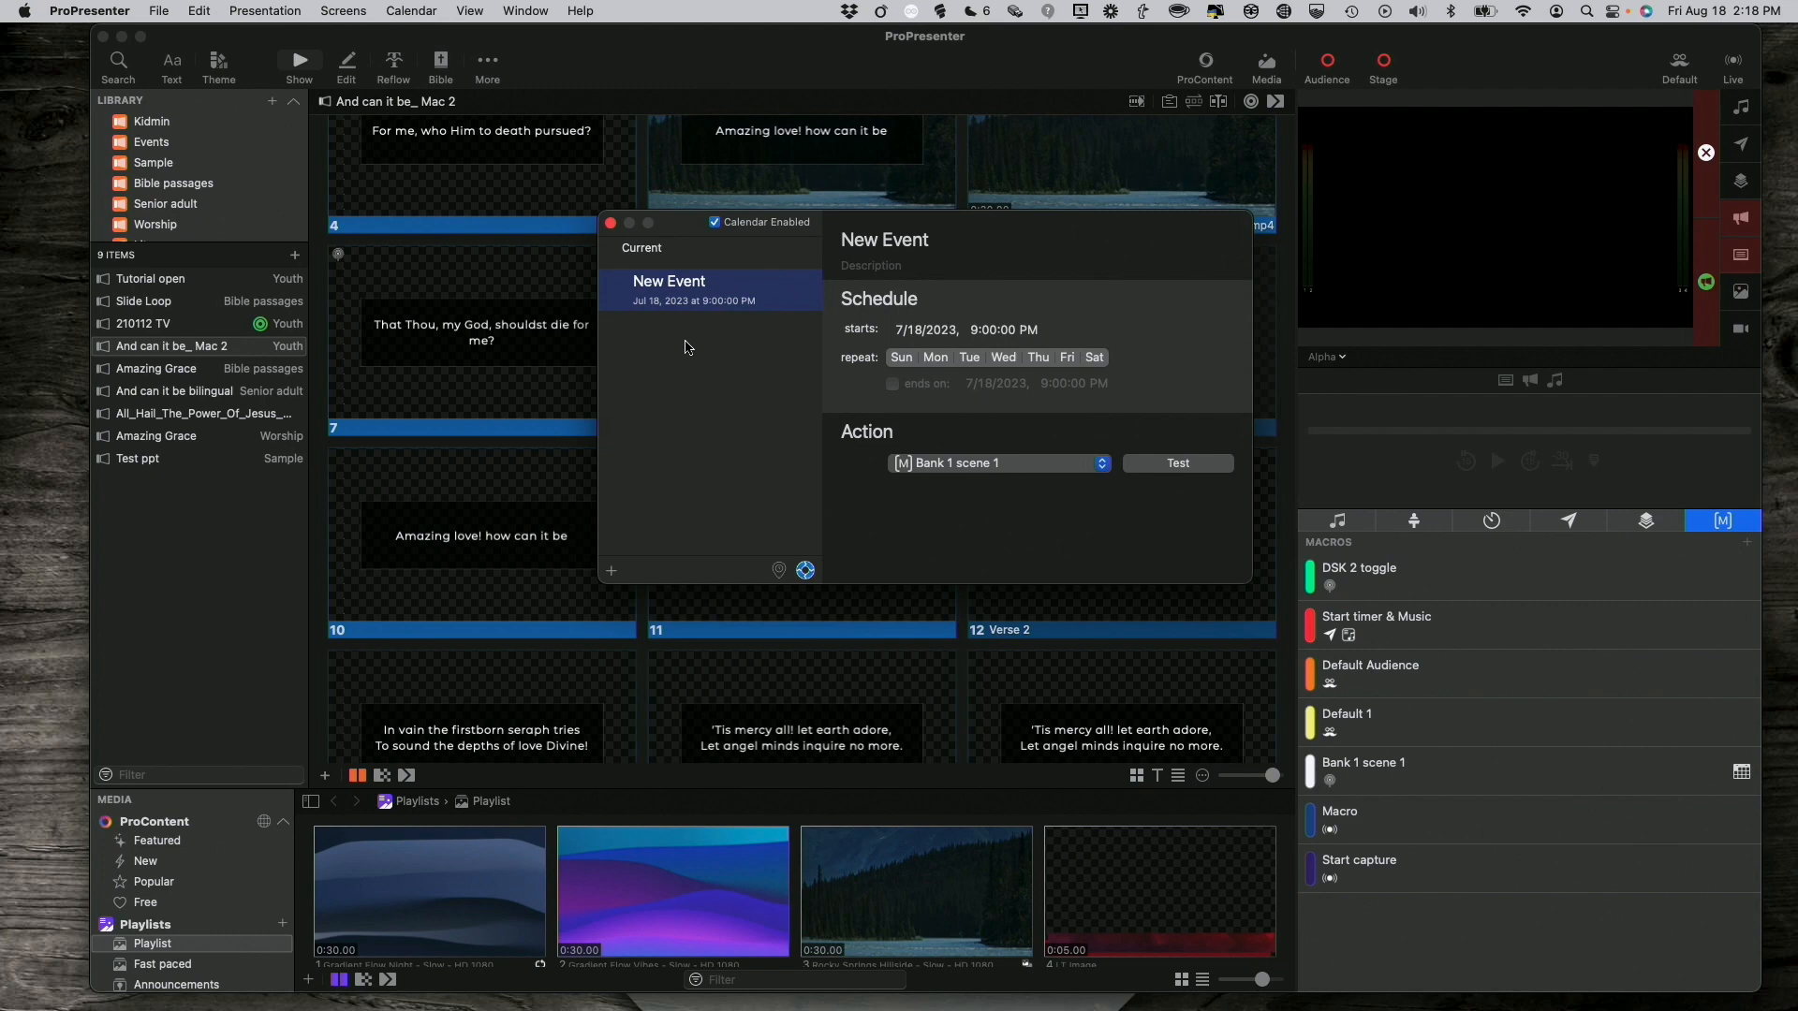
pyautogui.moveTo(723, 369)
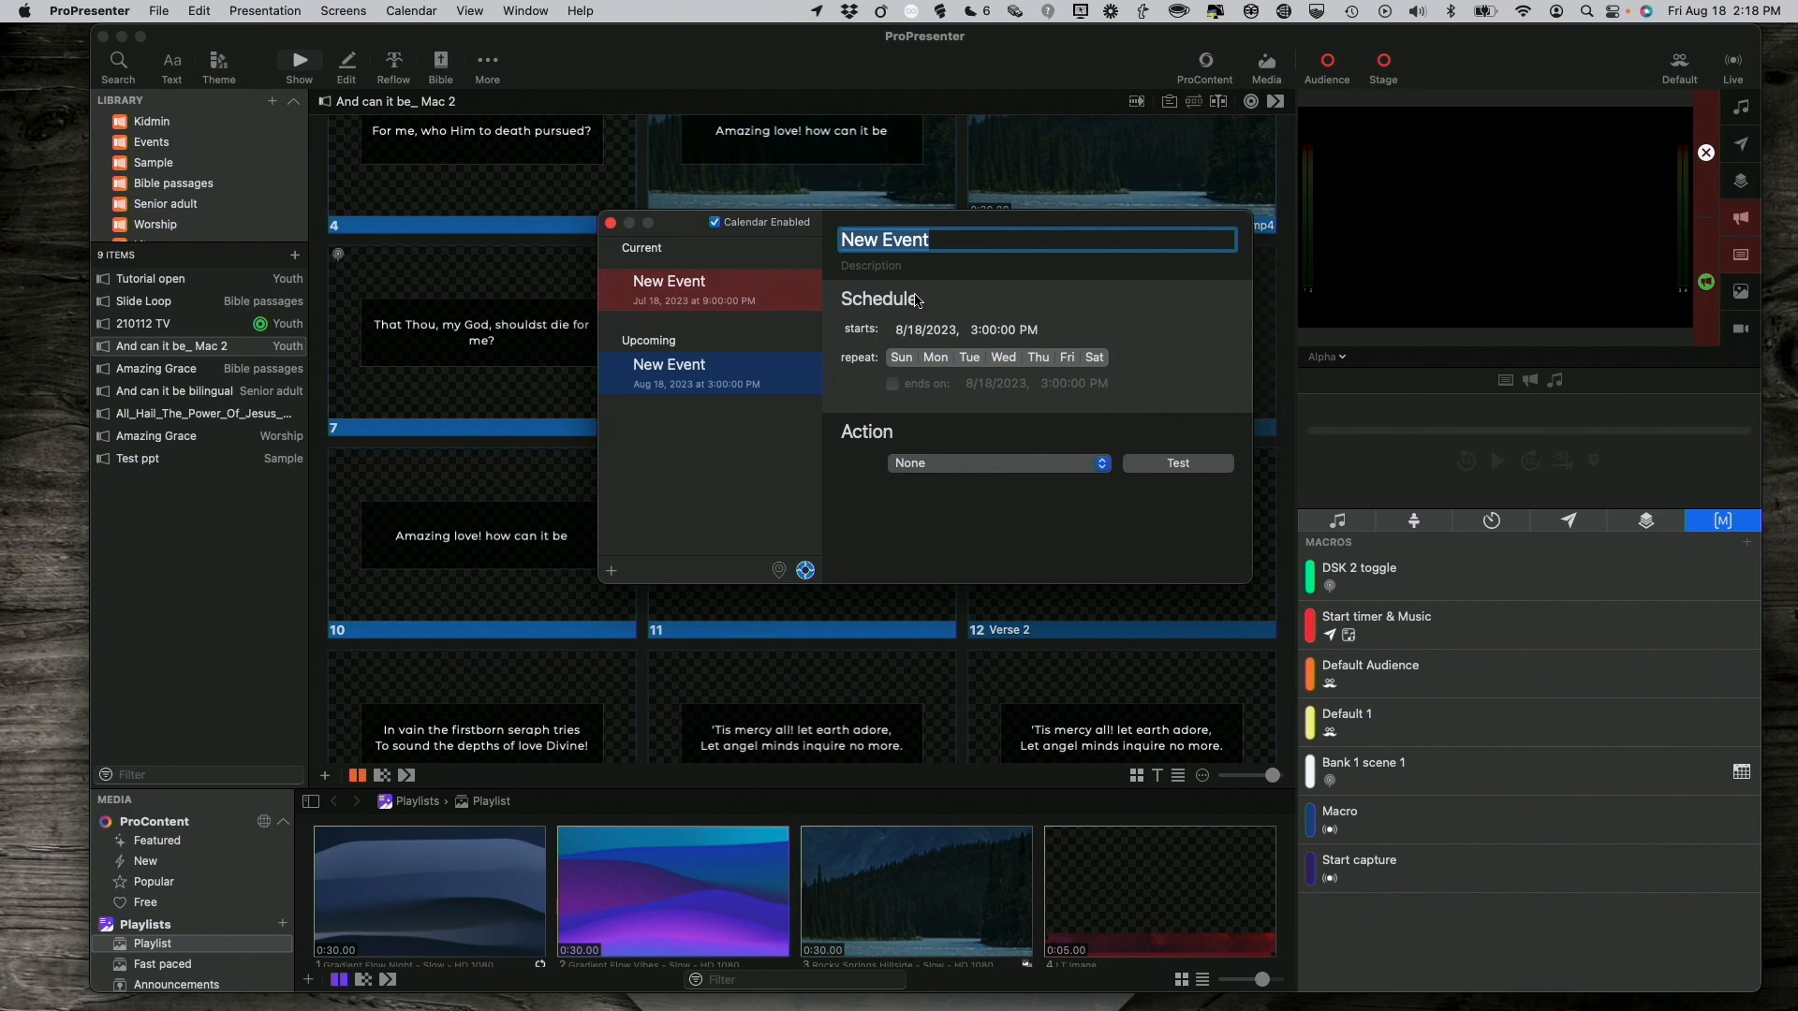
pyautogui.write('Start')
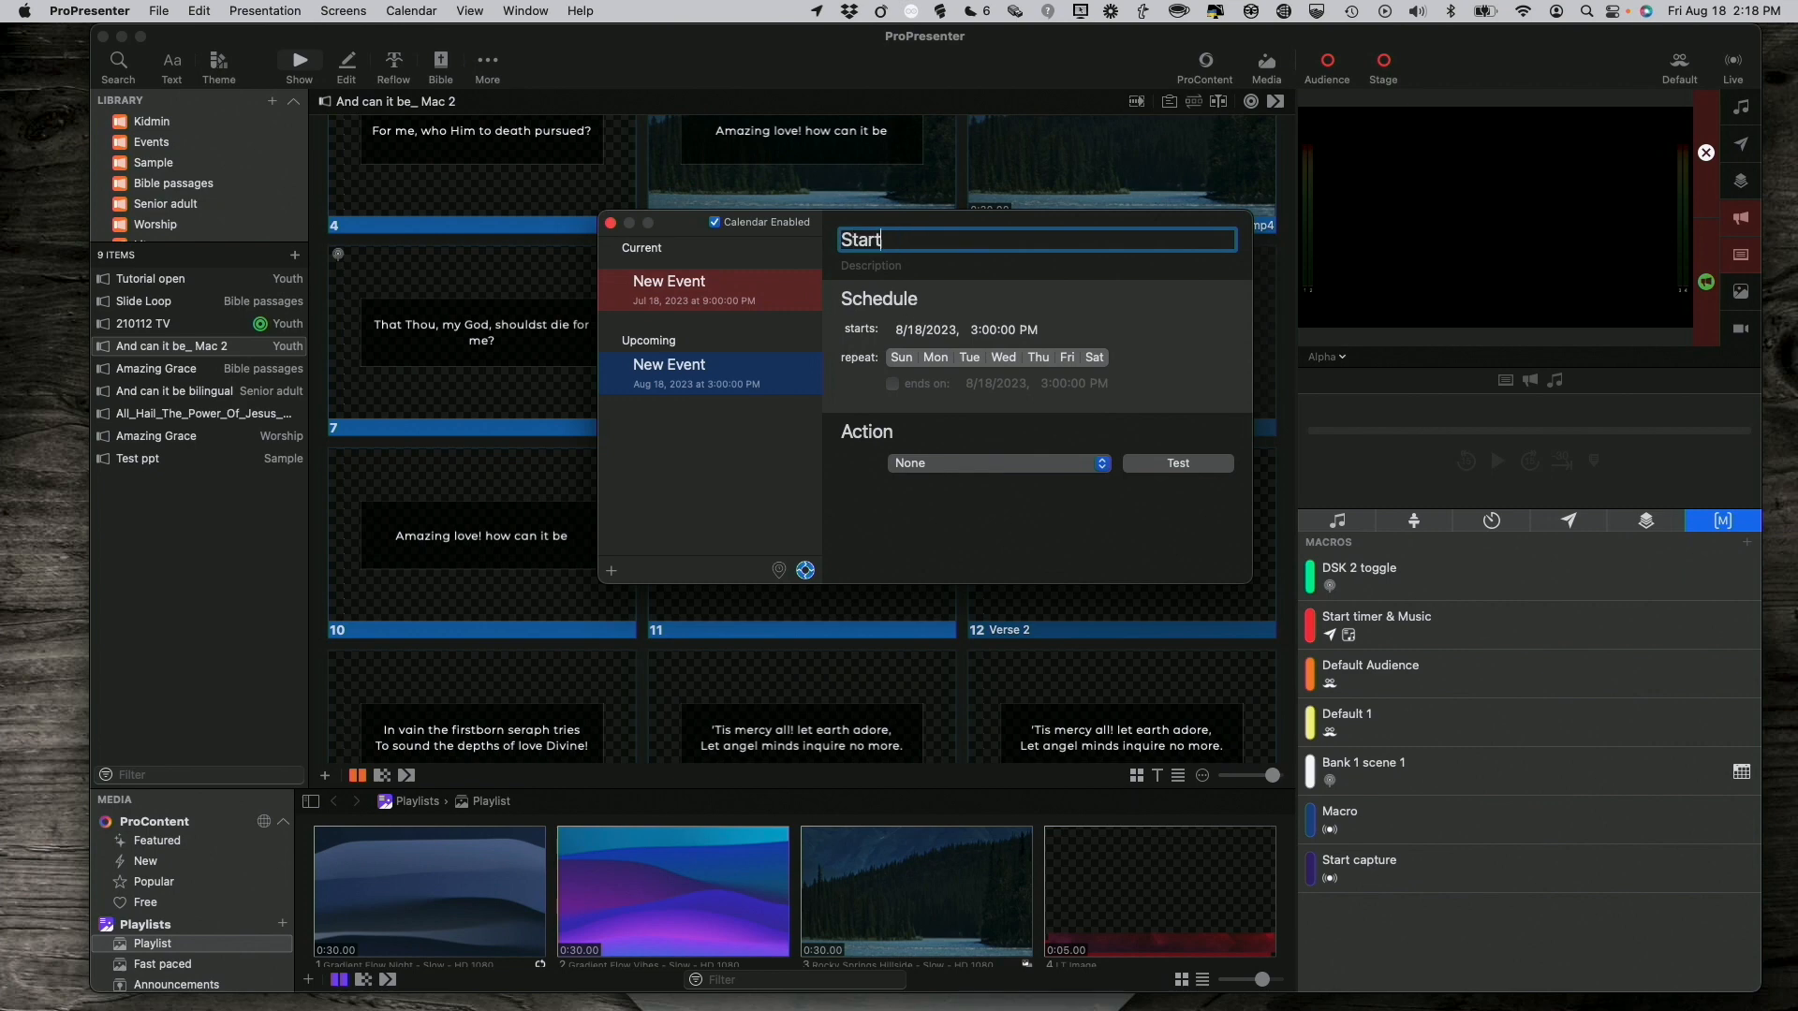
pyautogui.write('the record')
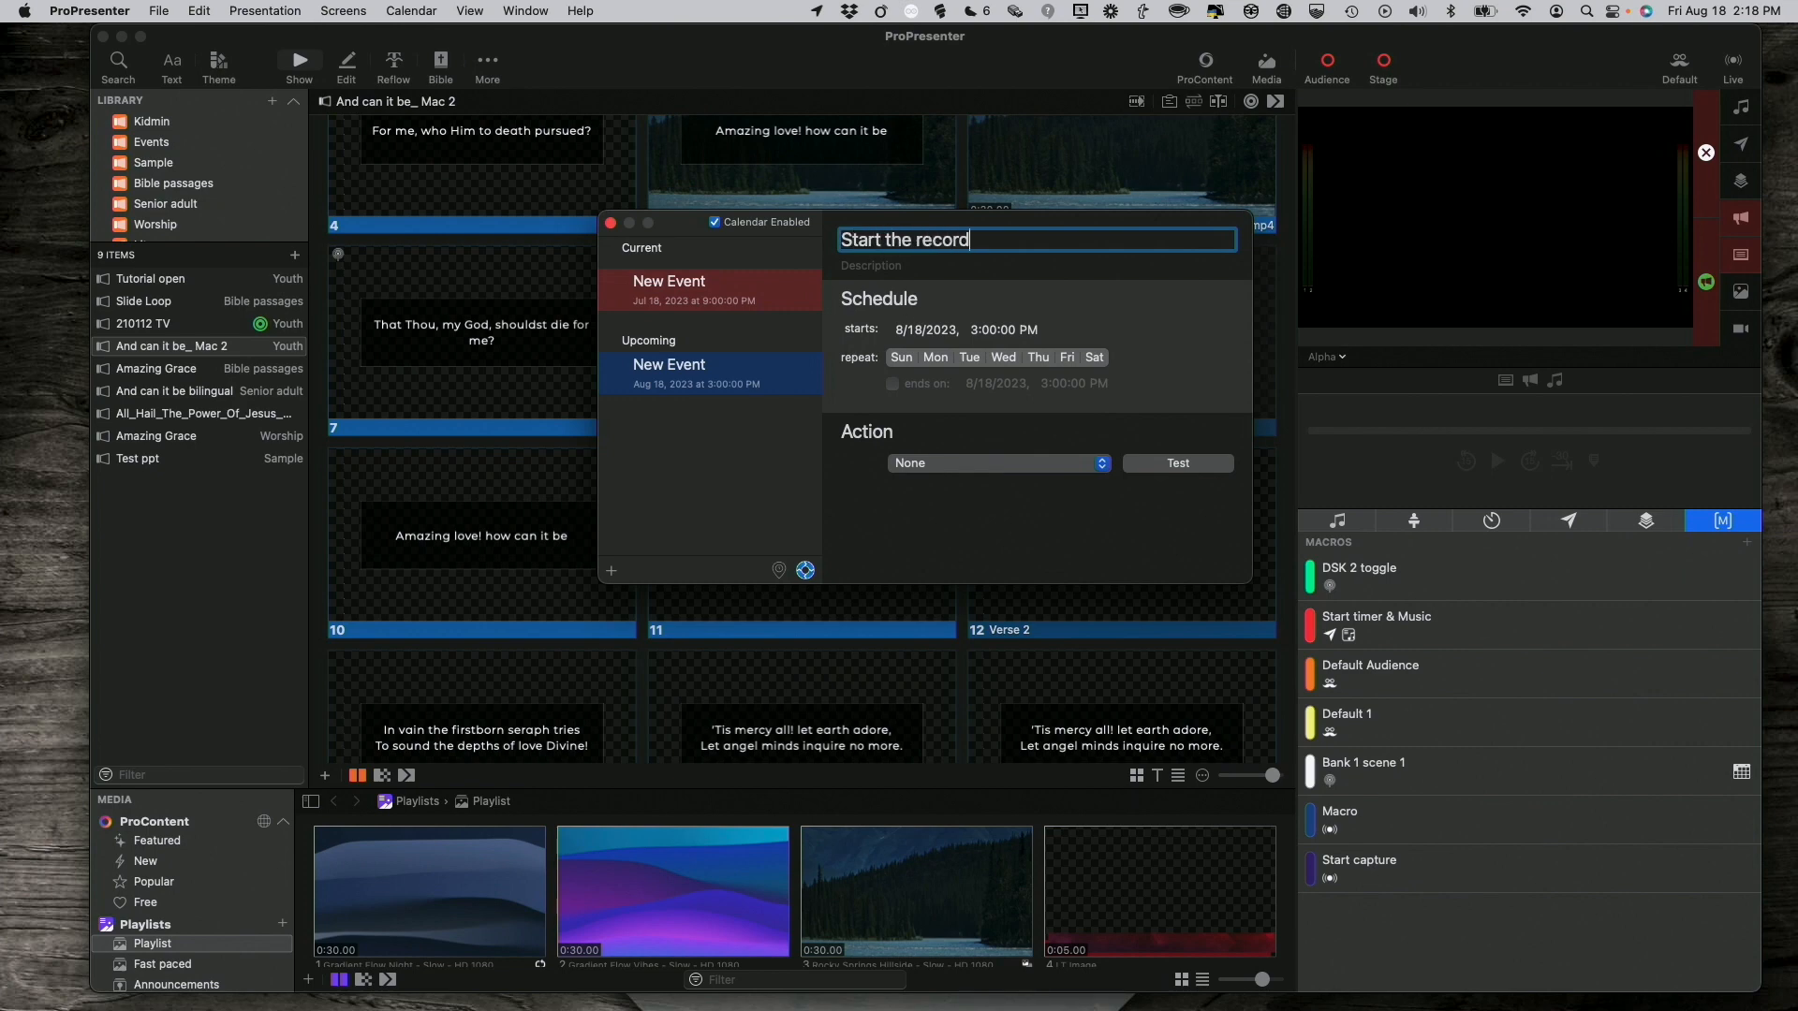
pyautogui.write('ing')
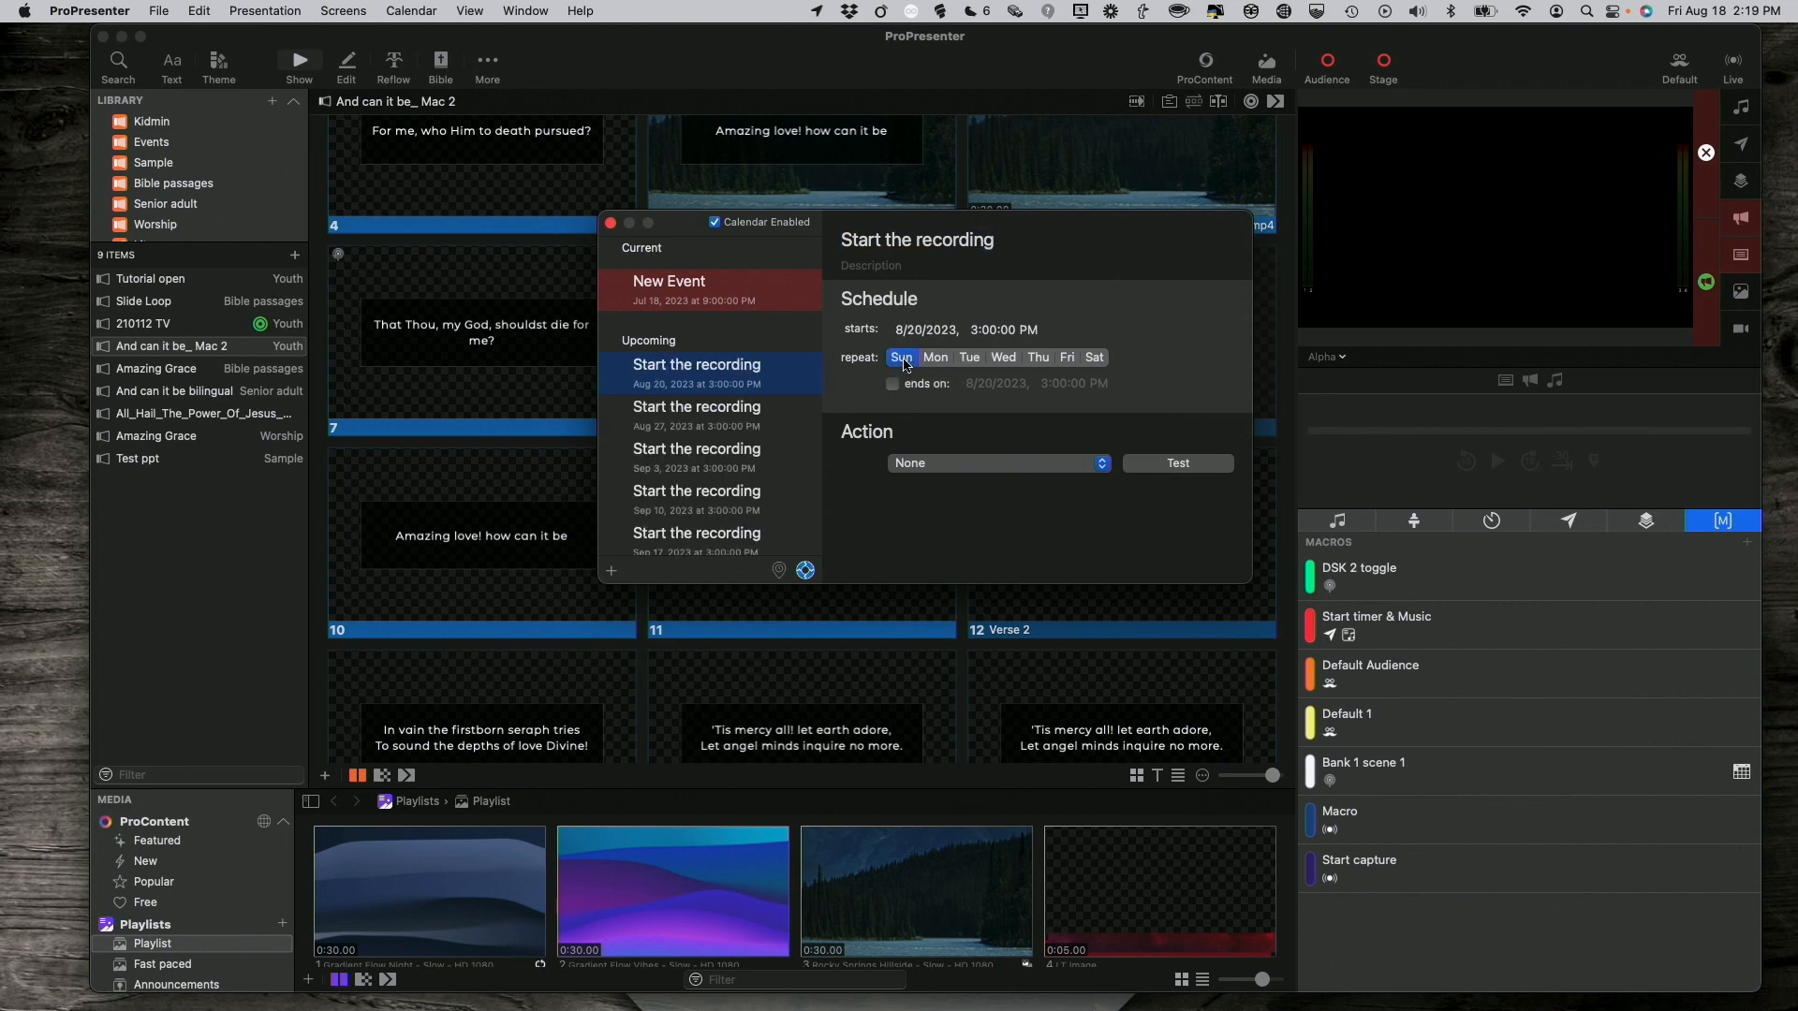
pyautogui.click(923, 330)
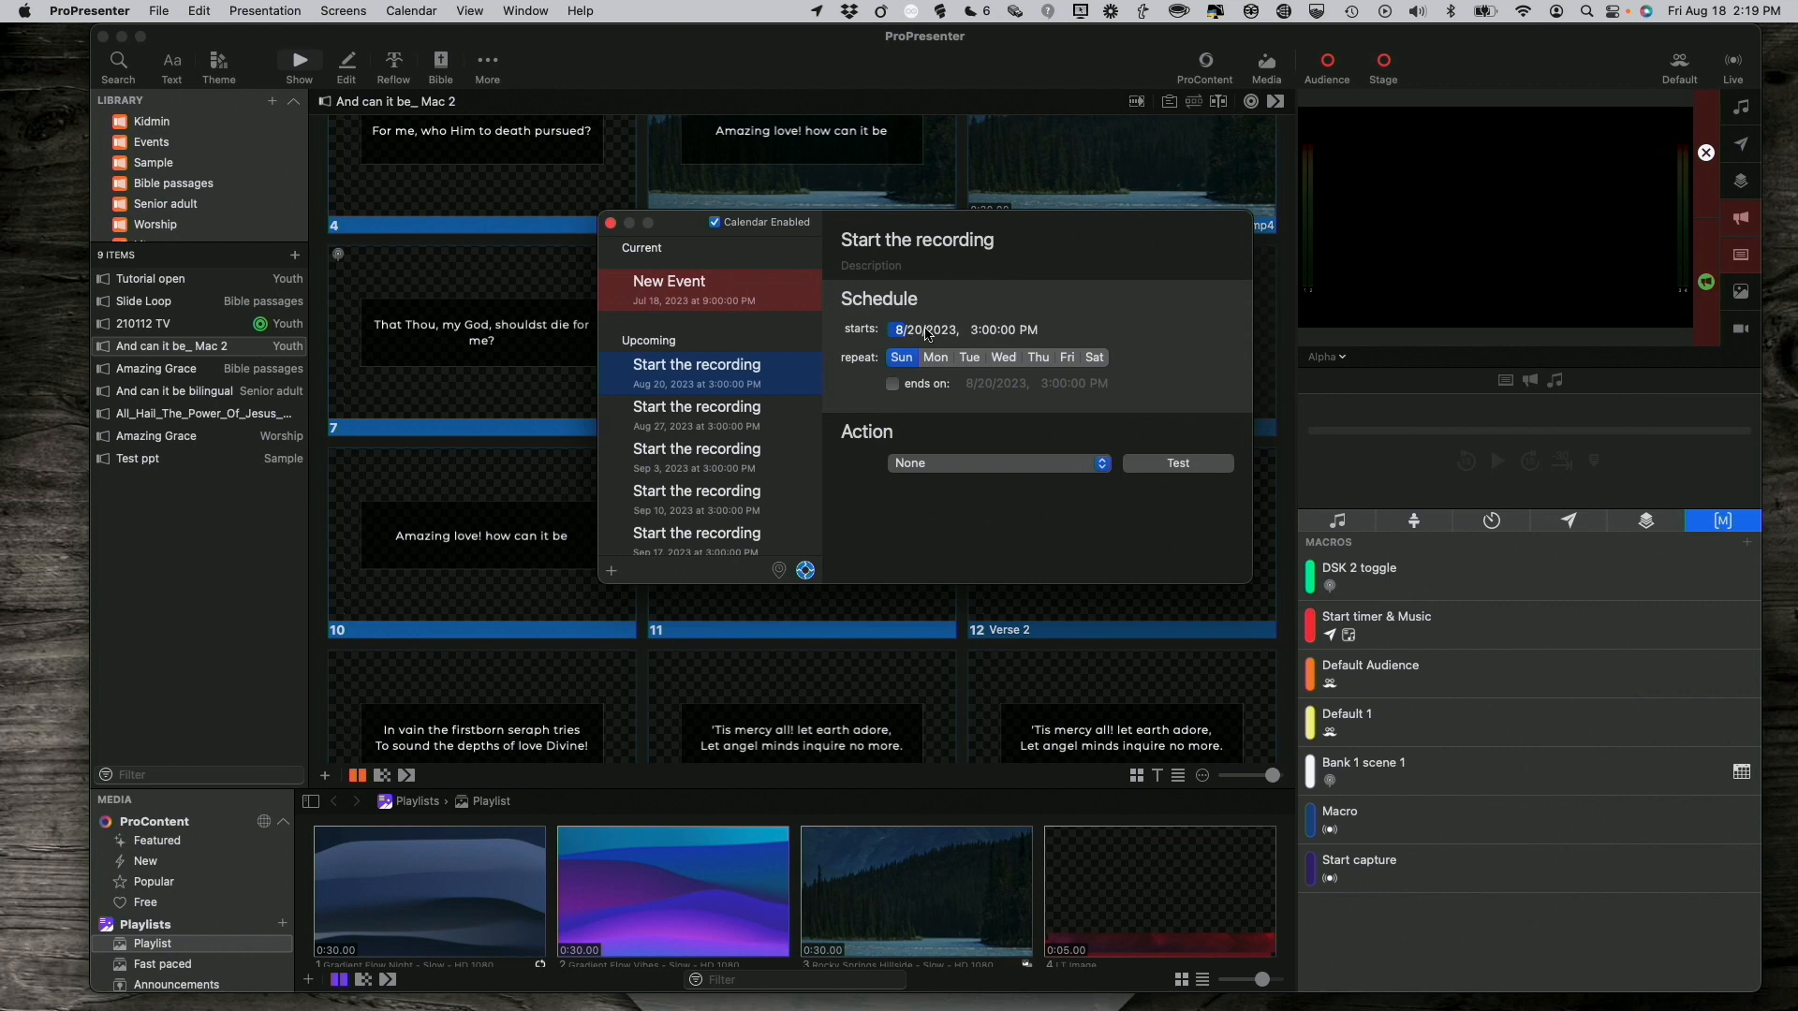
pyautogui.moveTo(990, 331)
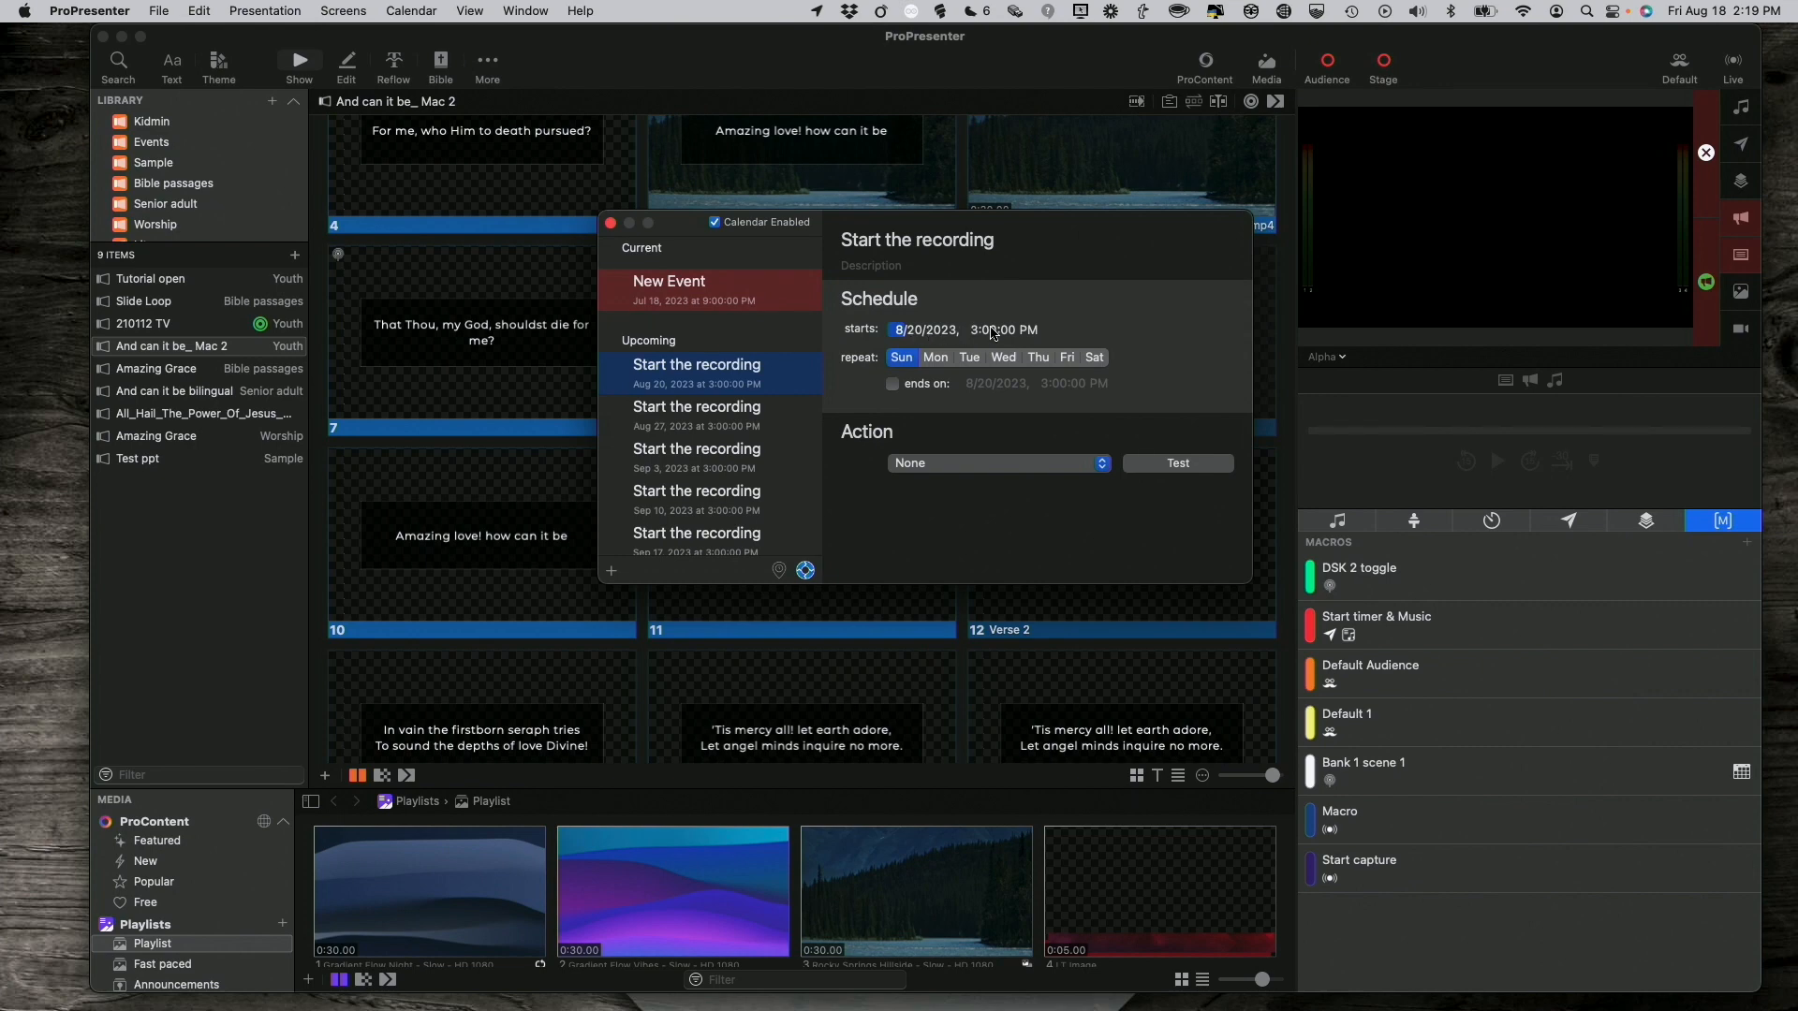
pyautogui.click(974, 330)
pyautogui.write('9')
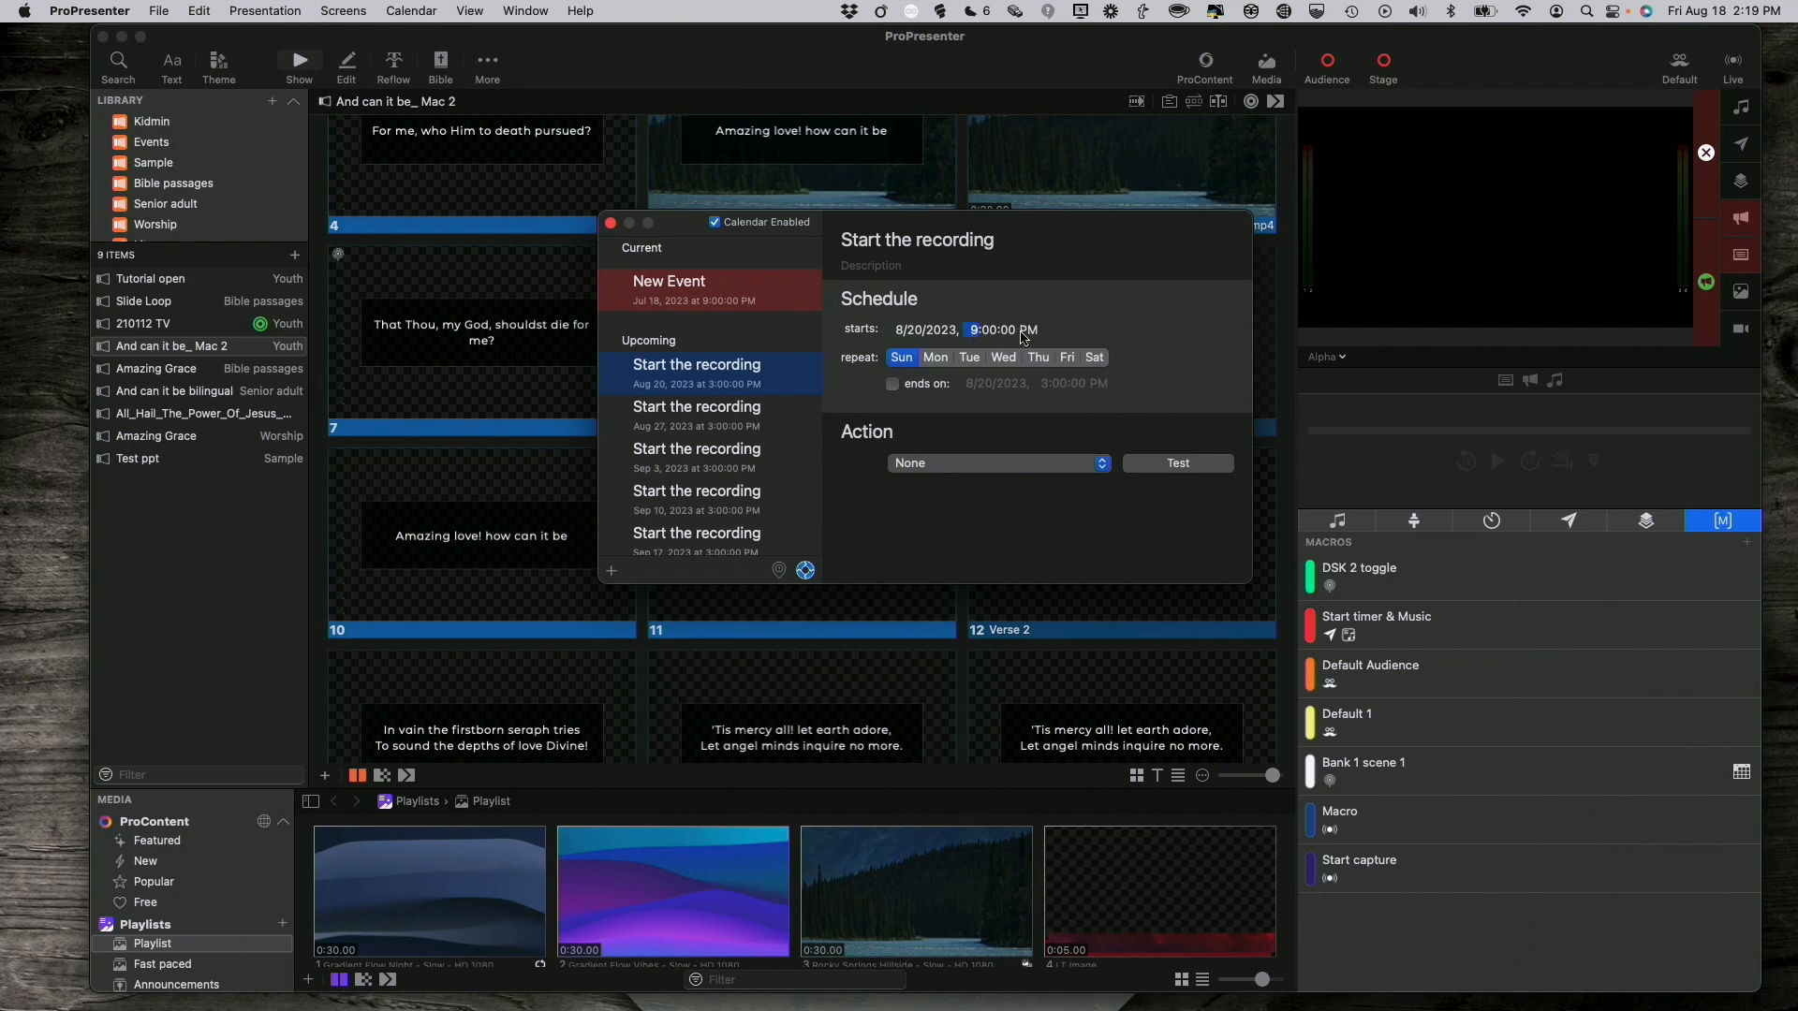
pyautogui.click(1024, 330)
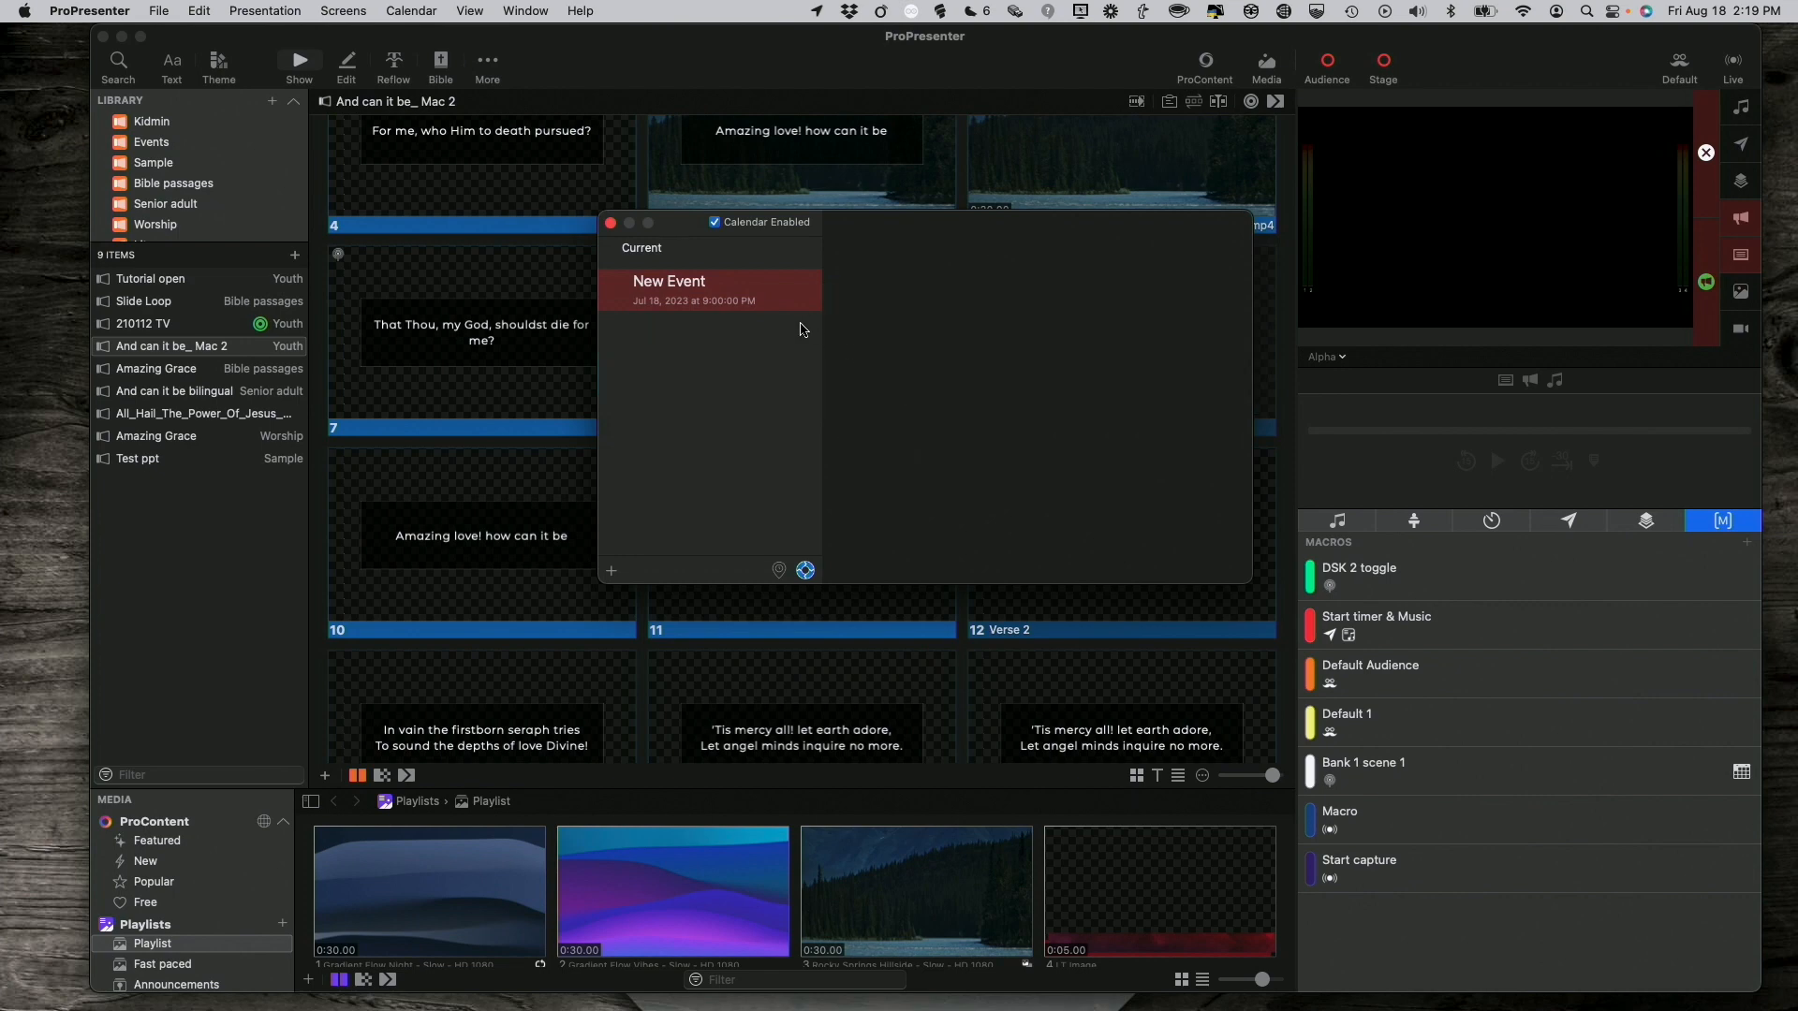
# Rename New Event to 'Start the recording' and set its action to Start Capture with 'recording only'.
pyautogui.click(687, 290)
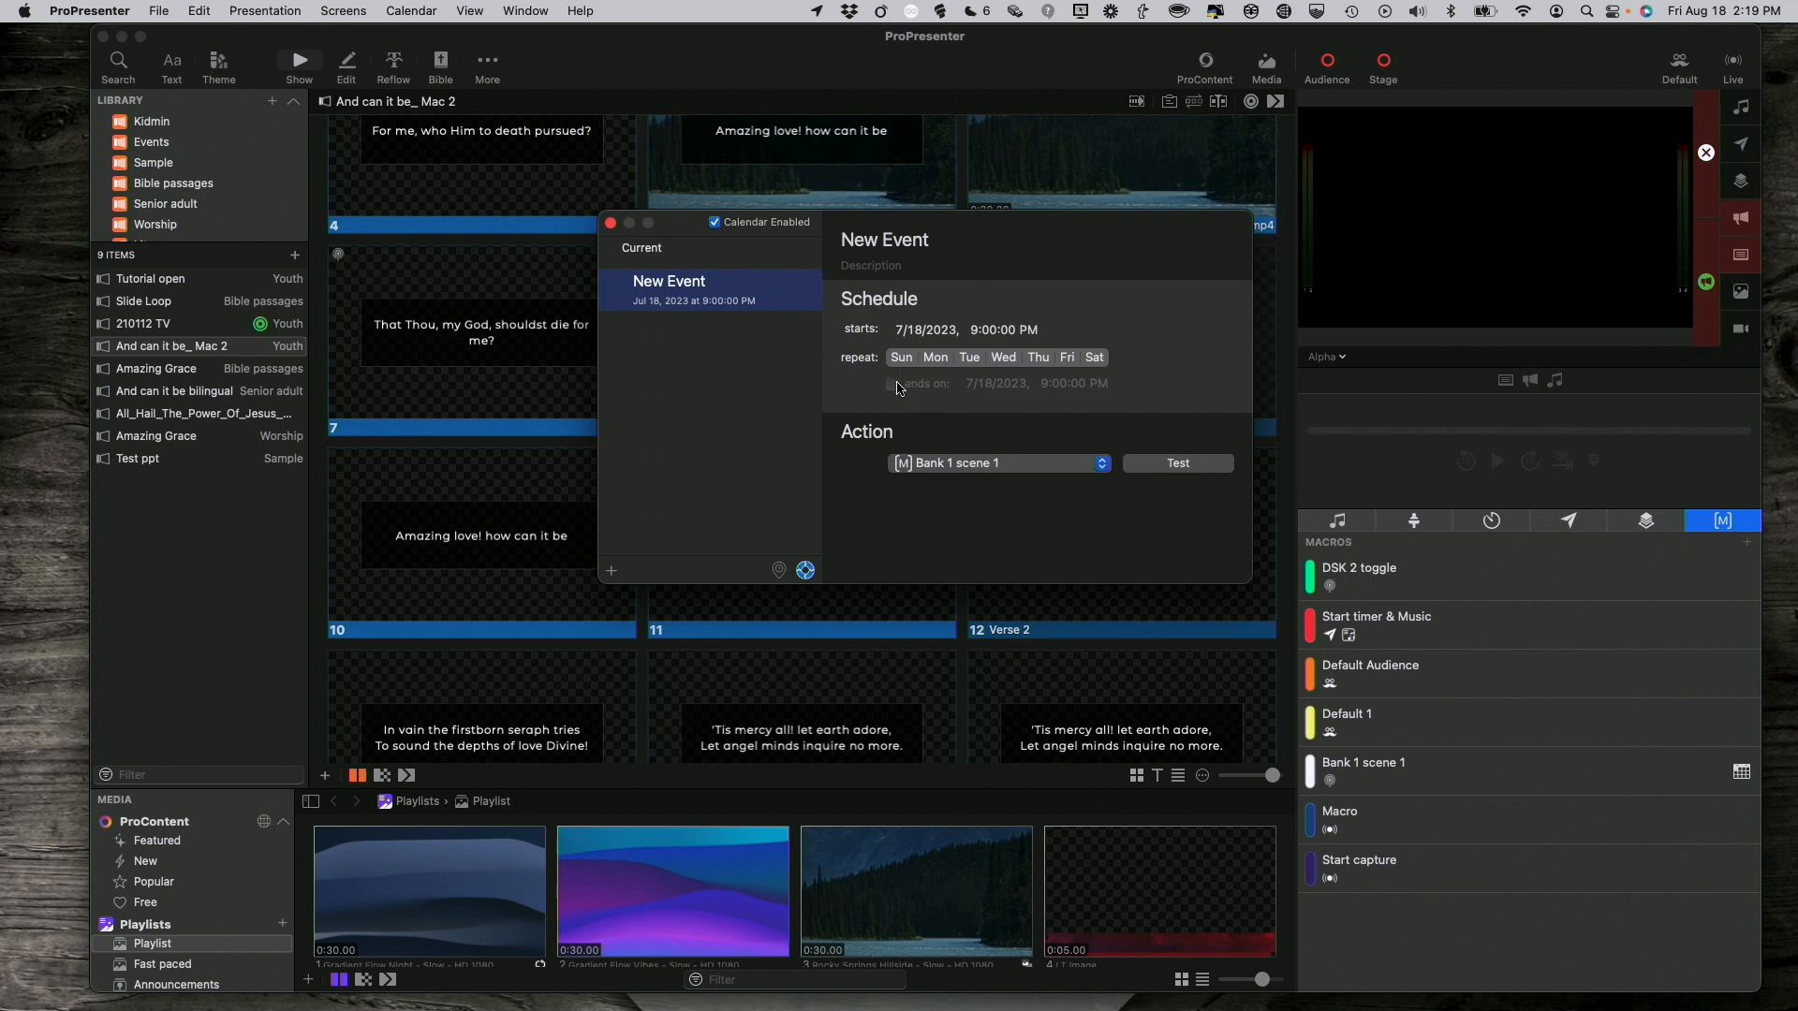
pyautogui.moveTo(756, 474)
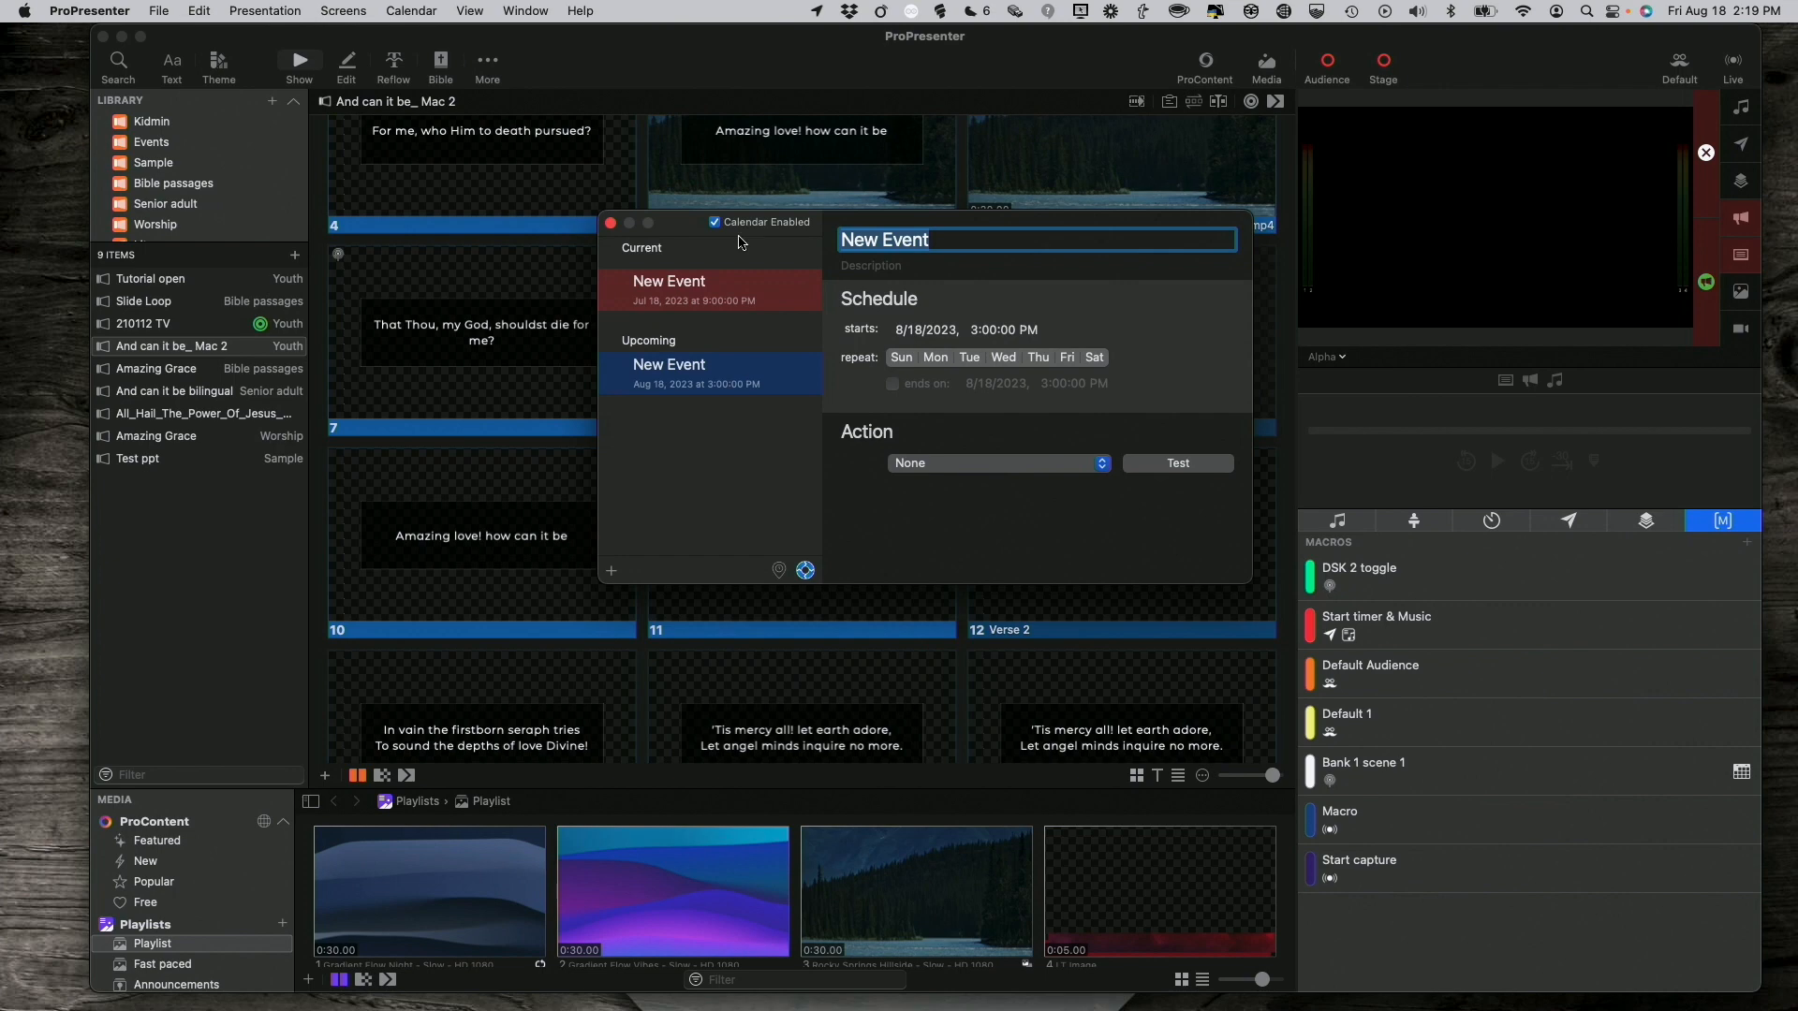
pyautogui.write('STart the recordin')
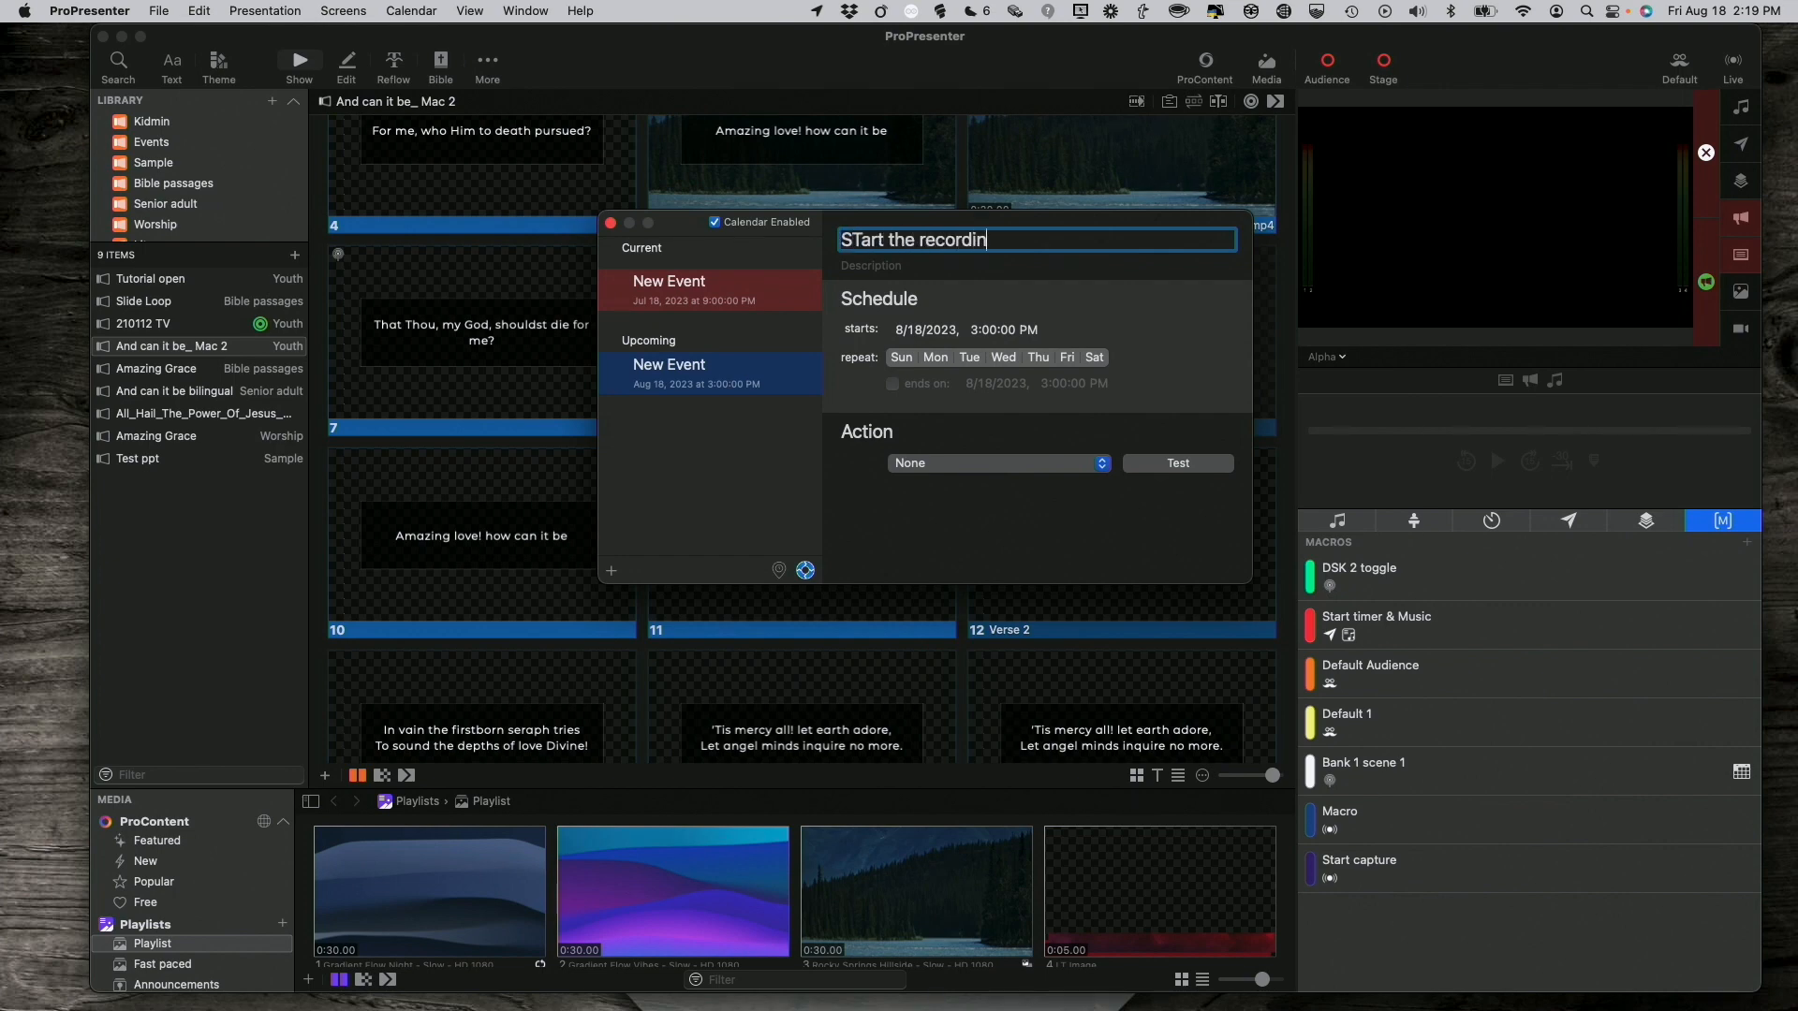
pyautogui.write('g')
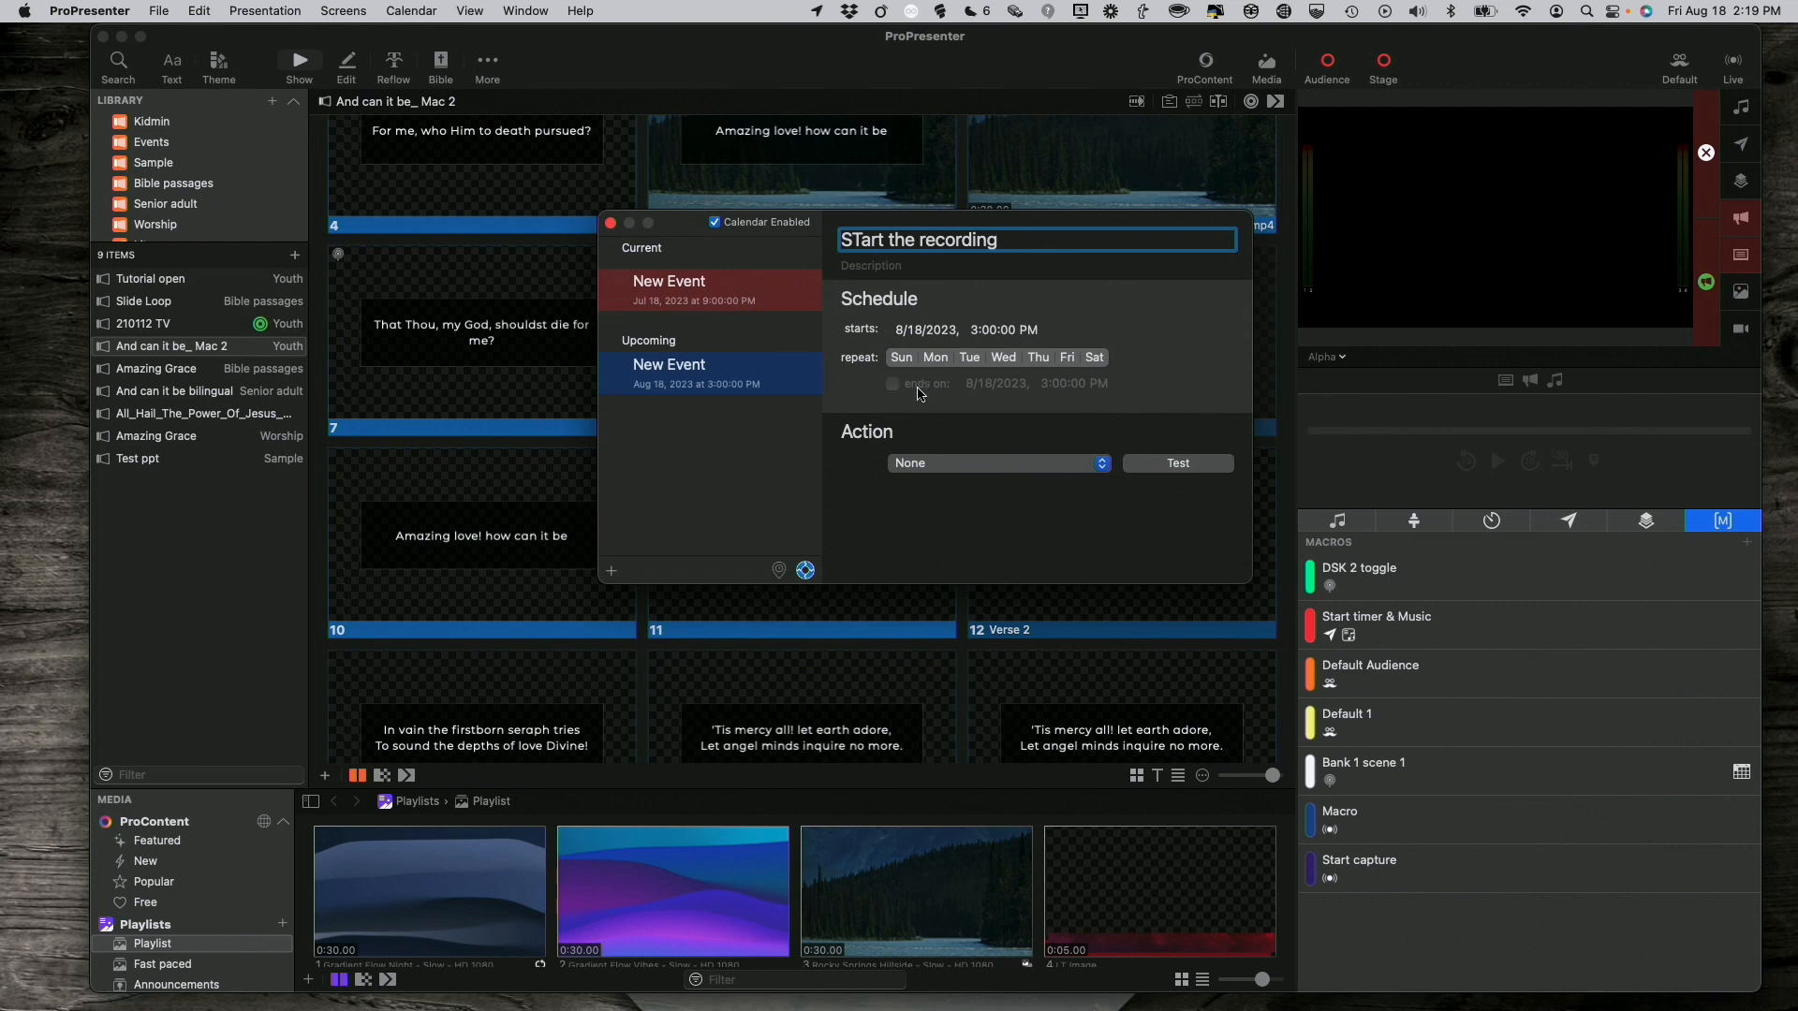
pyautogui.click(995, 463)
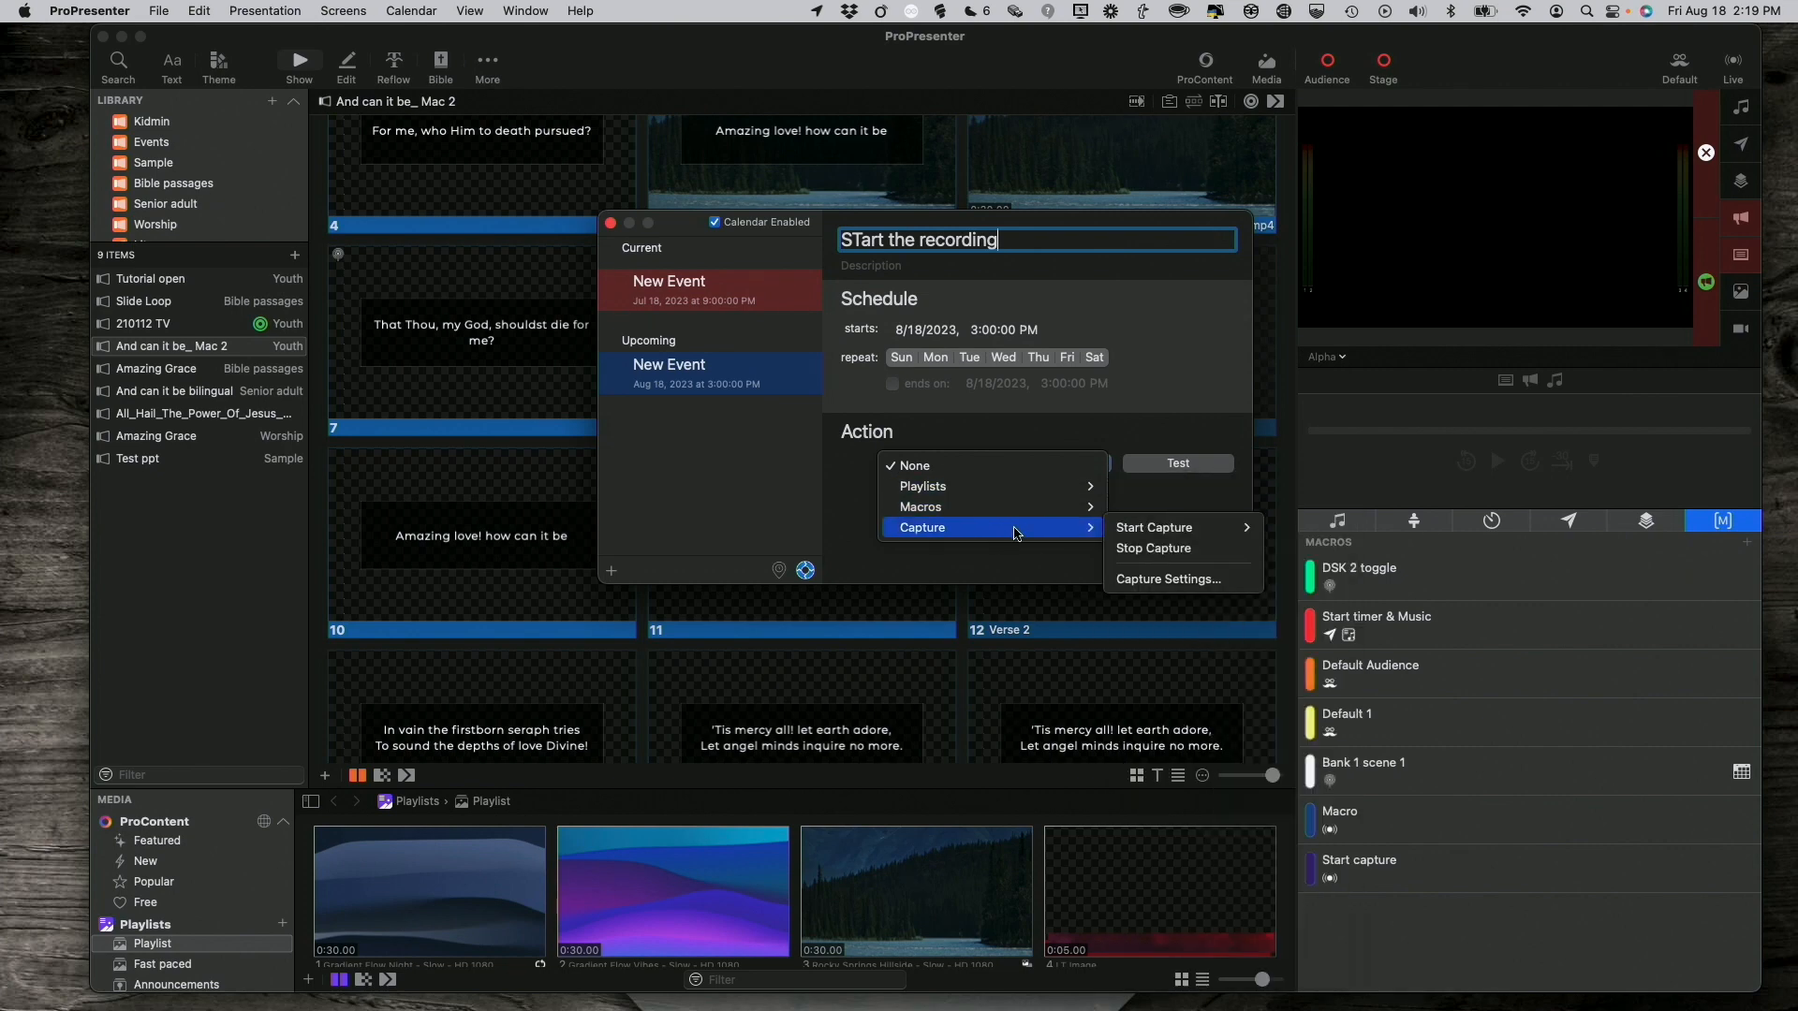
pyautogui.moveTo(1154, 528)
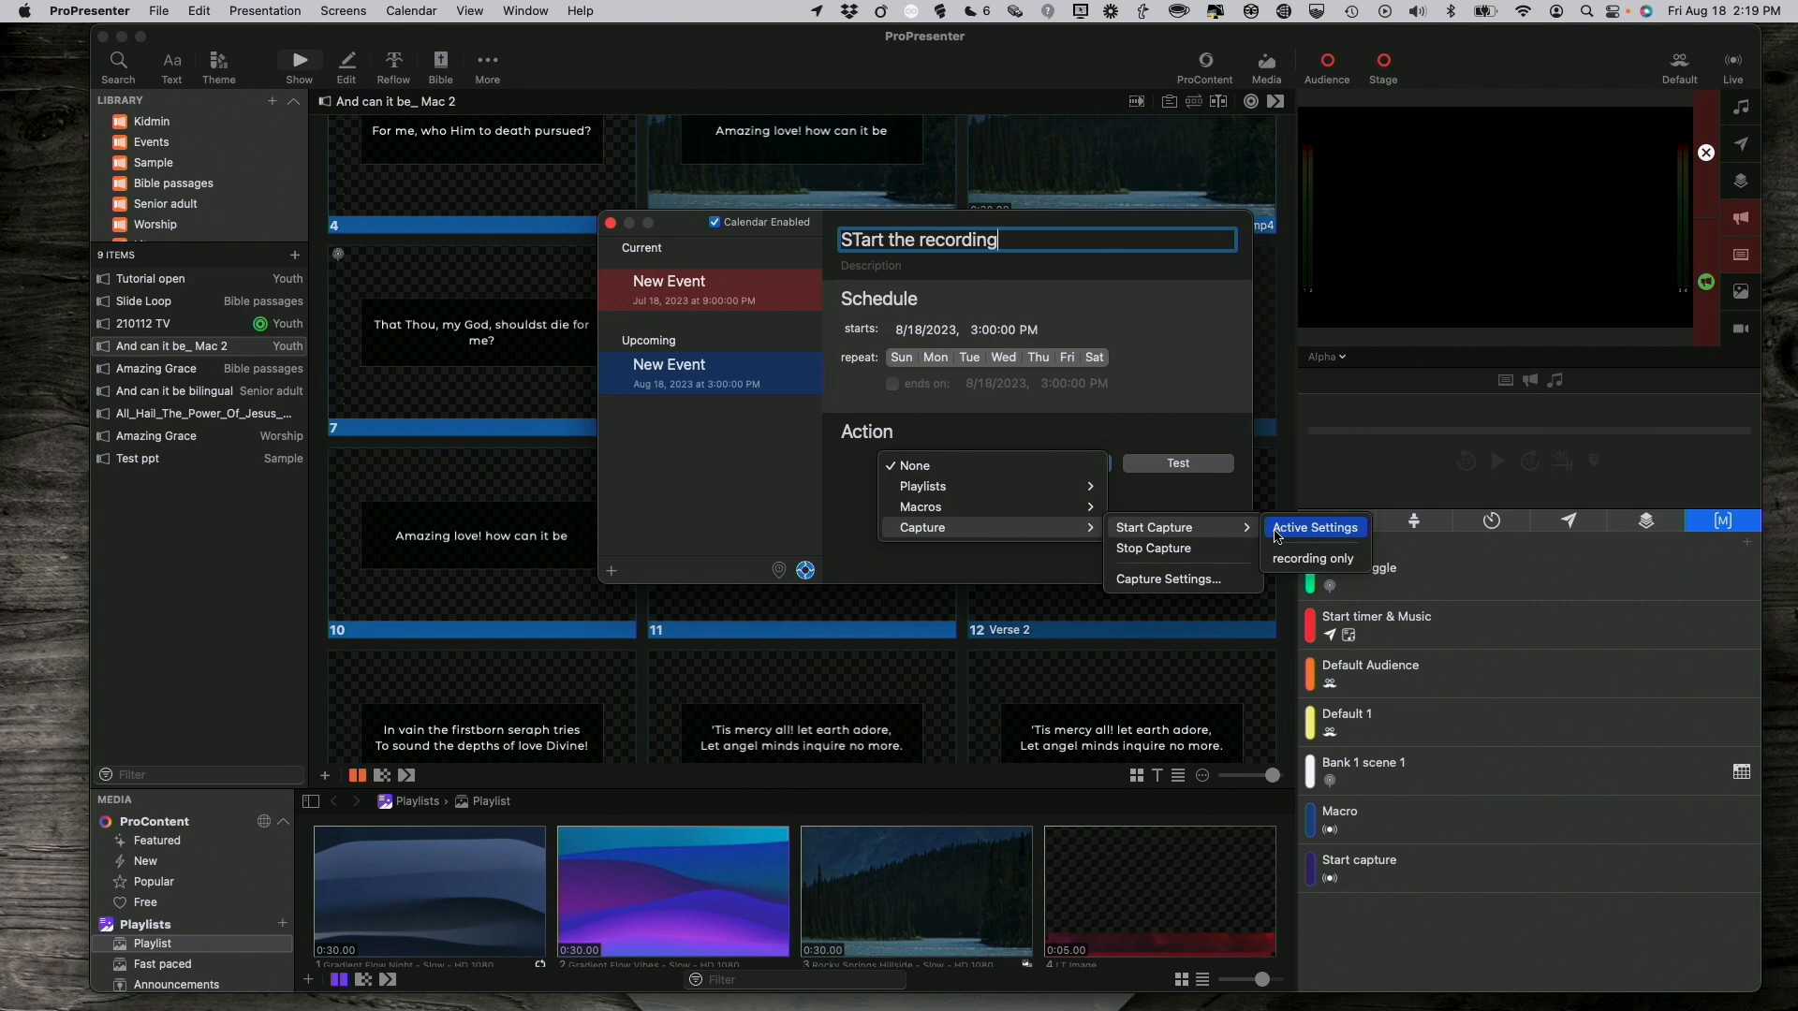
pyautogui.moveTo(1315, 558)
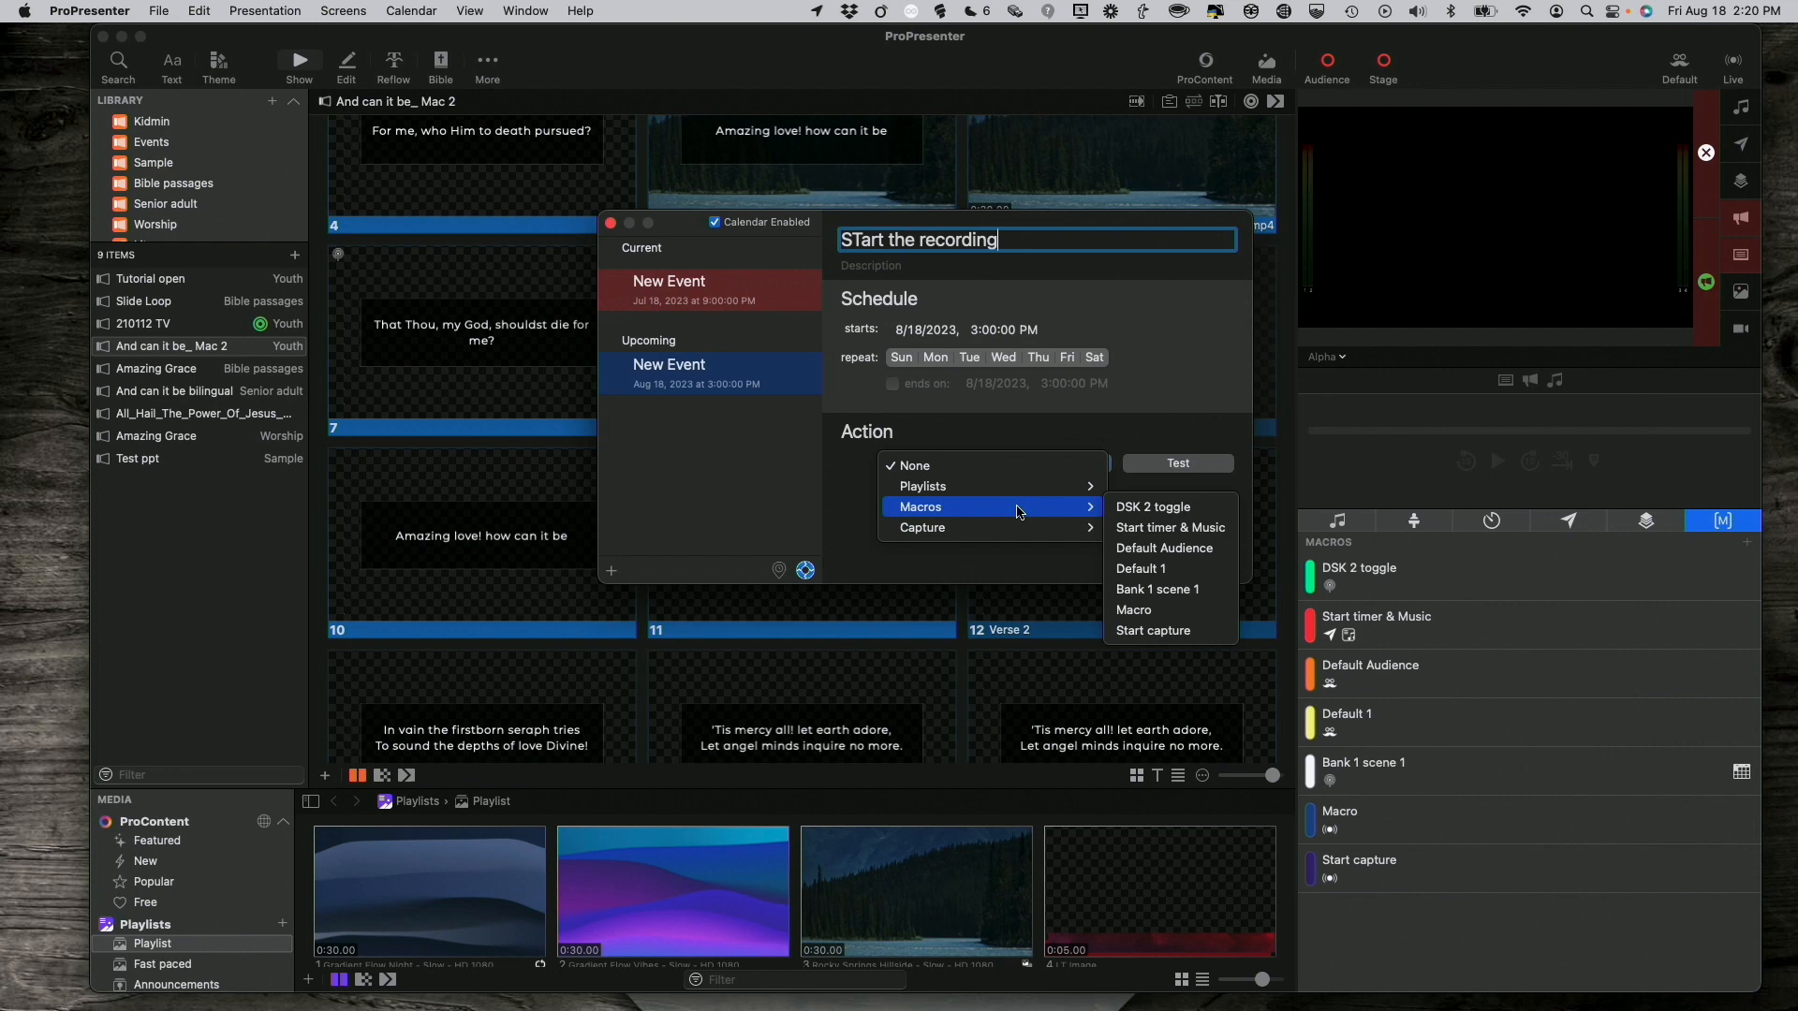
pyautogui.moveTo(921, 528)
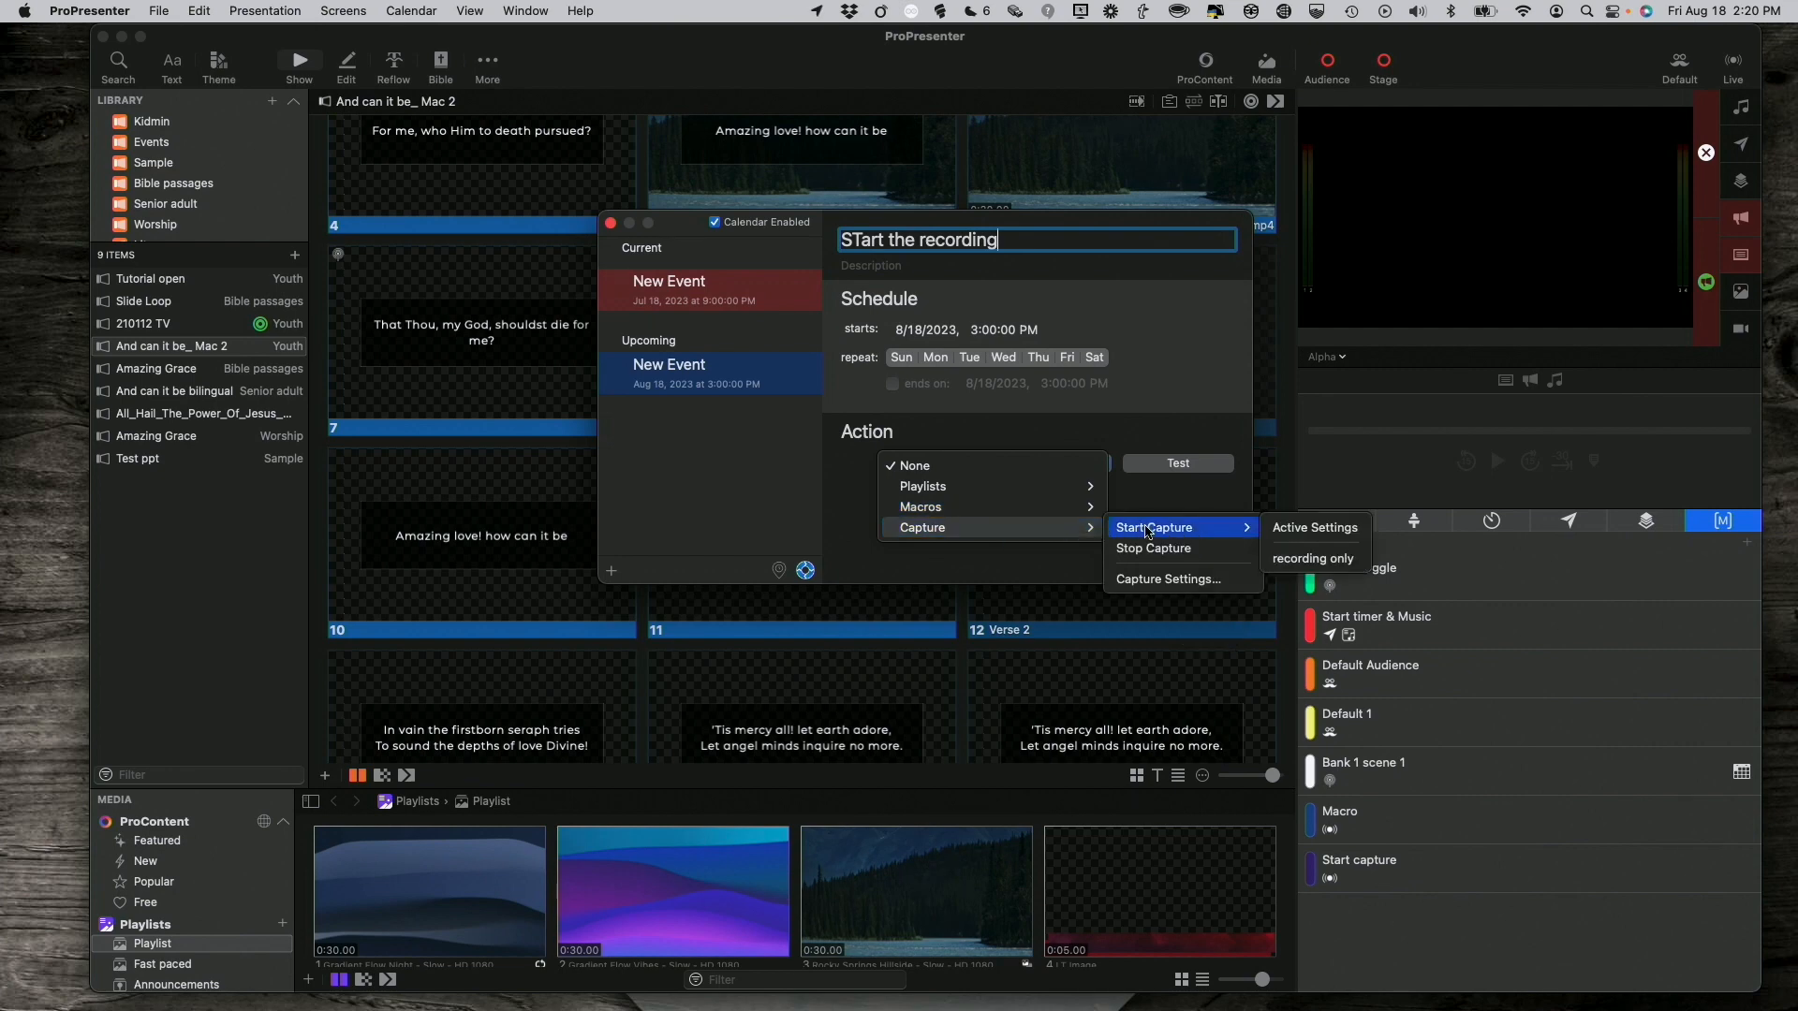
pyautogui.moveTo(1315, 528)
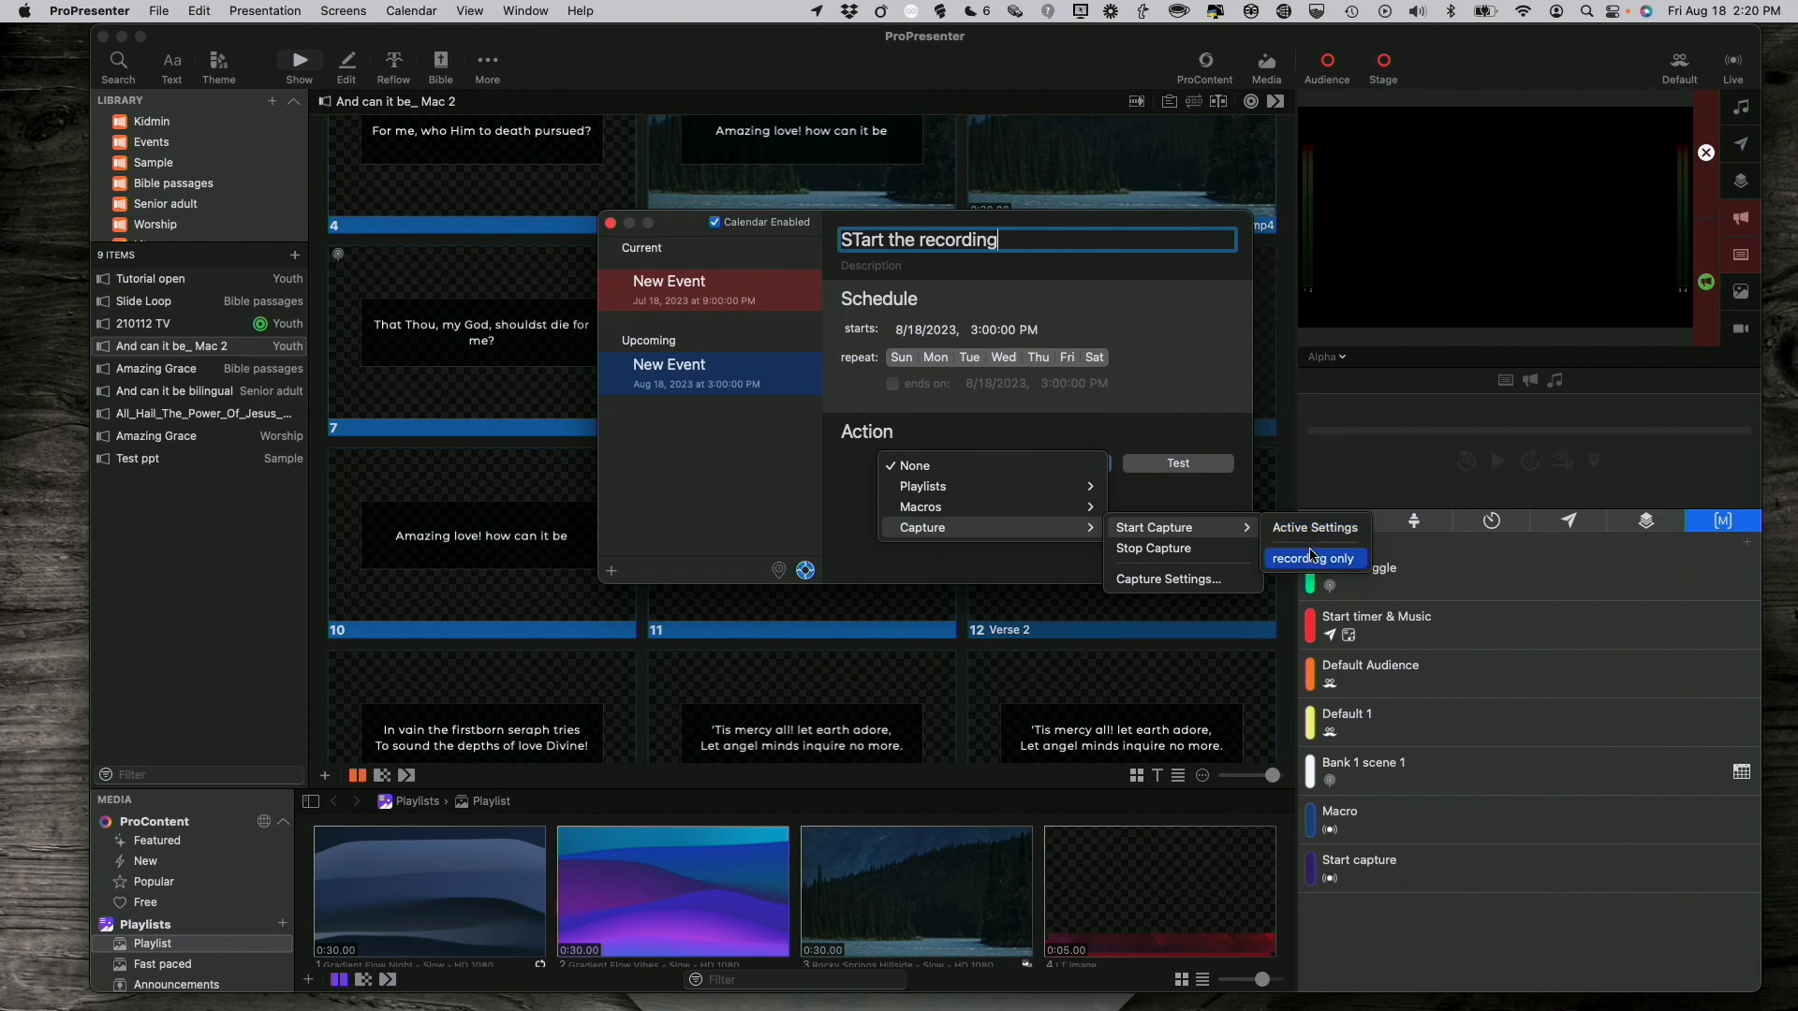
pyautogui.click(1315, 559)
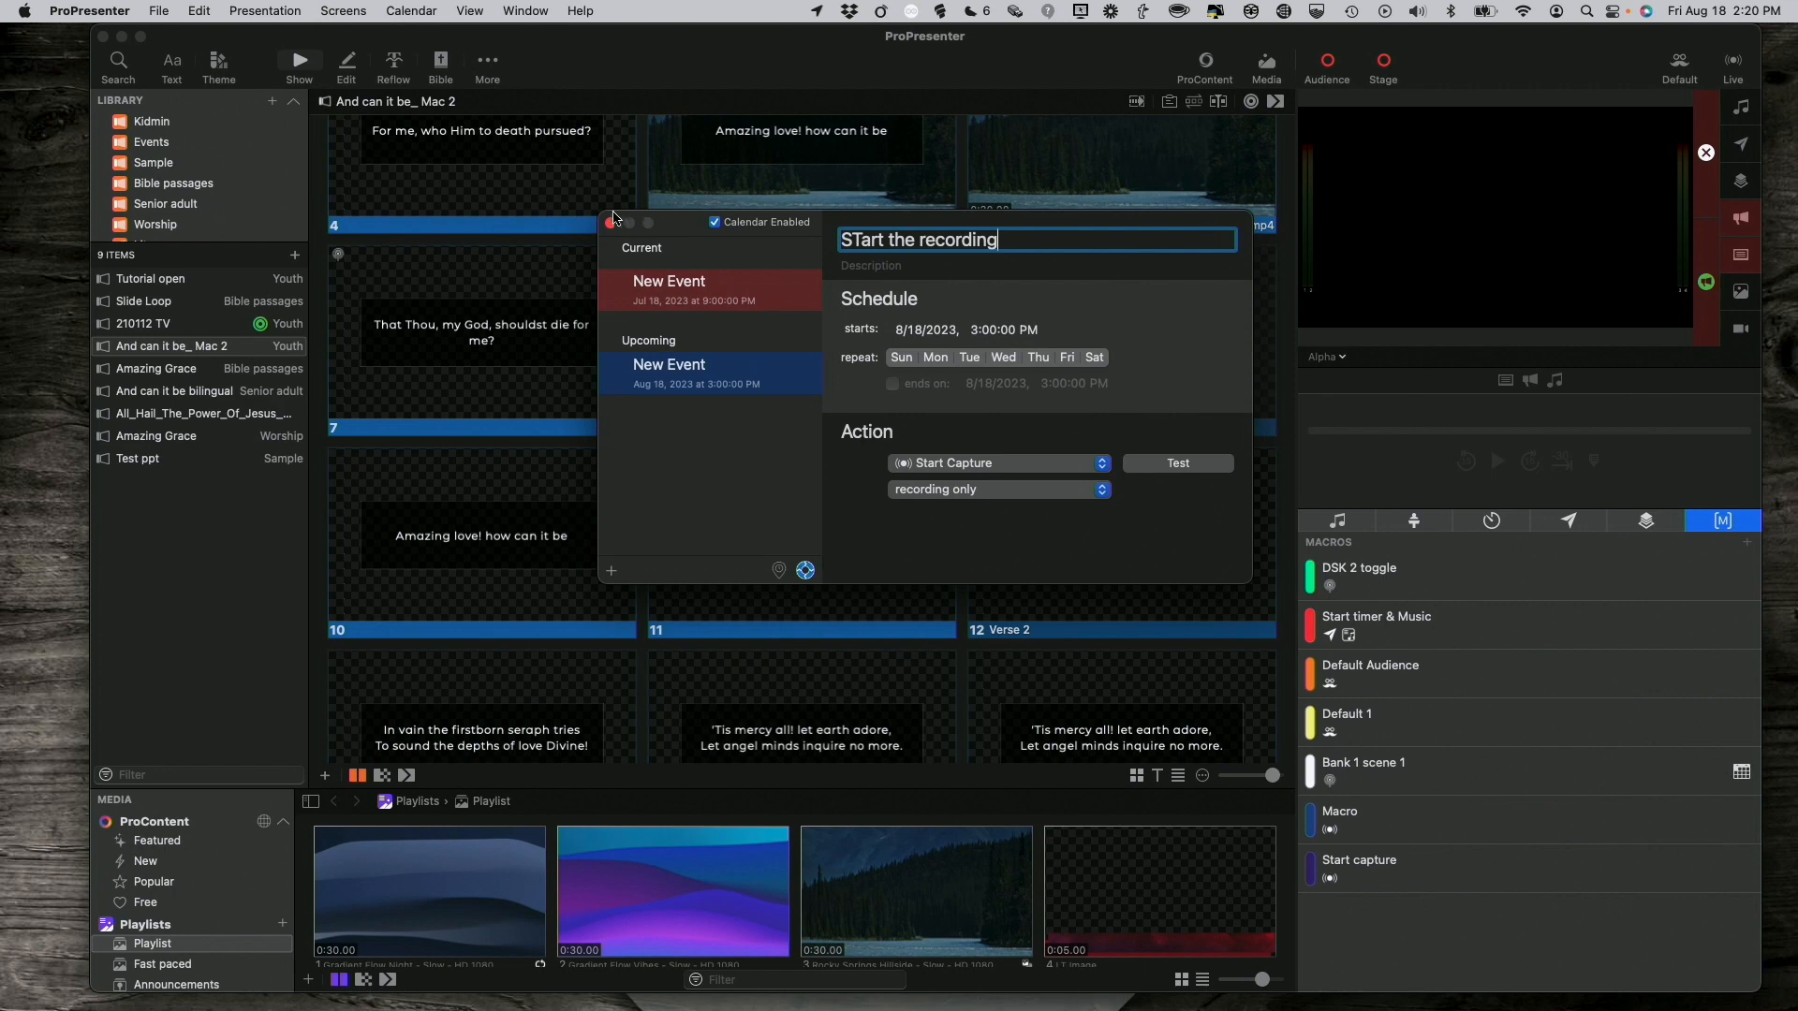
# Close the Calendar and begin a Custom Encoding in Capture Settings, currently 480×360 at 30 fps.
pyautogui.click(610, 222)
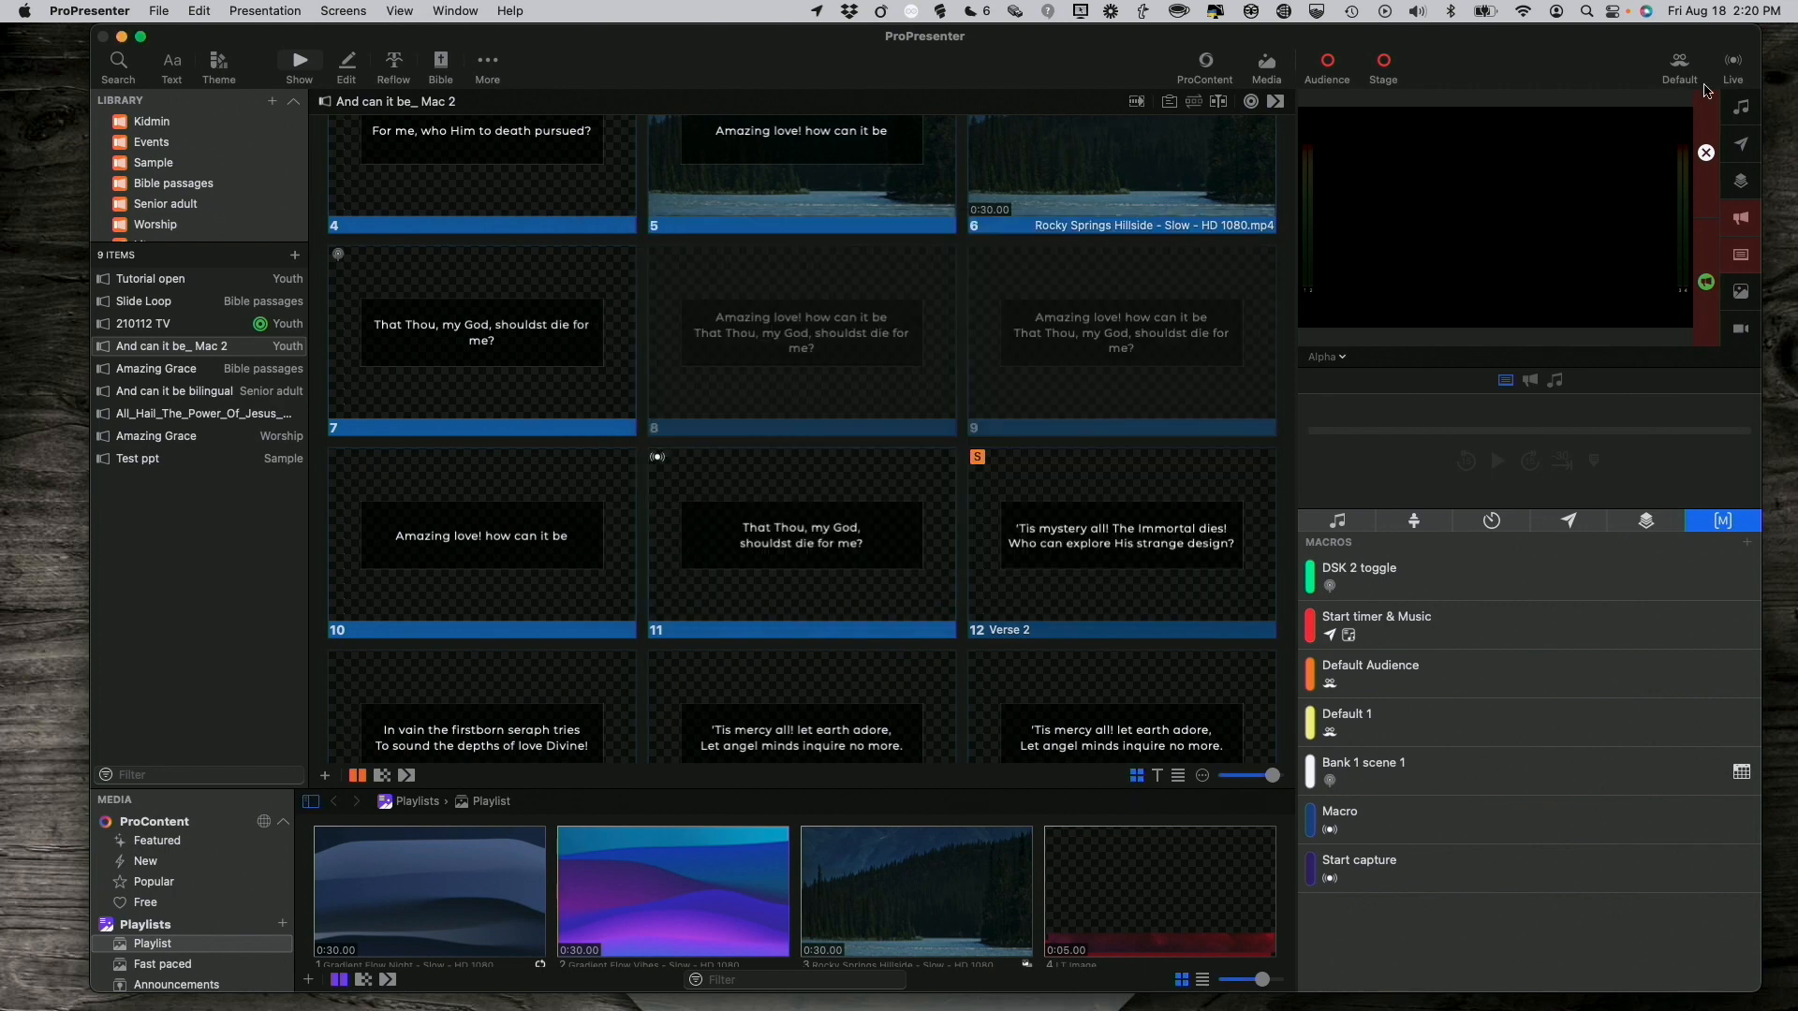
pyautogui.click(1733, 59)
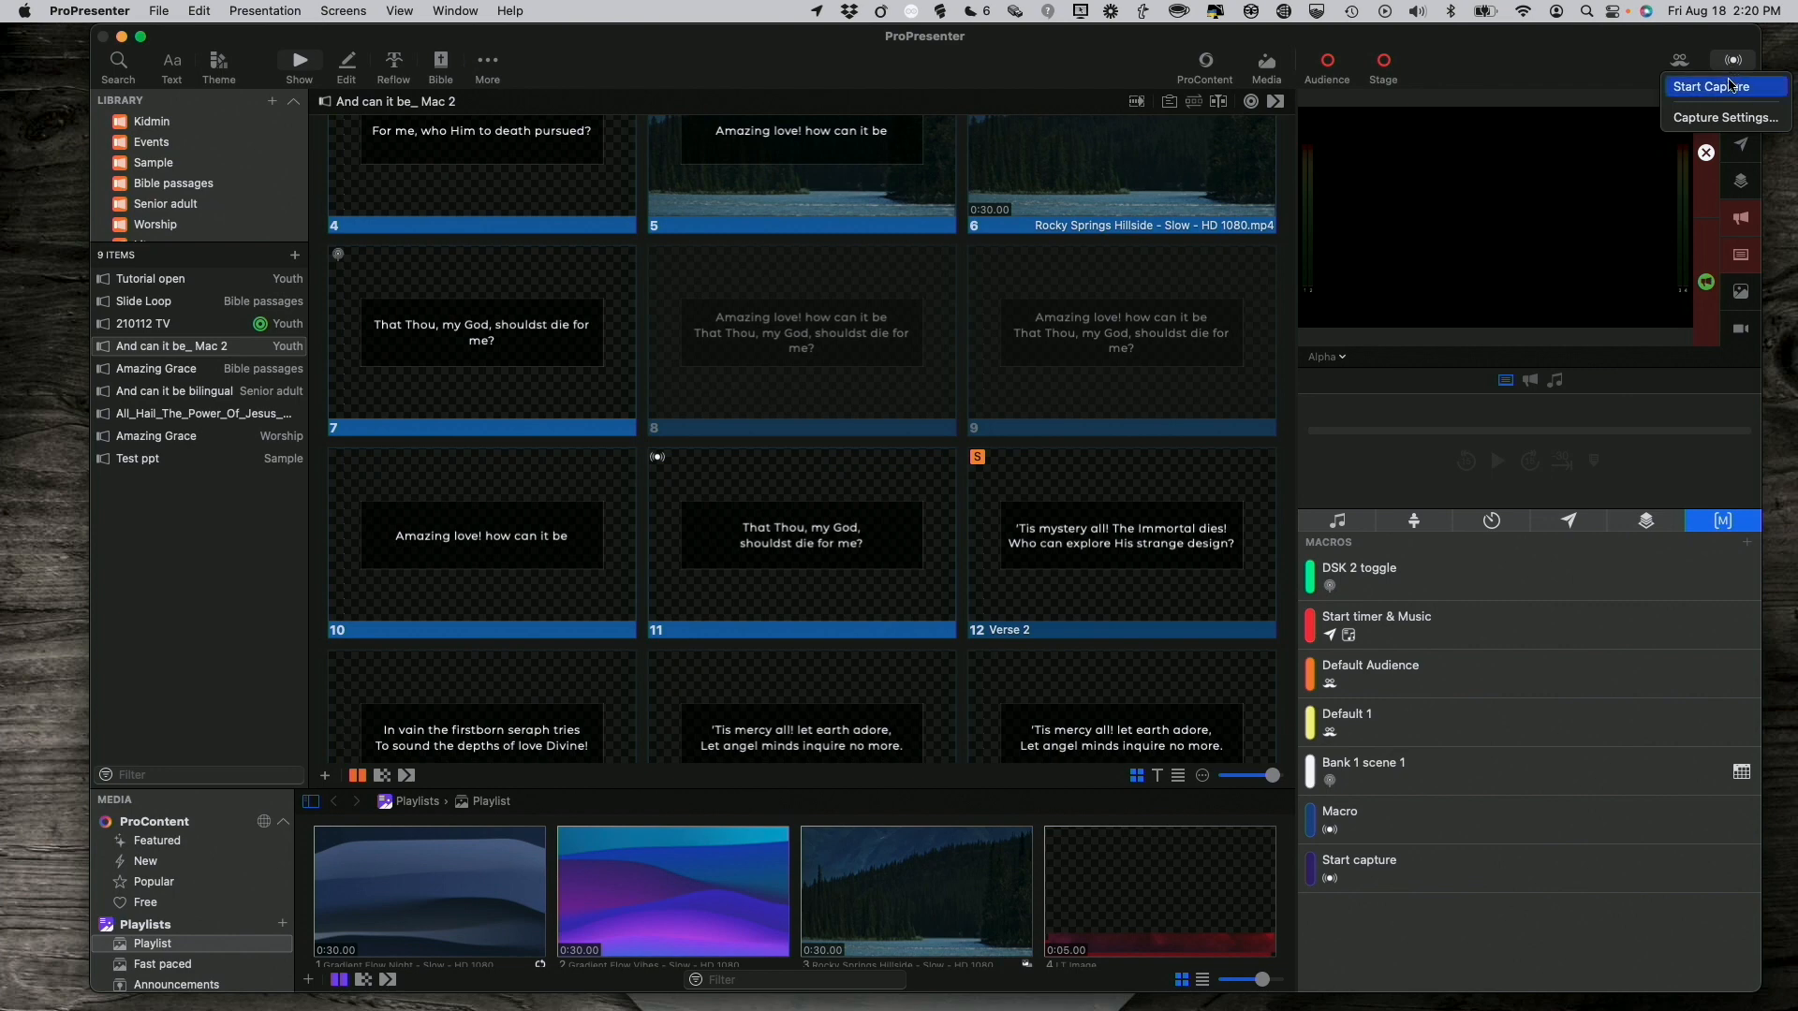
pyautogui.moveTo(1718, 92)
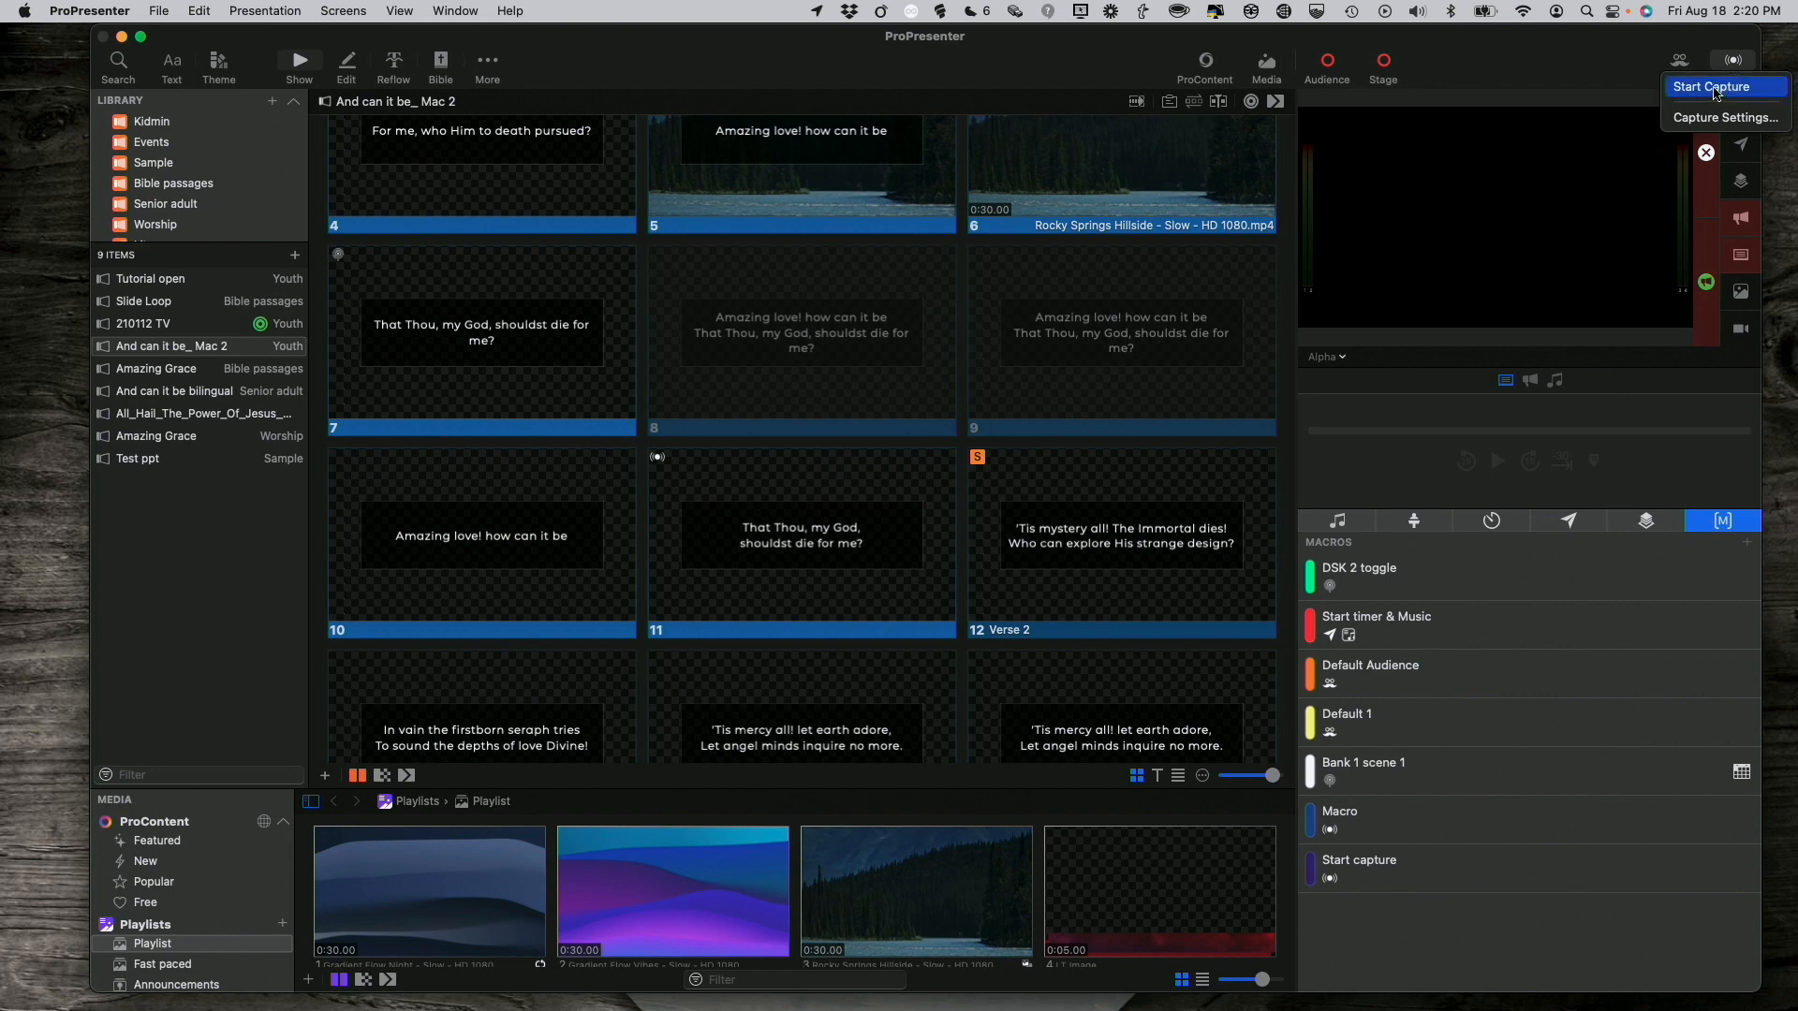
pyautogui.click(1735, 60)
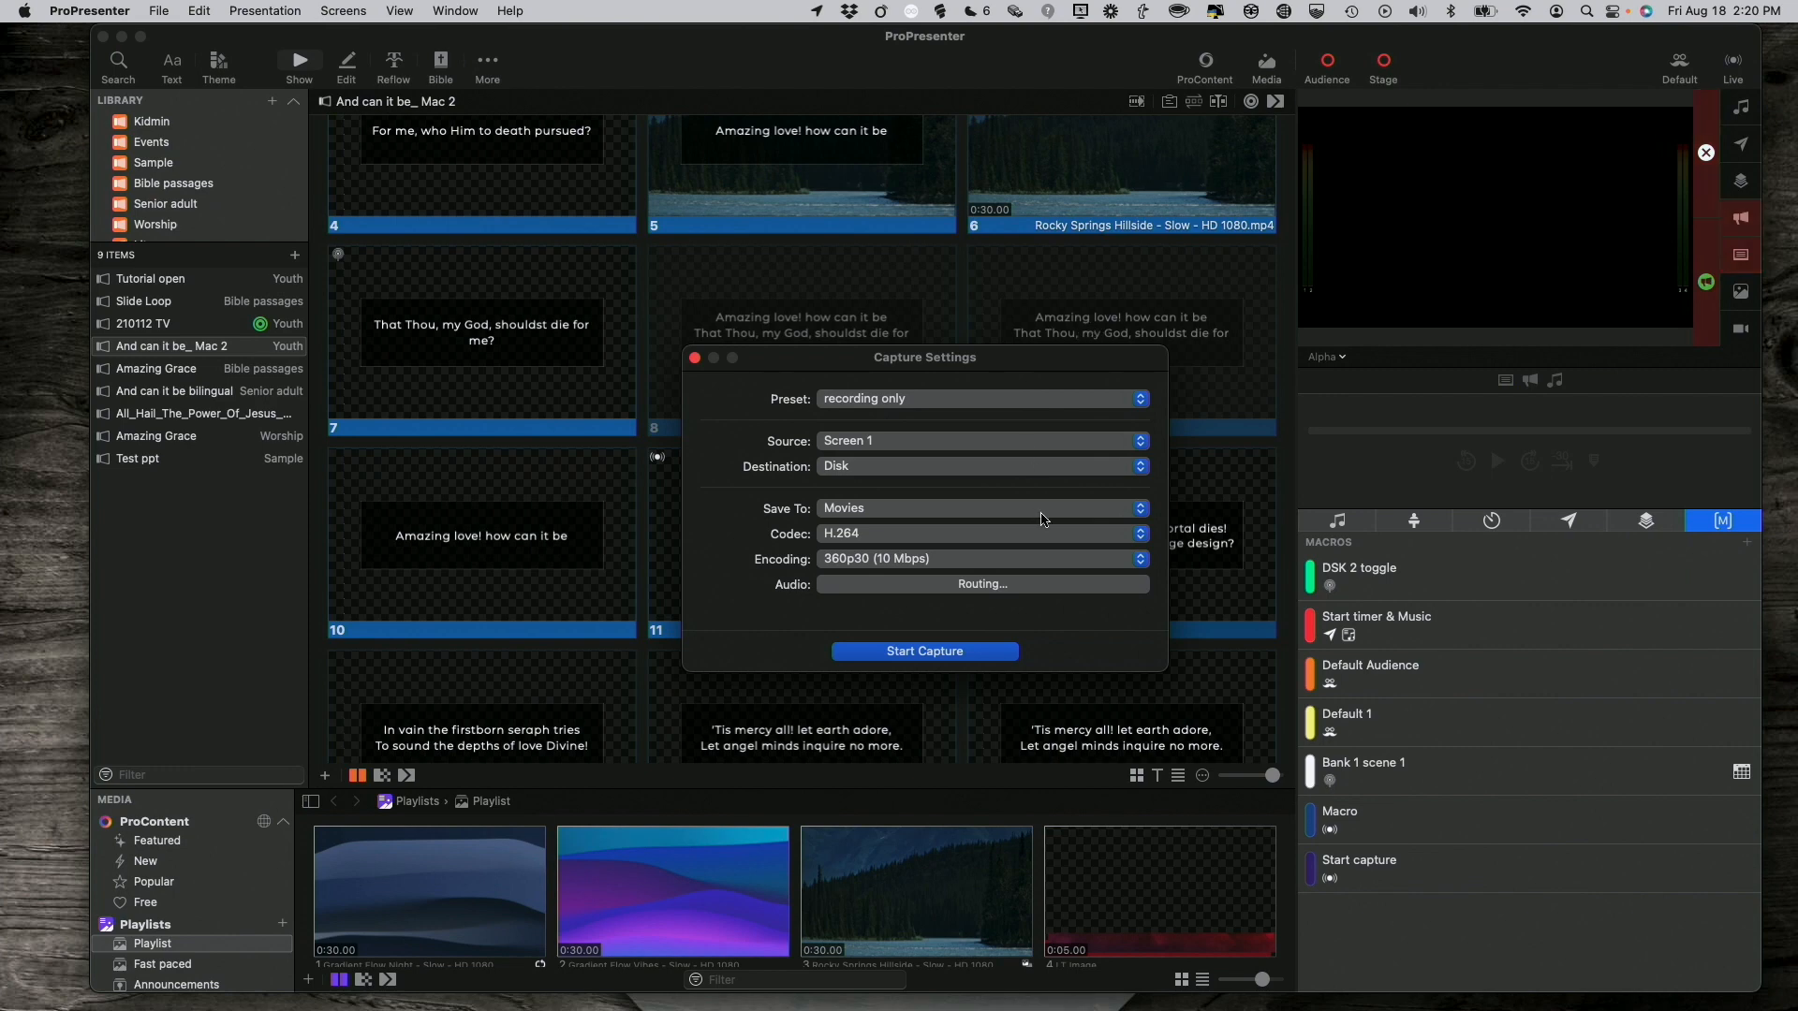
pyautogui.click(980, 558)
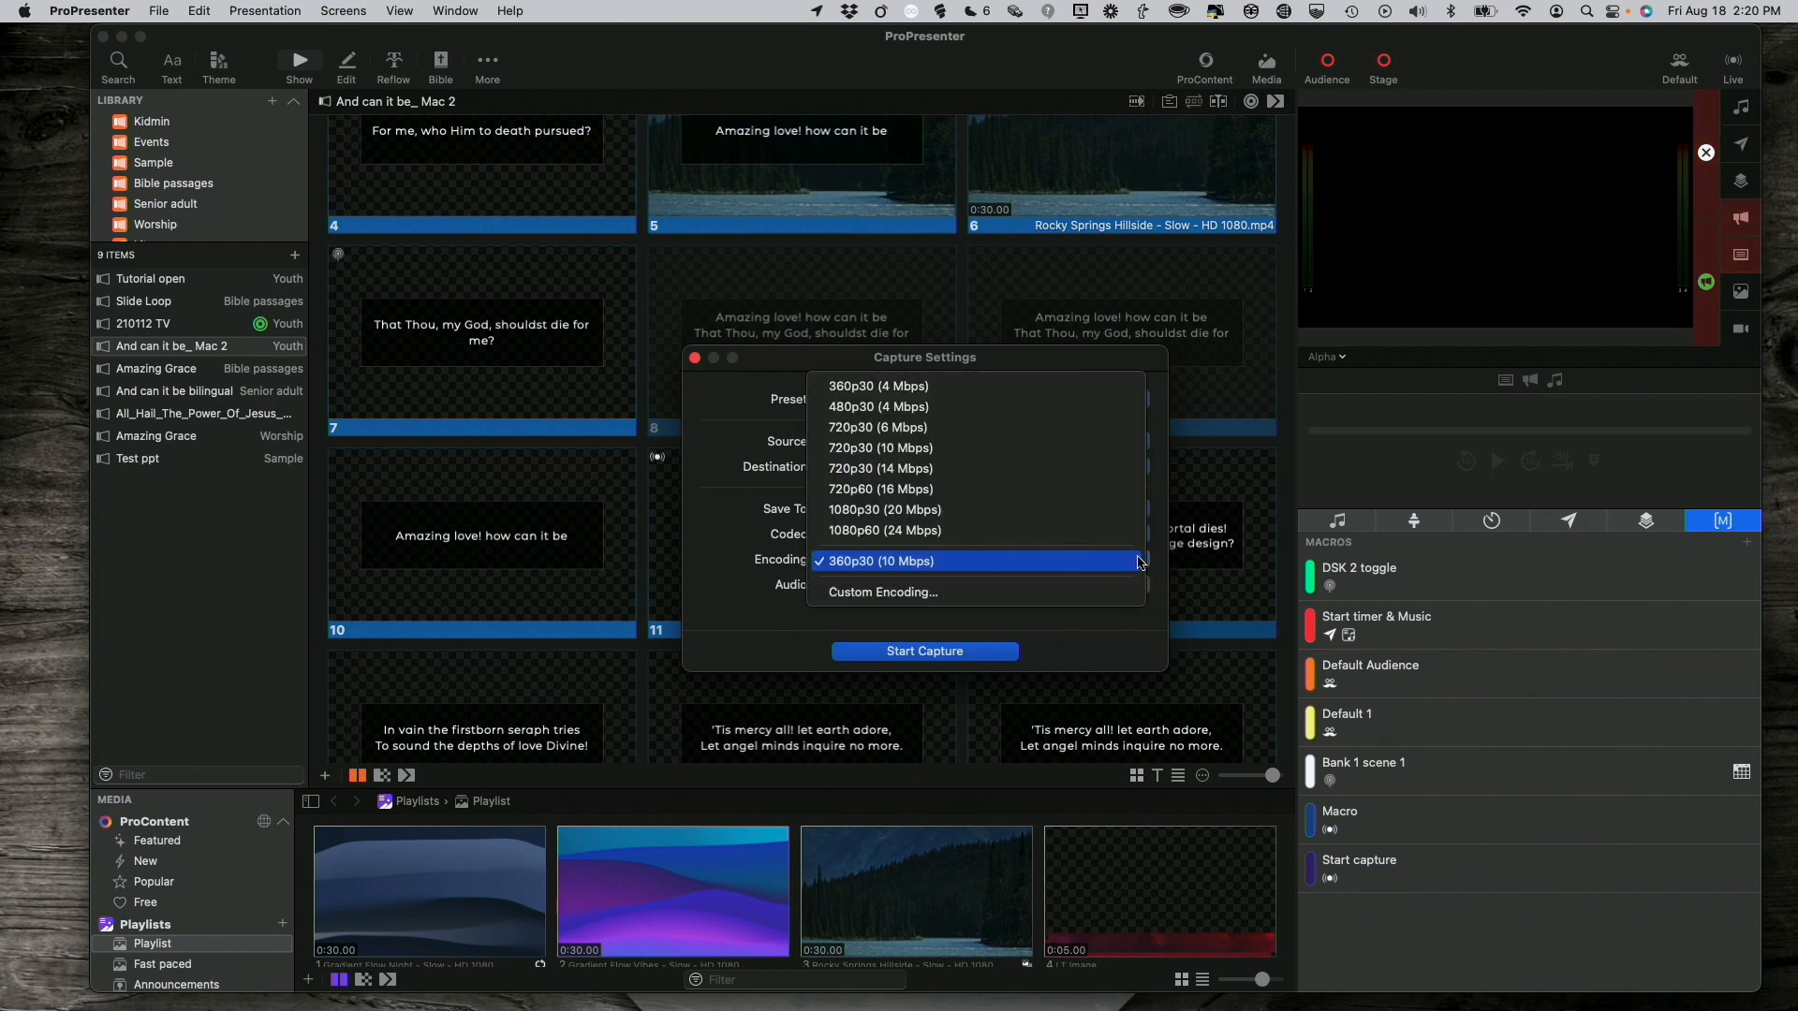
pyautogui.click(882, 592)
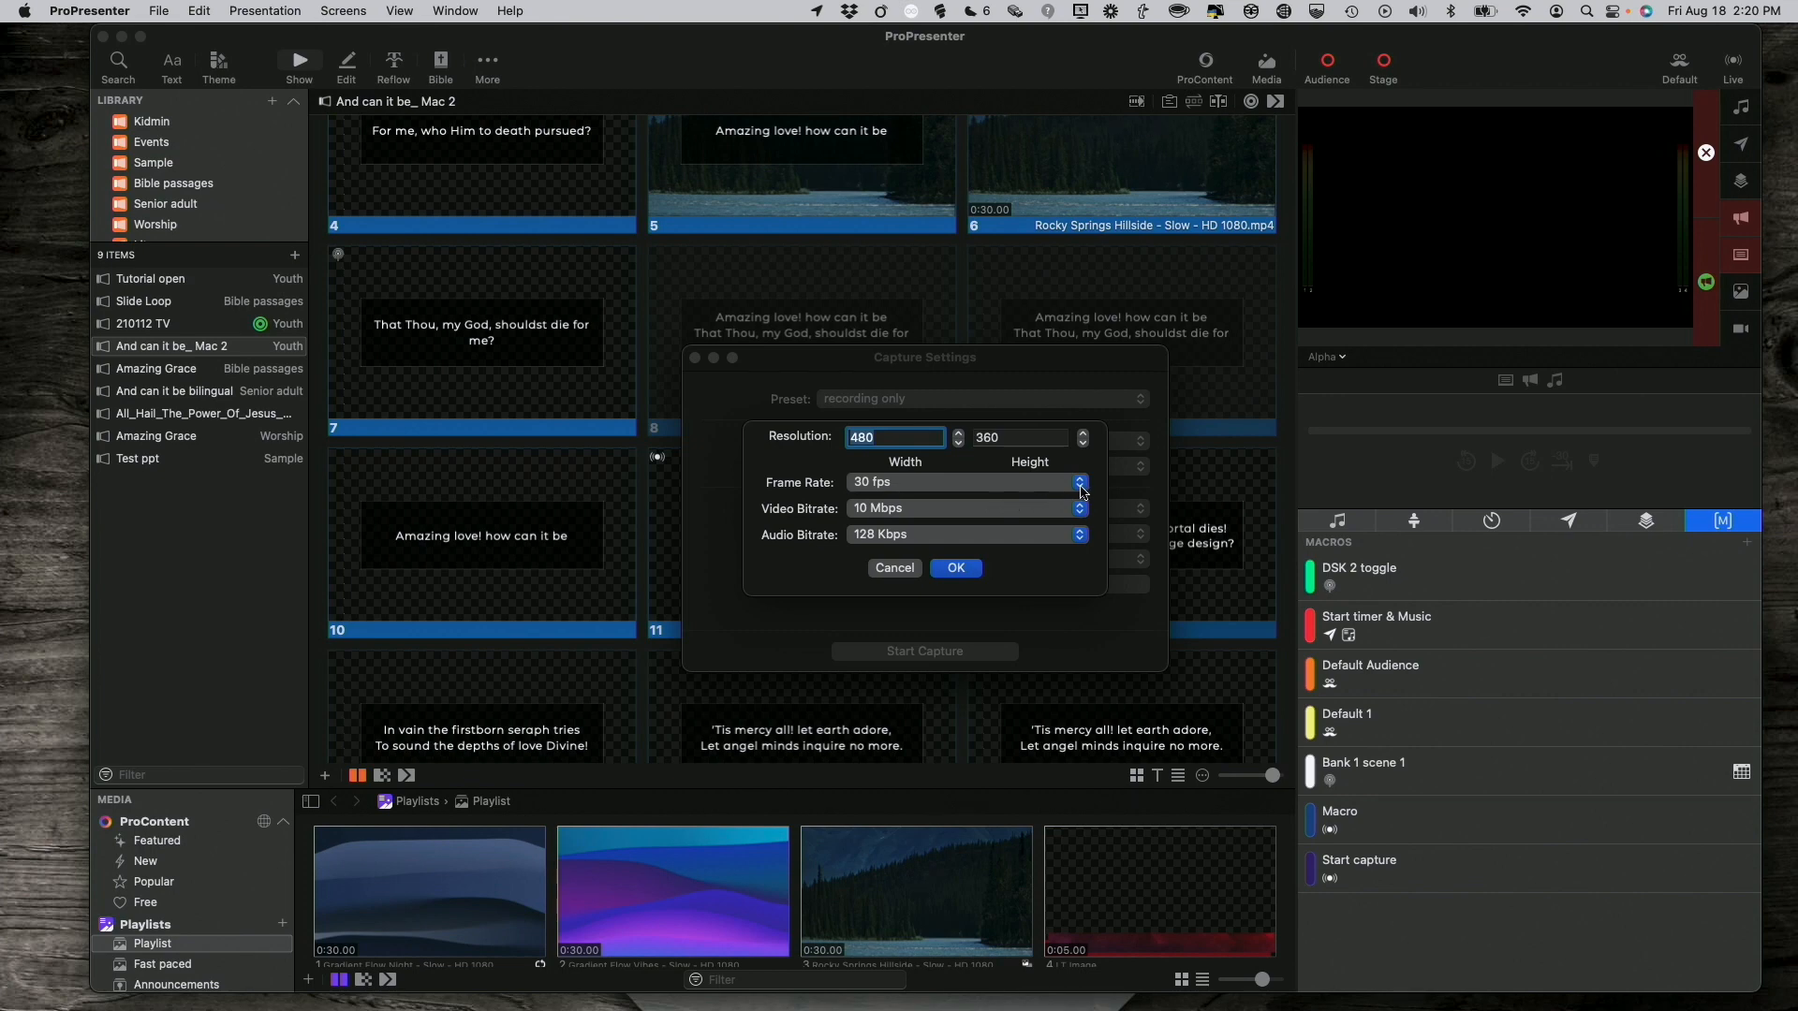
# Set the custom encoding frame rate to 24 fps.
pyautogui.click(963, 481)
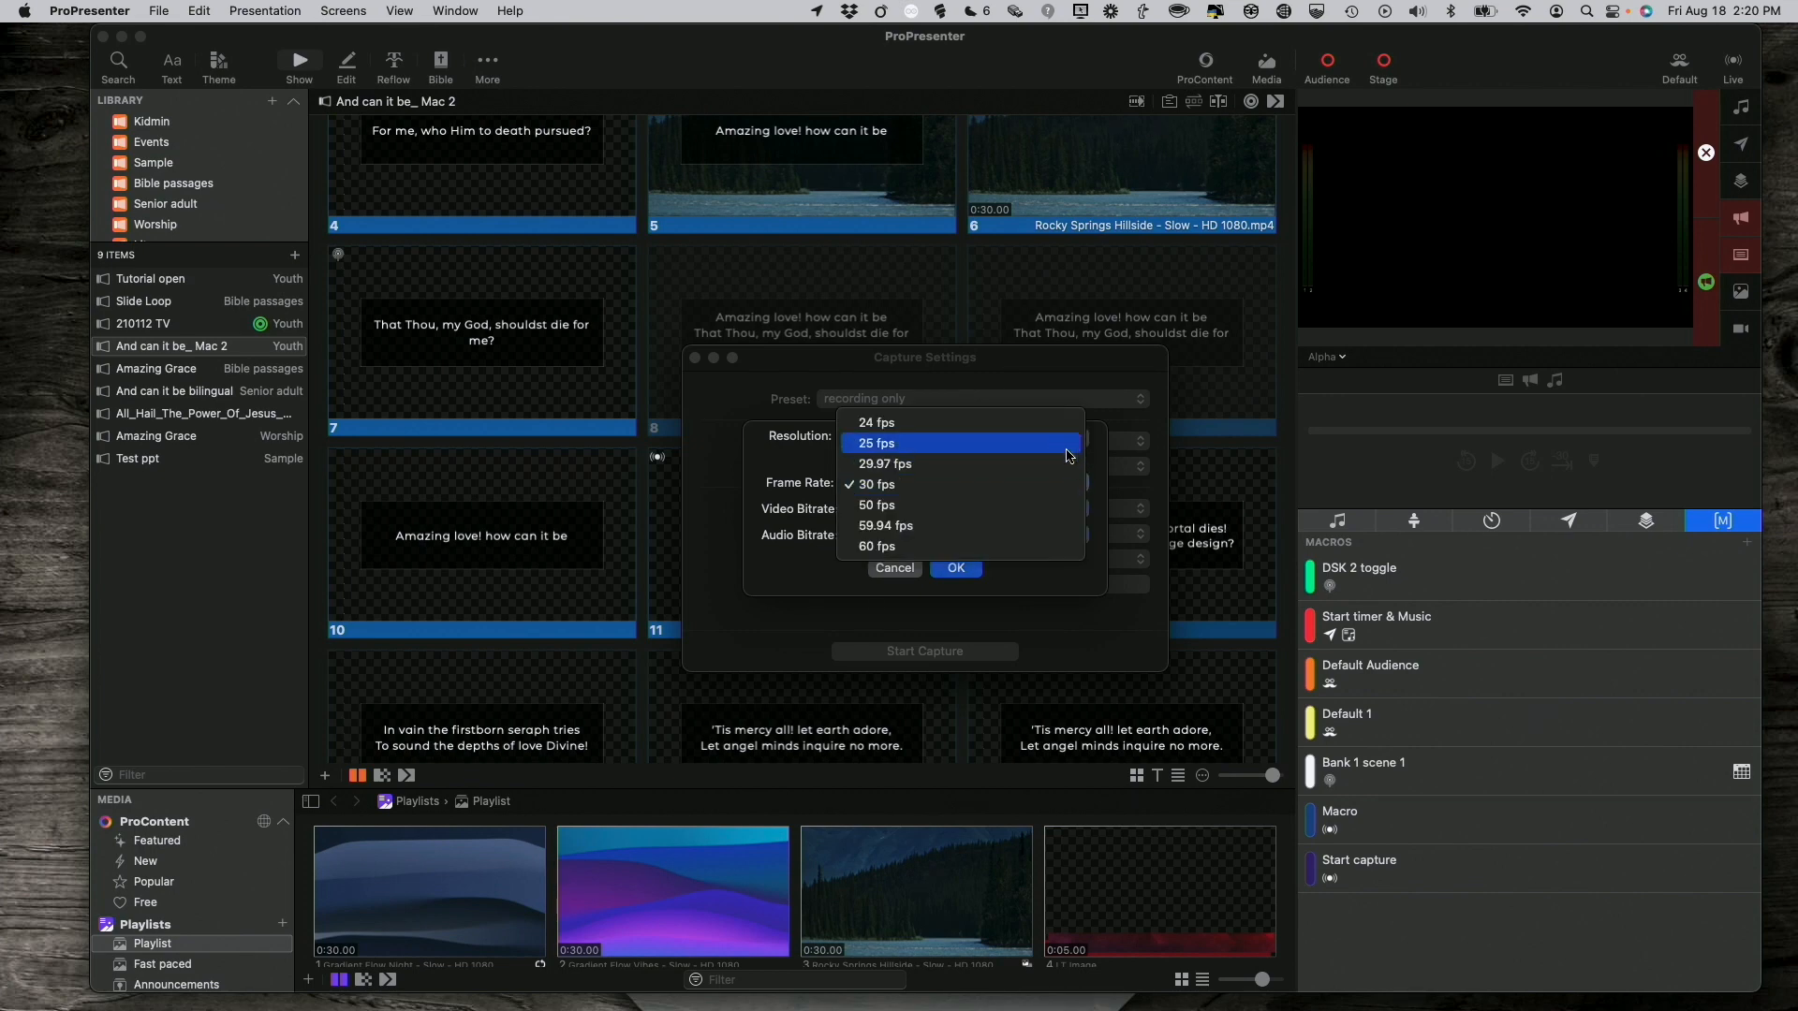
pyautogui.click(876, 421)
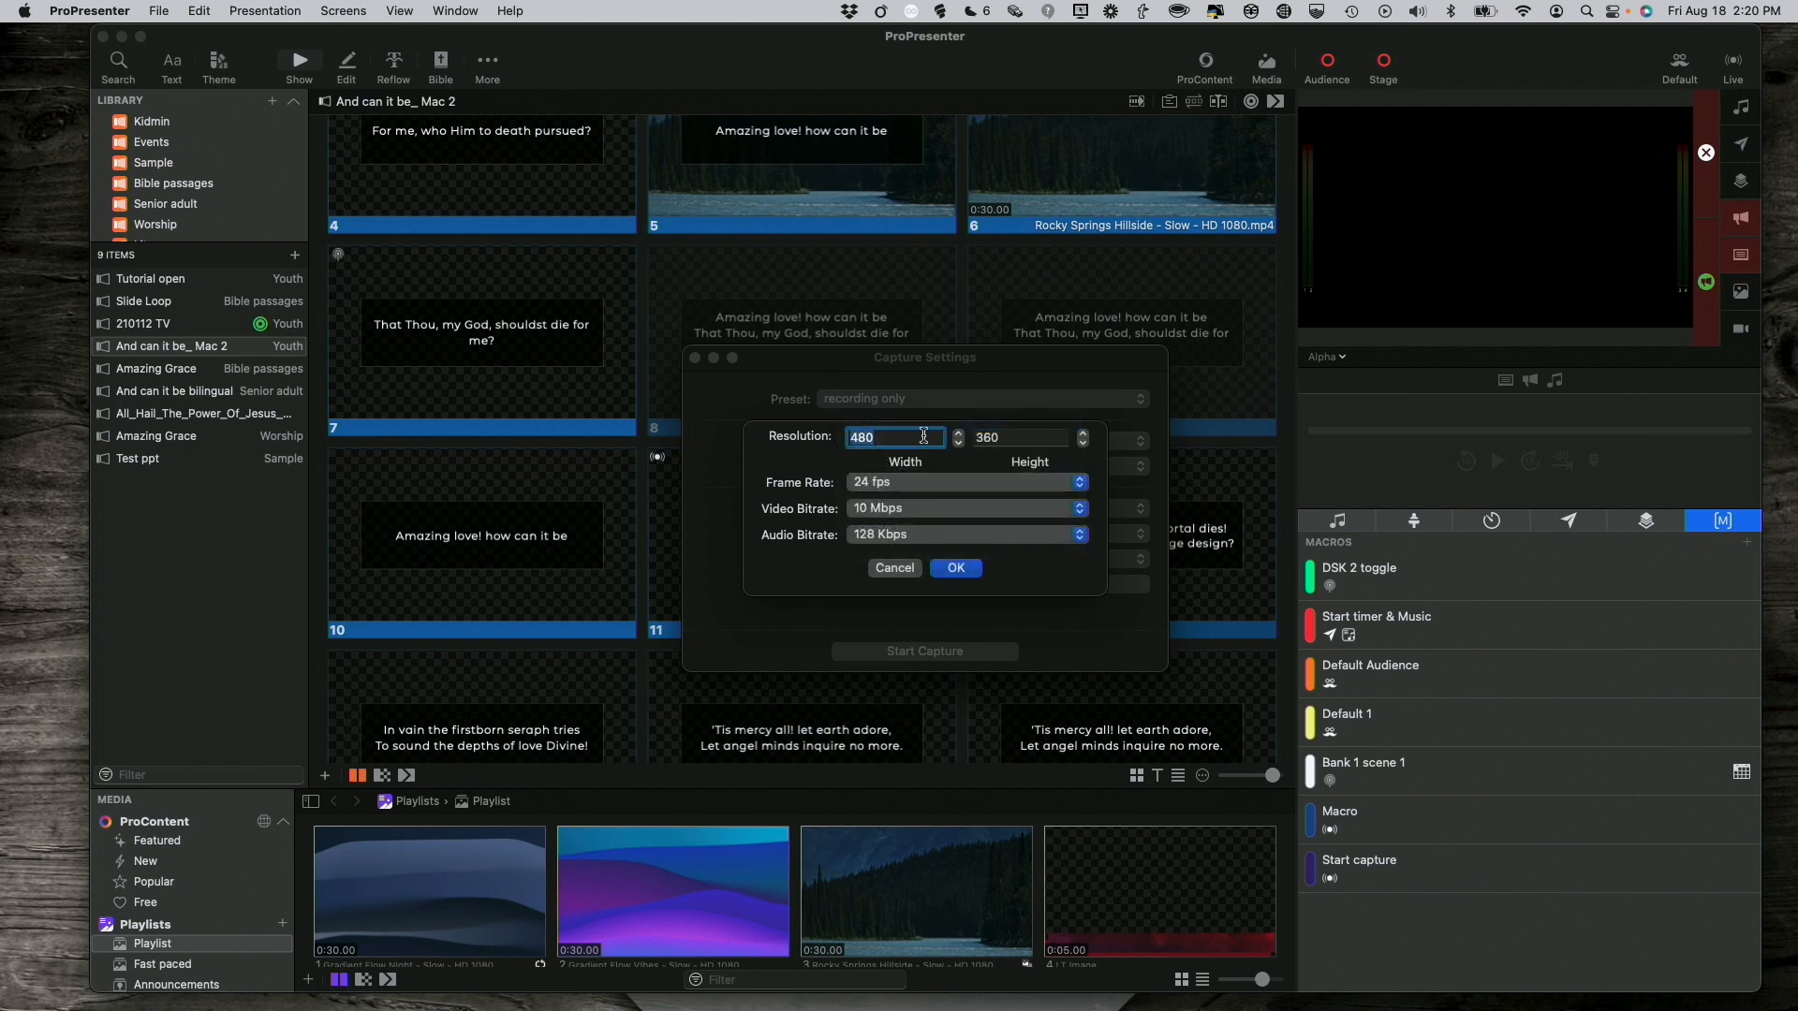
# Enter a custom resolution of 1920 by 1080, re-entering the width after clearing it.
pyautogui.write('10')
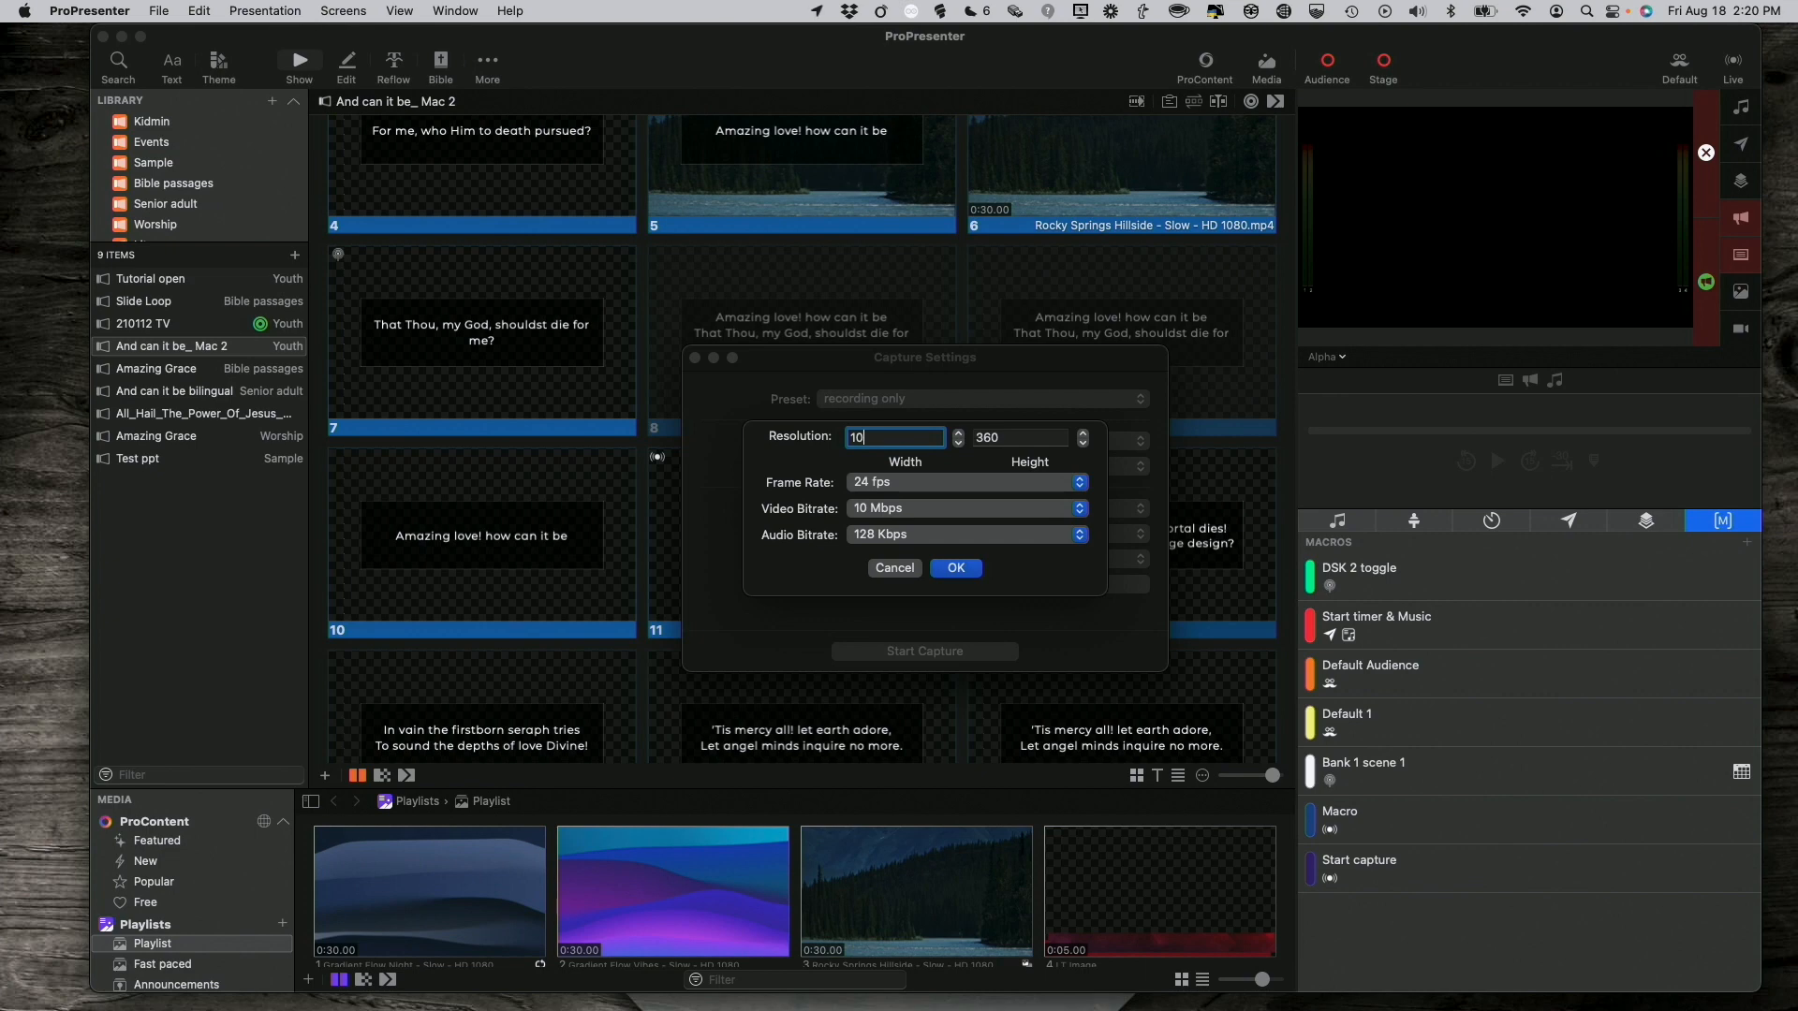
pyautogui.write('3840')
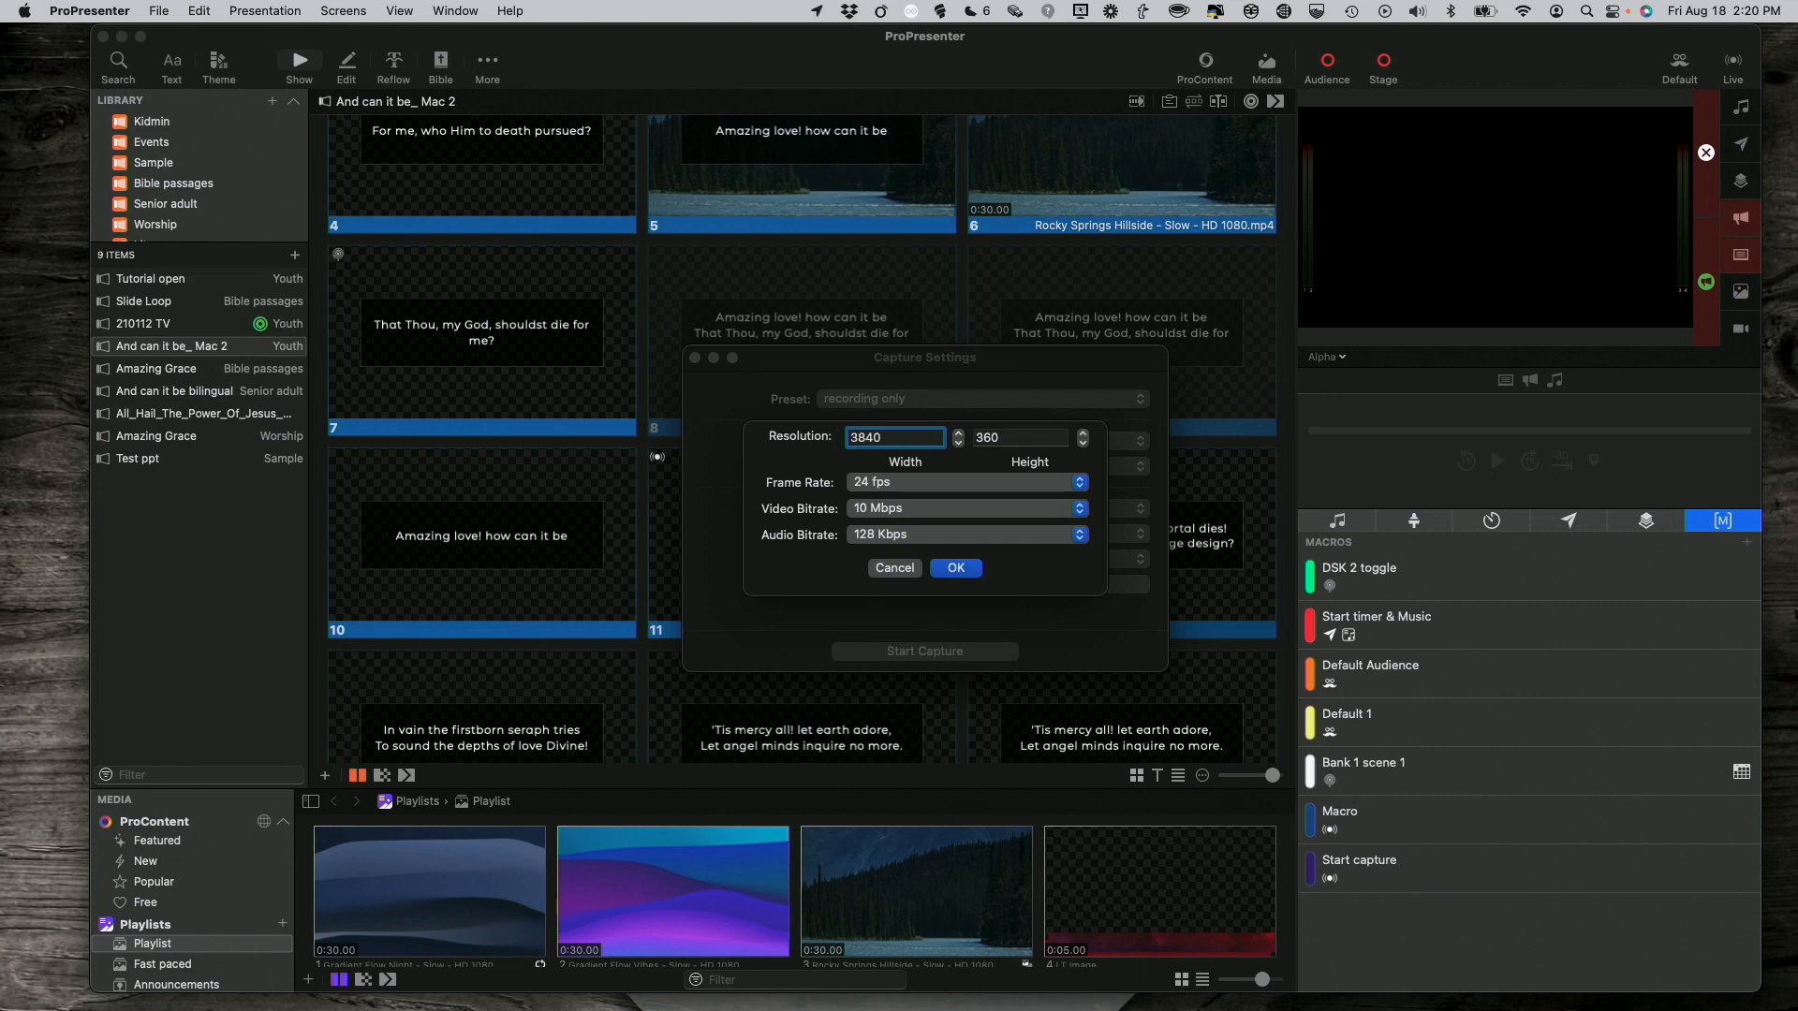
pyautogui.write('31')
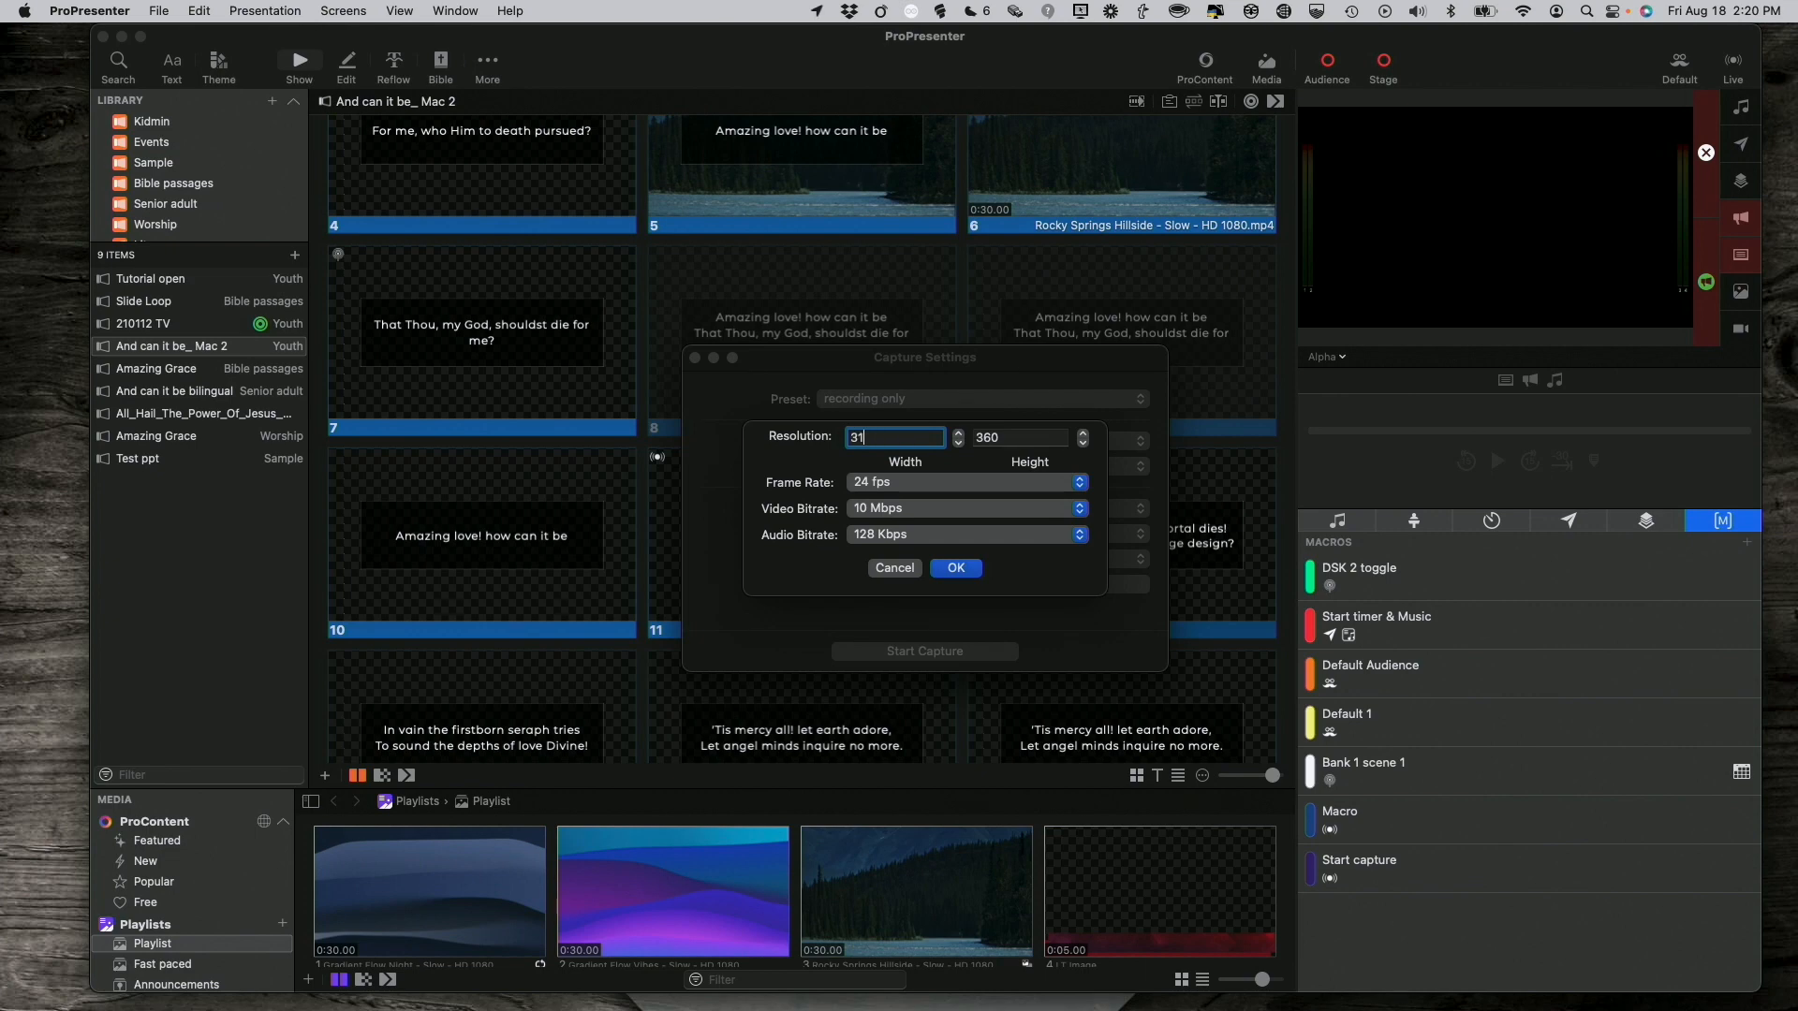
pyautogui.write('3840')
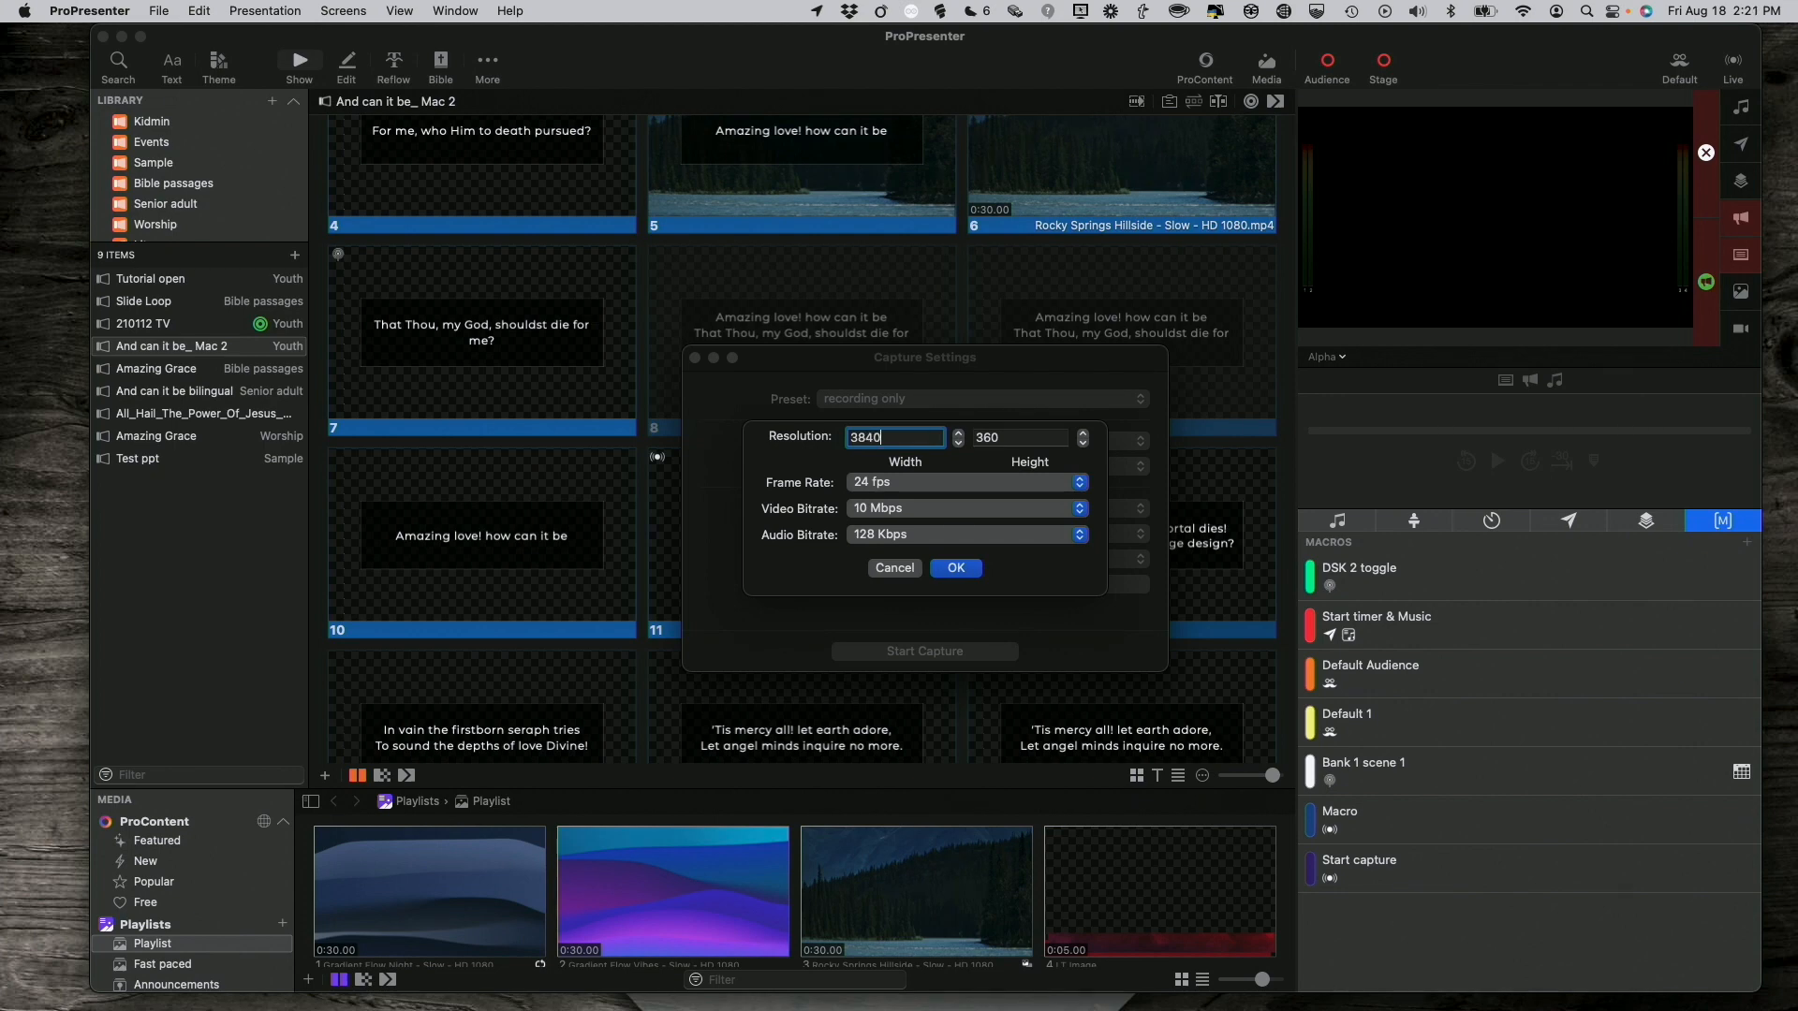
pyautogui.press('Backspace')
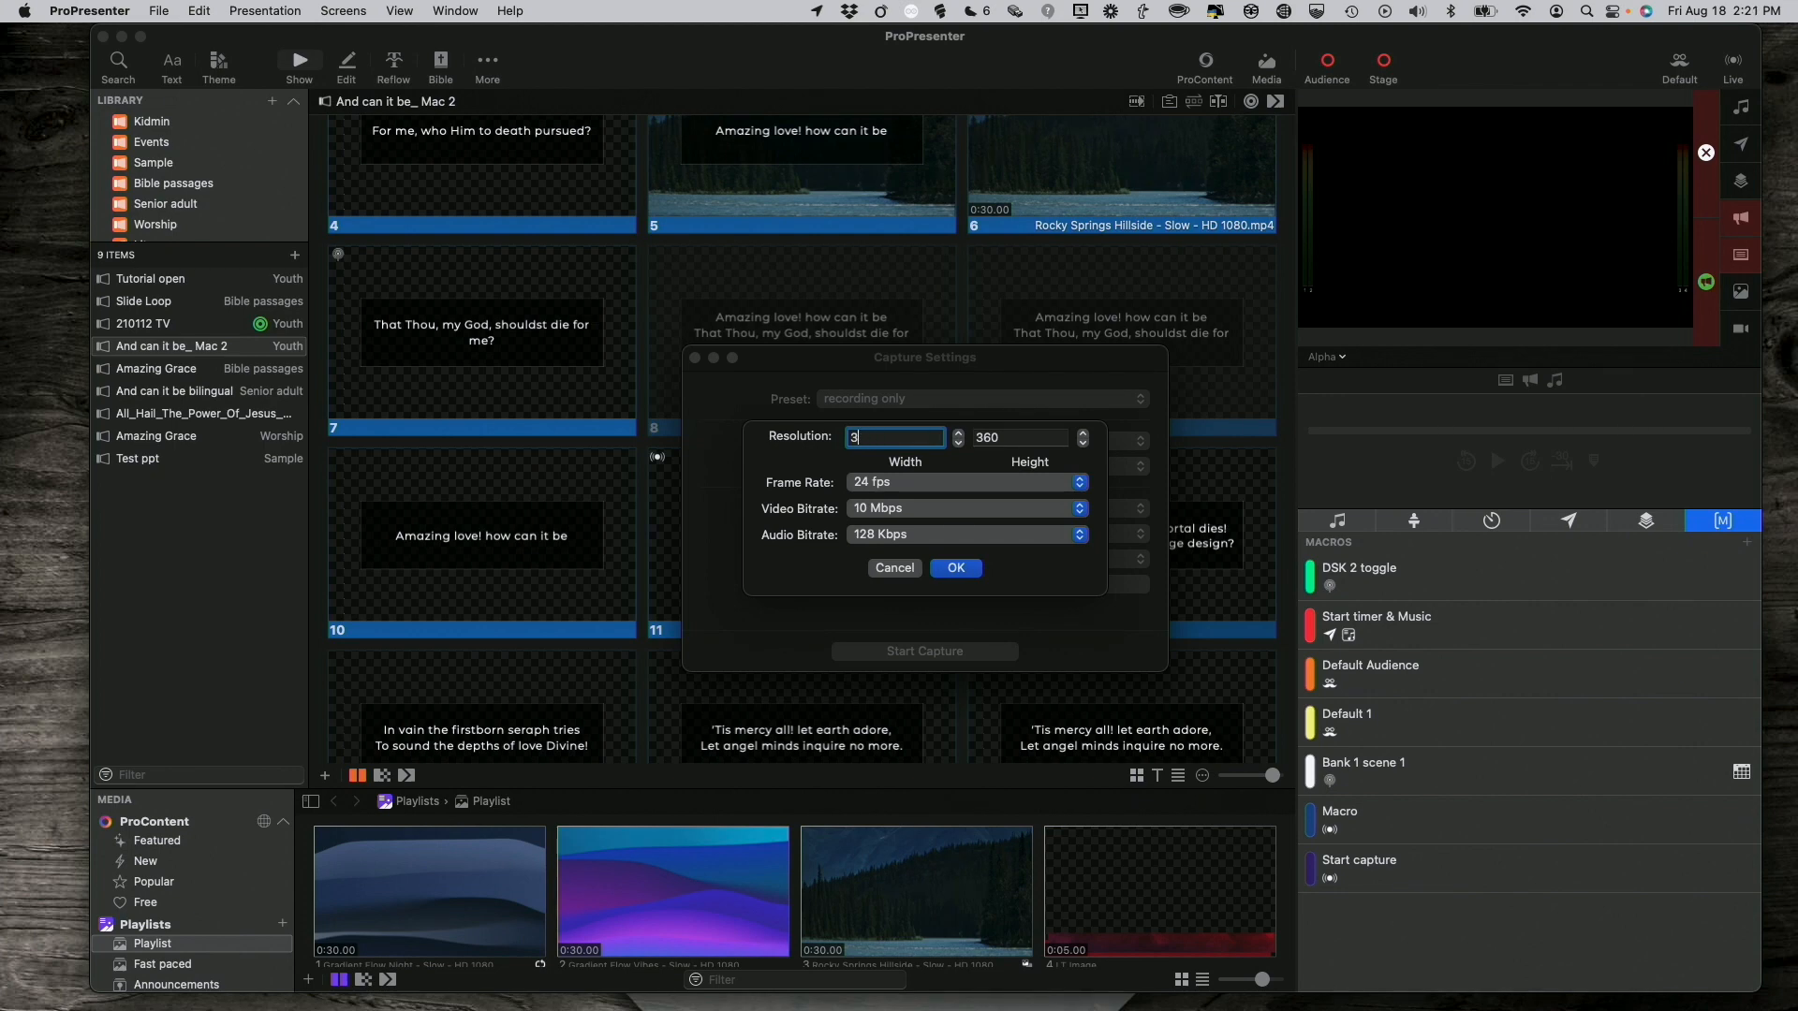
pyautogui.write('192')
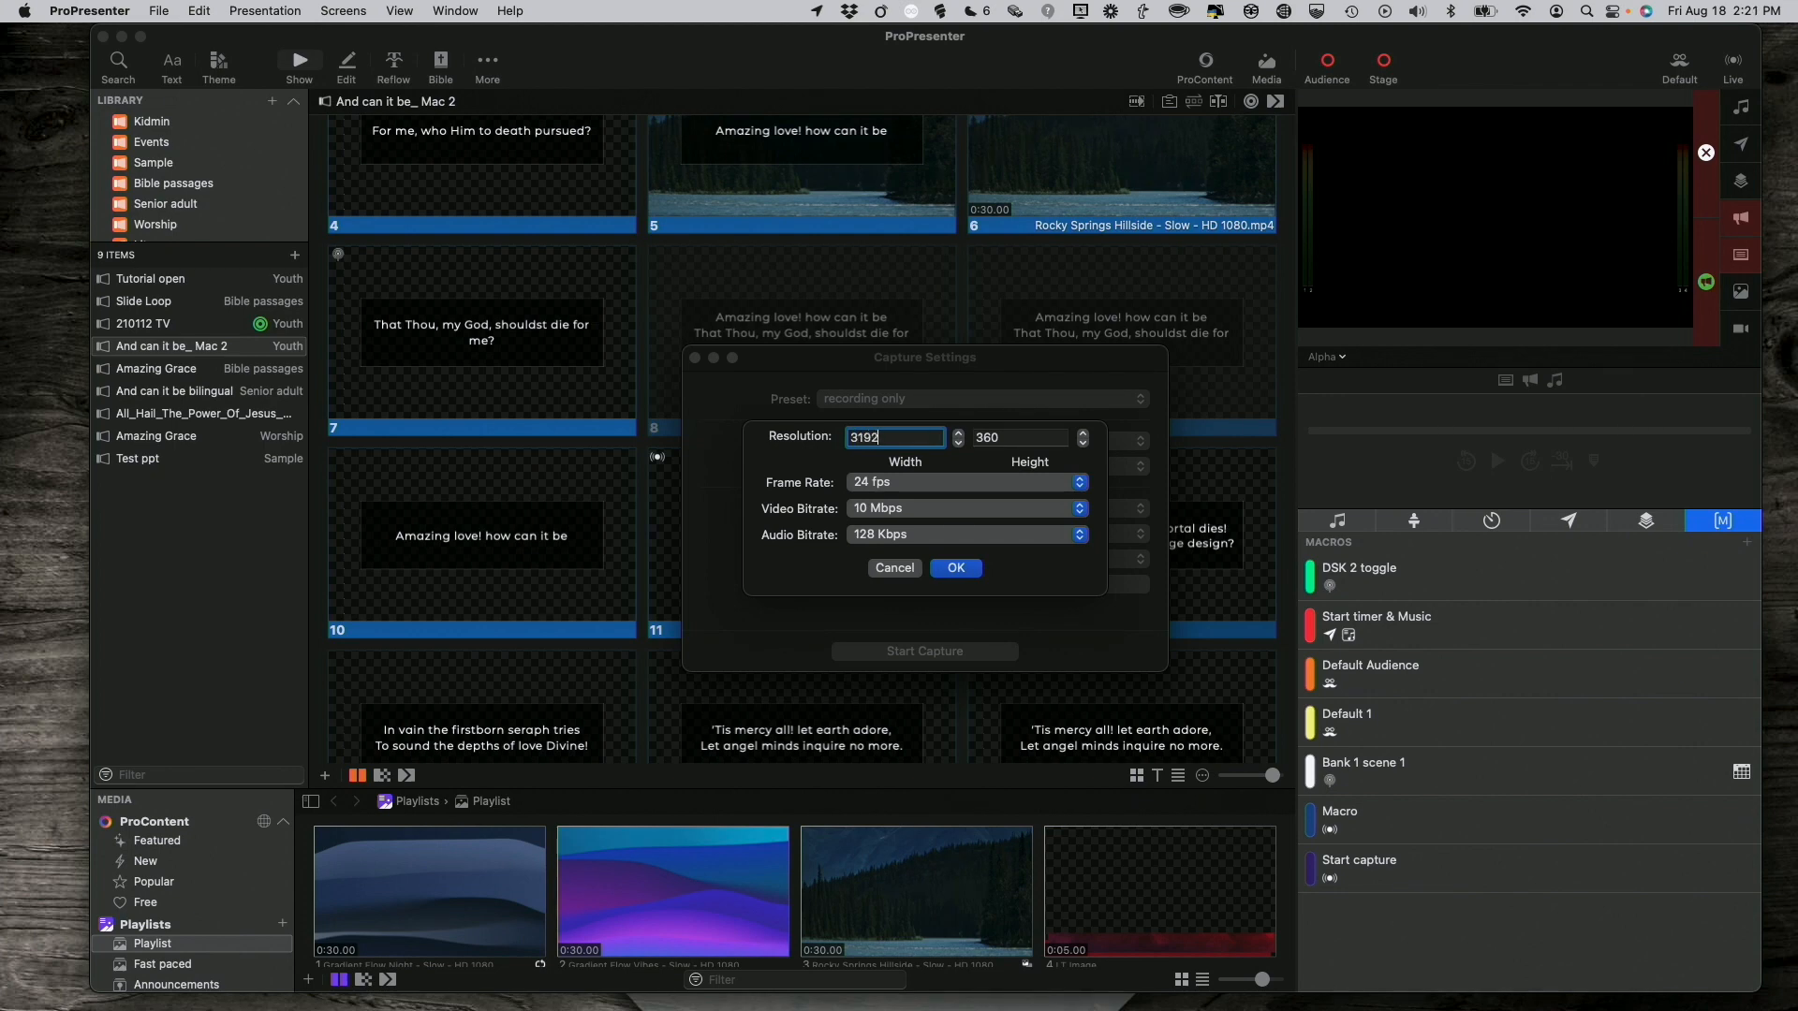
pyautogui.write('3840')
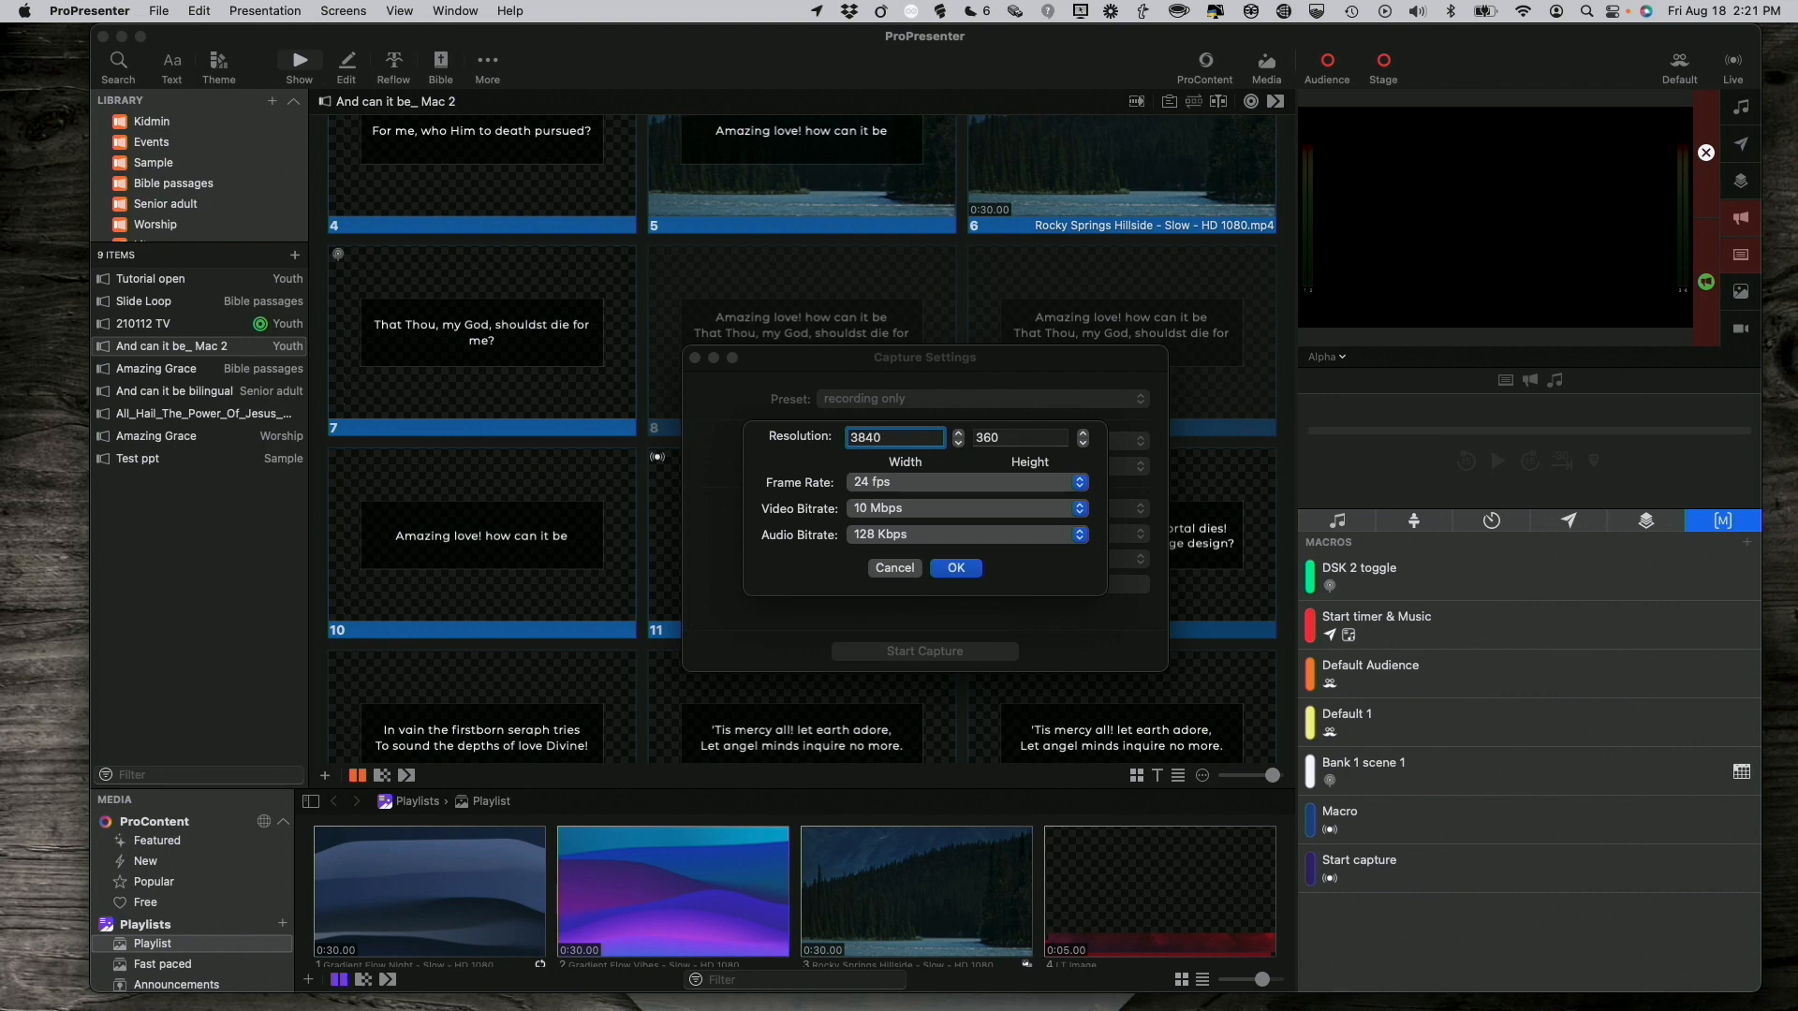
pyautogui.click(1019, 437)
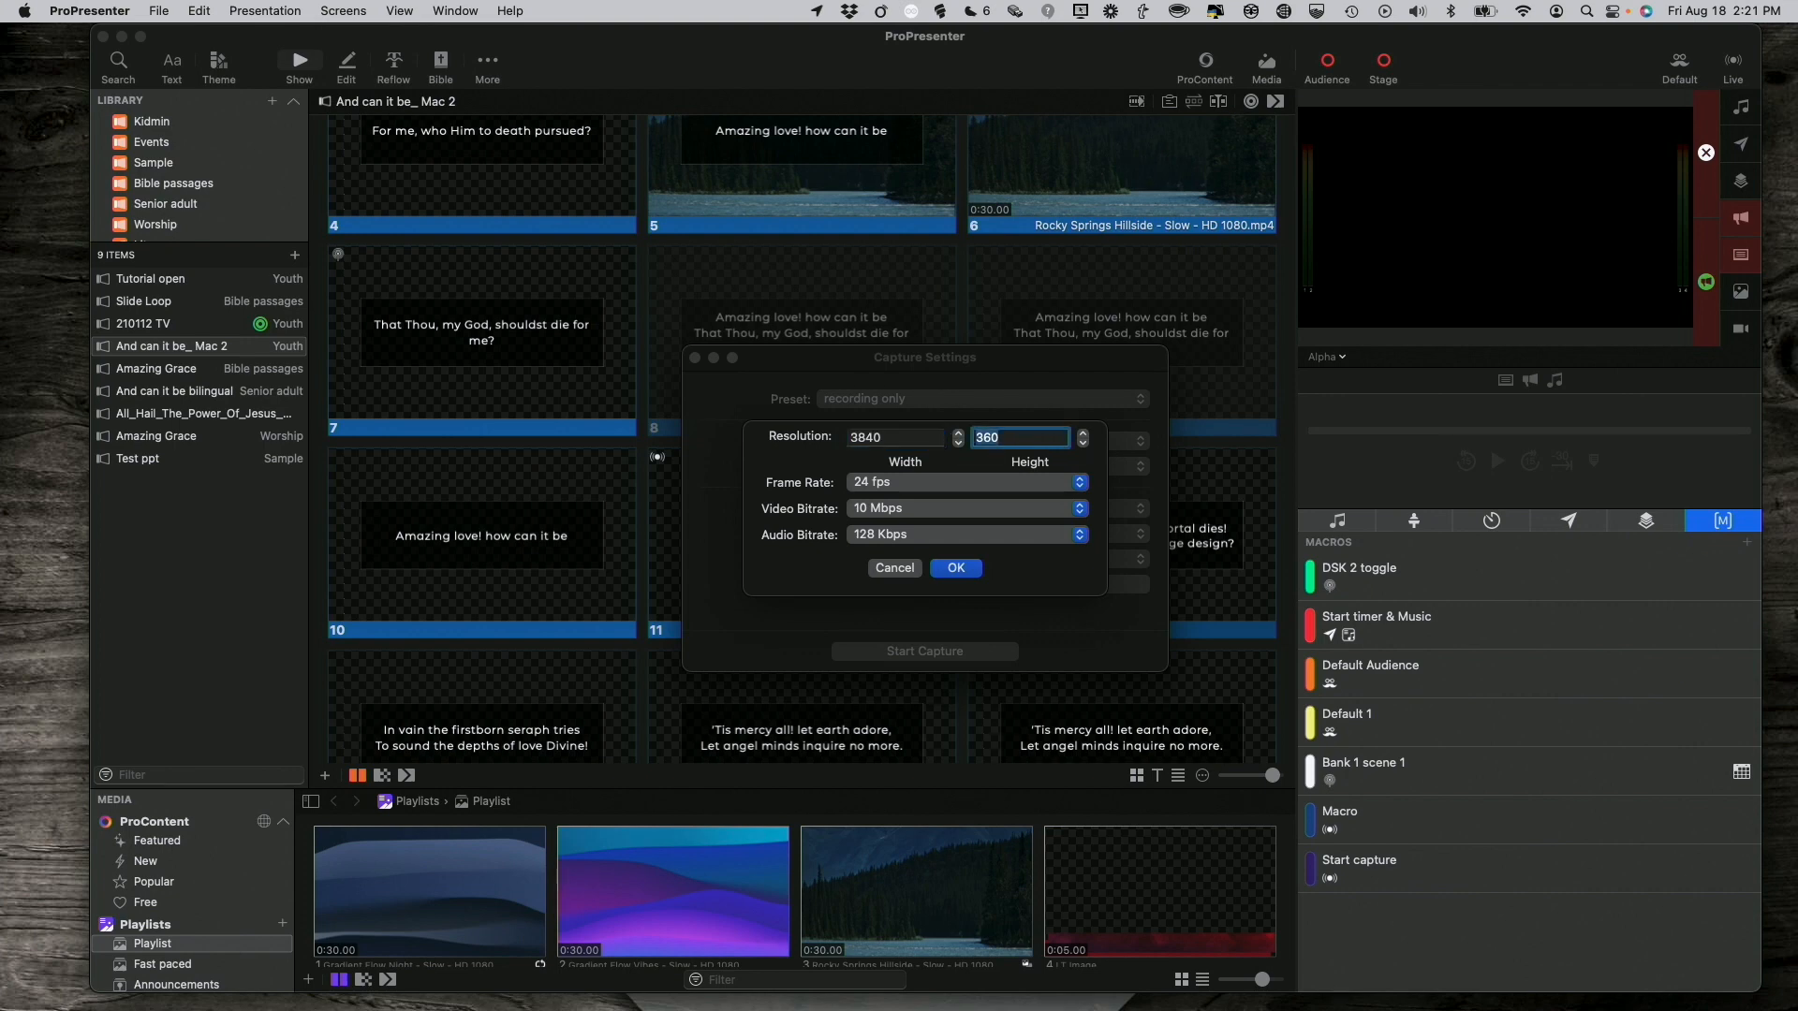
pyautogui.write('1080')
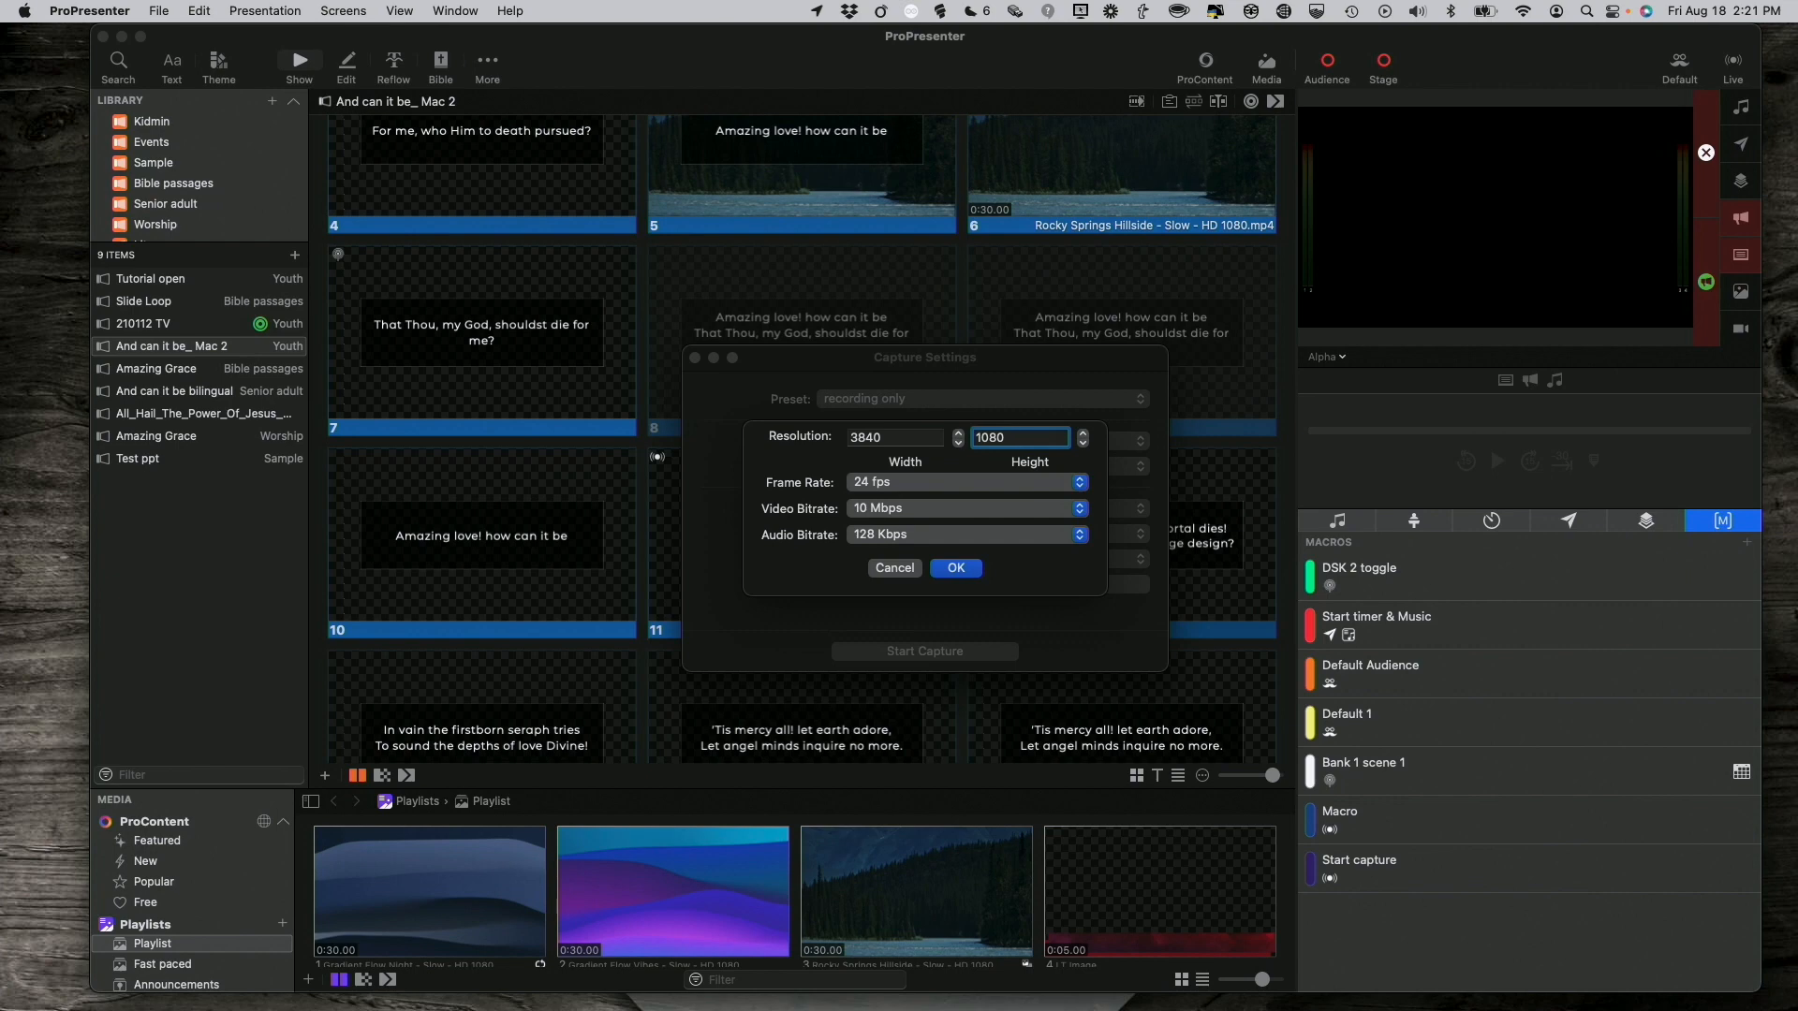
pyautogui.click(896, 436)
pyautogui.write('1920')
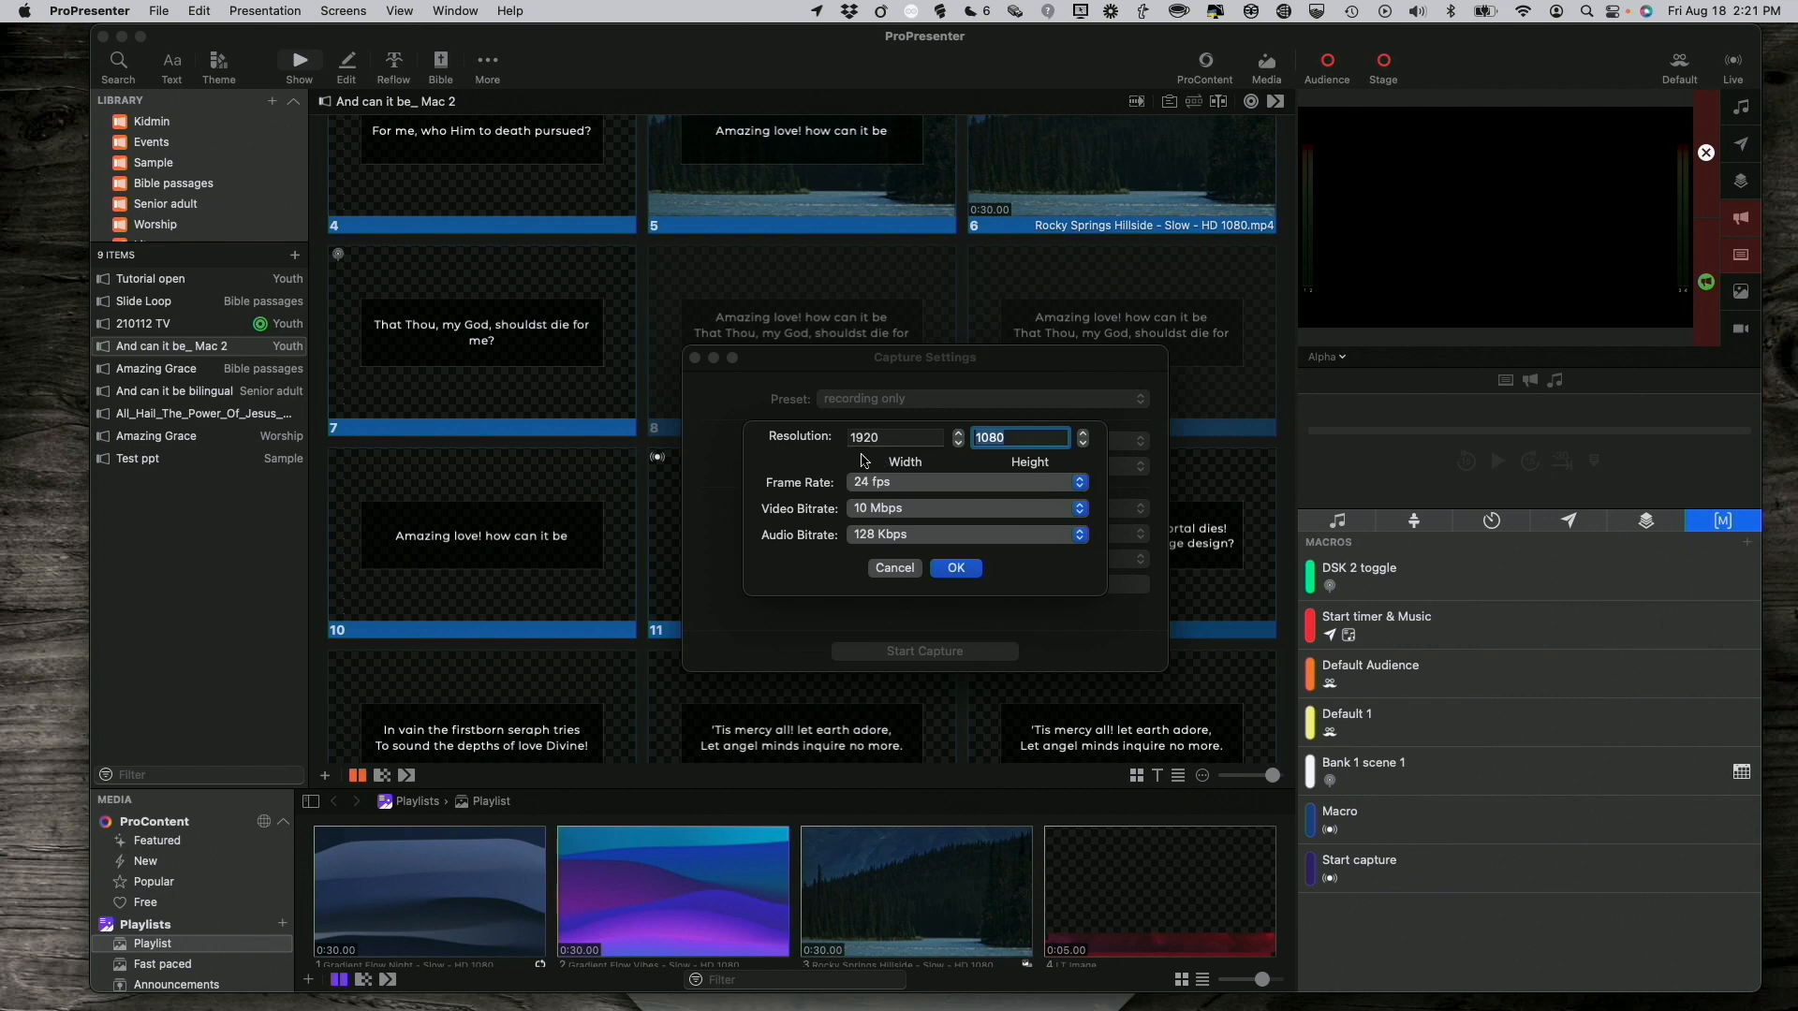
pyautogui.moveTo(927, 479)
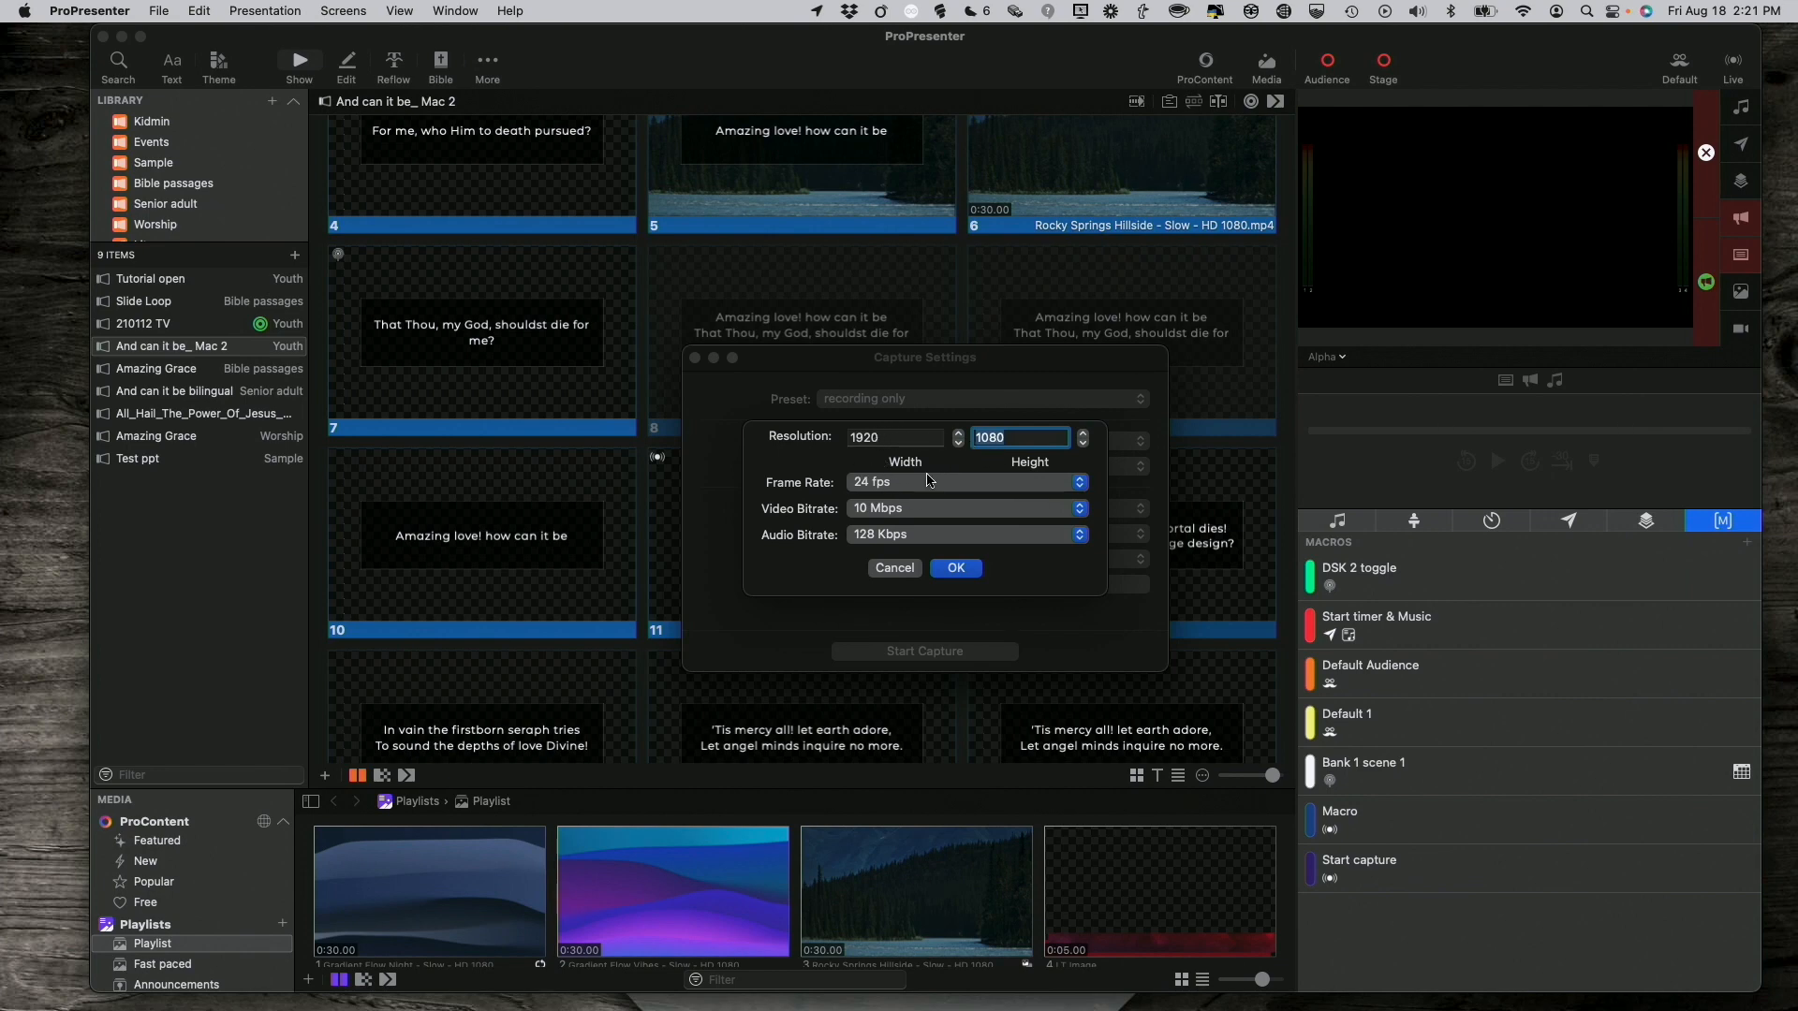
# Set the video bitrate to 40 Mbps and keep audio at 128 Kbps, then confirm.
pyautogui.click(962, 507)
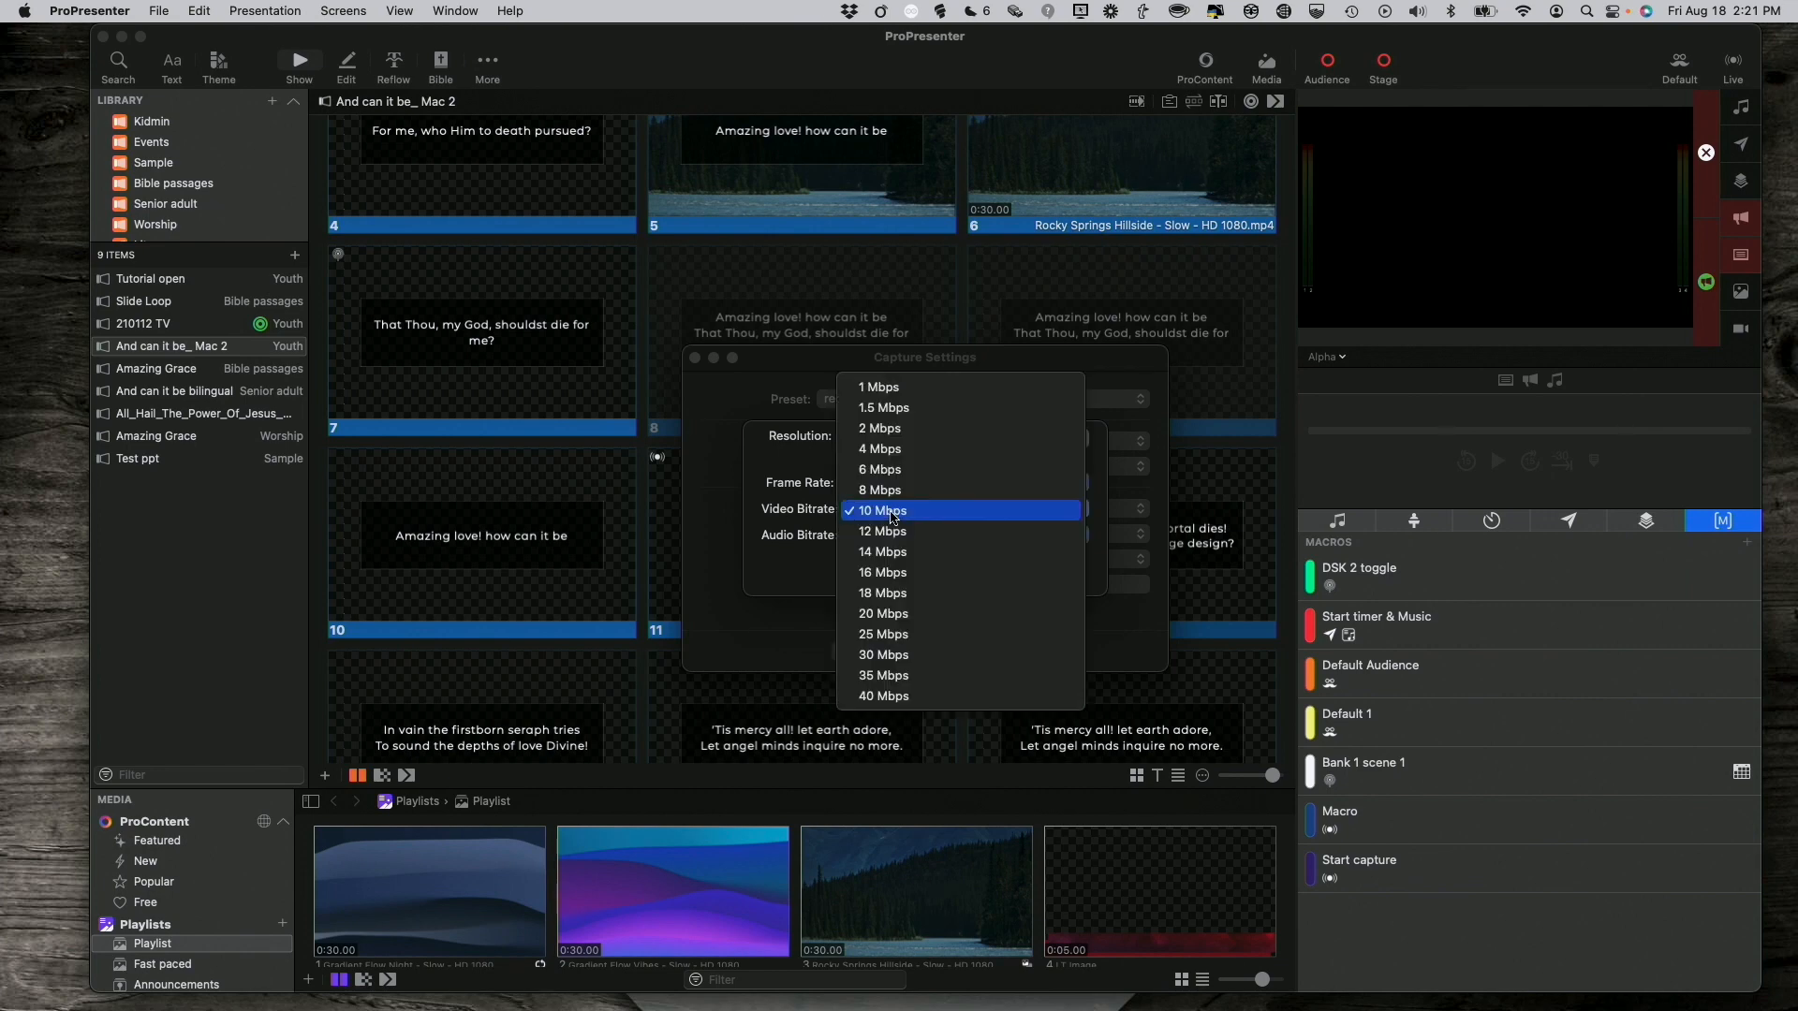
pyautogui.click(882, 697)
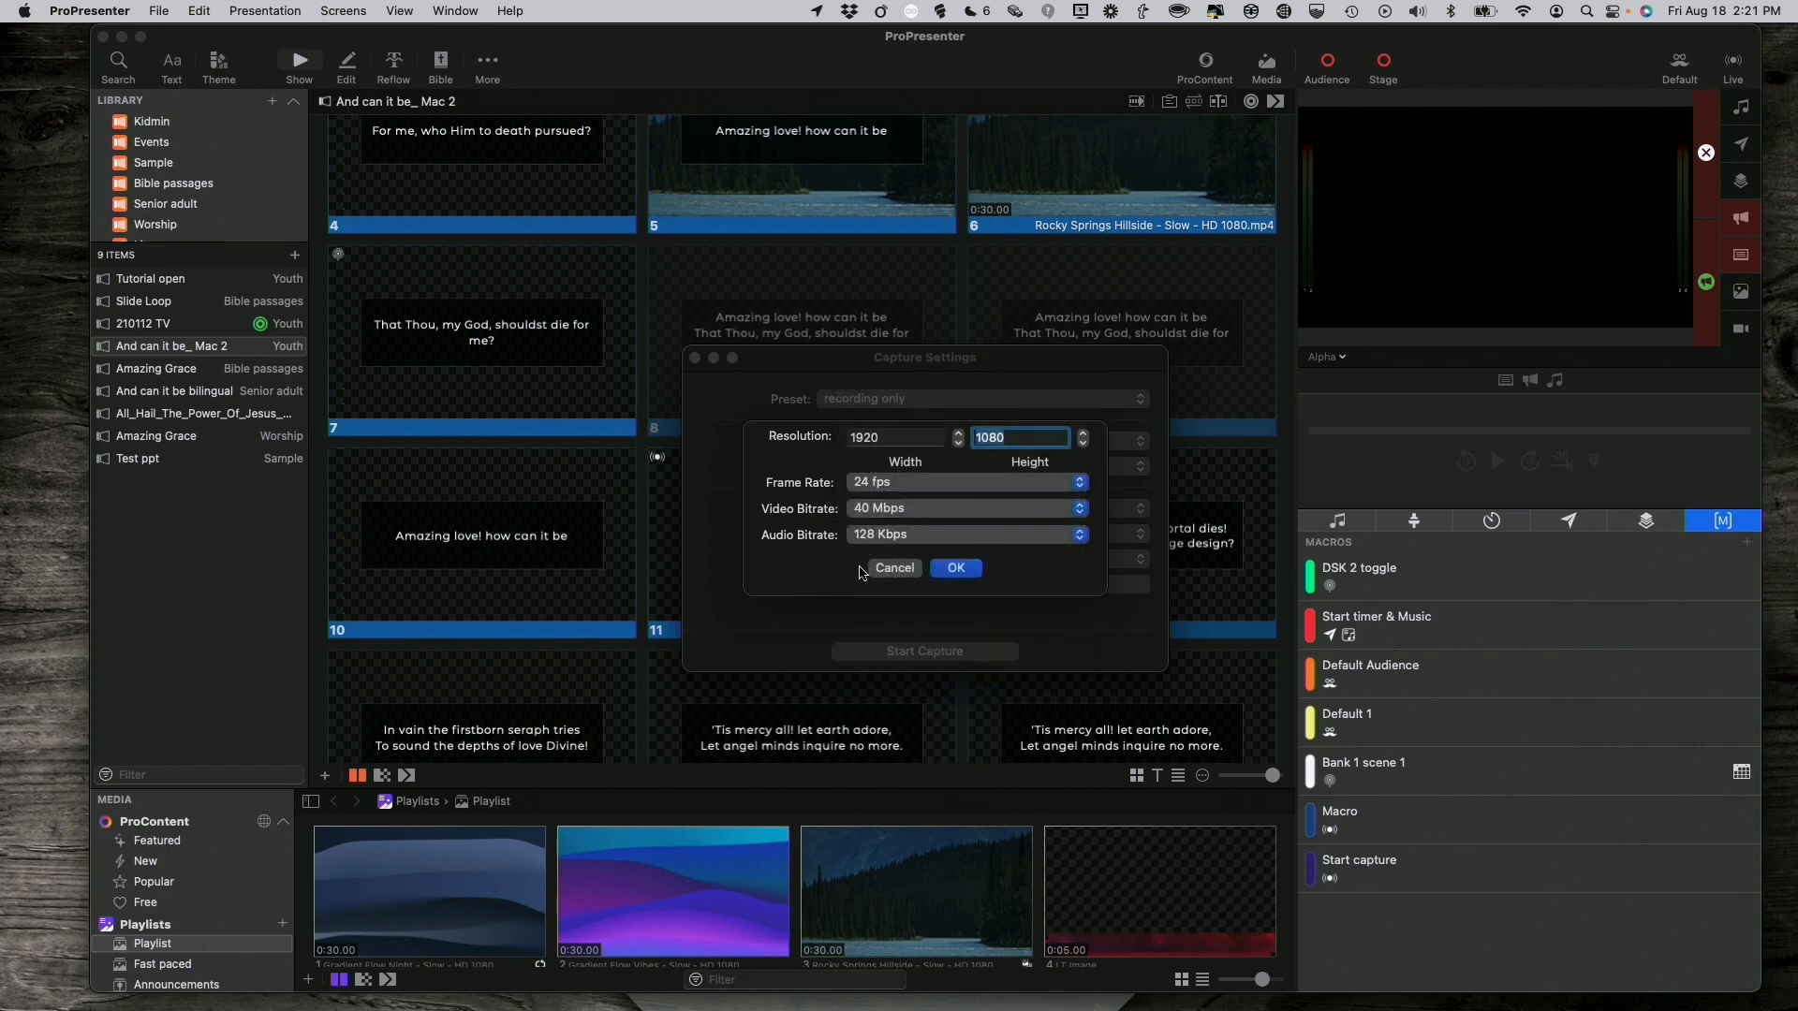
pyautogui.click(963, 534)
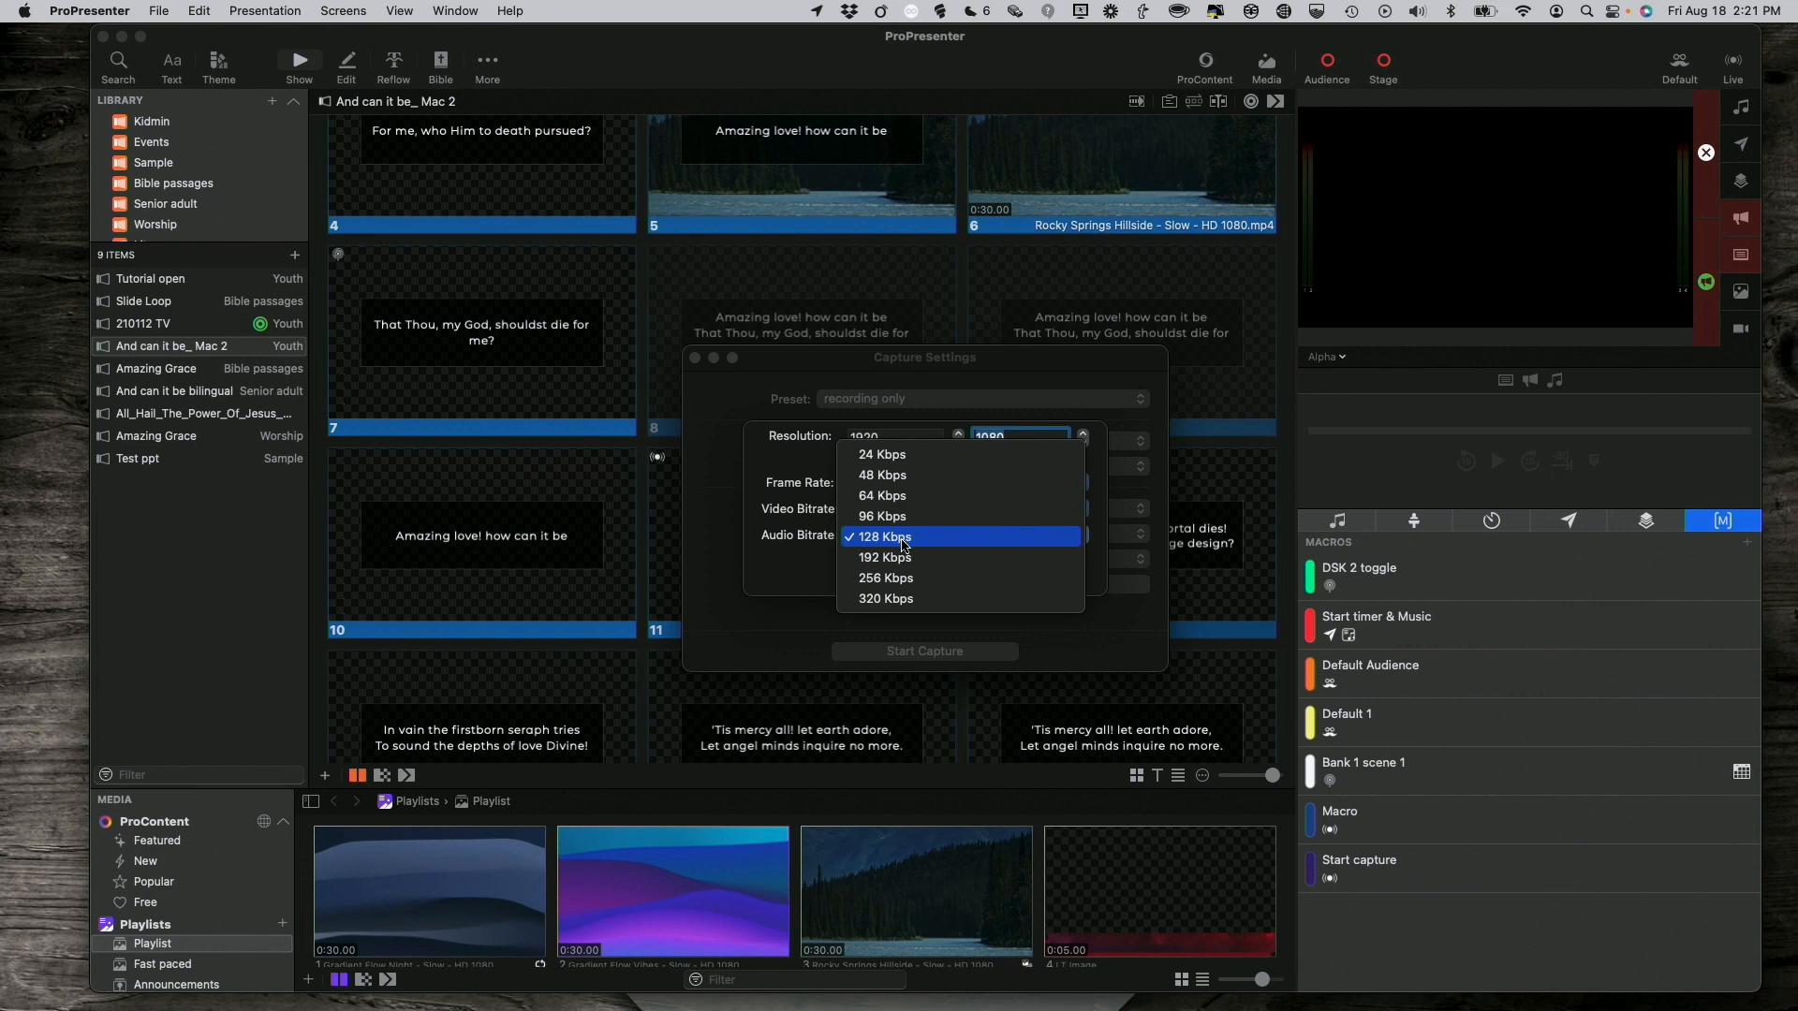
pyautogui.click(884, 537)
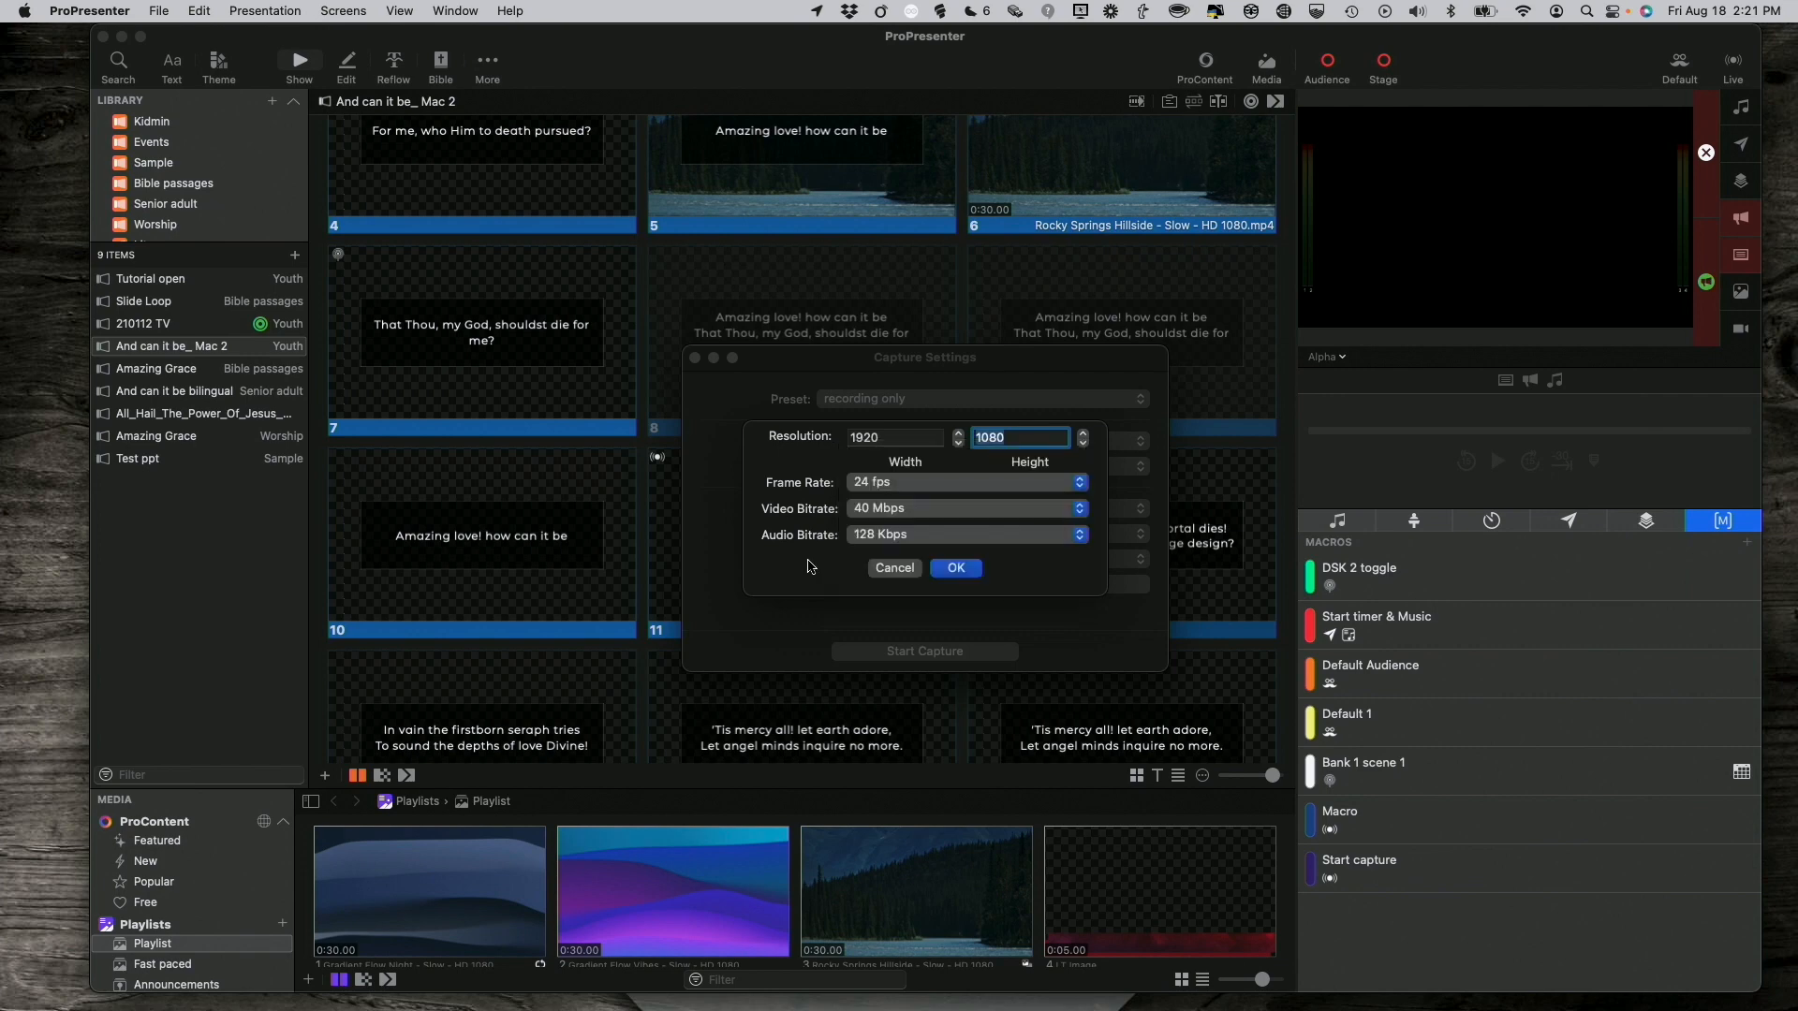
pyautogui.click(955, 567)
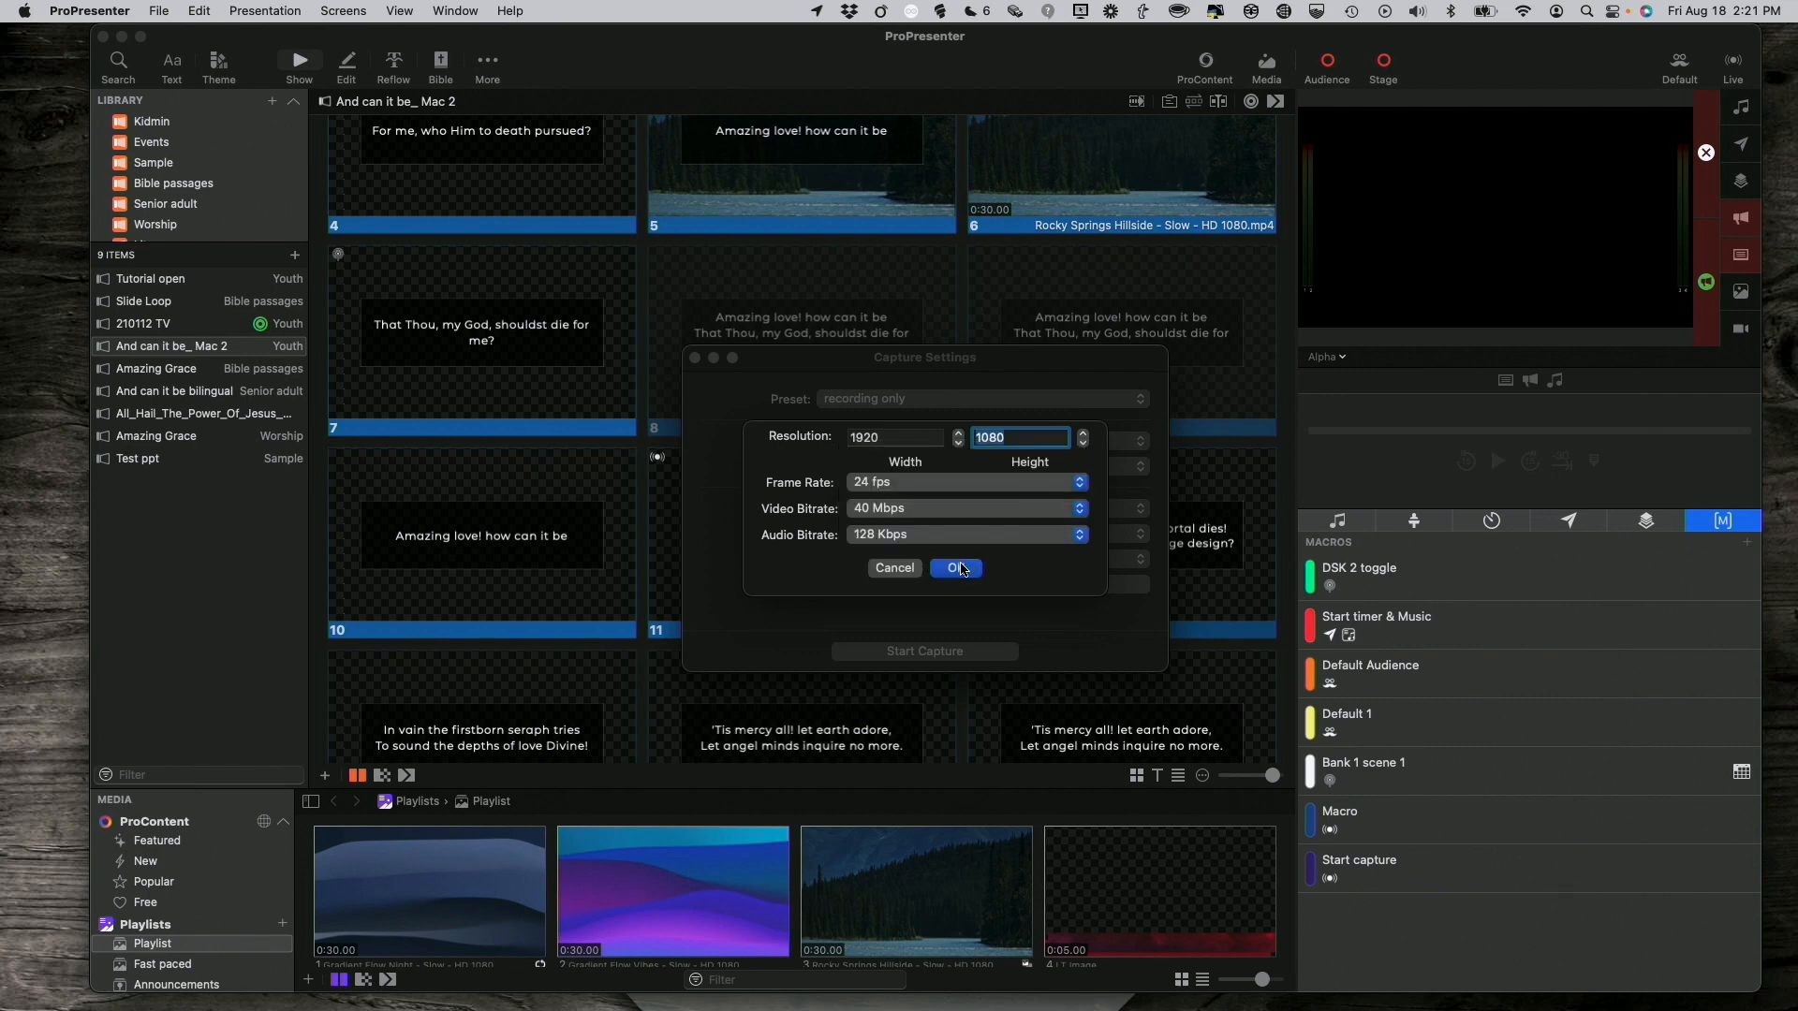
# Confirm the custom 1080p24 encoding so it applies to the recording-only capture preset.
pyautogui.click(957, 568)
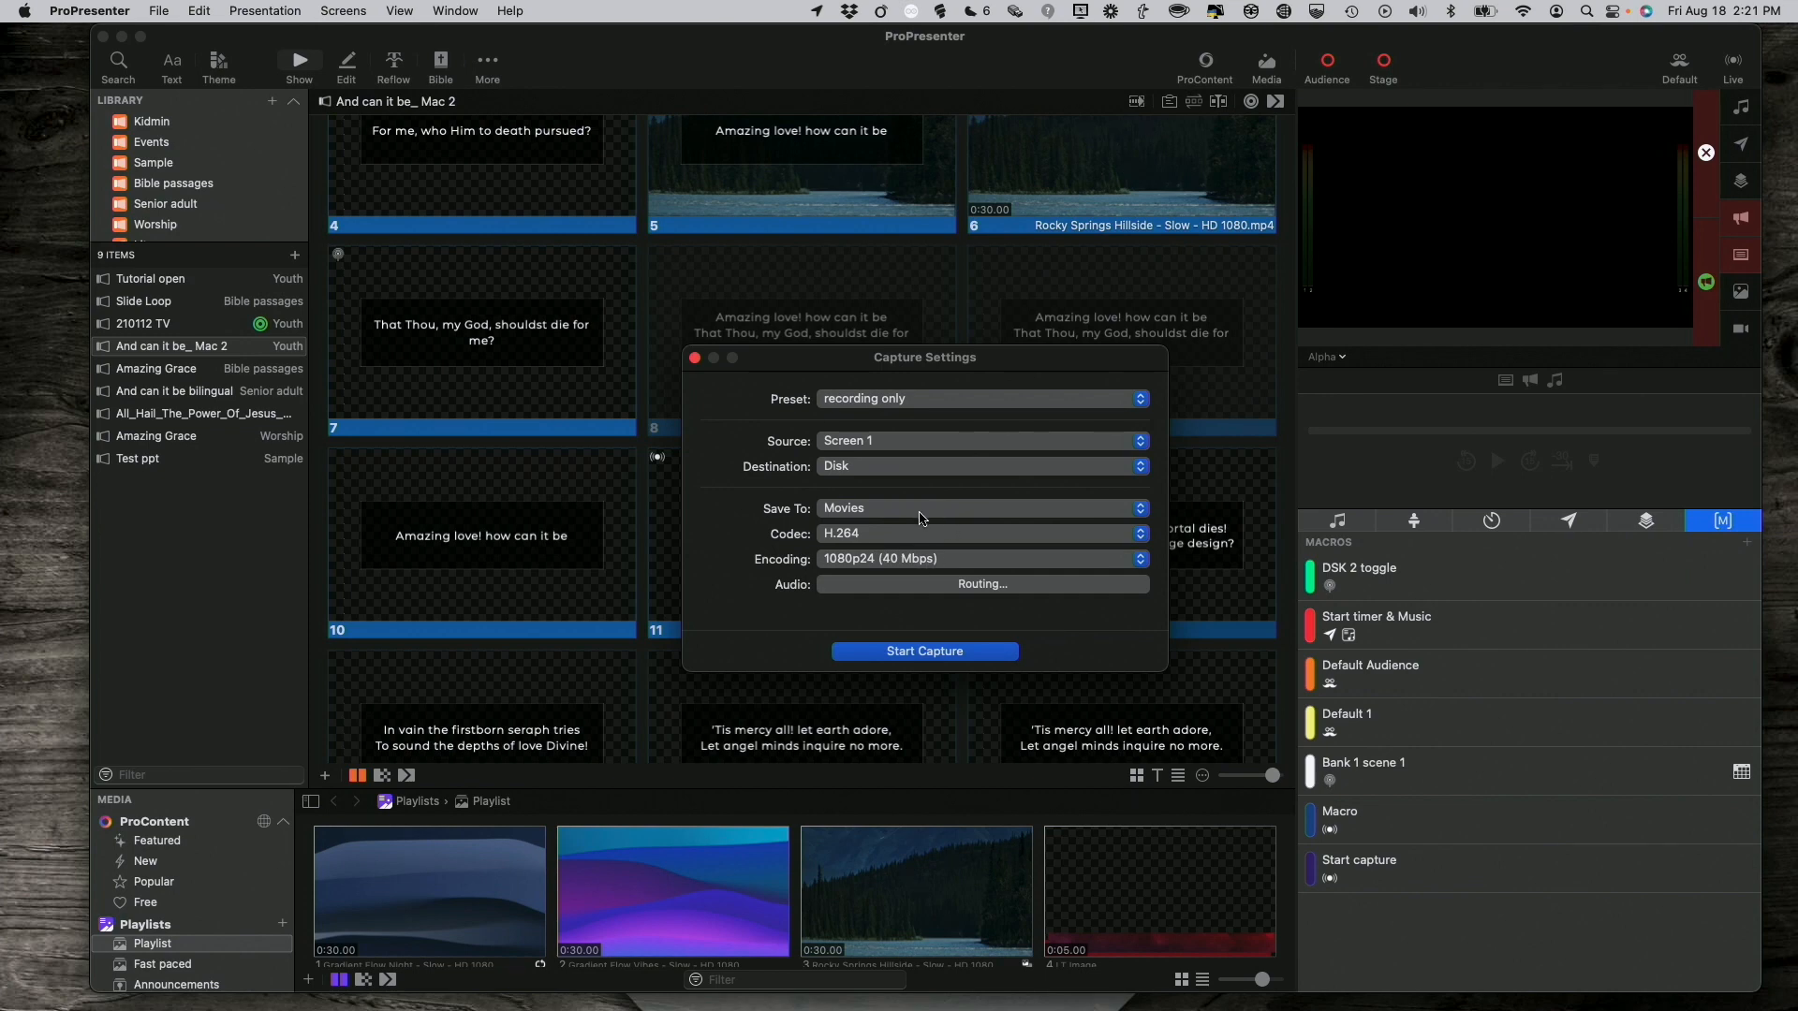
pyautogui.moveTo(923, 524)
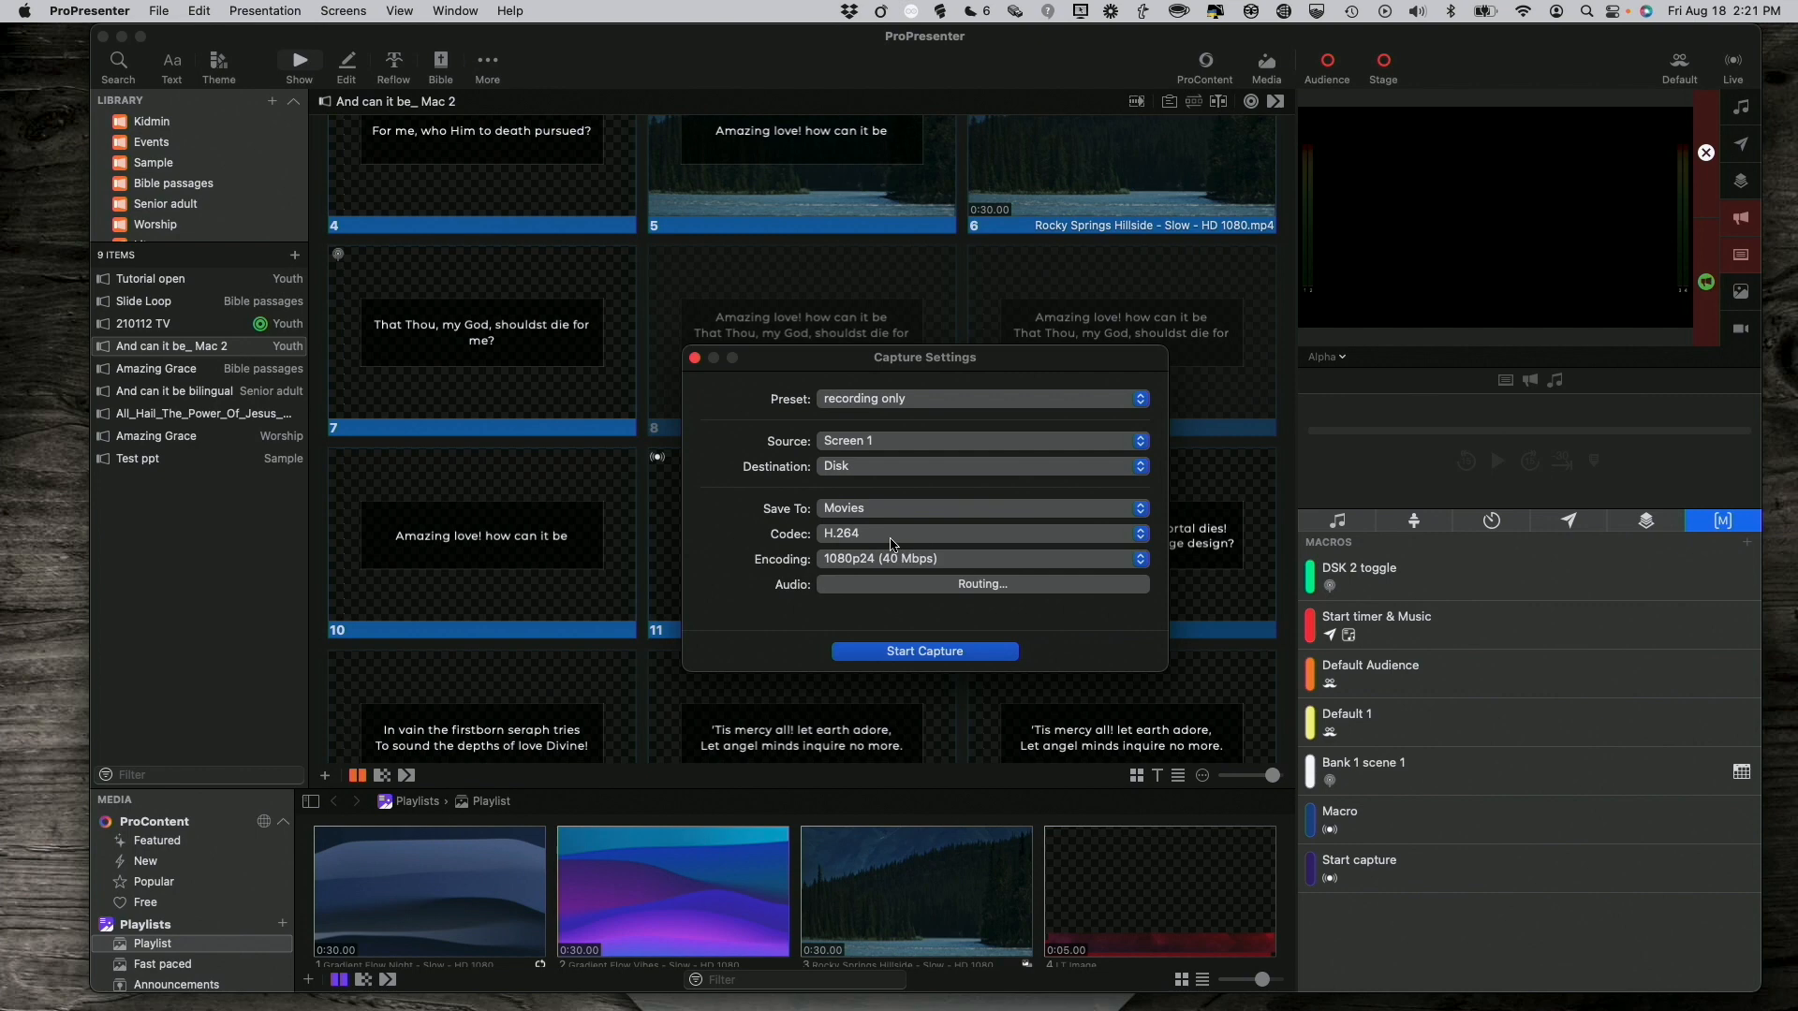
pyautogui.moveTo(936, 562)
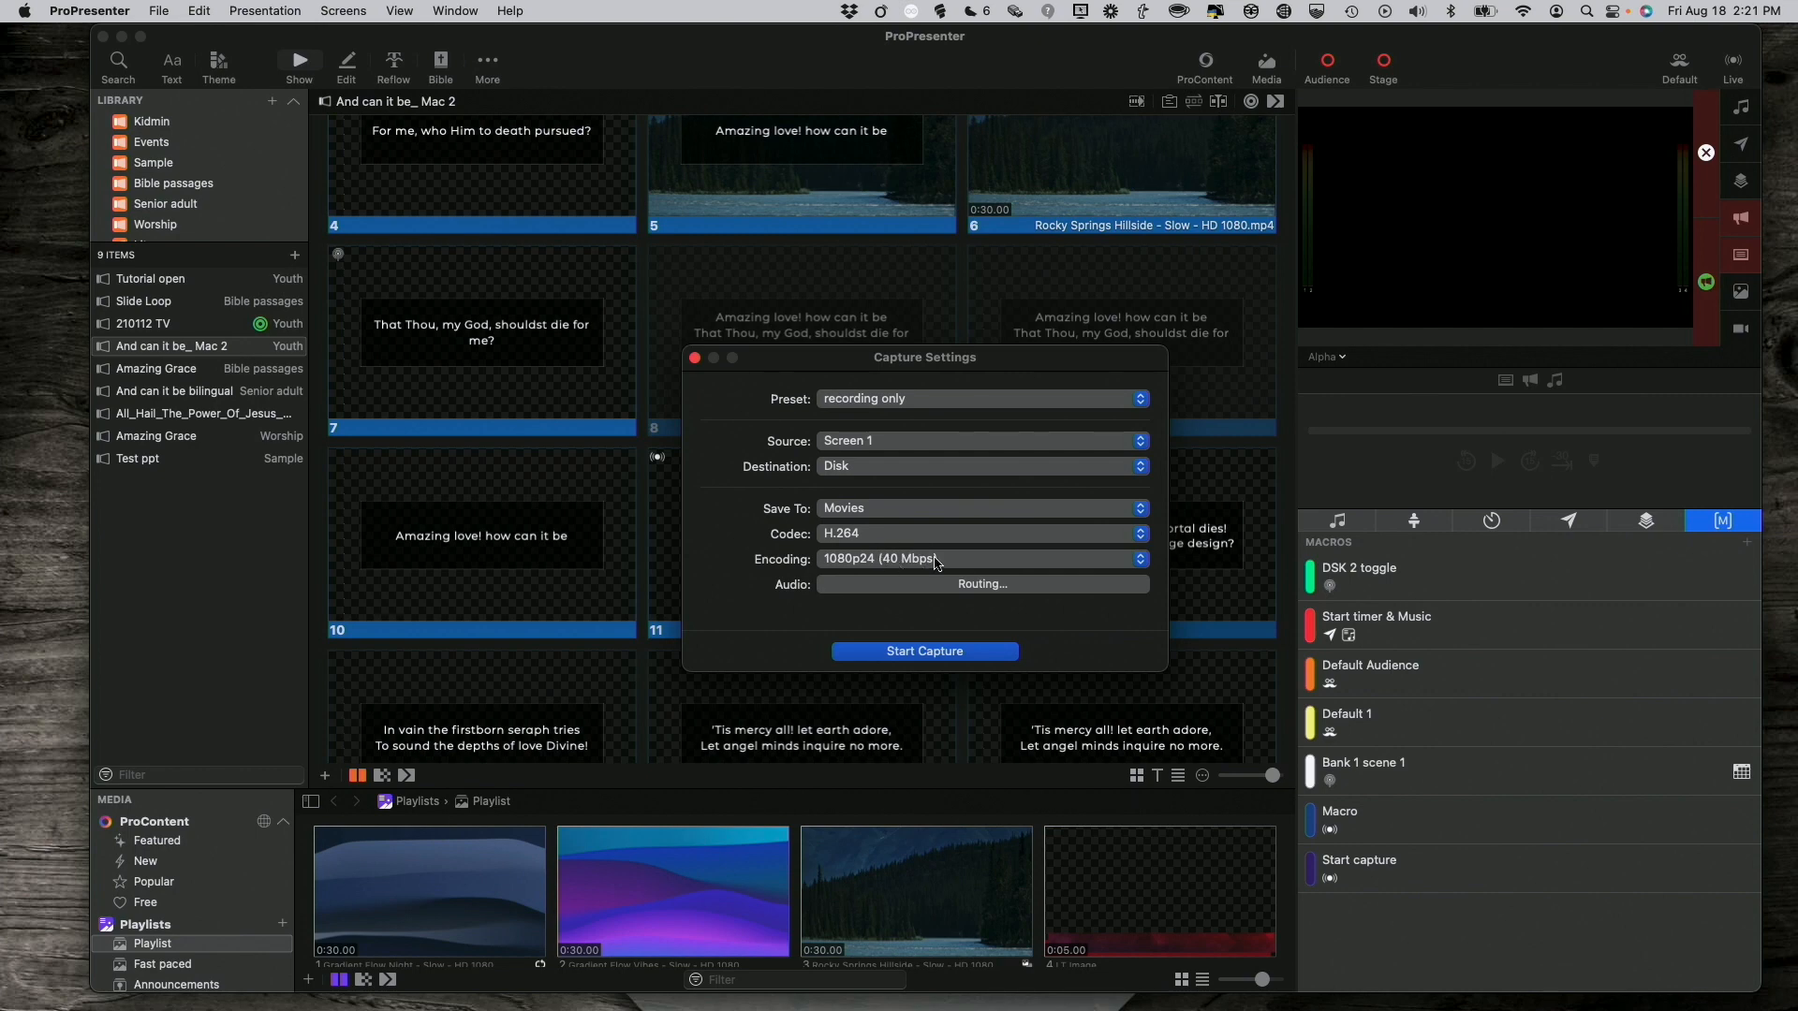